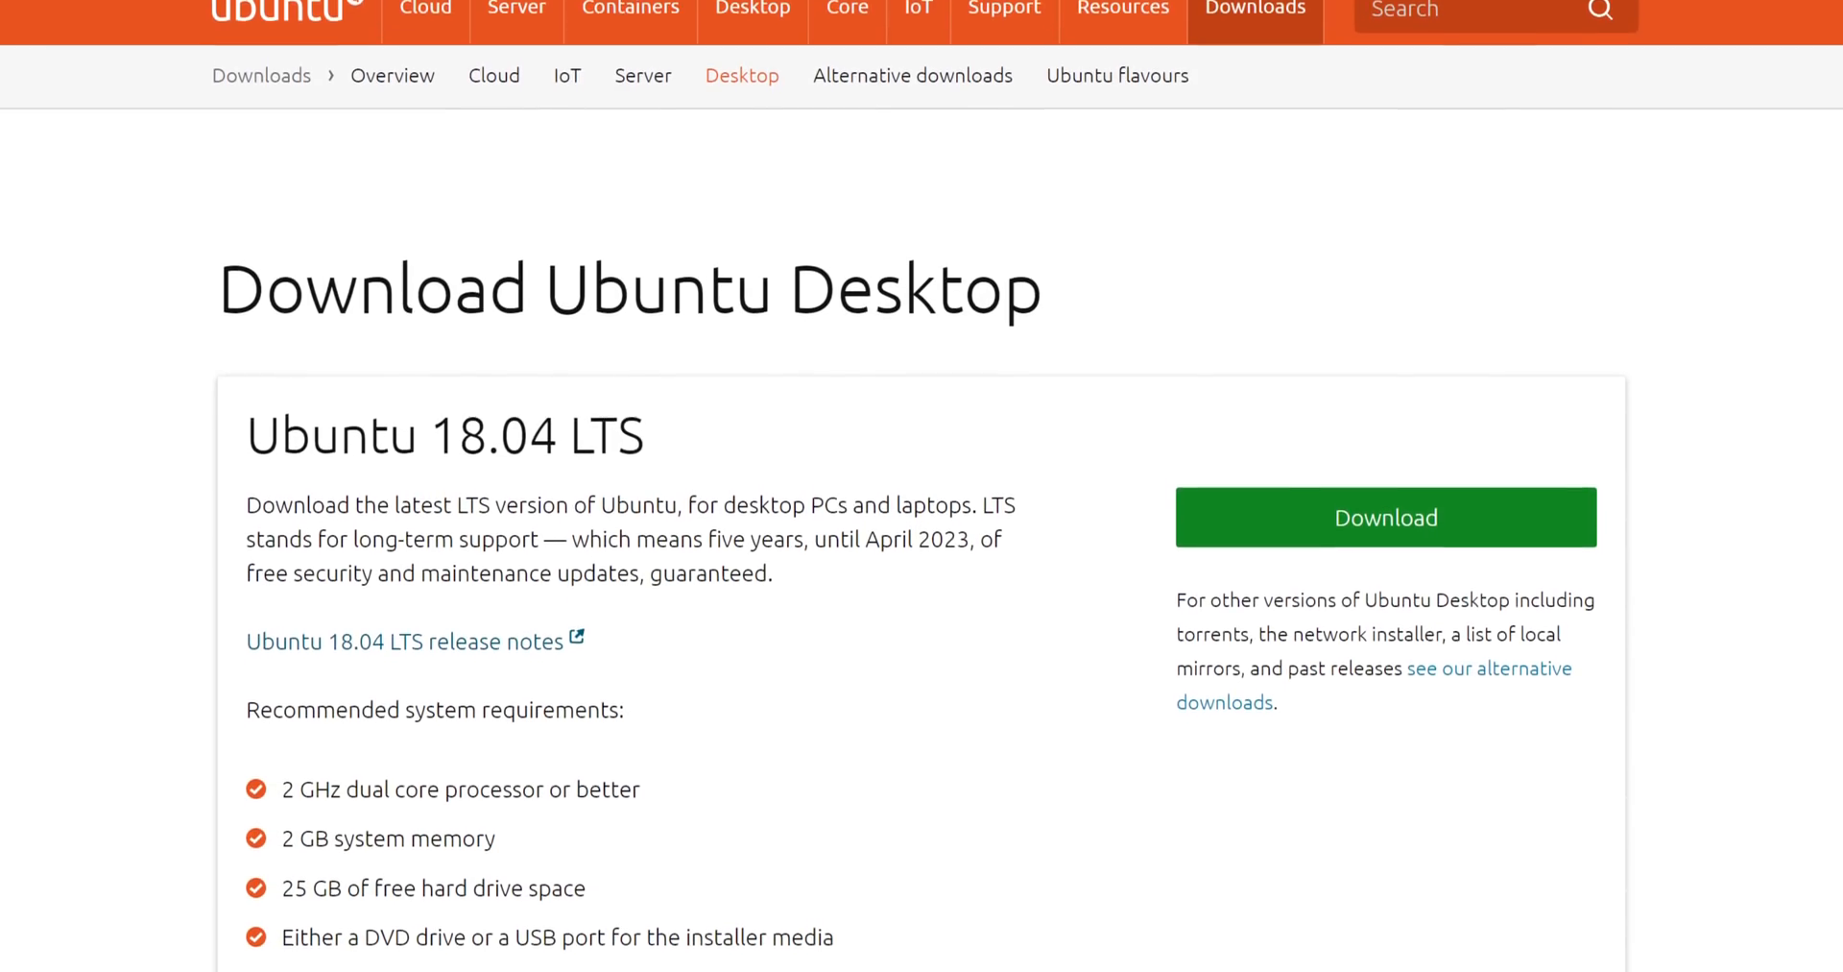
Refresh the package lists with sudo apt update and start the pending updates in Ubuntu Software.
scroll("down", 3)
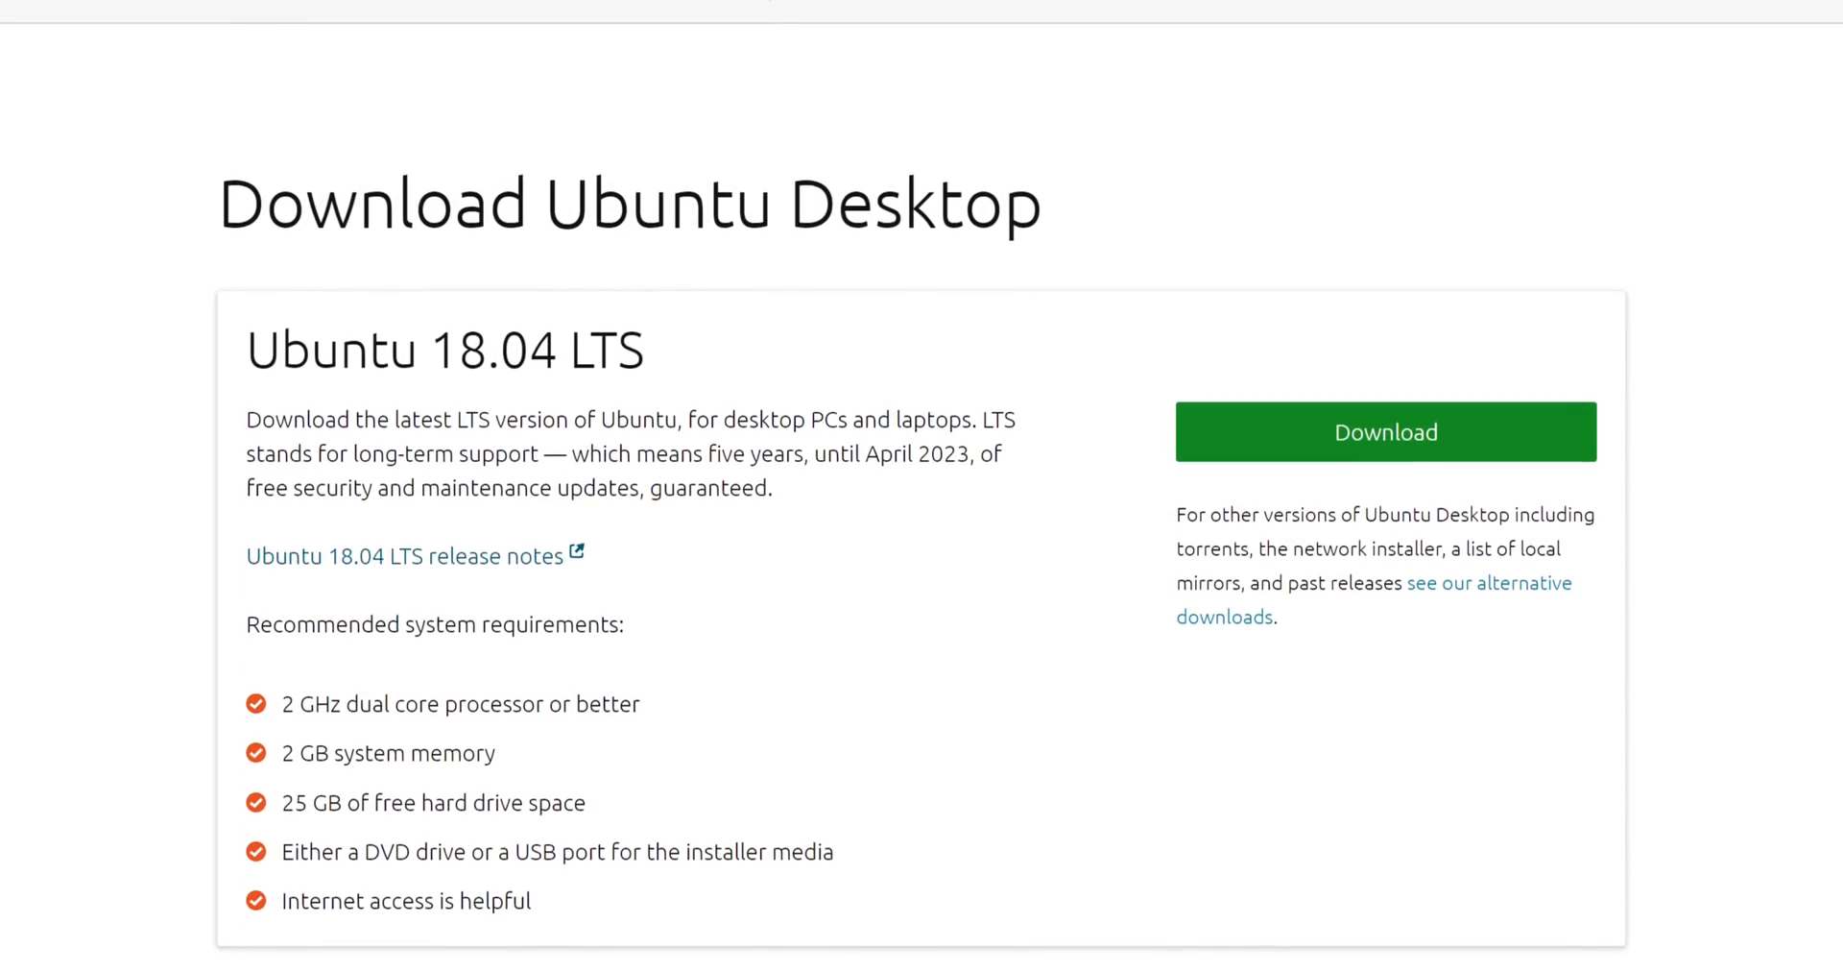
scroll("up", 3)
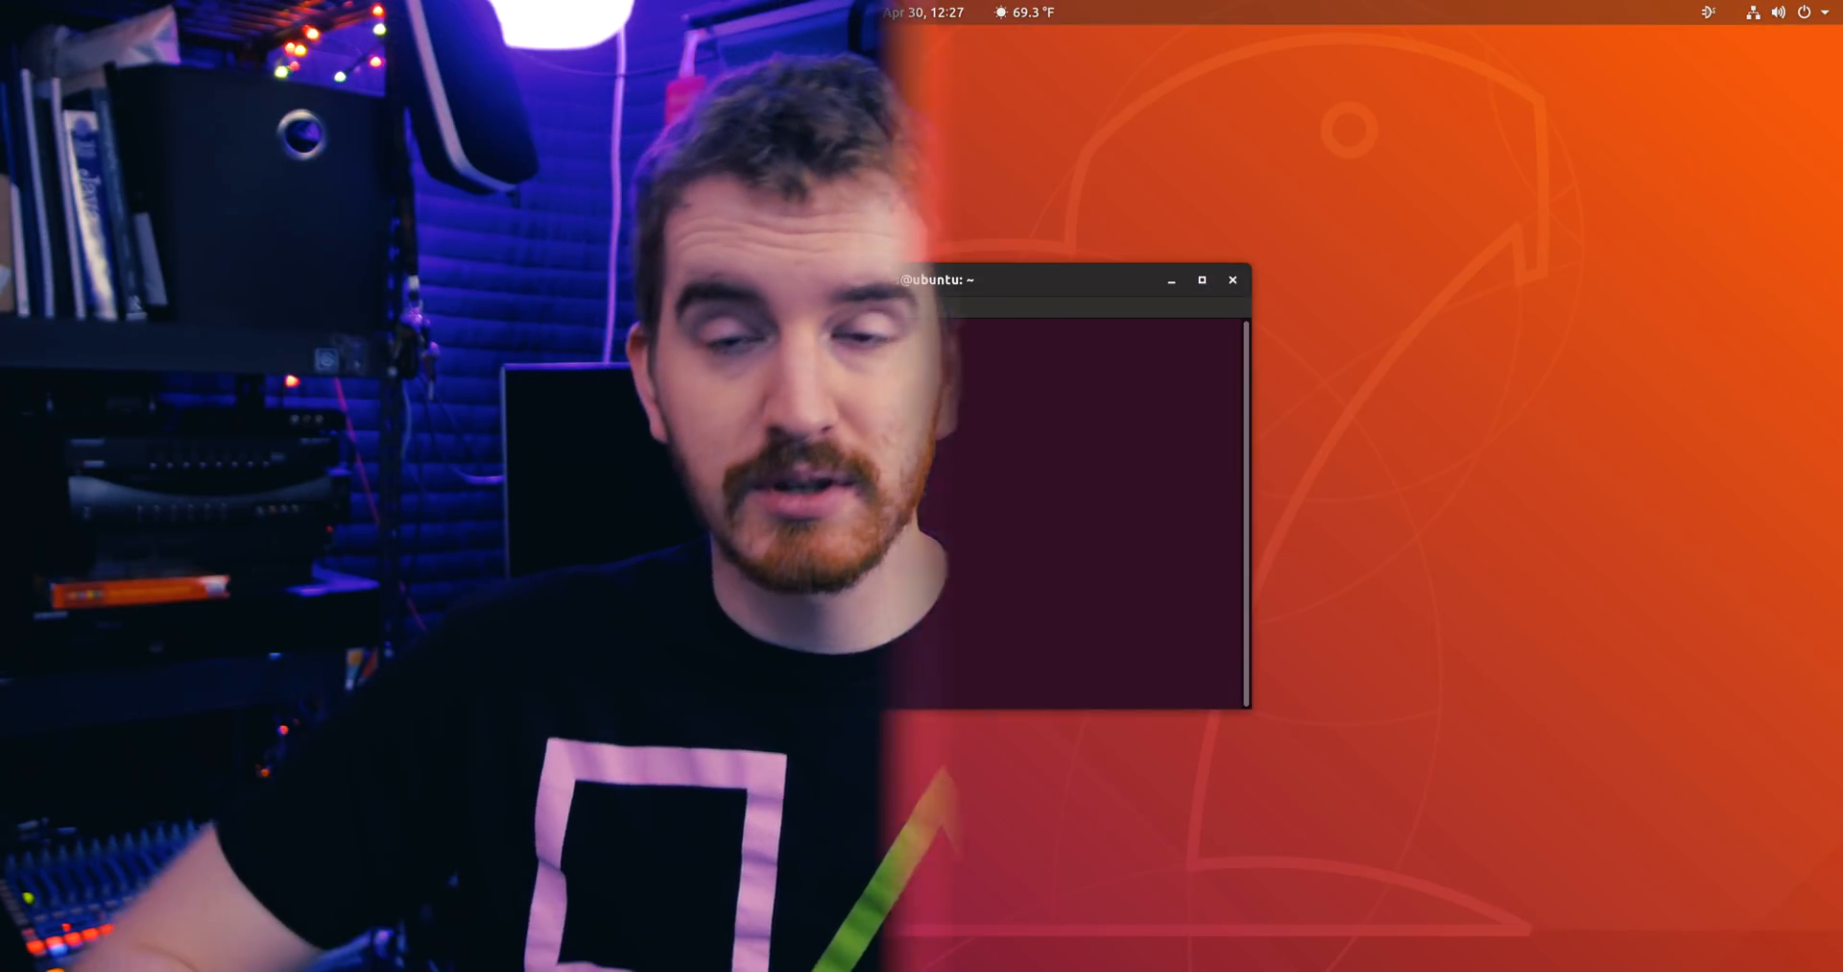
type("sudo apt update")
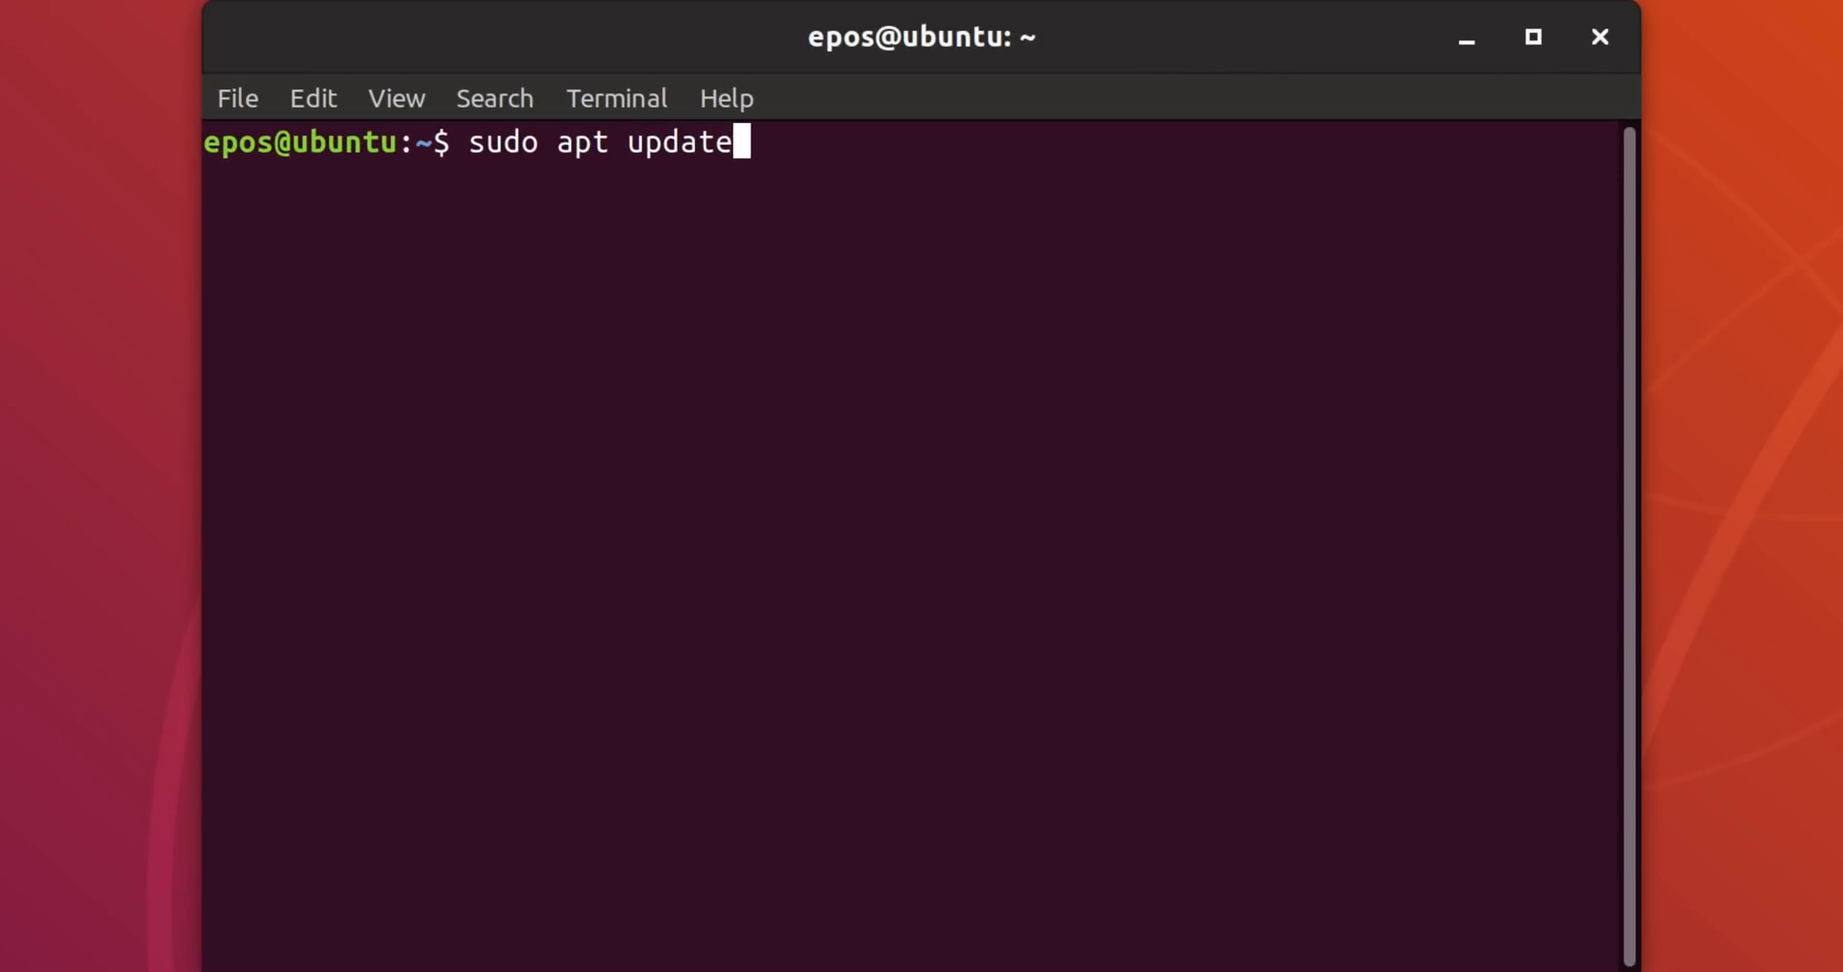
key("Return")
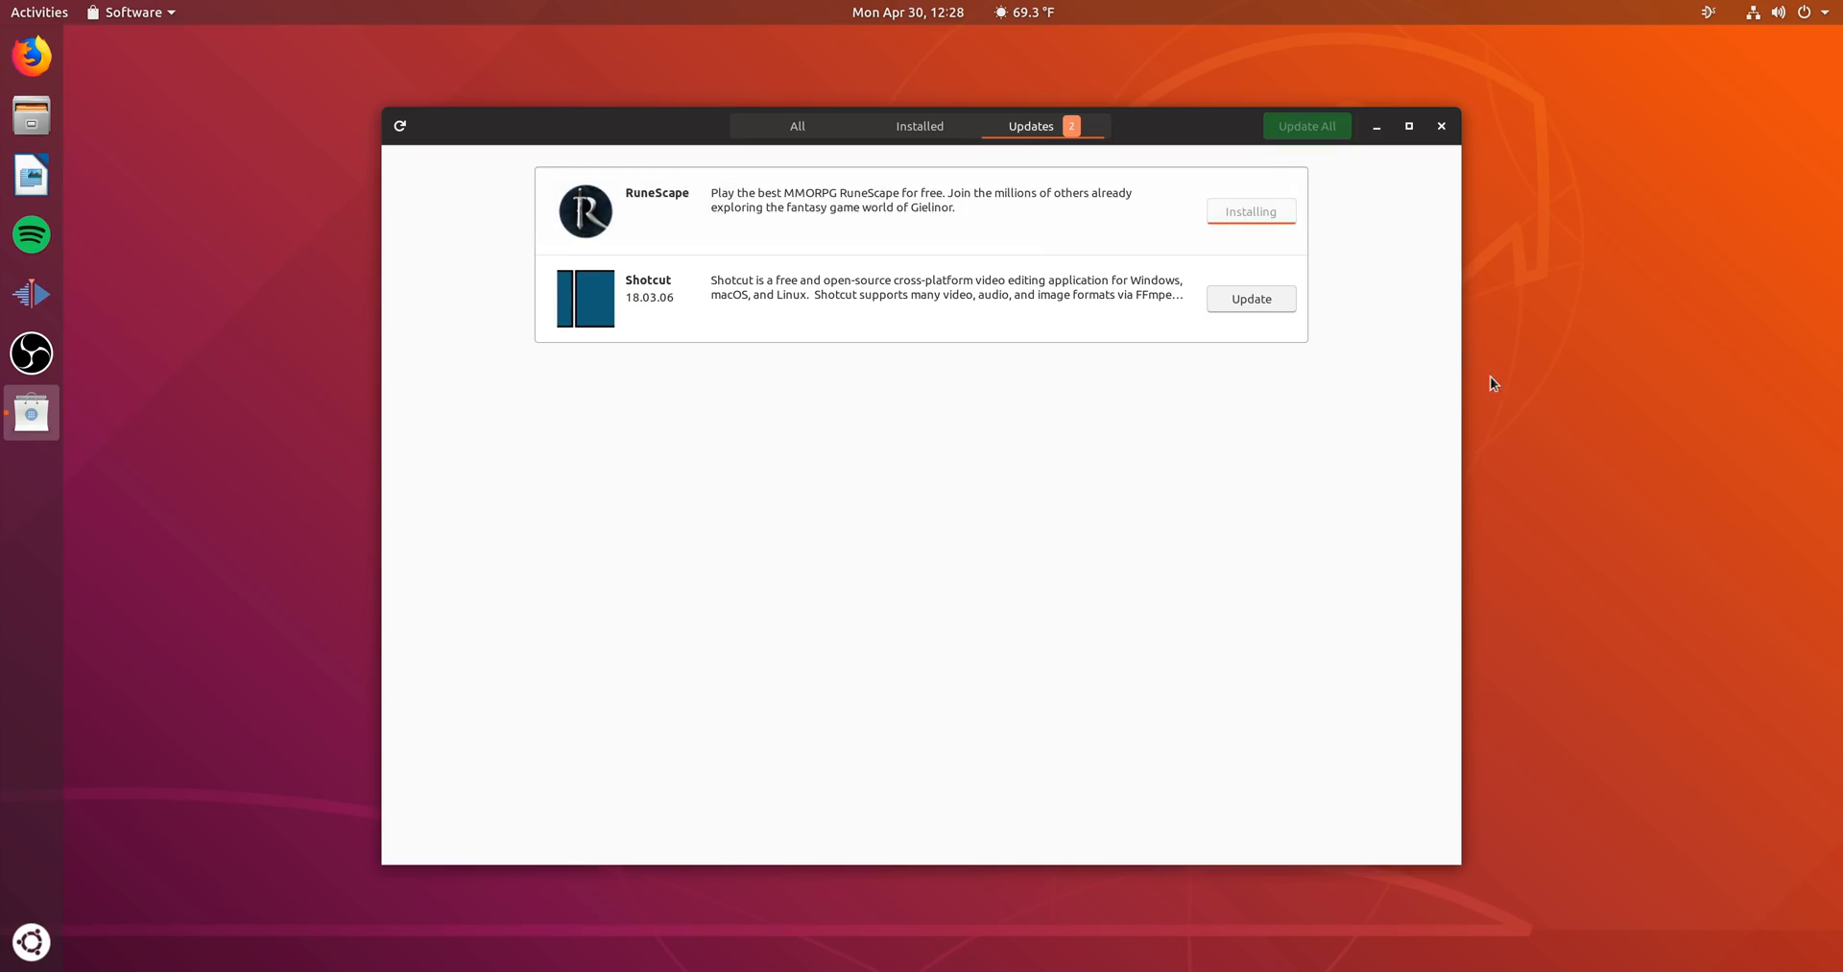
mouse_move(1550, 395)
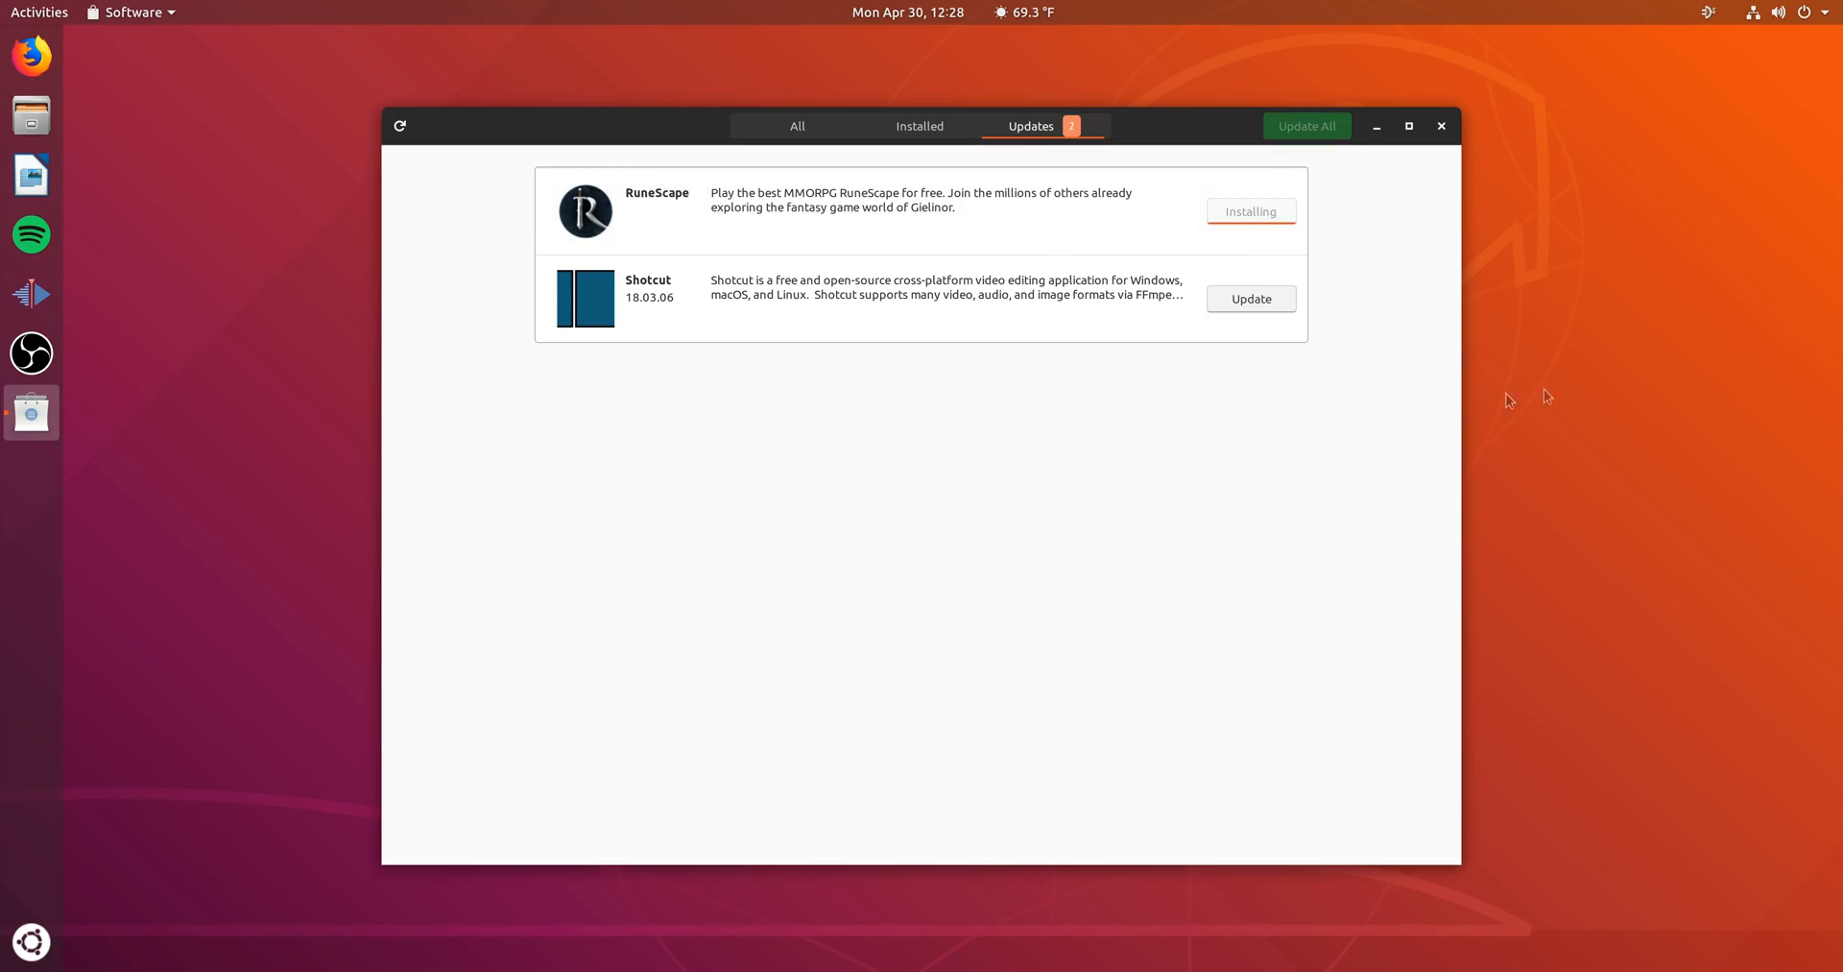
left_click(31, 55)
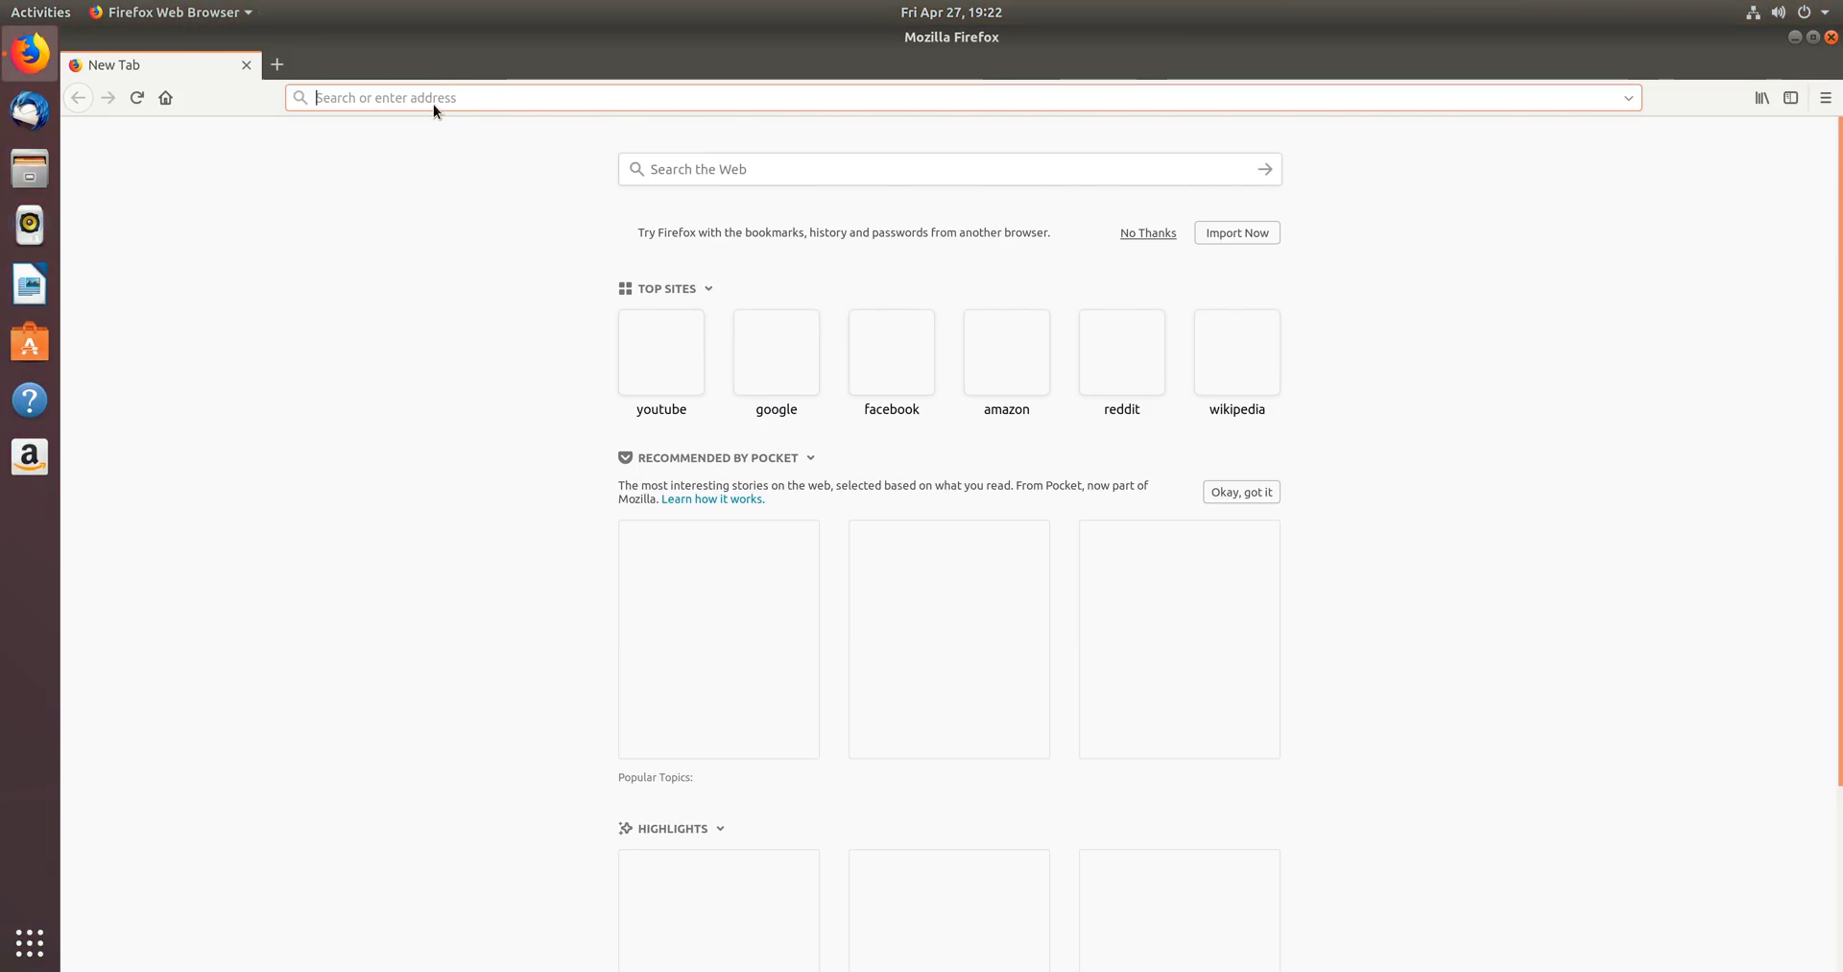
Install ubuntu-restricted-extras via apt://ubuntu-restricted-extras, authenticating with the password.
type("apt://ubuntu-restricted-extras")
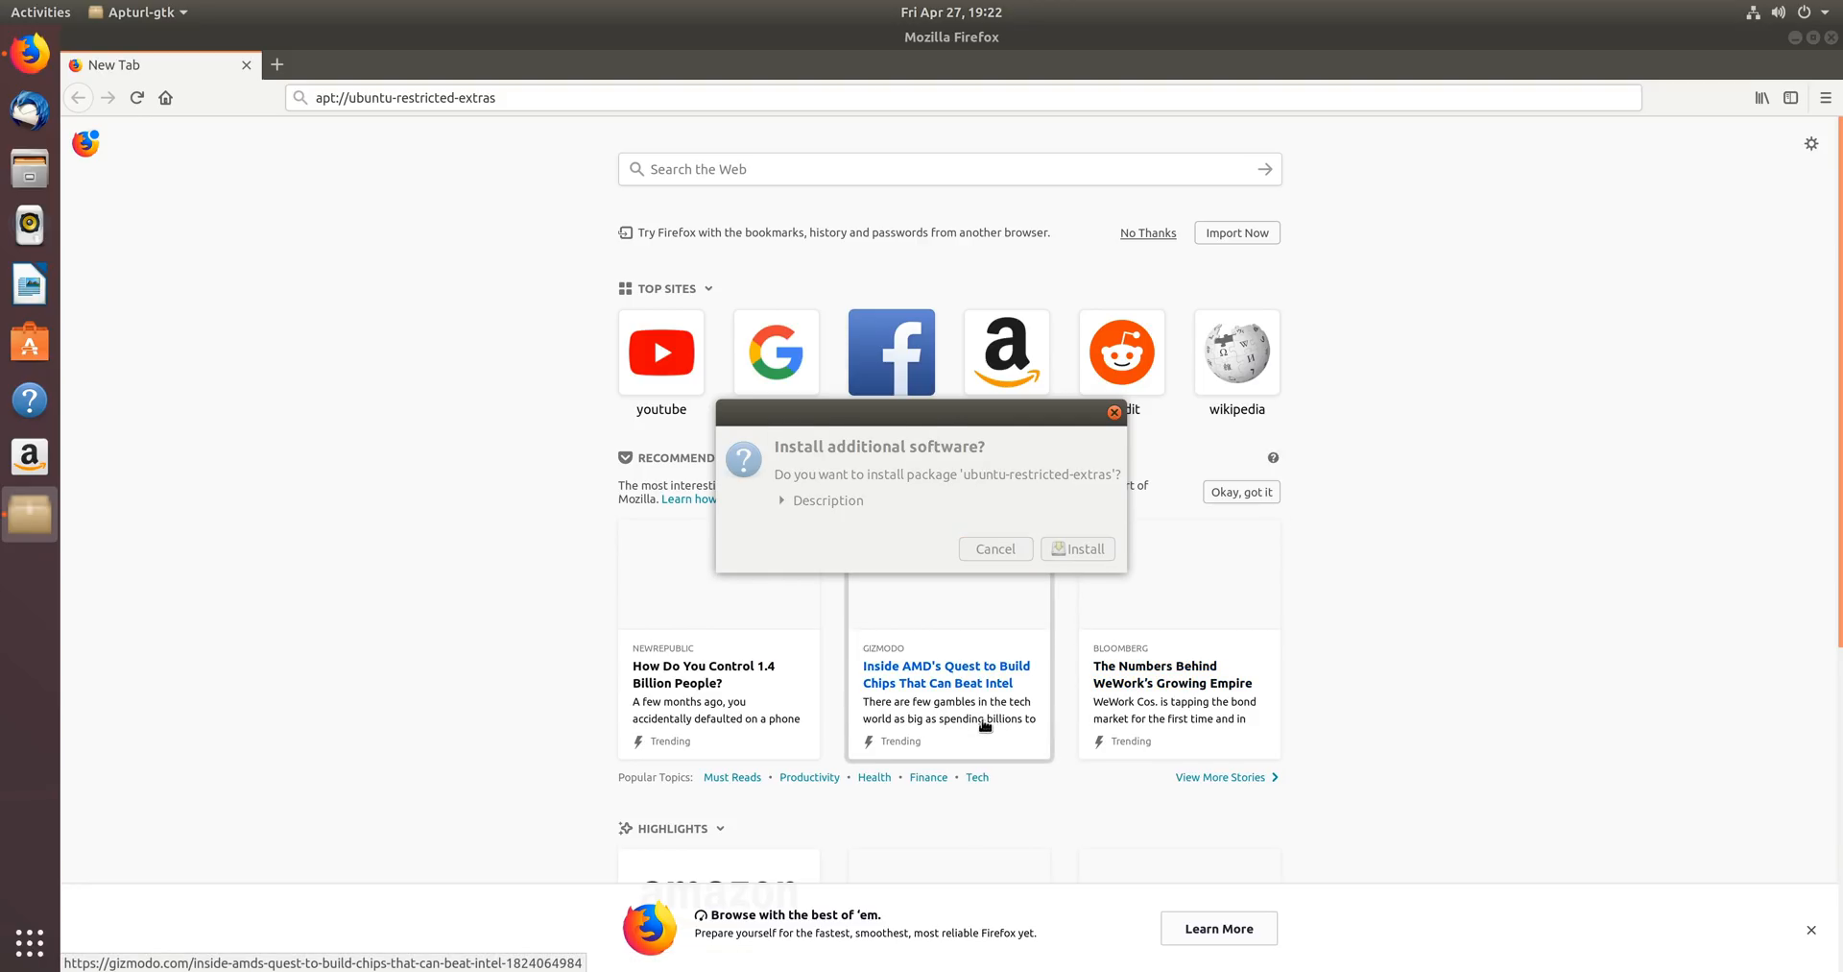
left_click(1076, 547)
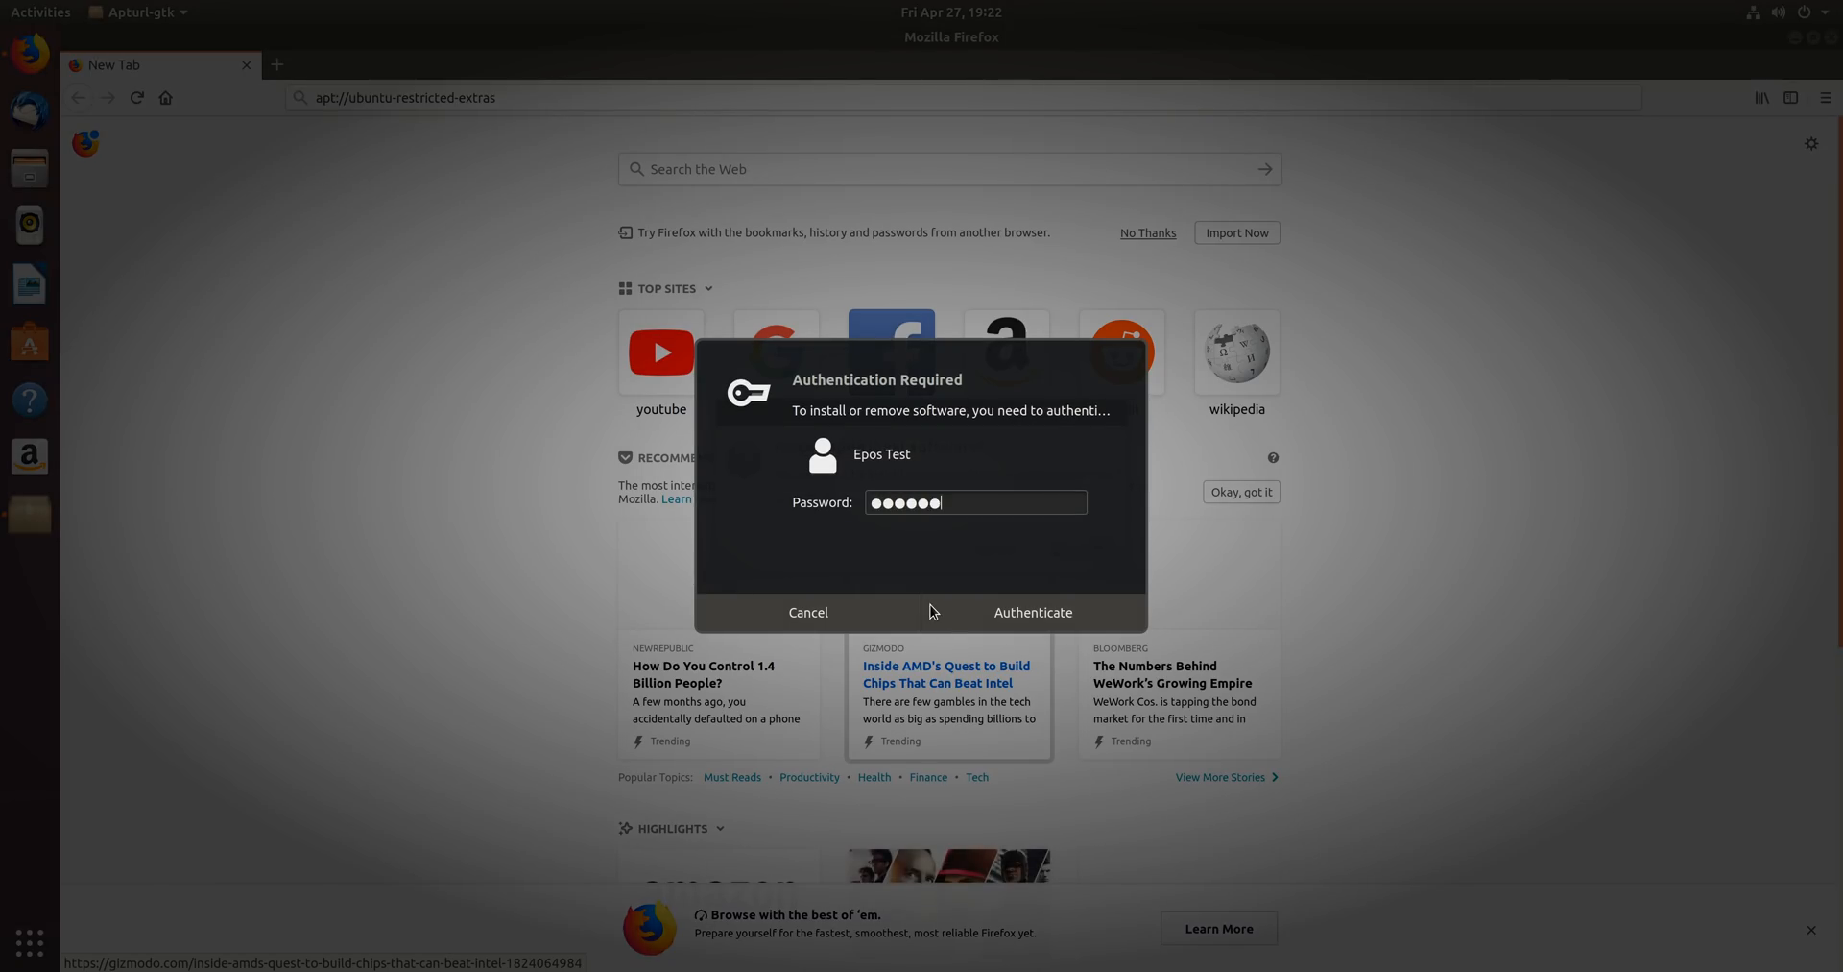
left_click(1033, 612)
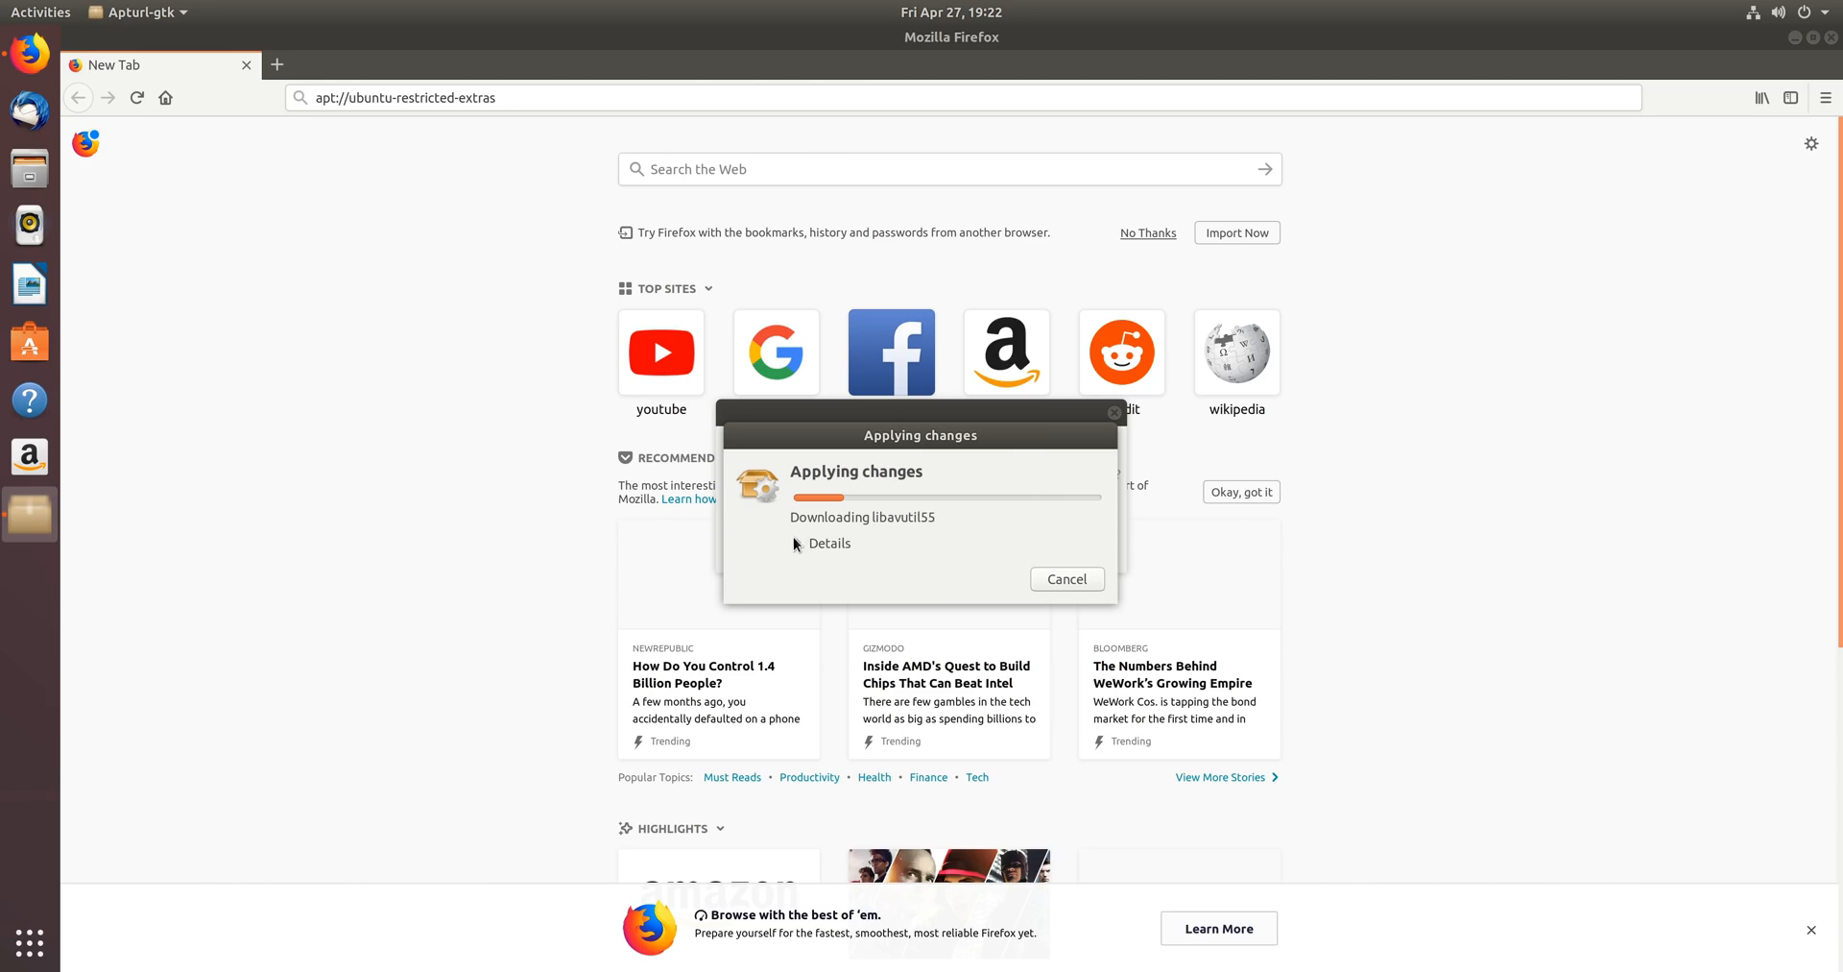
left_click(830, 541)
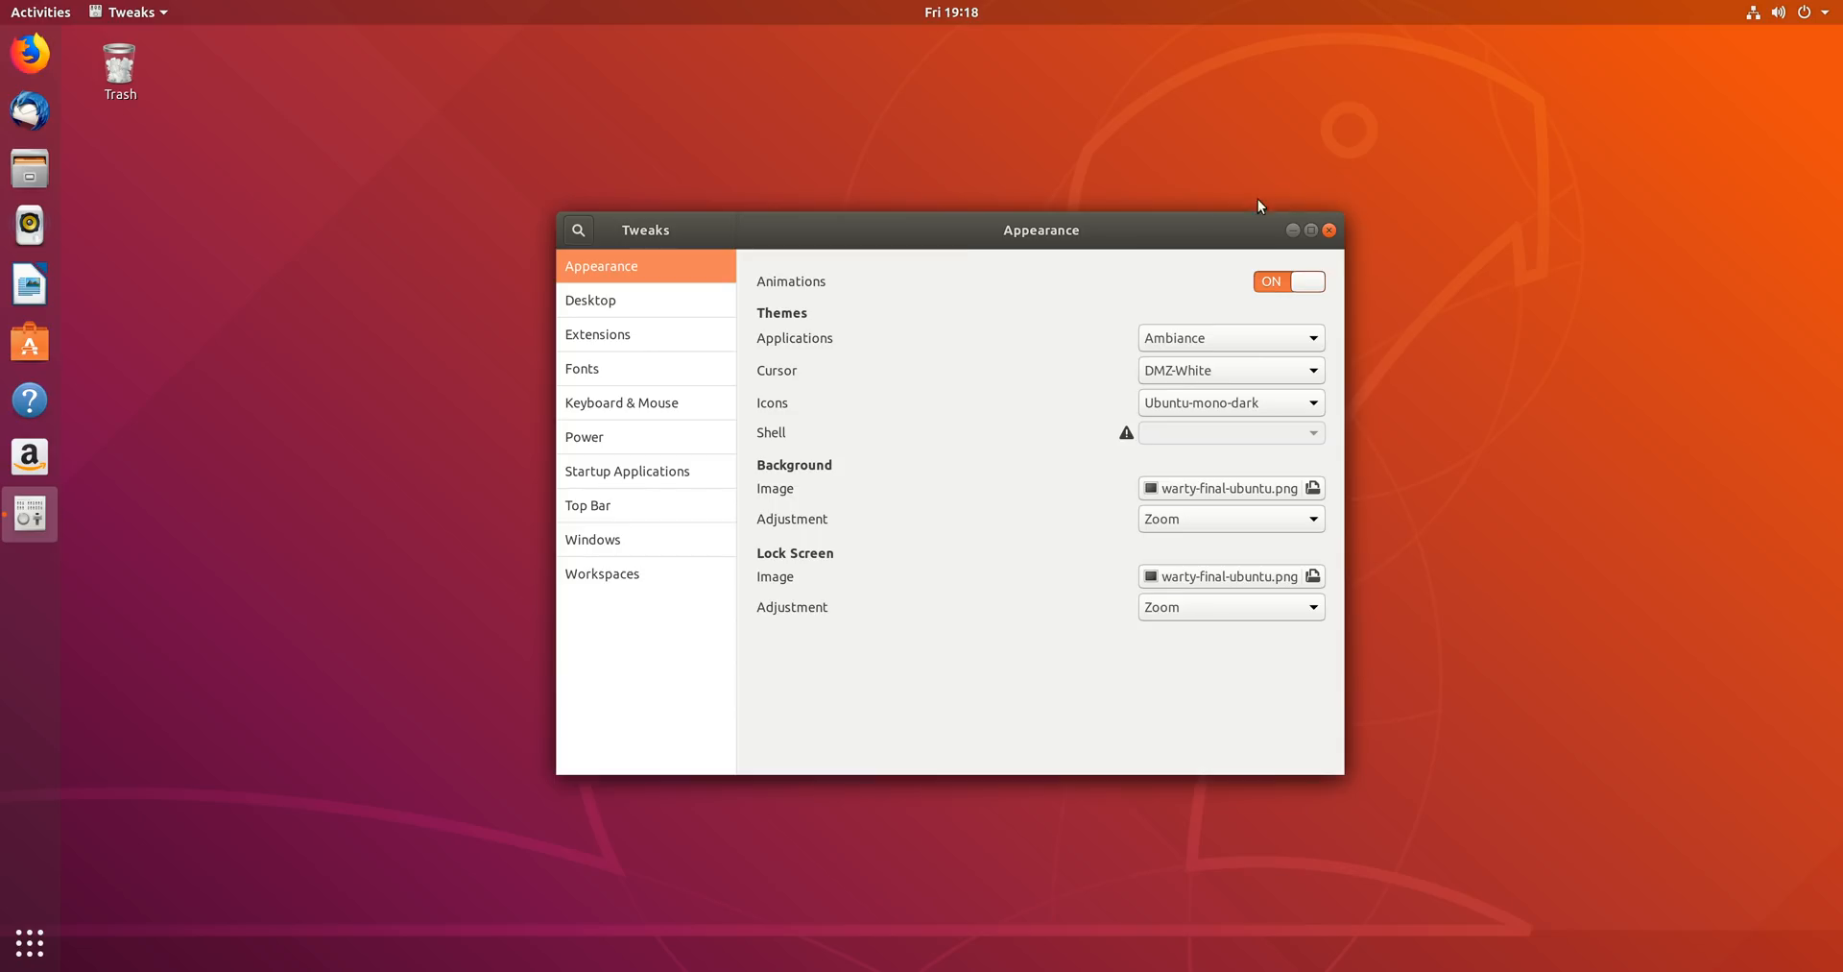
mouse_move(1196, 349)
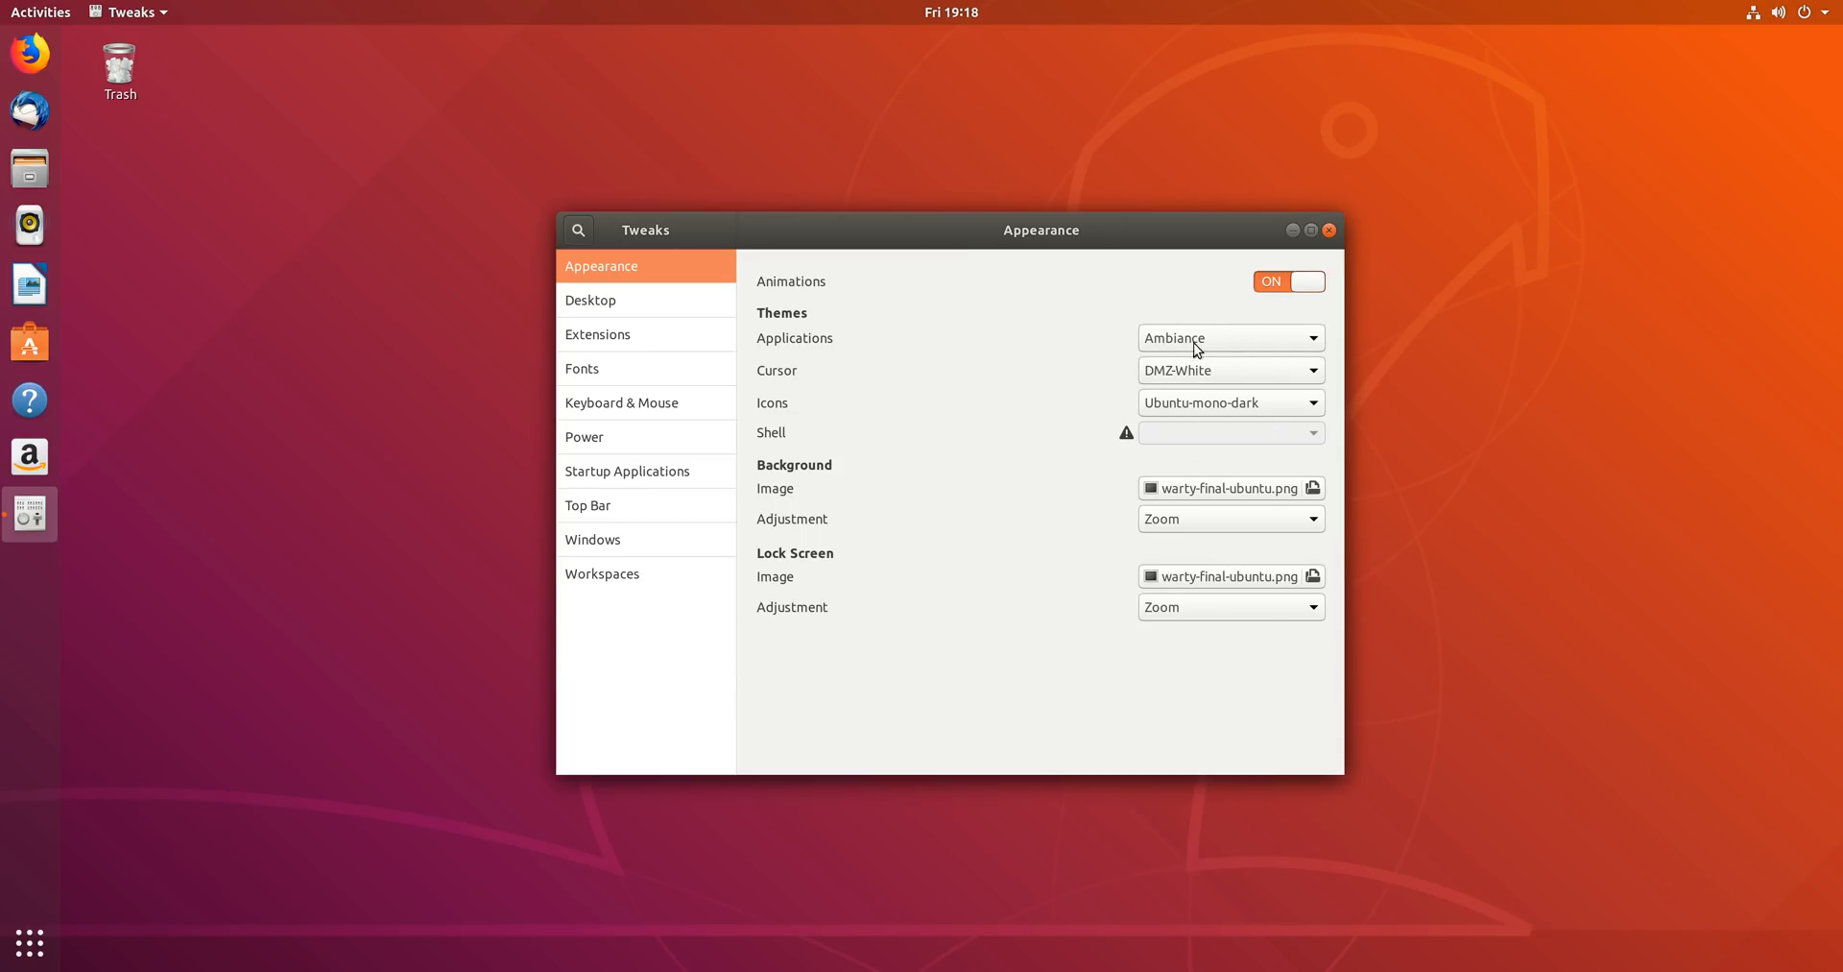
Try the Humanity, DMZ-White and DMZ-Black icon themes in Tweaks Appearance.
left_click(1229, 368)
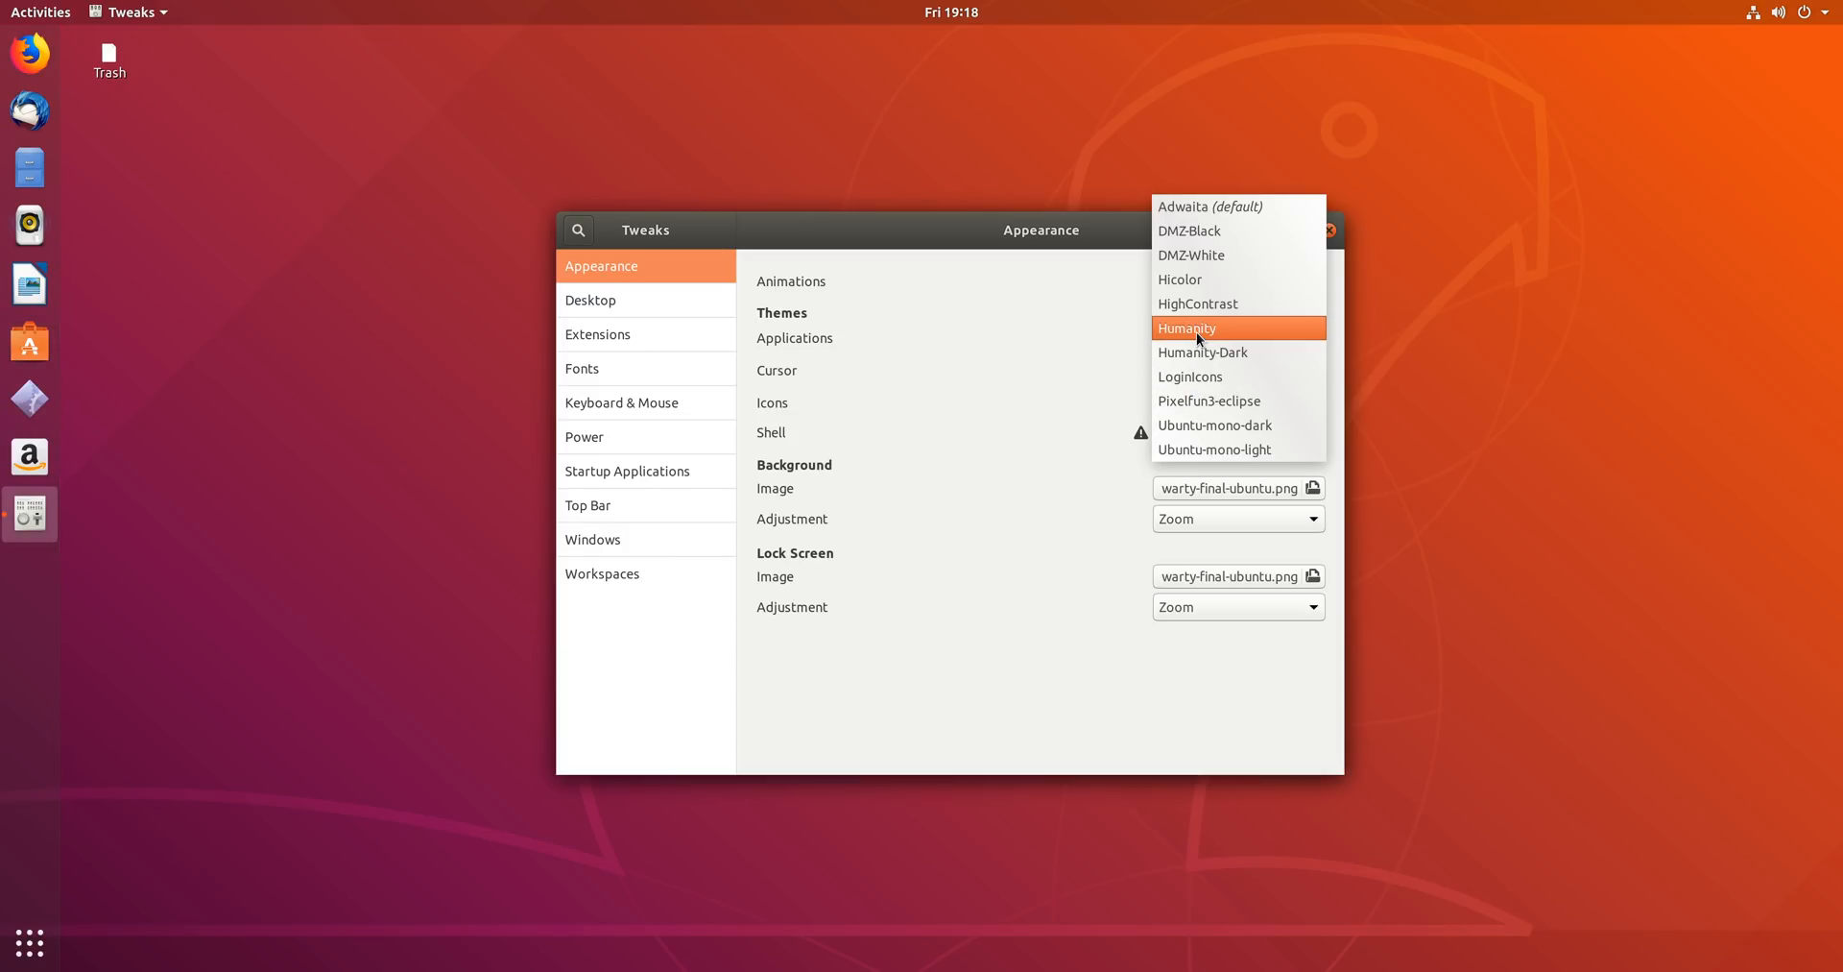
left_click(1186, 328)
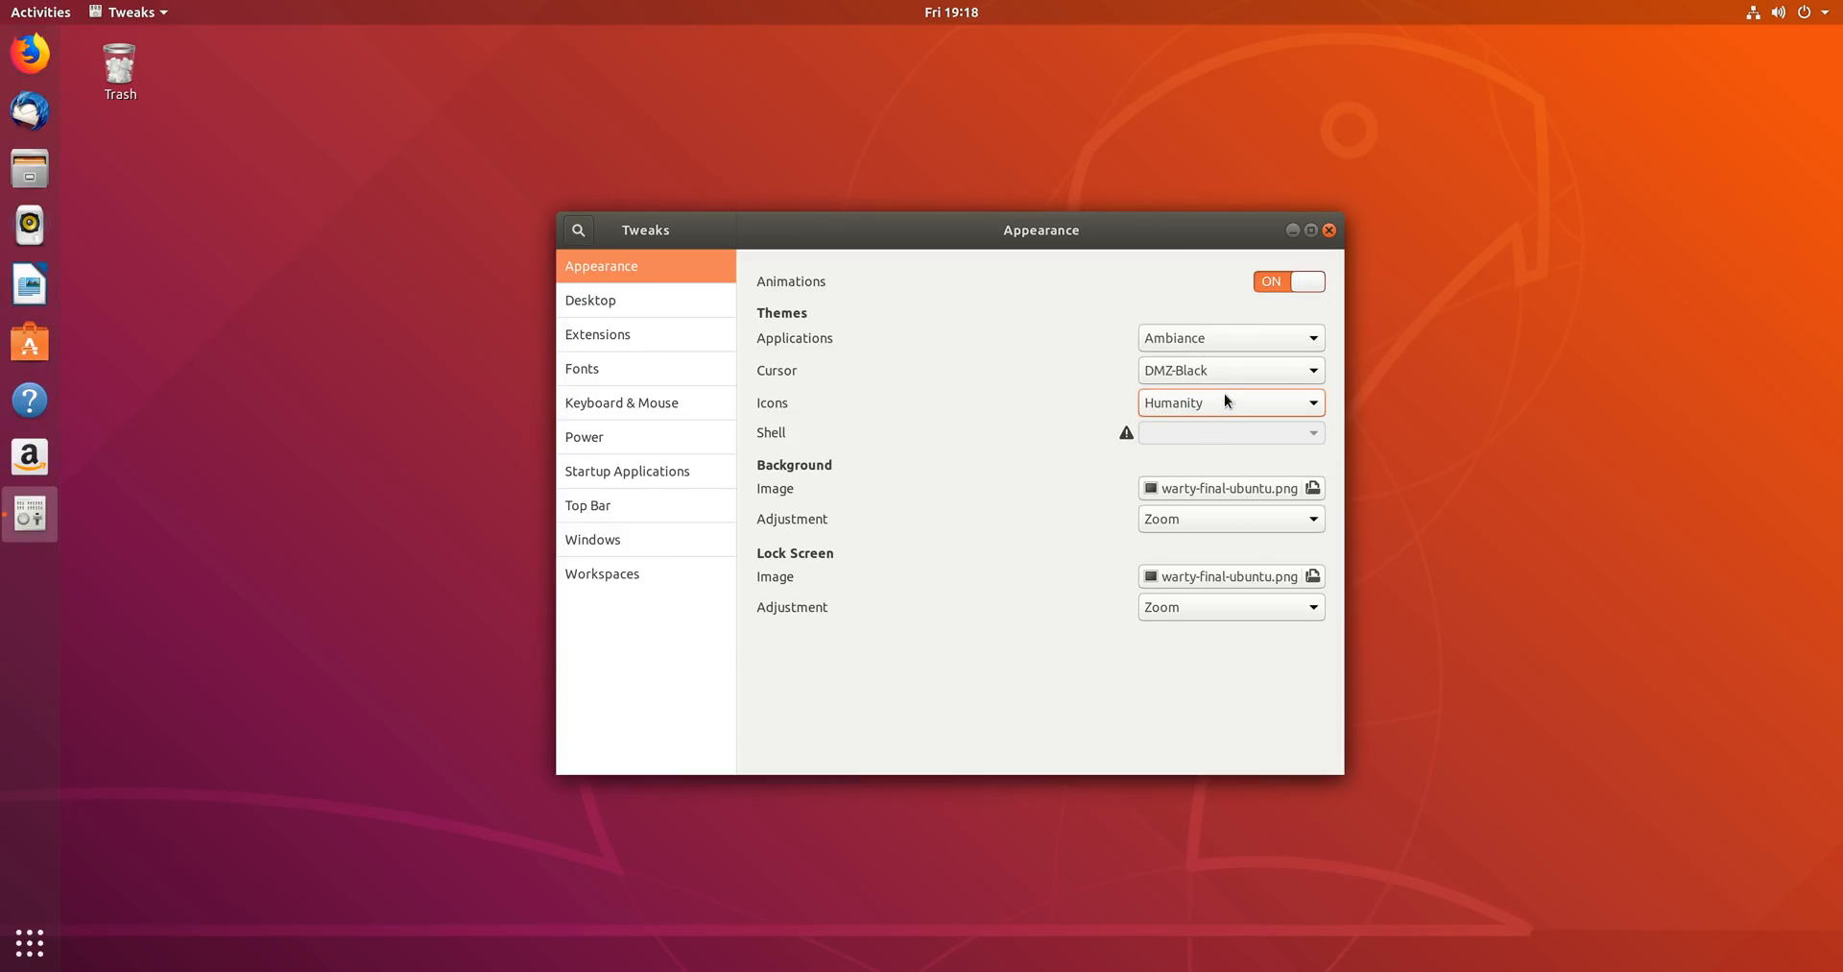
left_click(1229, 403)
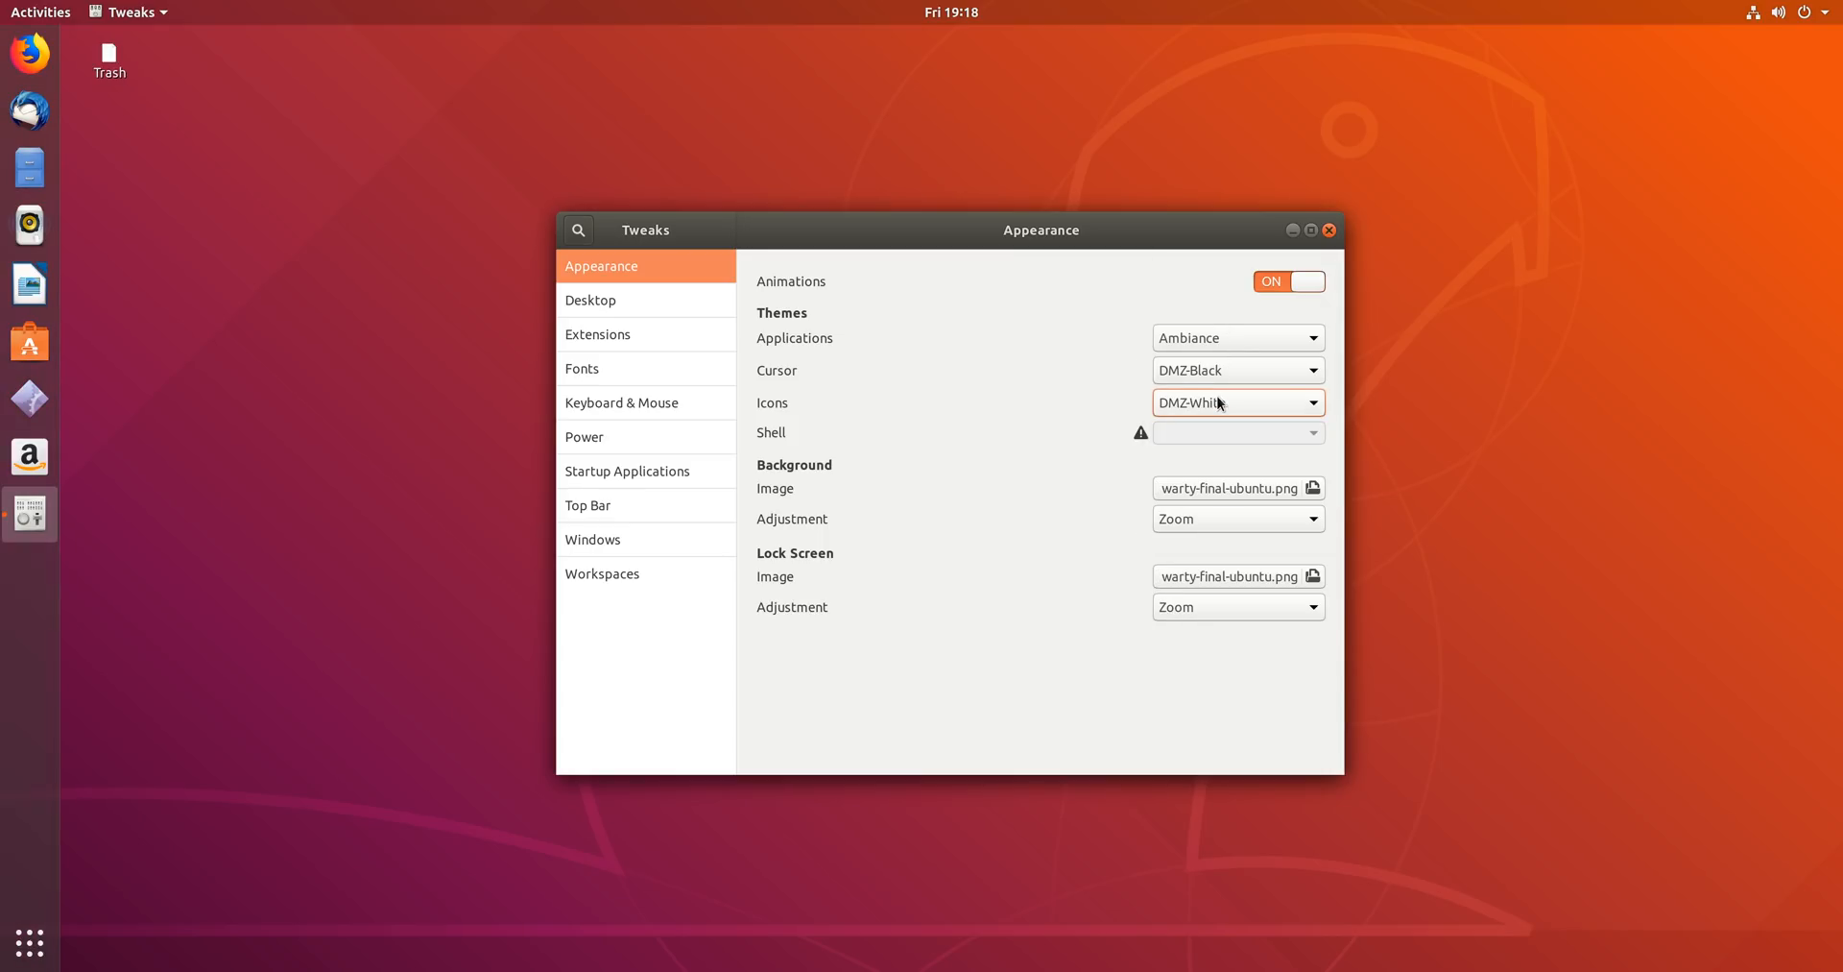
left_click(1237, 404)
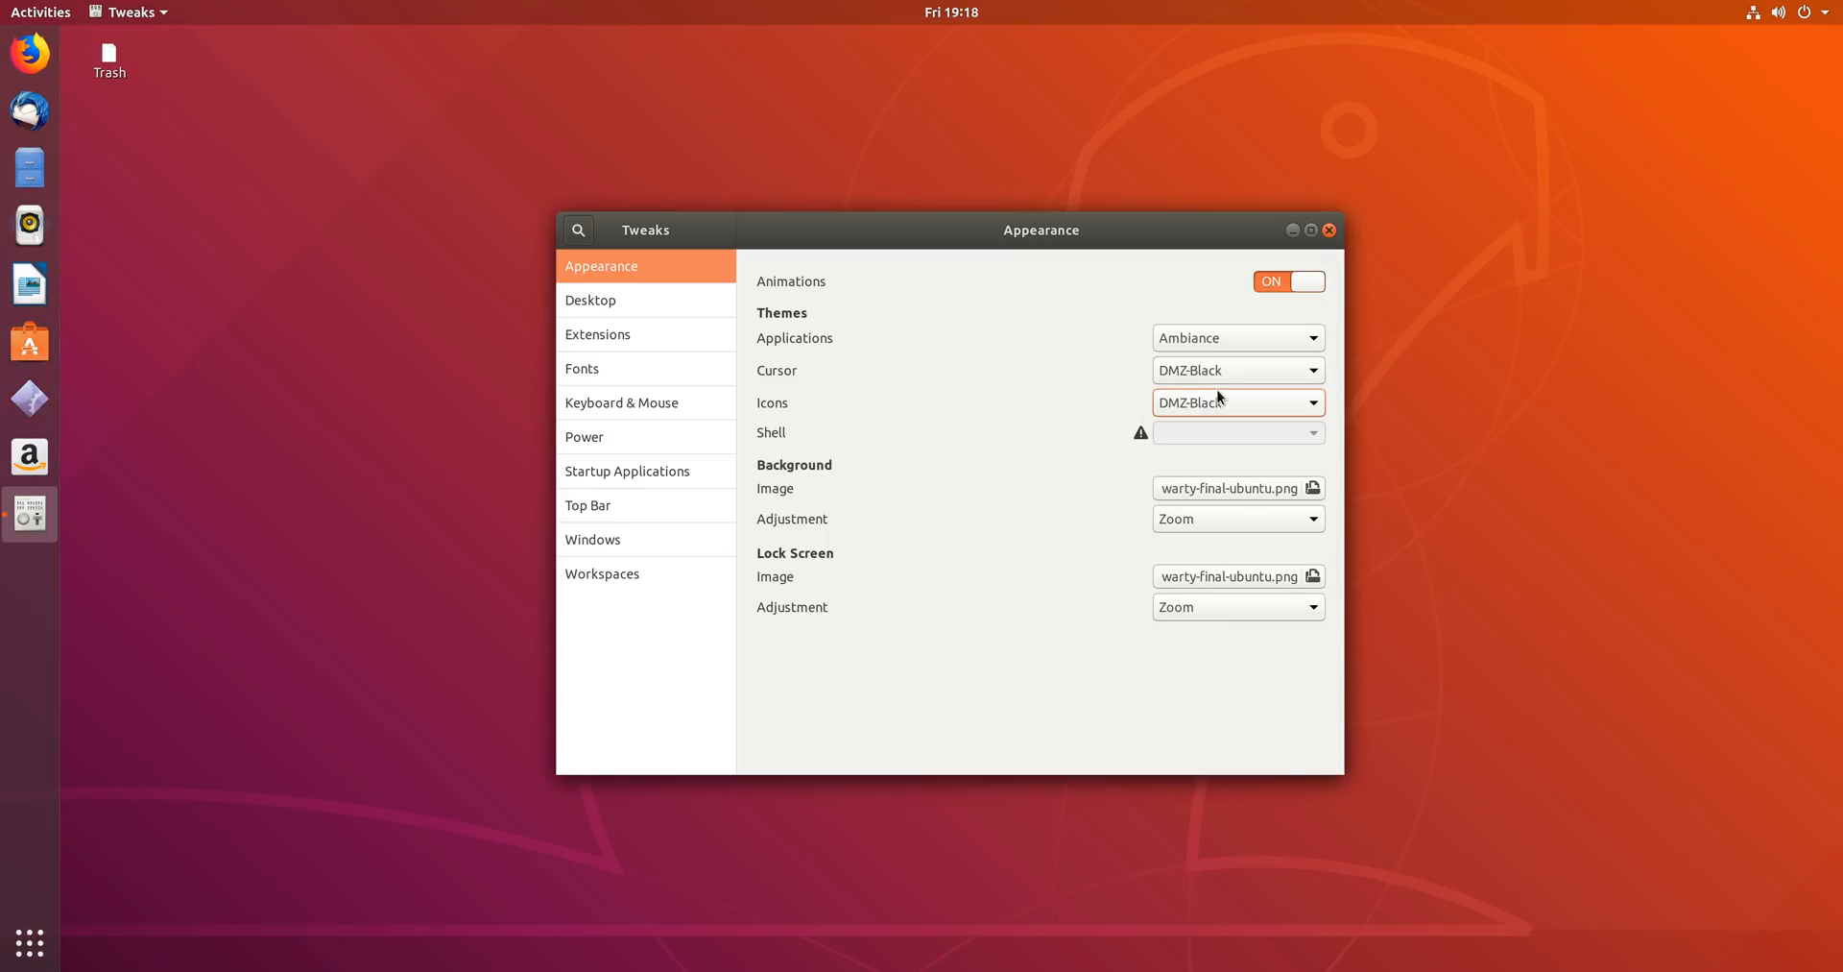
left_click(1236, 338)
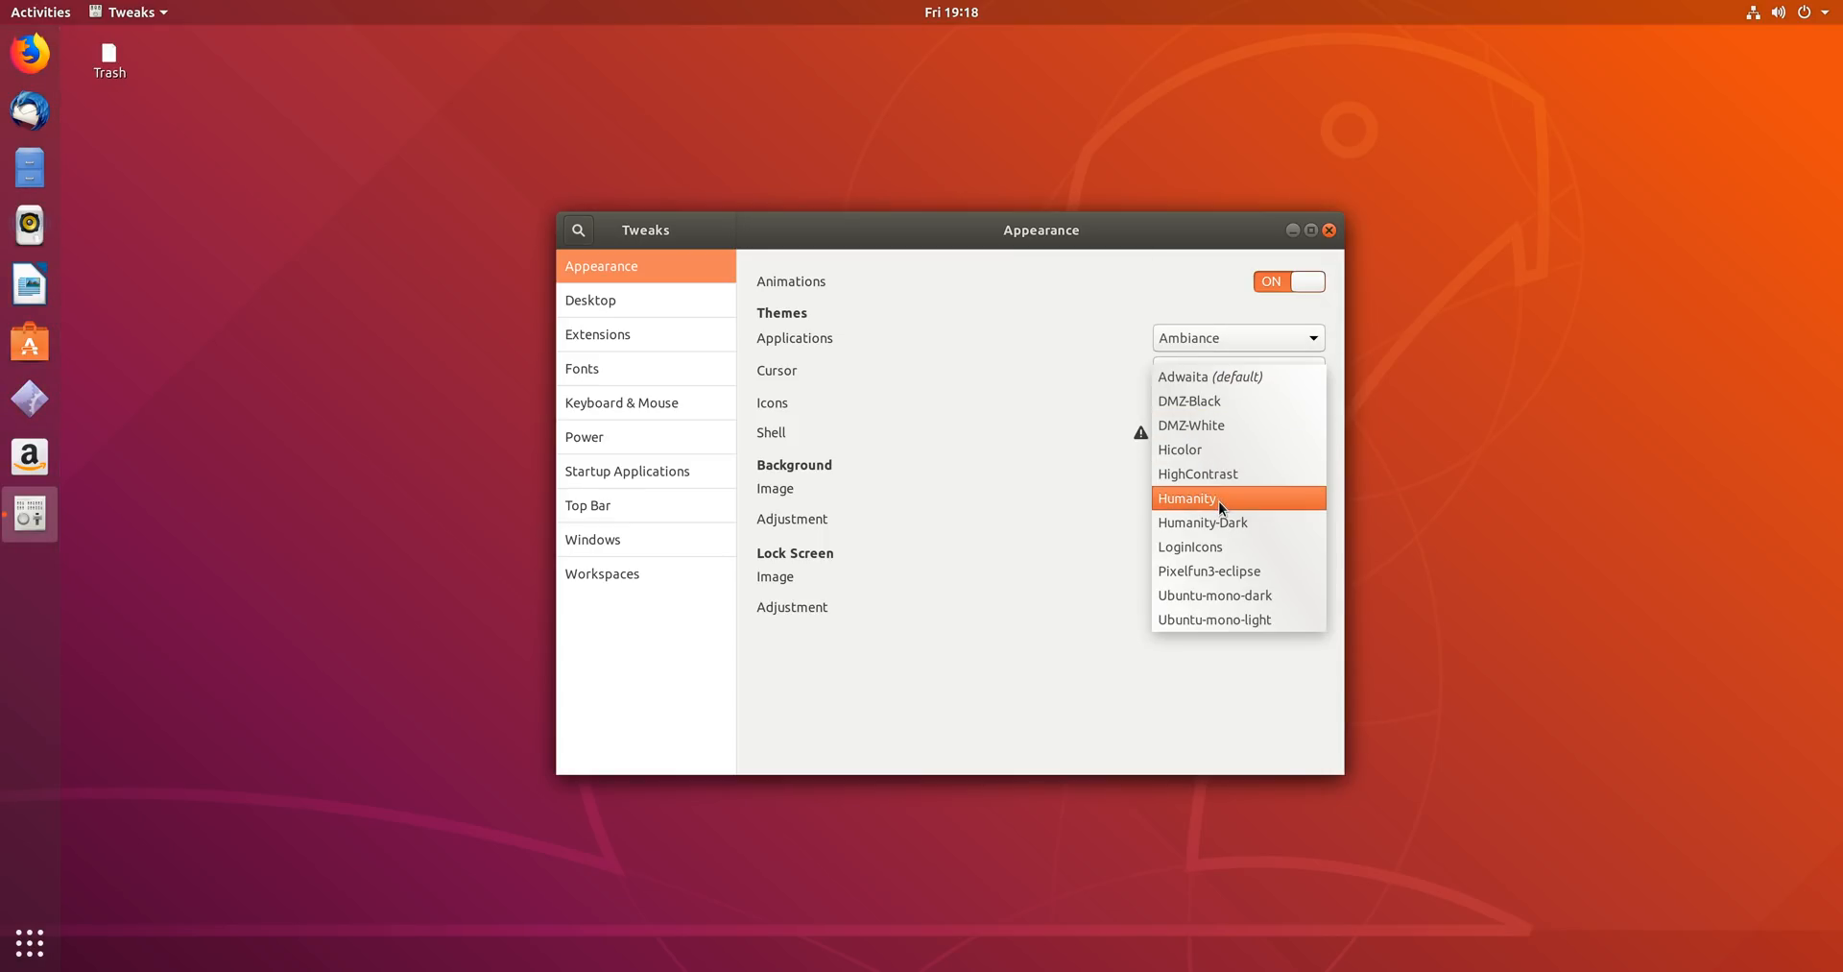
Try HighContrast and LoginIcons, then leave the icon theme on Adwaita (default).
left_click(1198, 472)
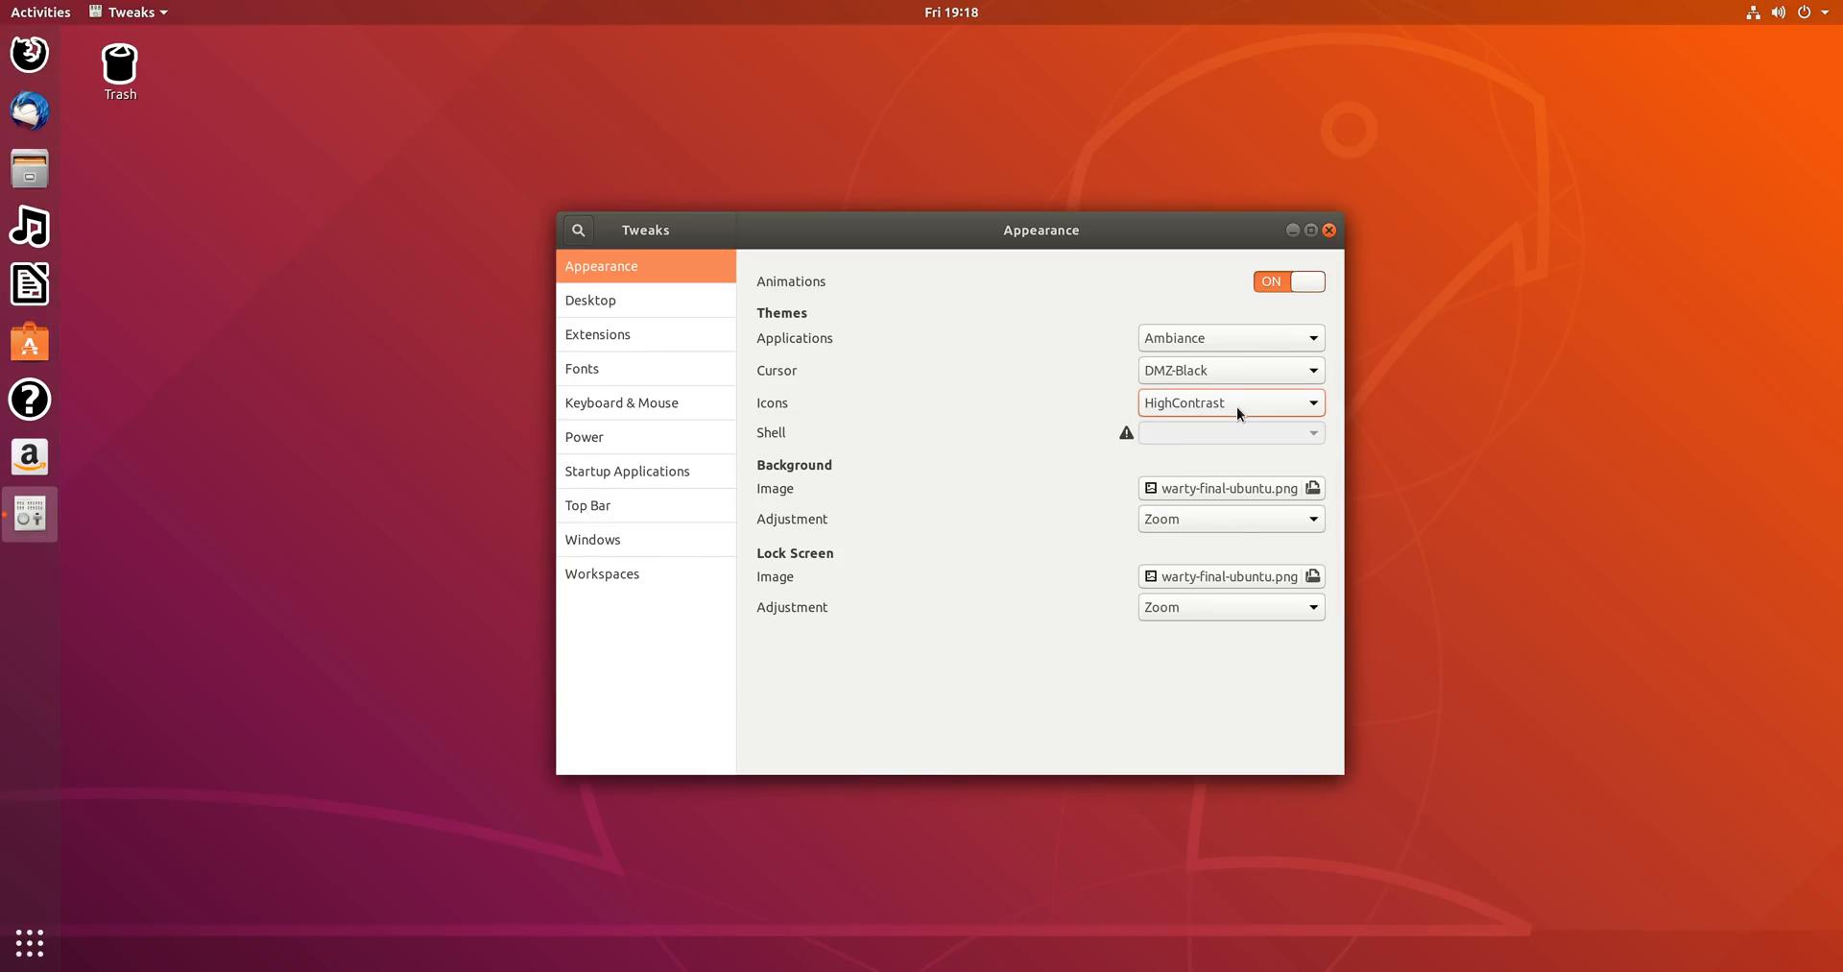
left_click(1229, 403)
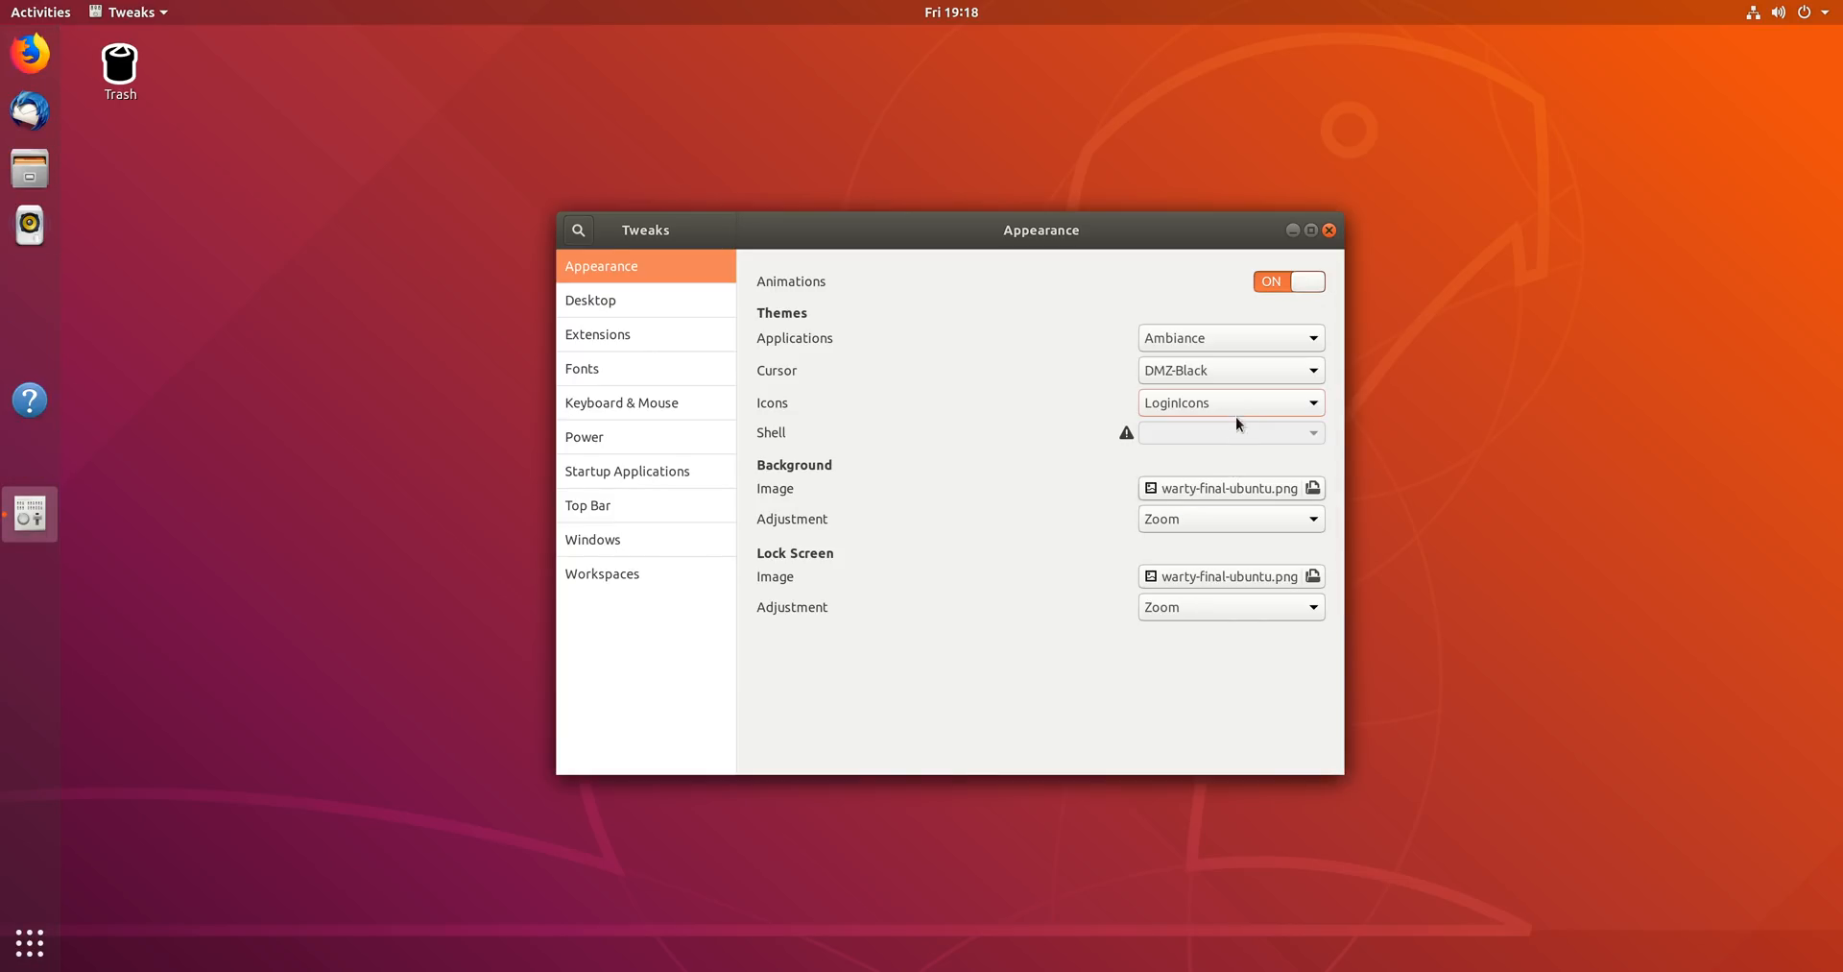
left_click(1229, 338)
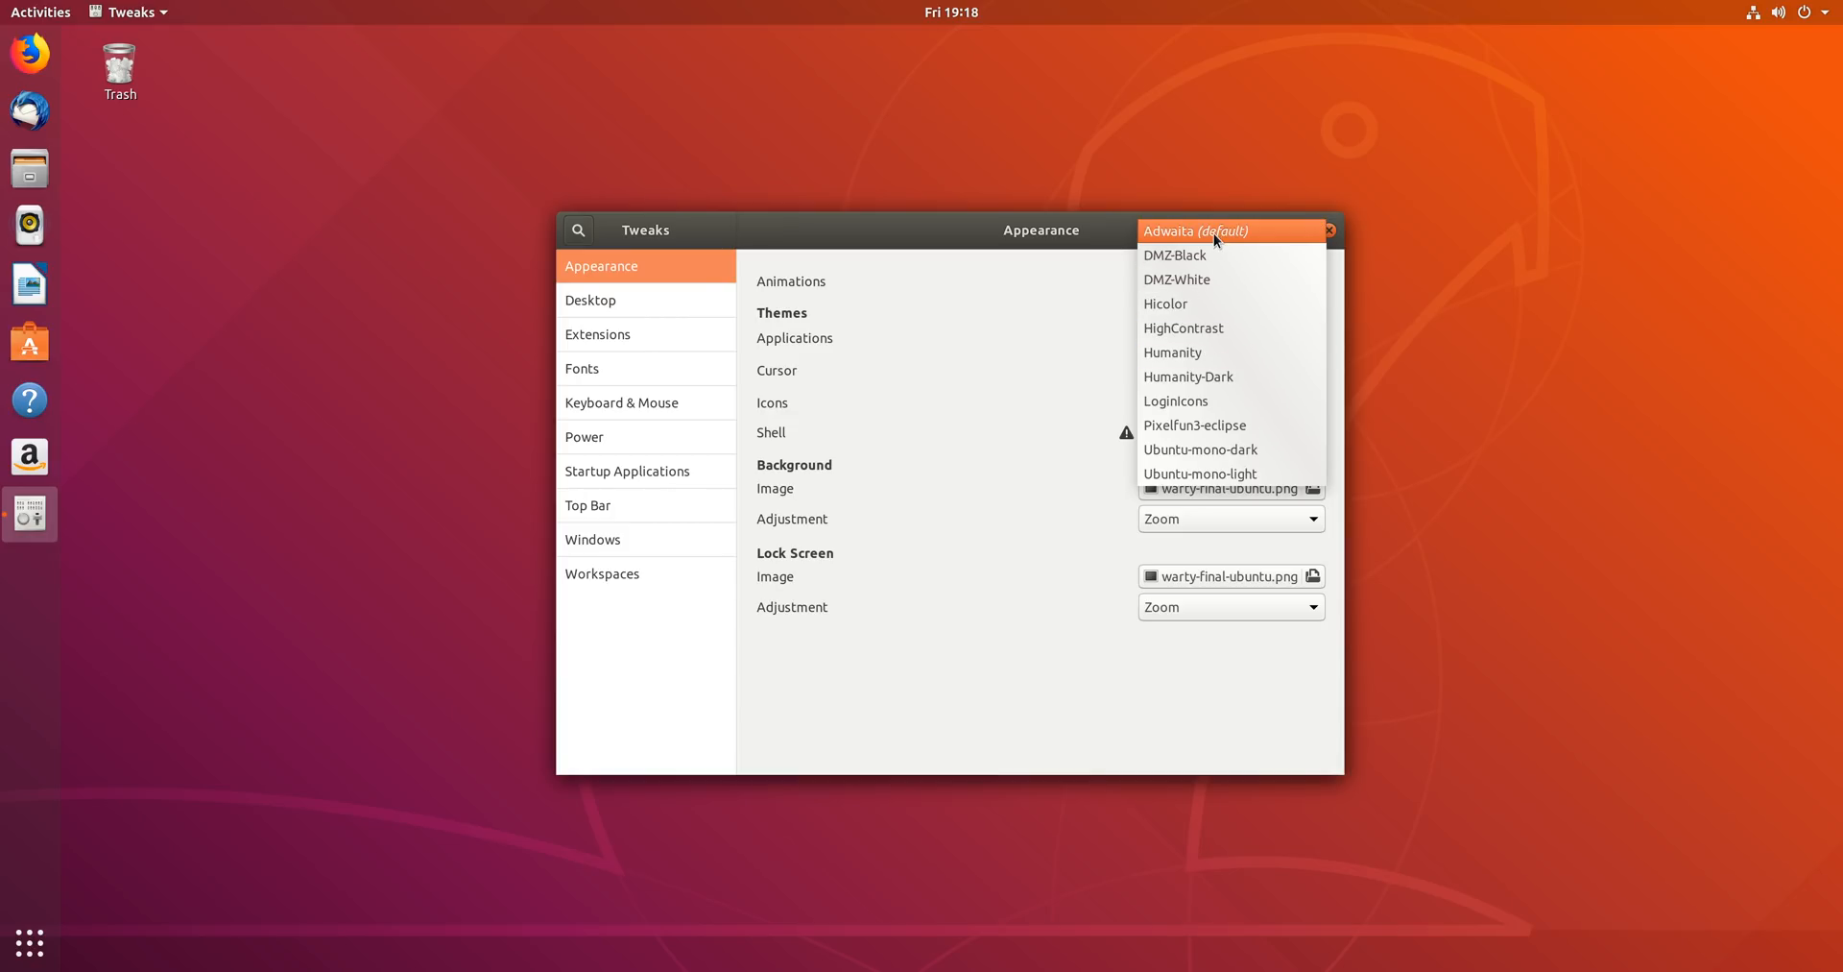
left_click(1195, 228)
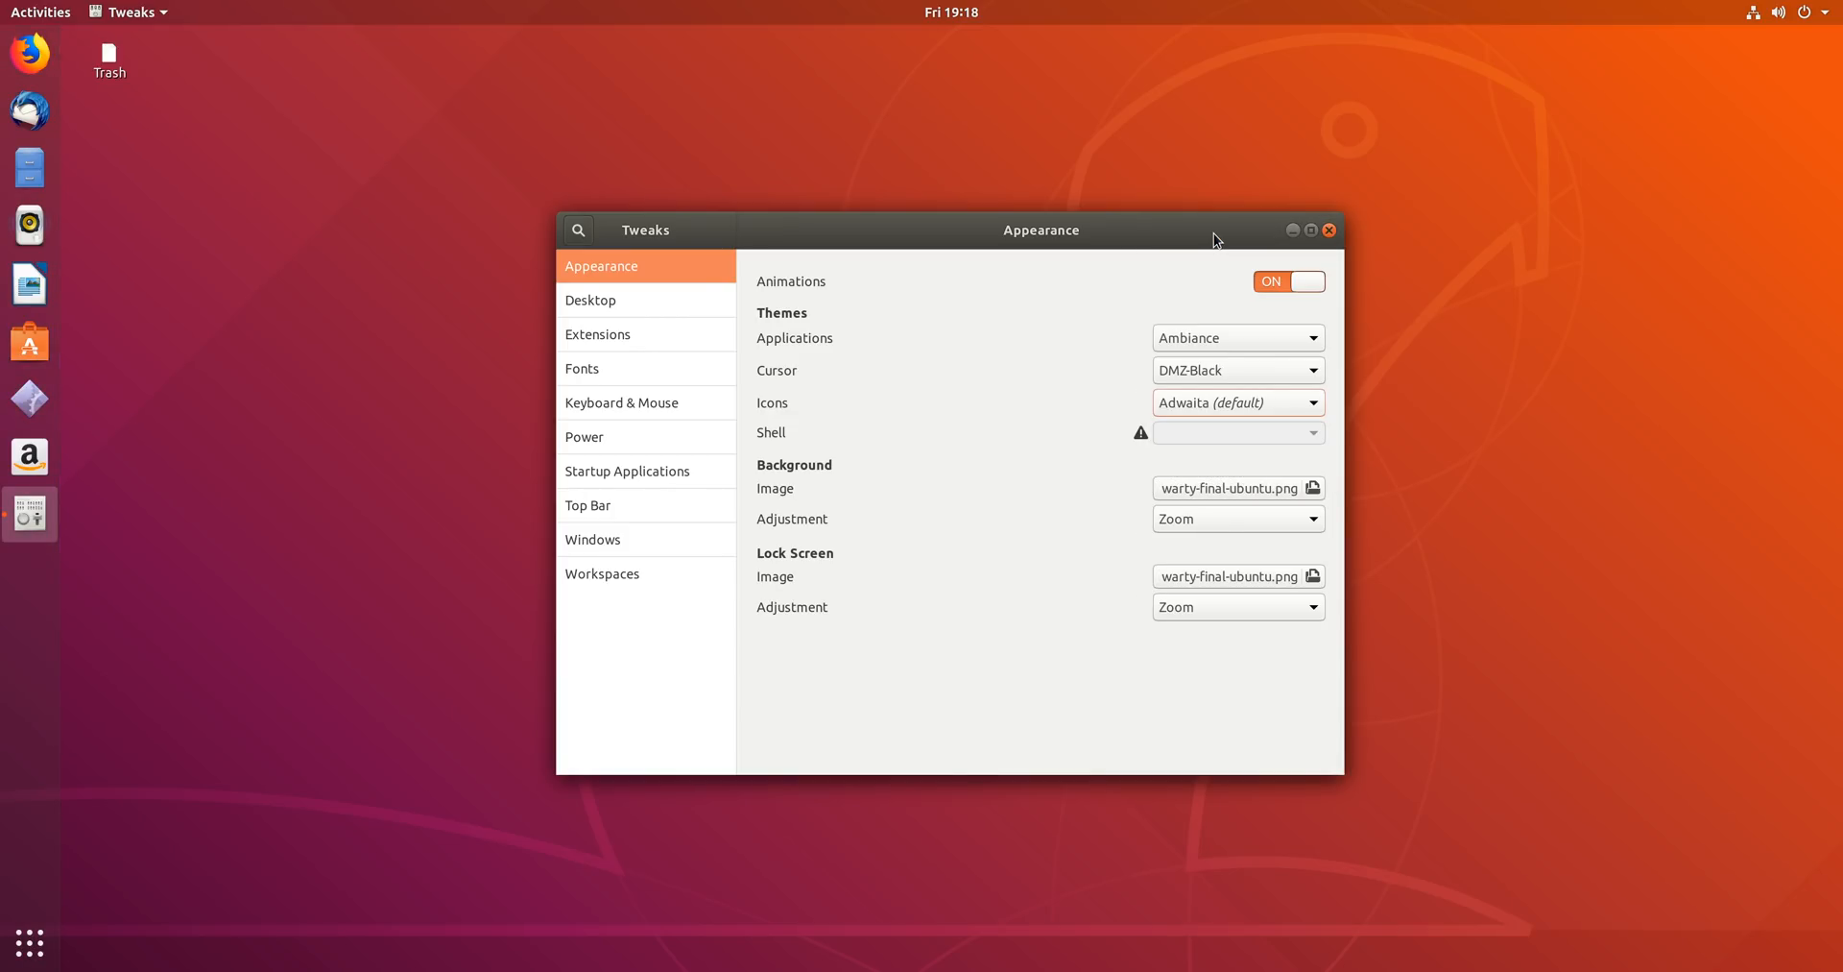
left_click(1234, 404)
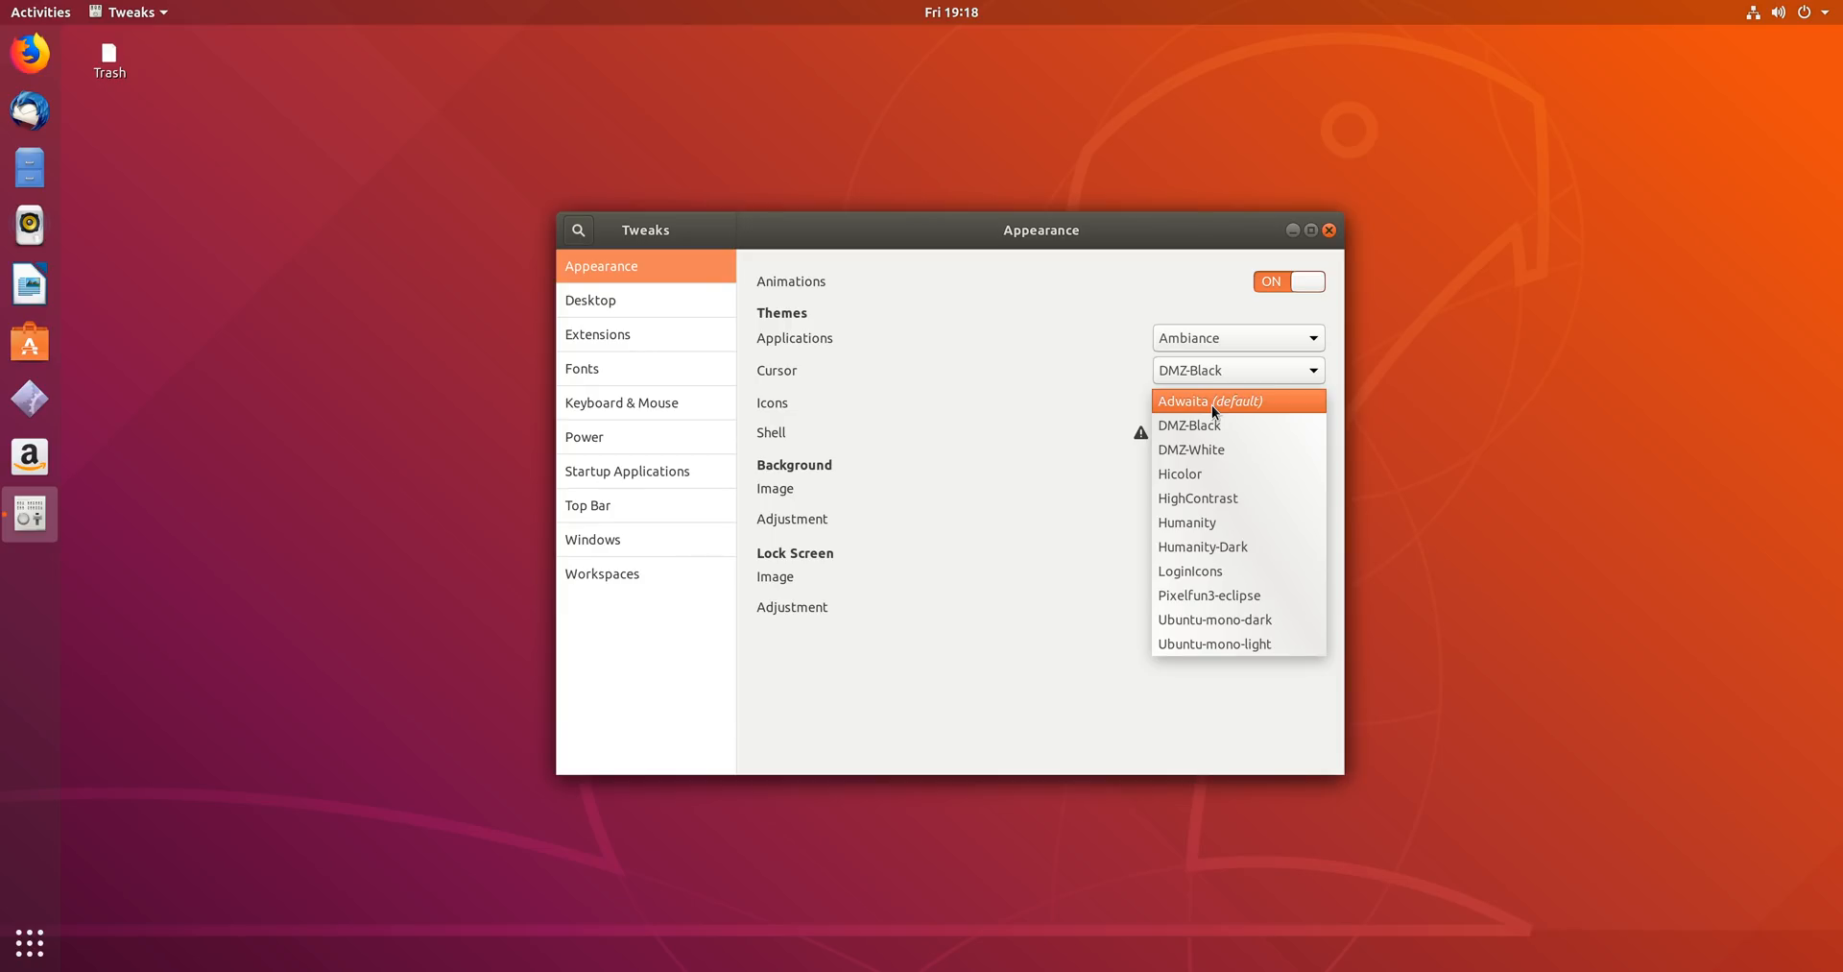
mouse_move(1214, 411)
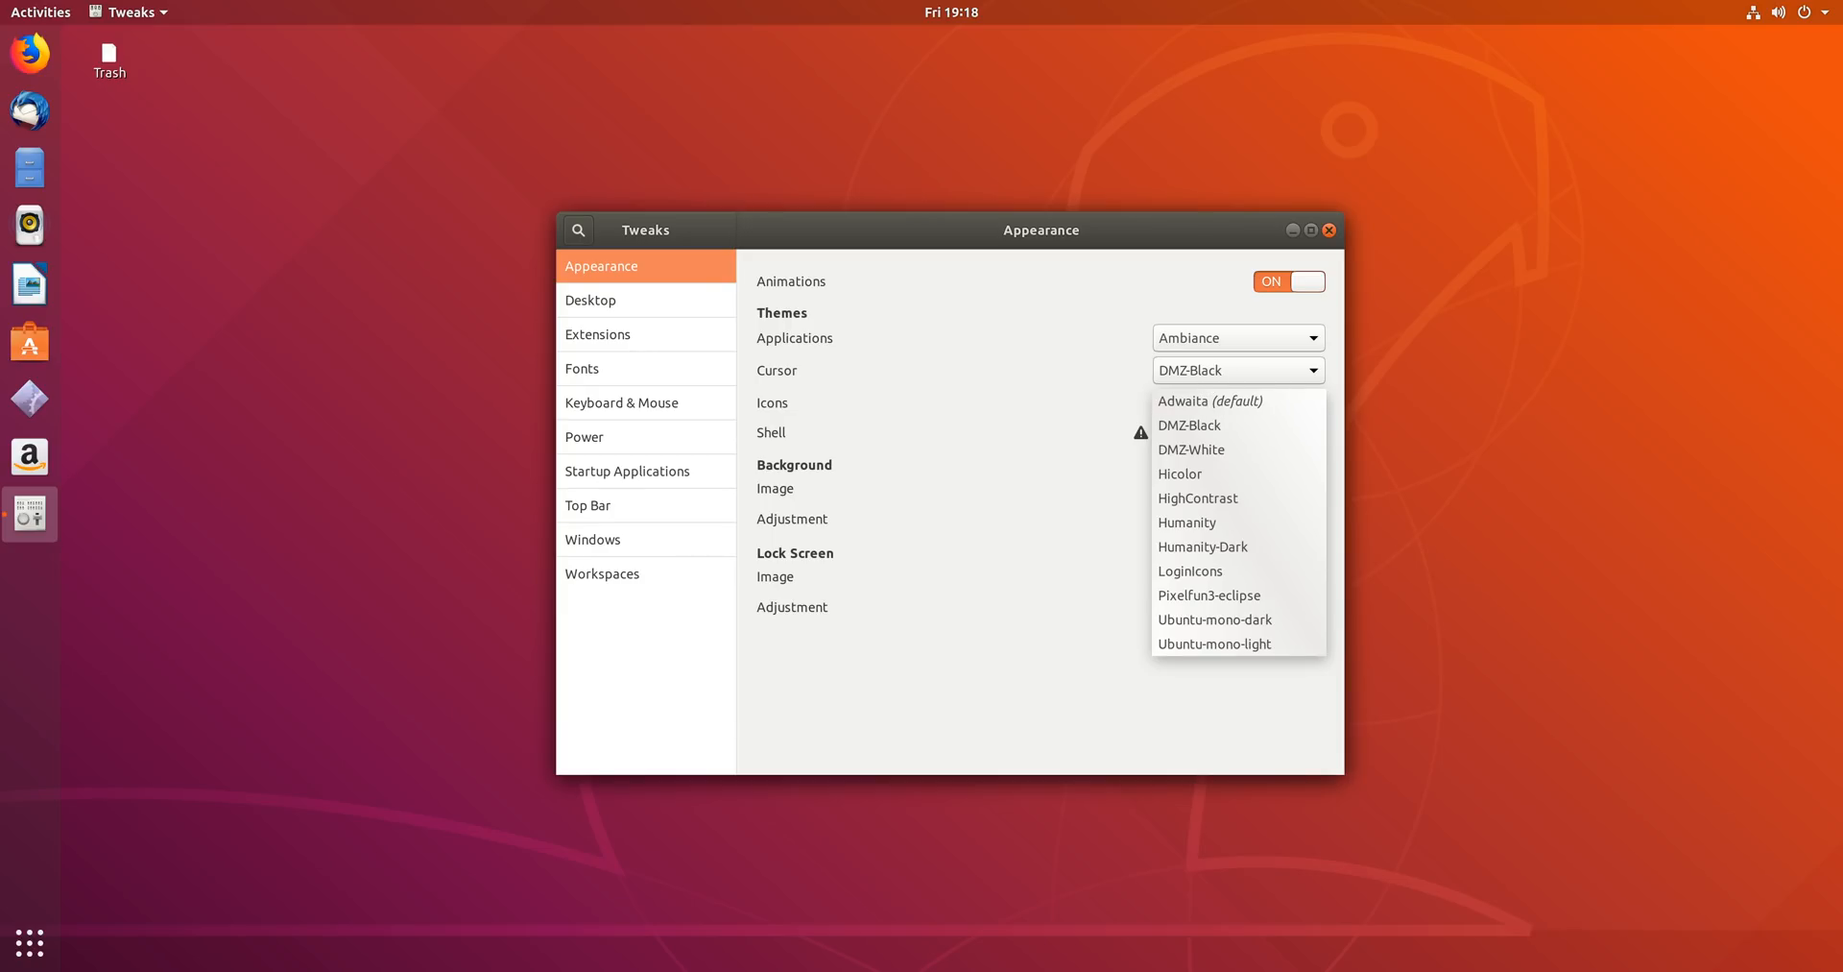
mouse_move(1037, 405)
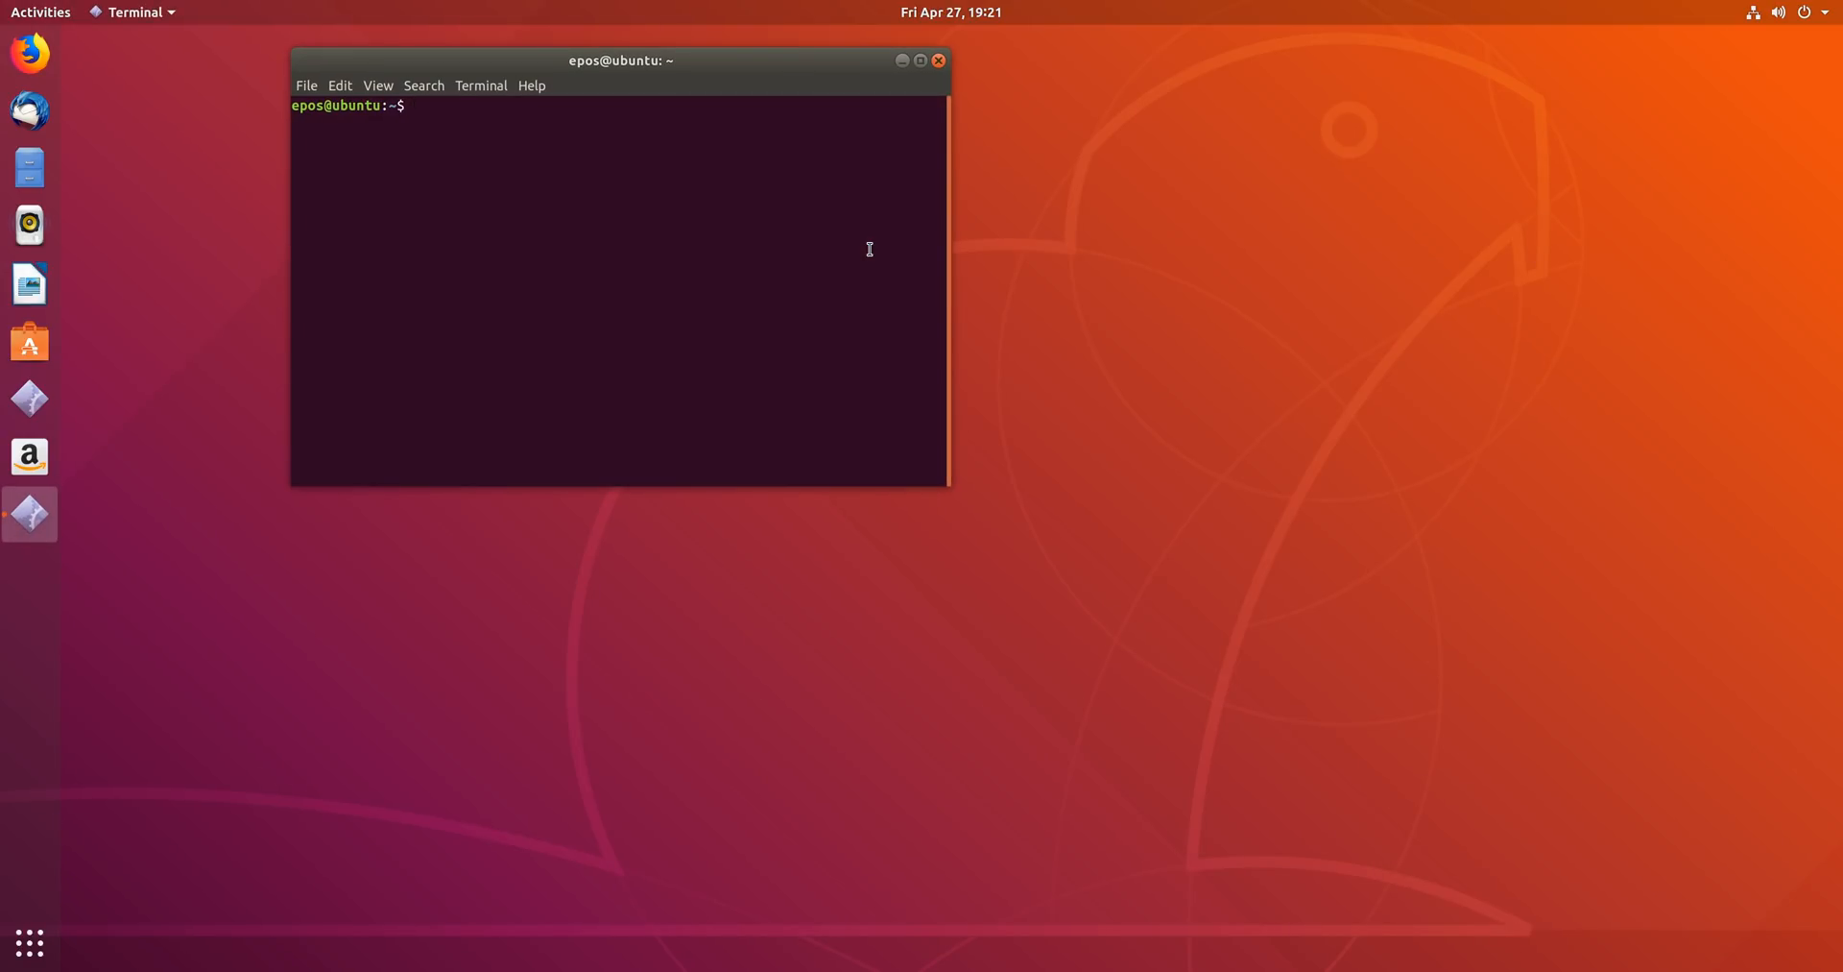
left_click_drag(620, 59, 693, 144)
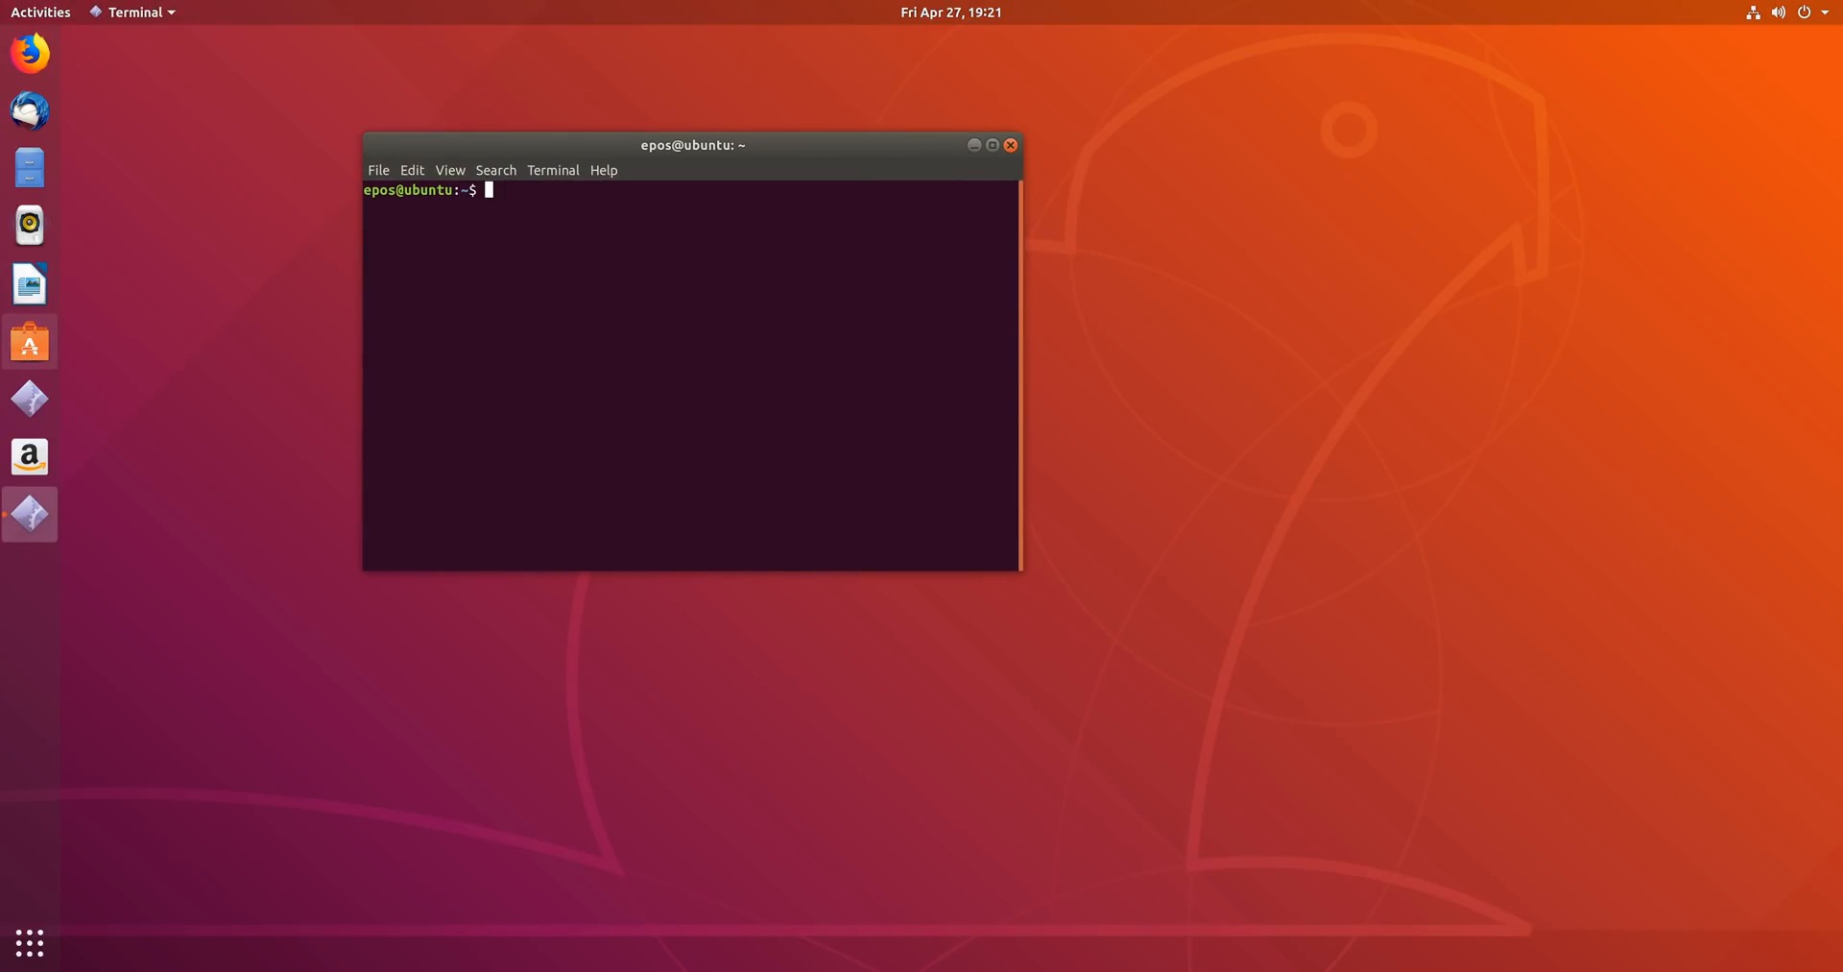
mouse_move(29, 342)
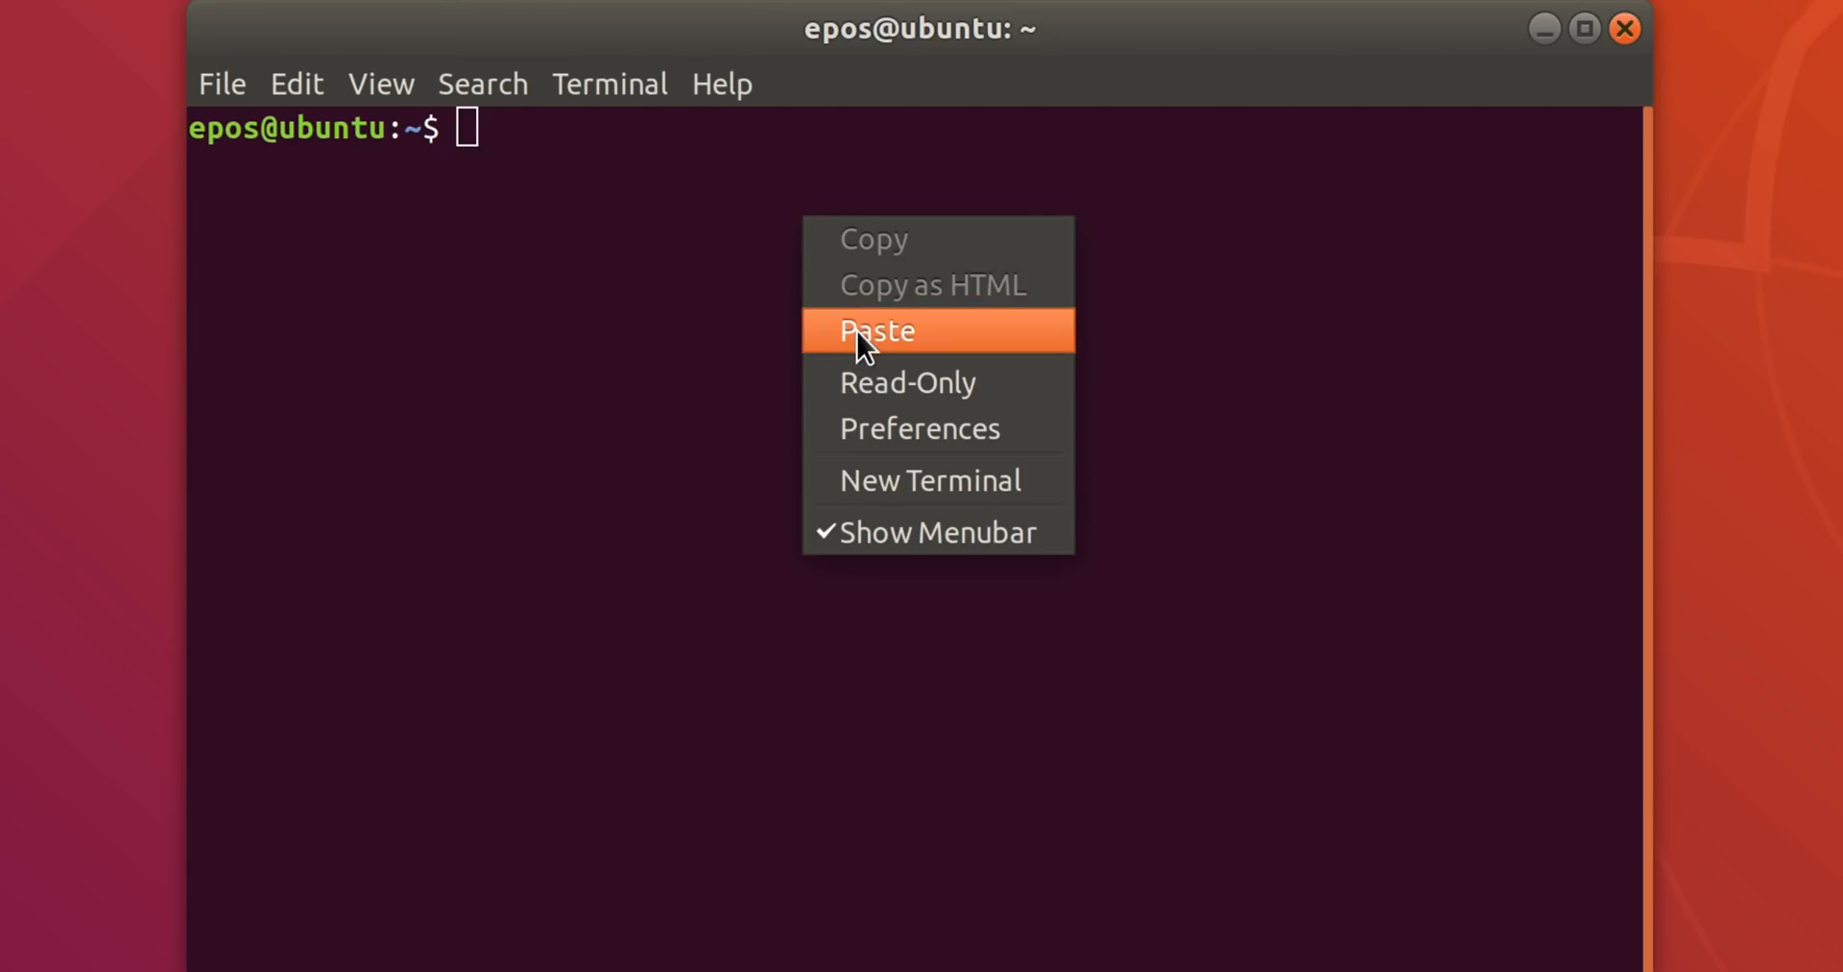
left_click(876, 330)
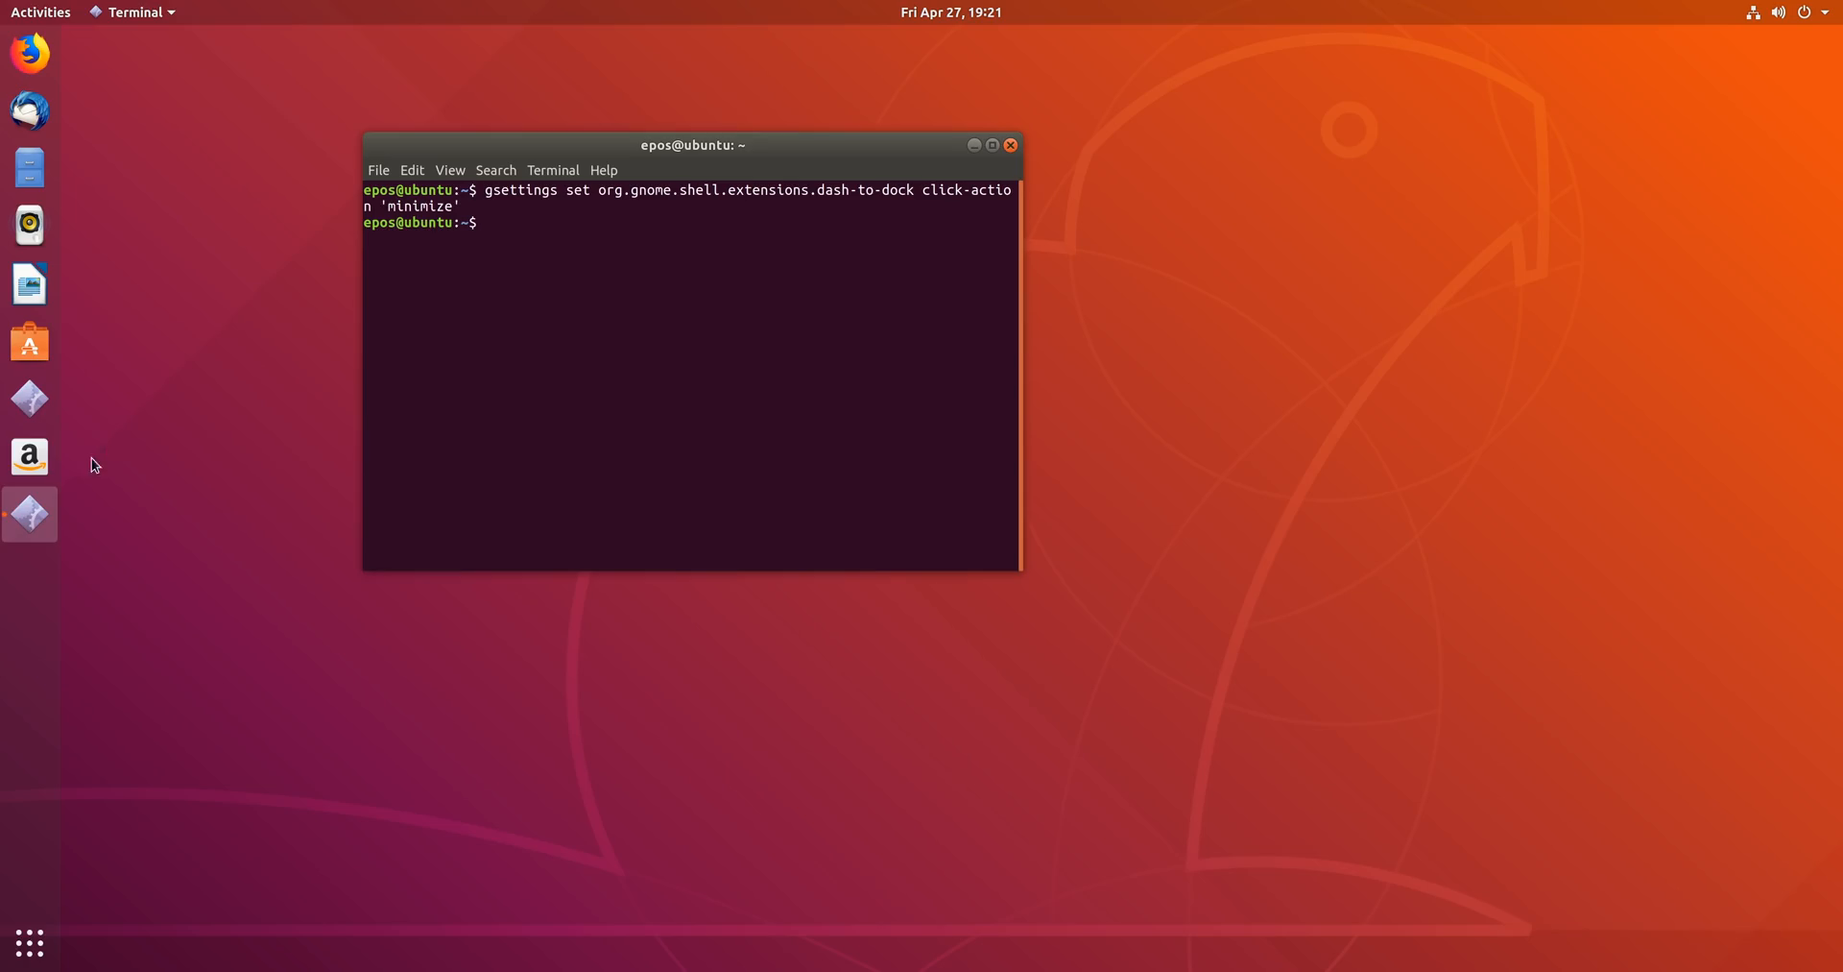
left_click(29, 514)
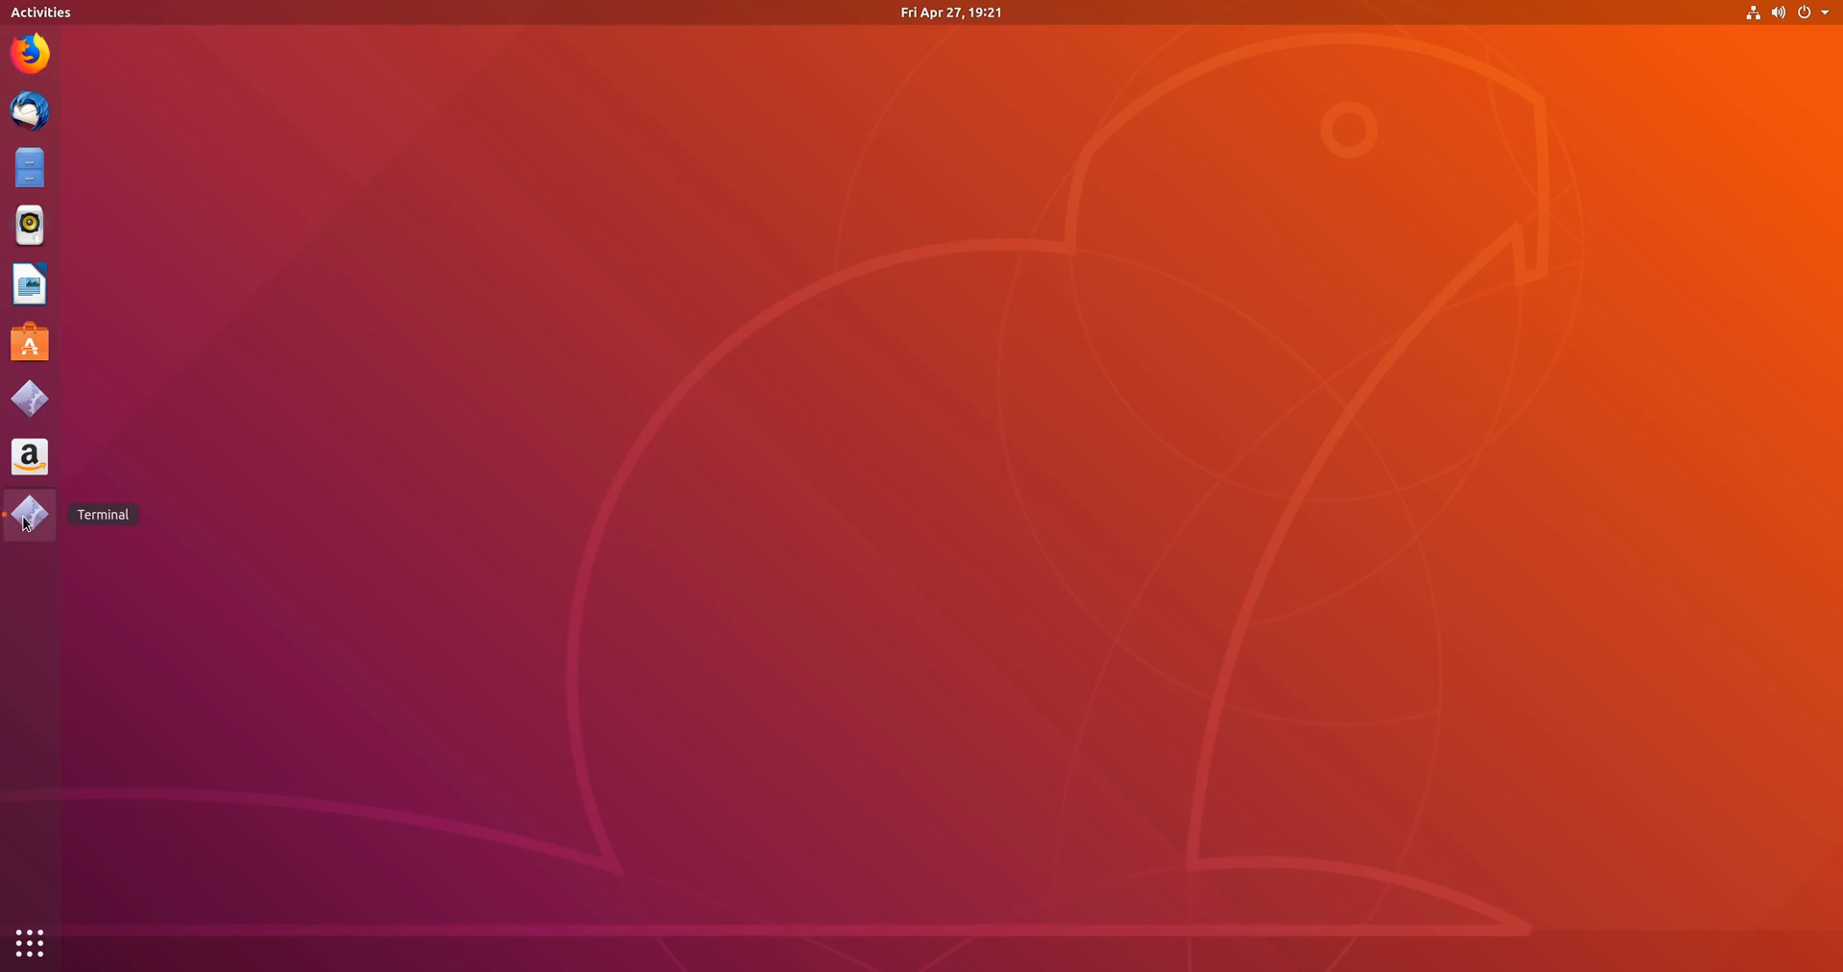
left_click(29, 515)
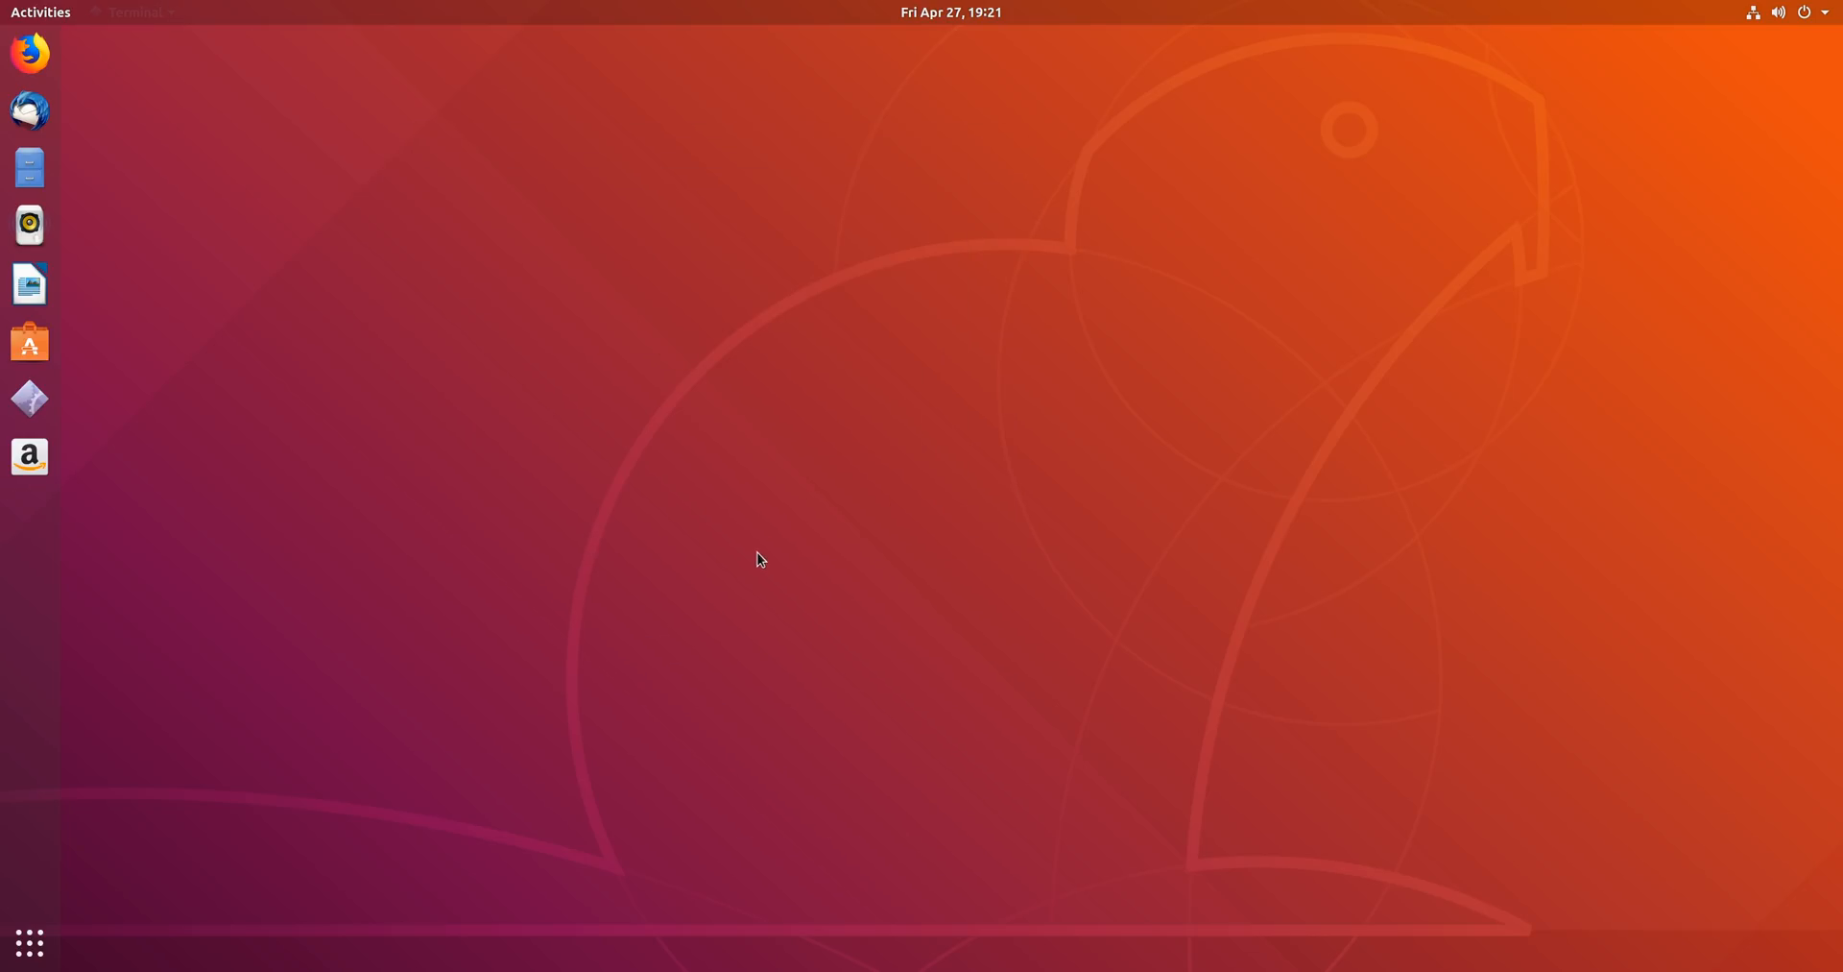
mouse_move(29, 400)
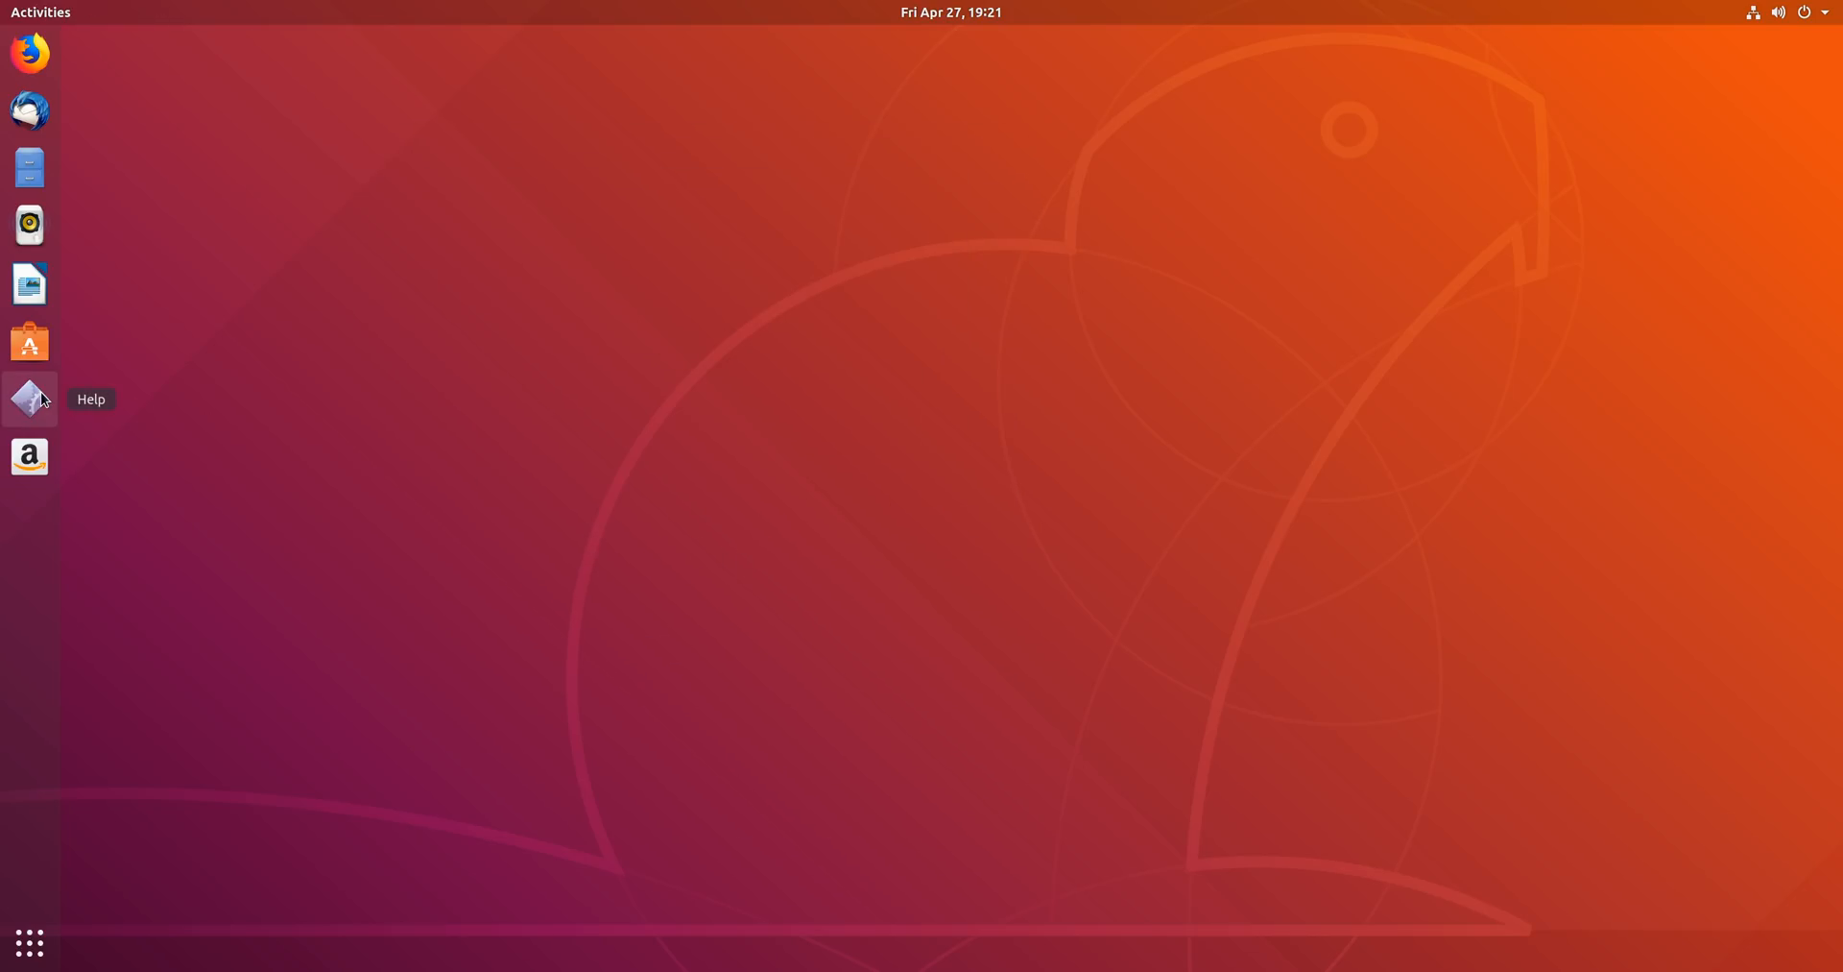
mouse_move(89, 833)
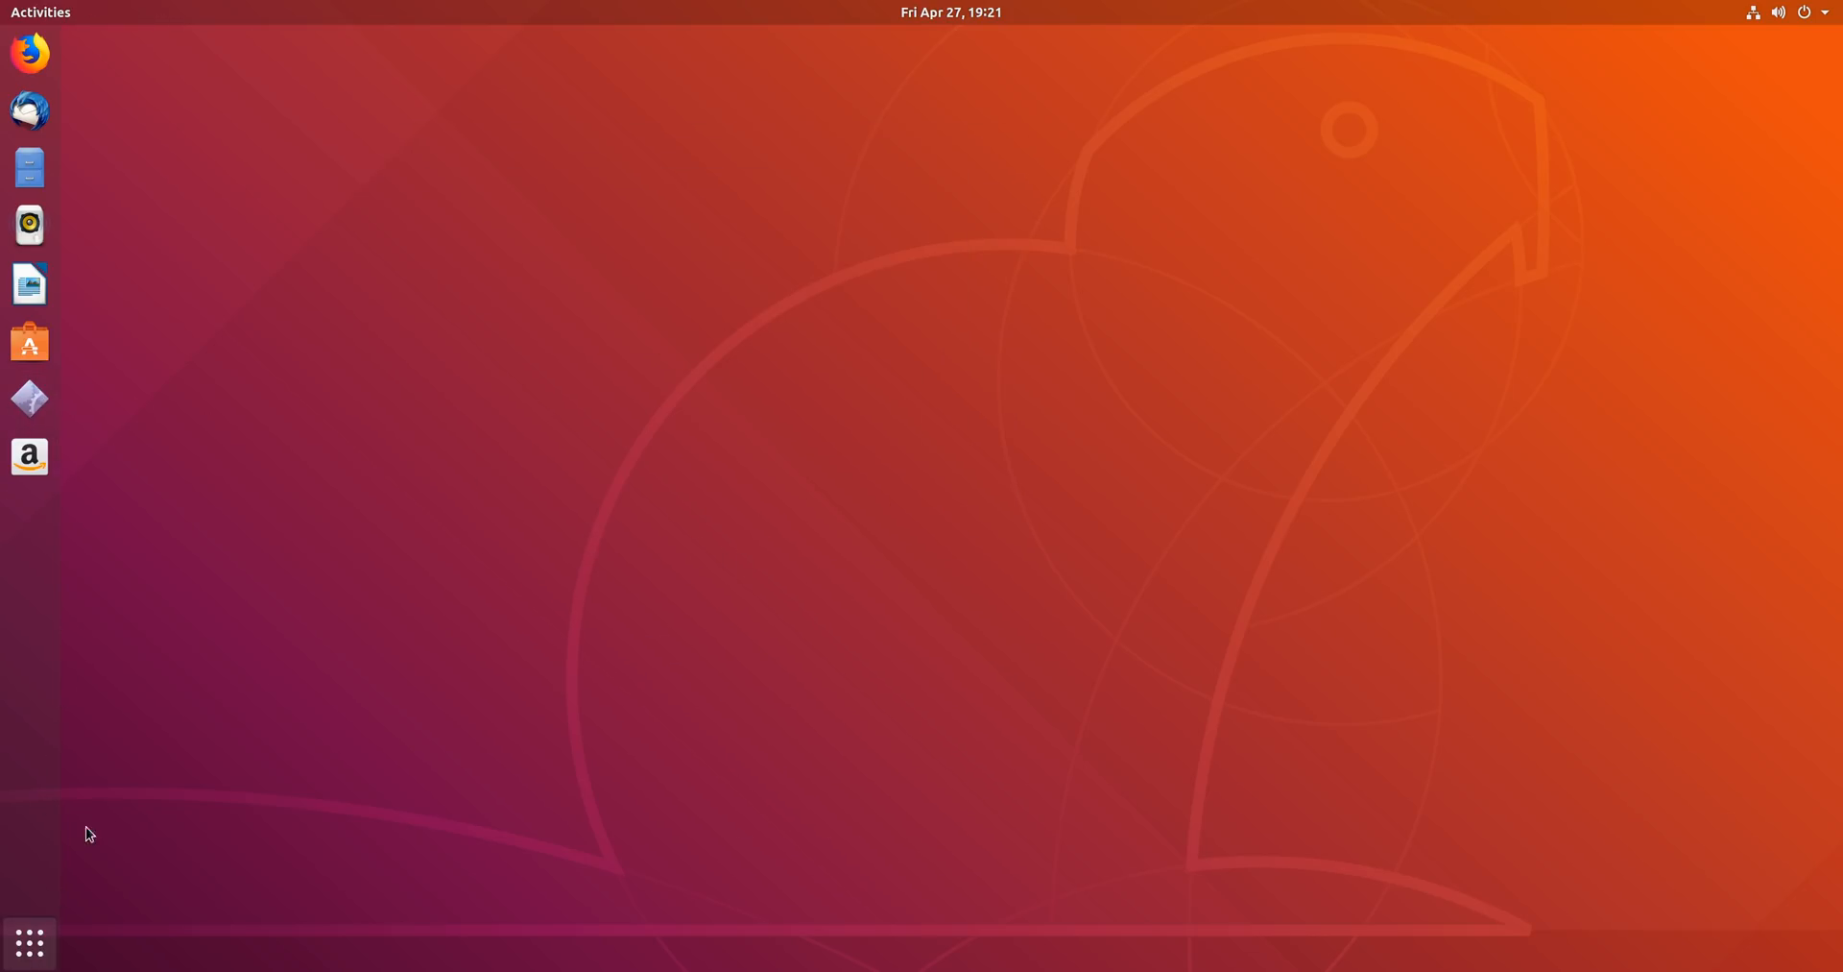
left_click(29, 943)
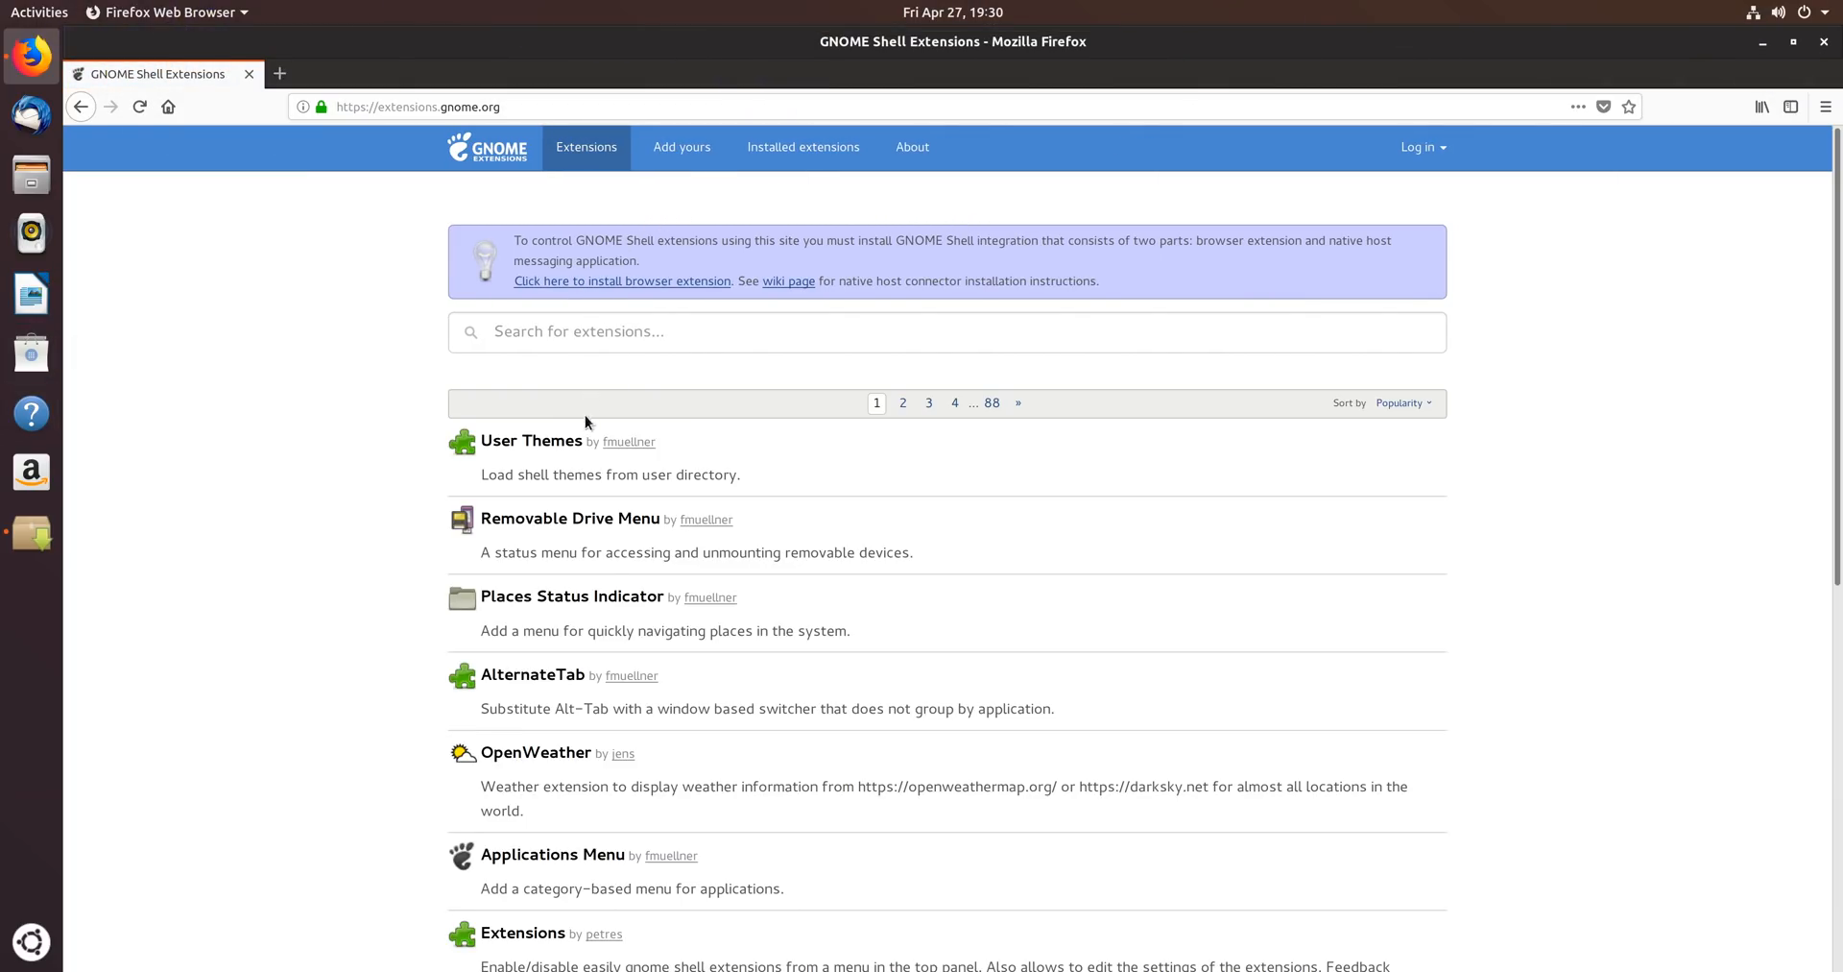
mouse_move(599, 468)
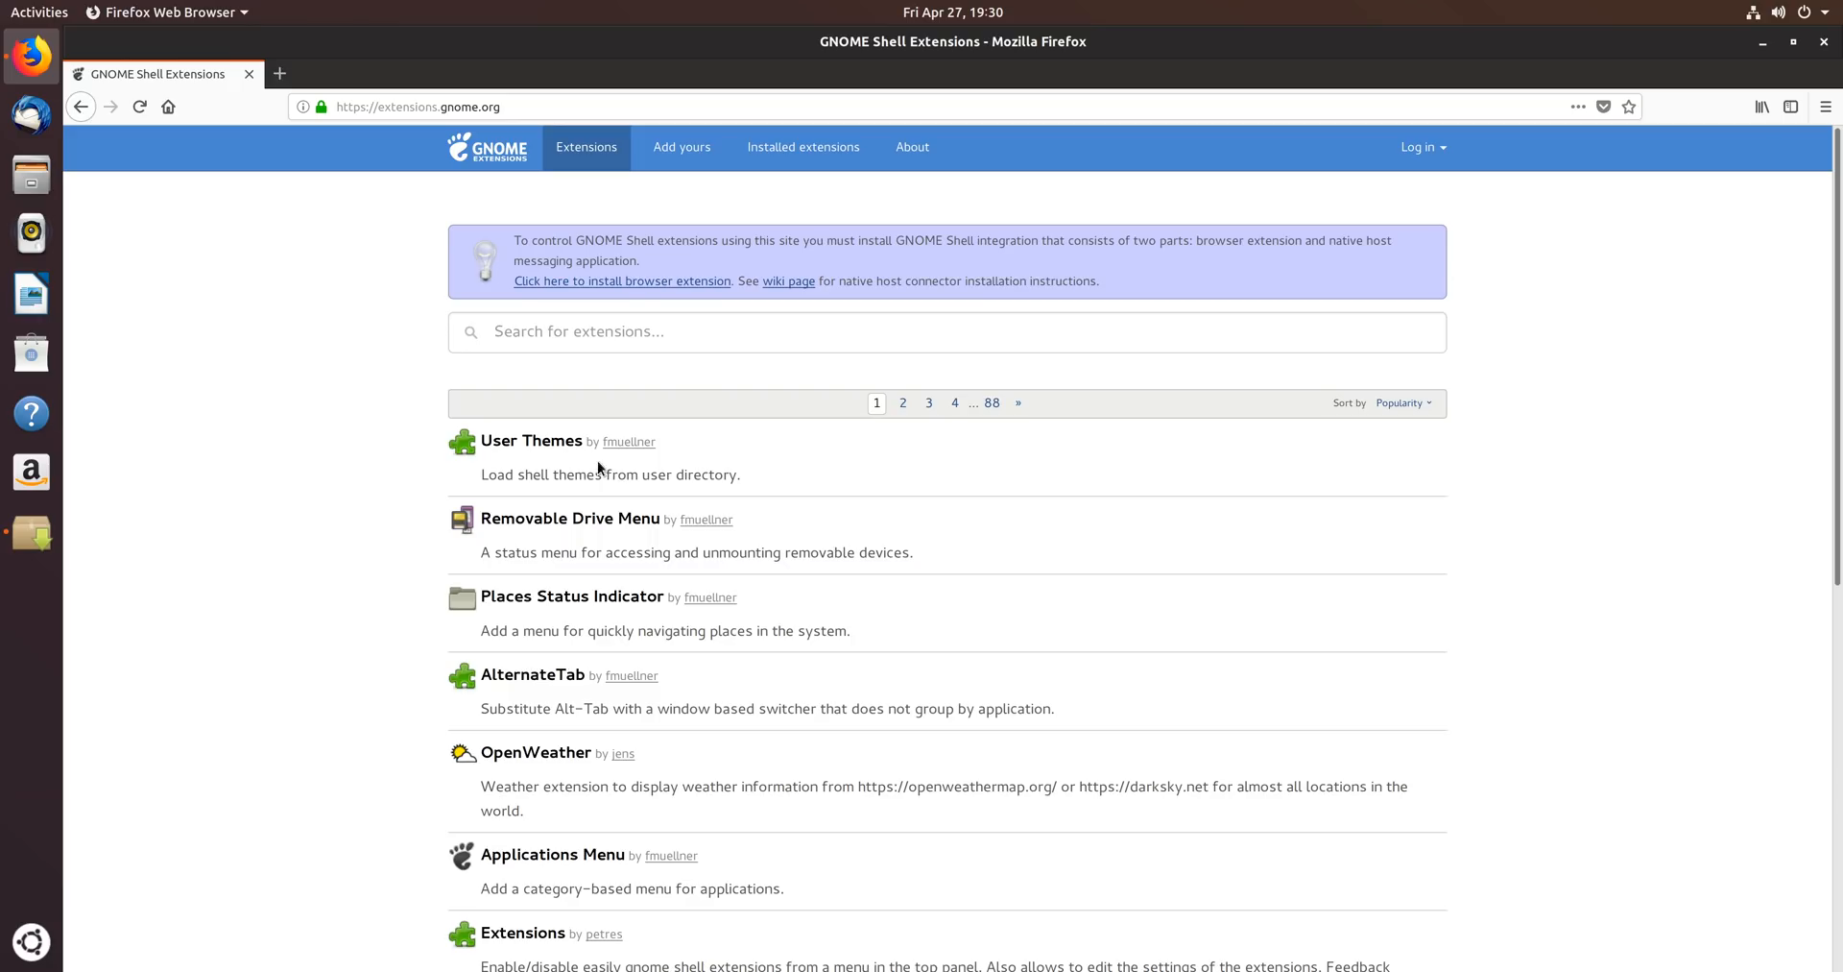
mouse_move(676, 539)
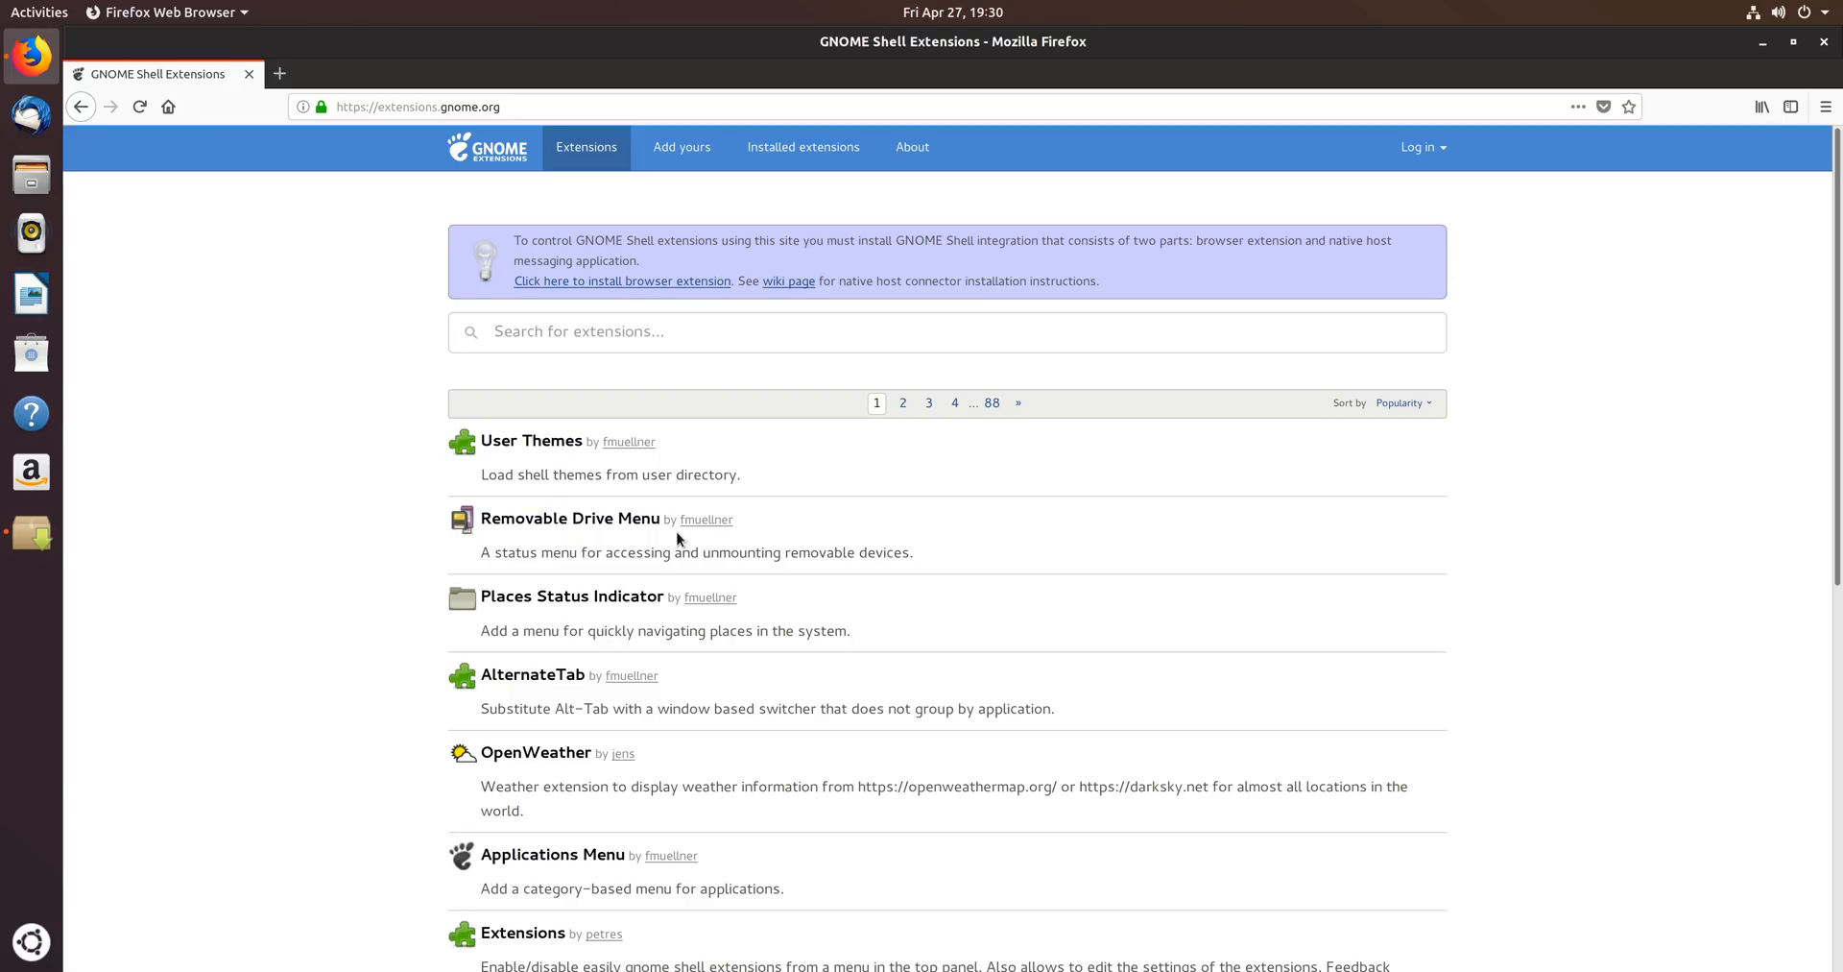
mouse_move(635, 549)
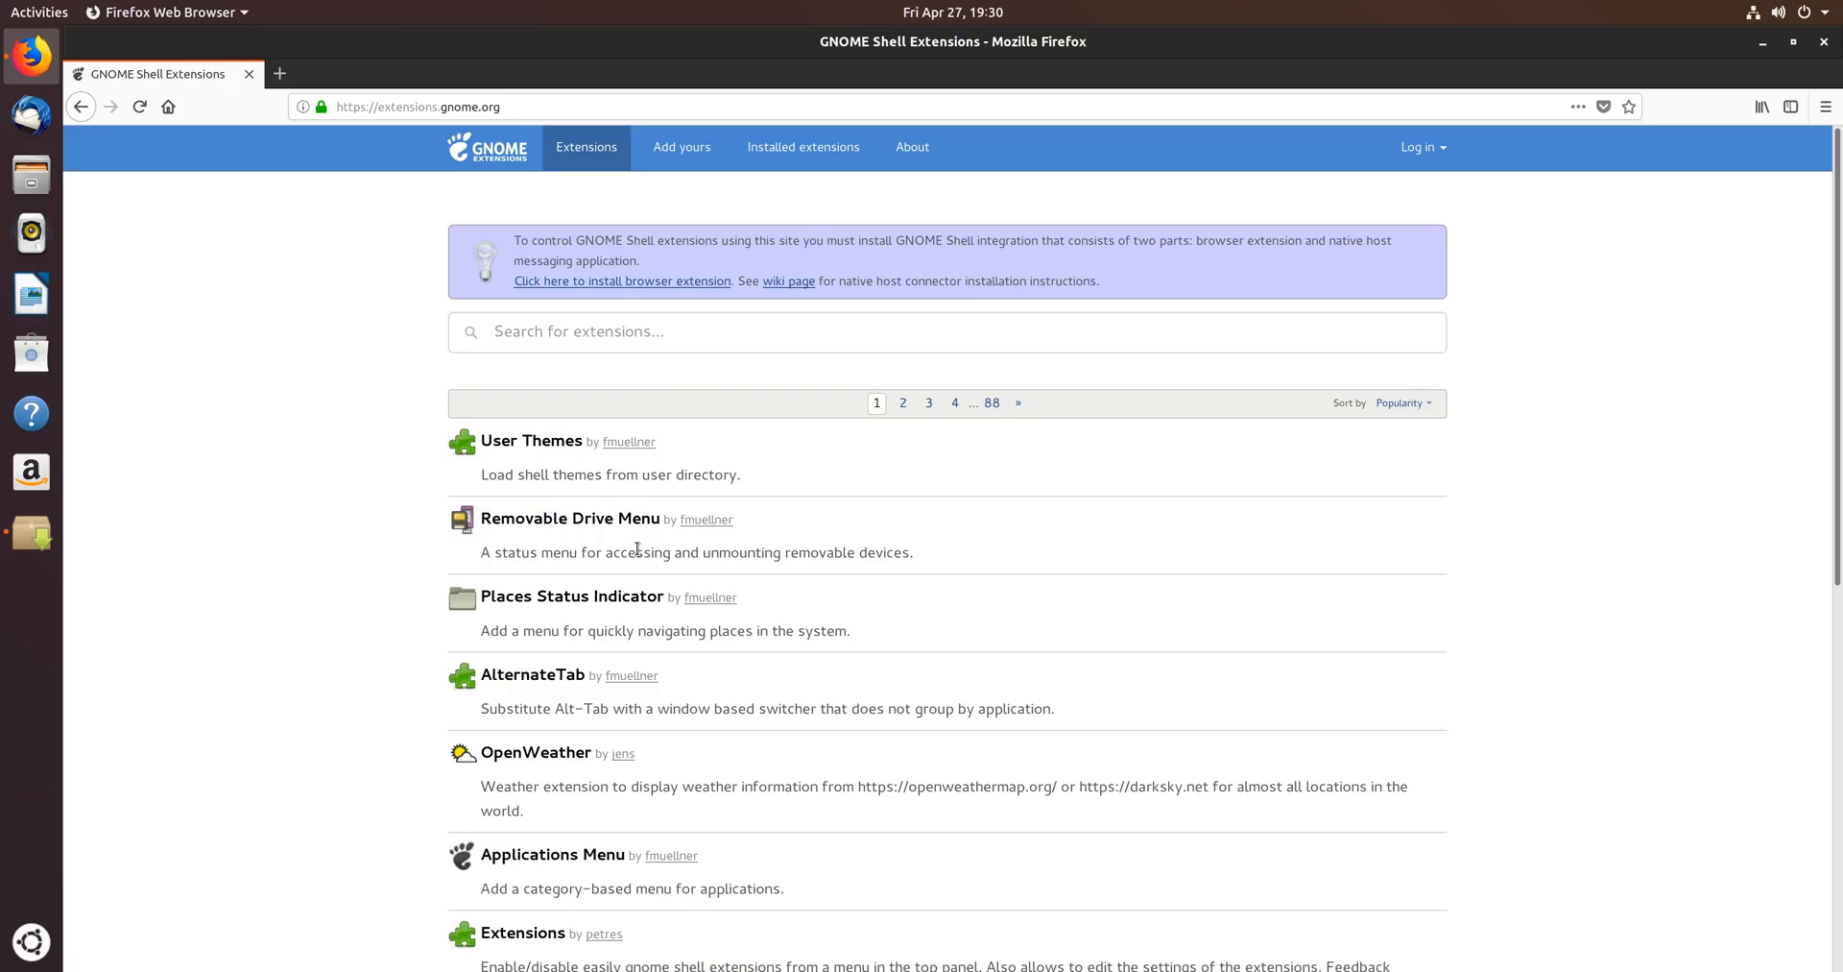
Add the GNOME Shell integration add-on to Firefox from extensions.gnome.org.
left_click(536, 751)
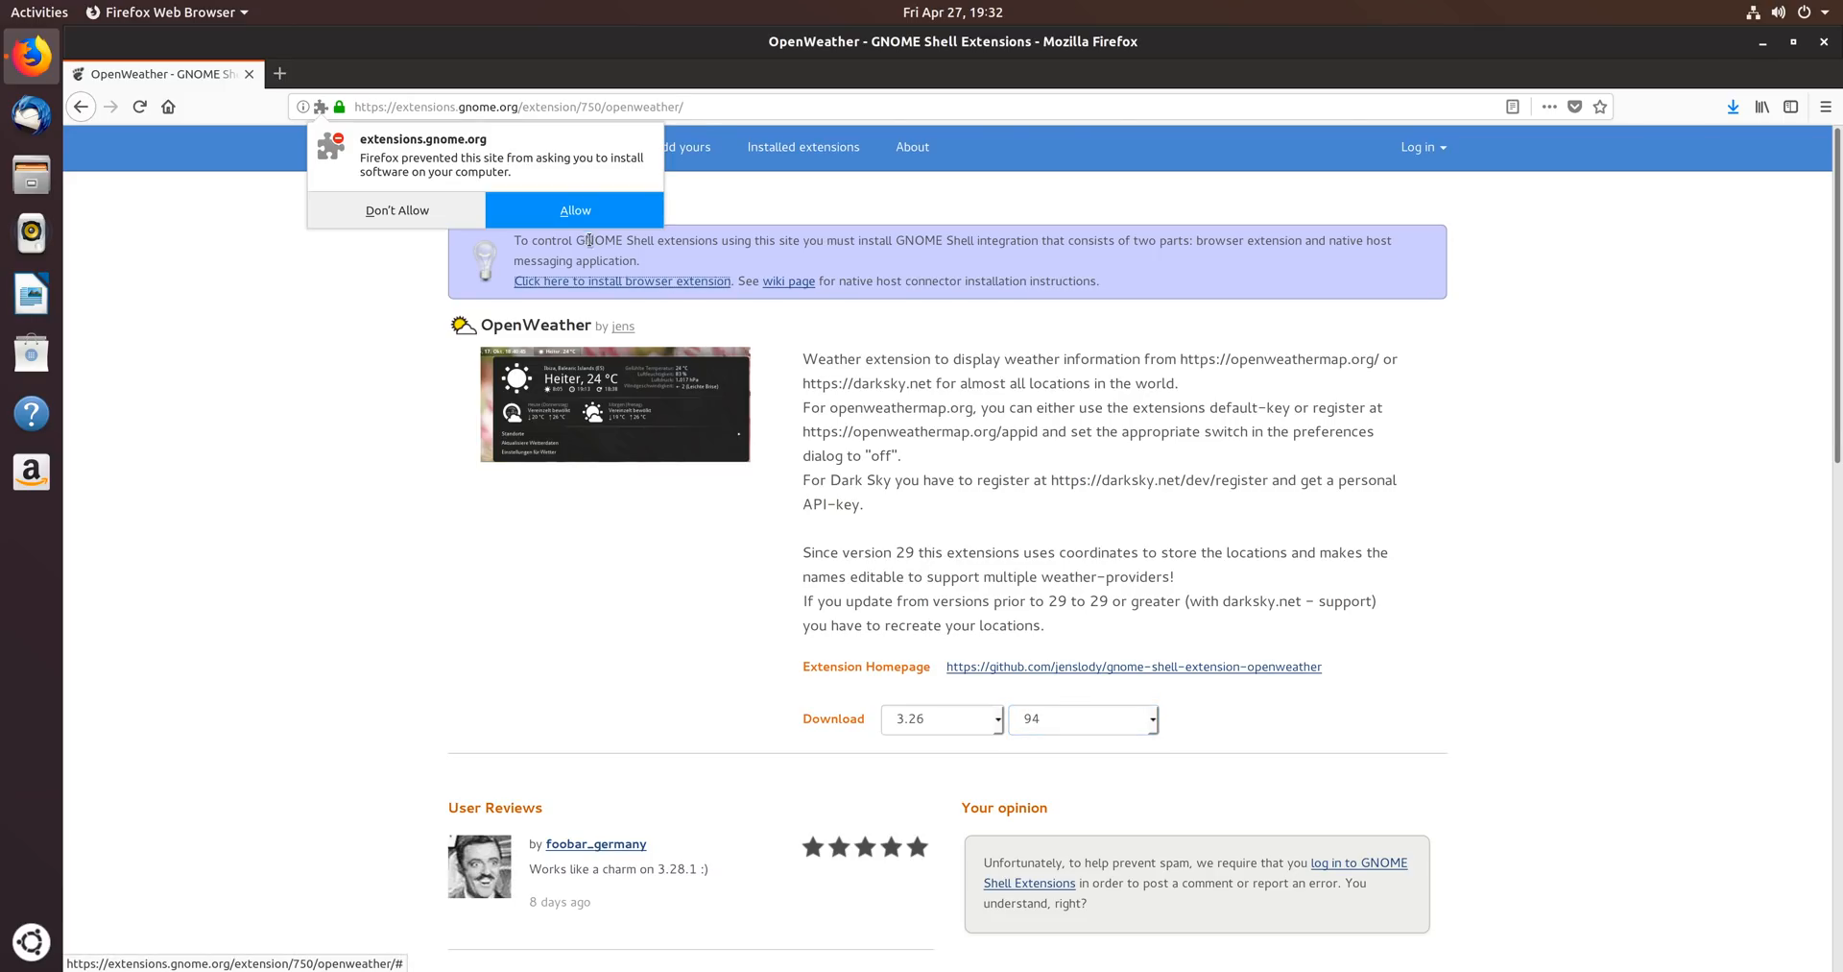
left_click(574, 210)
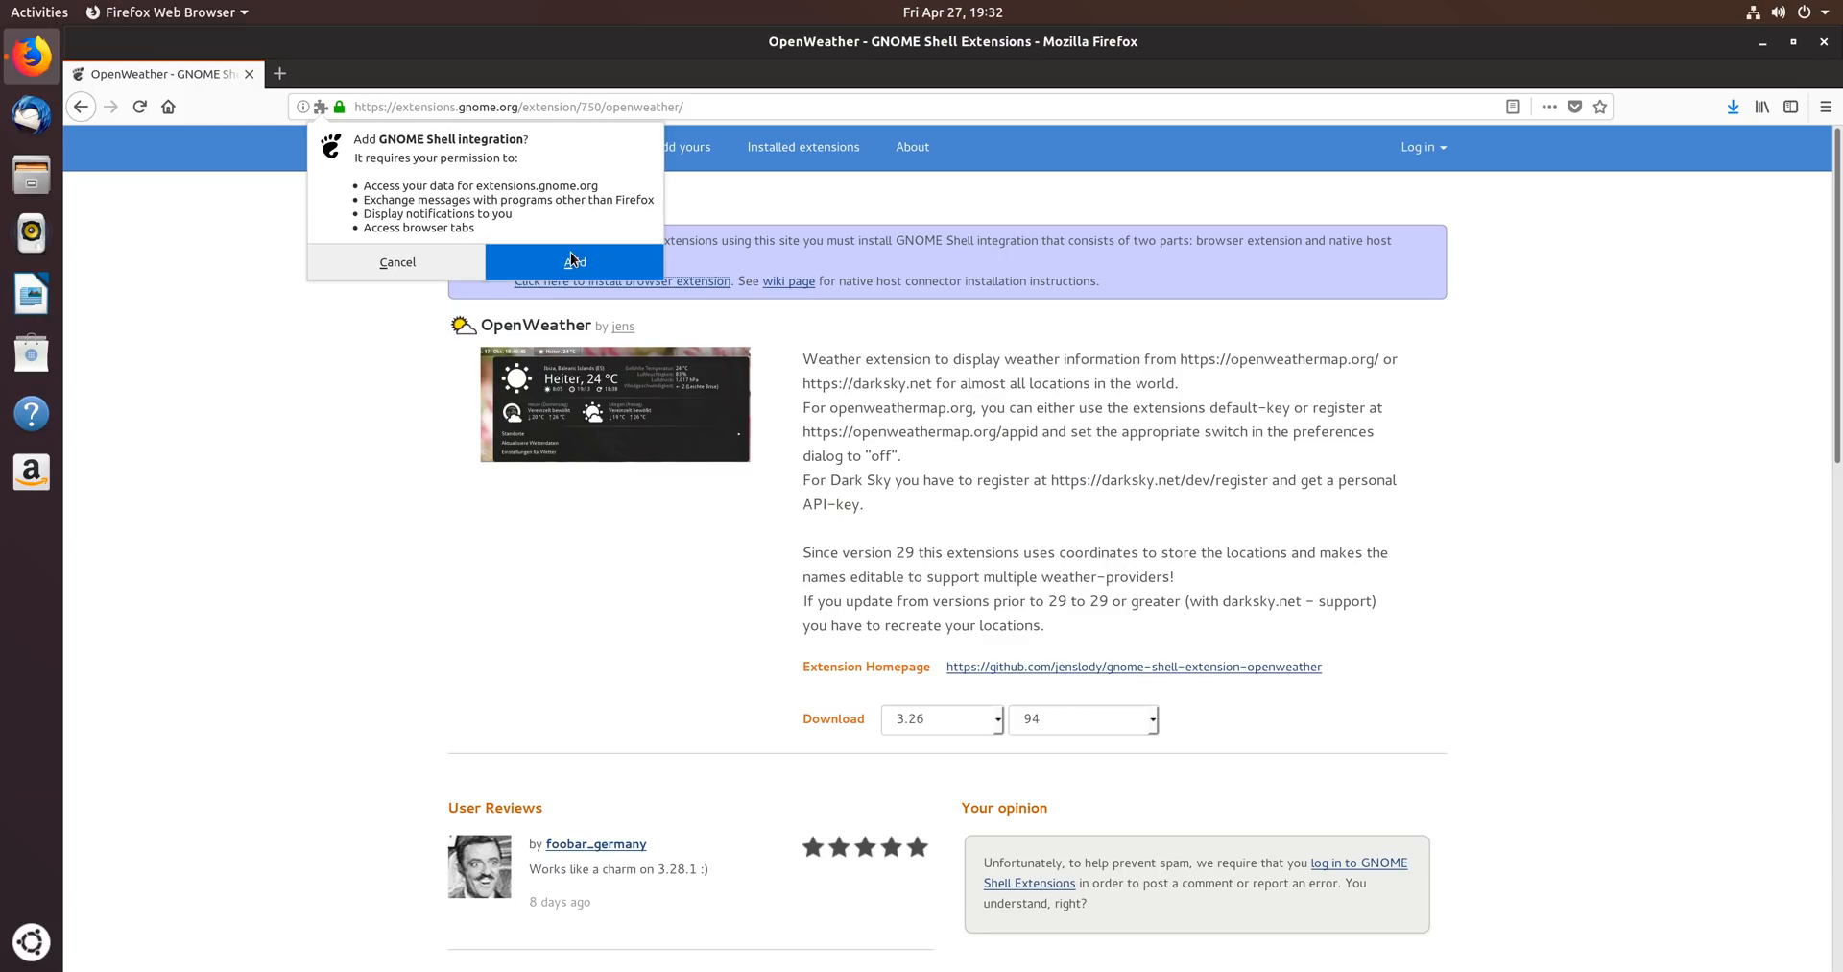
left_click(572, 261)
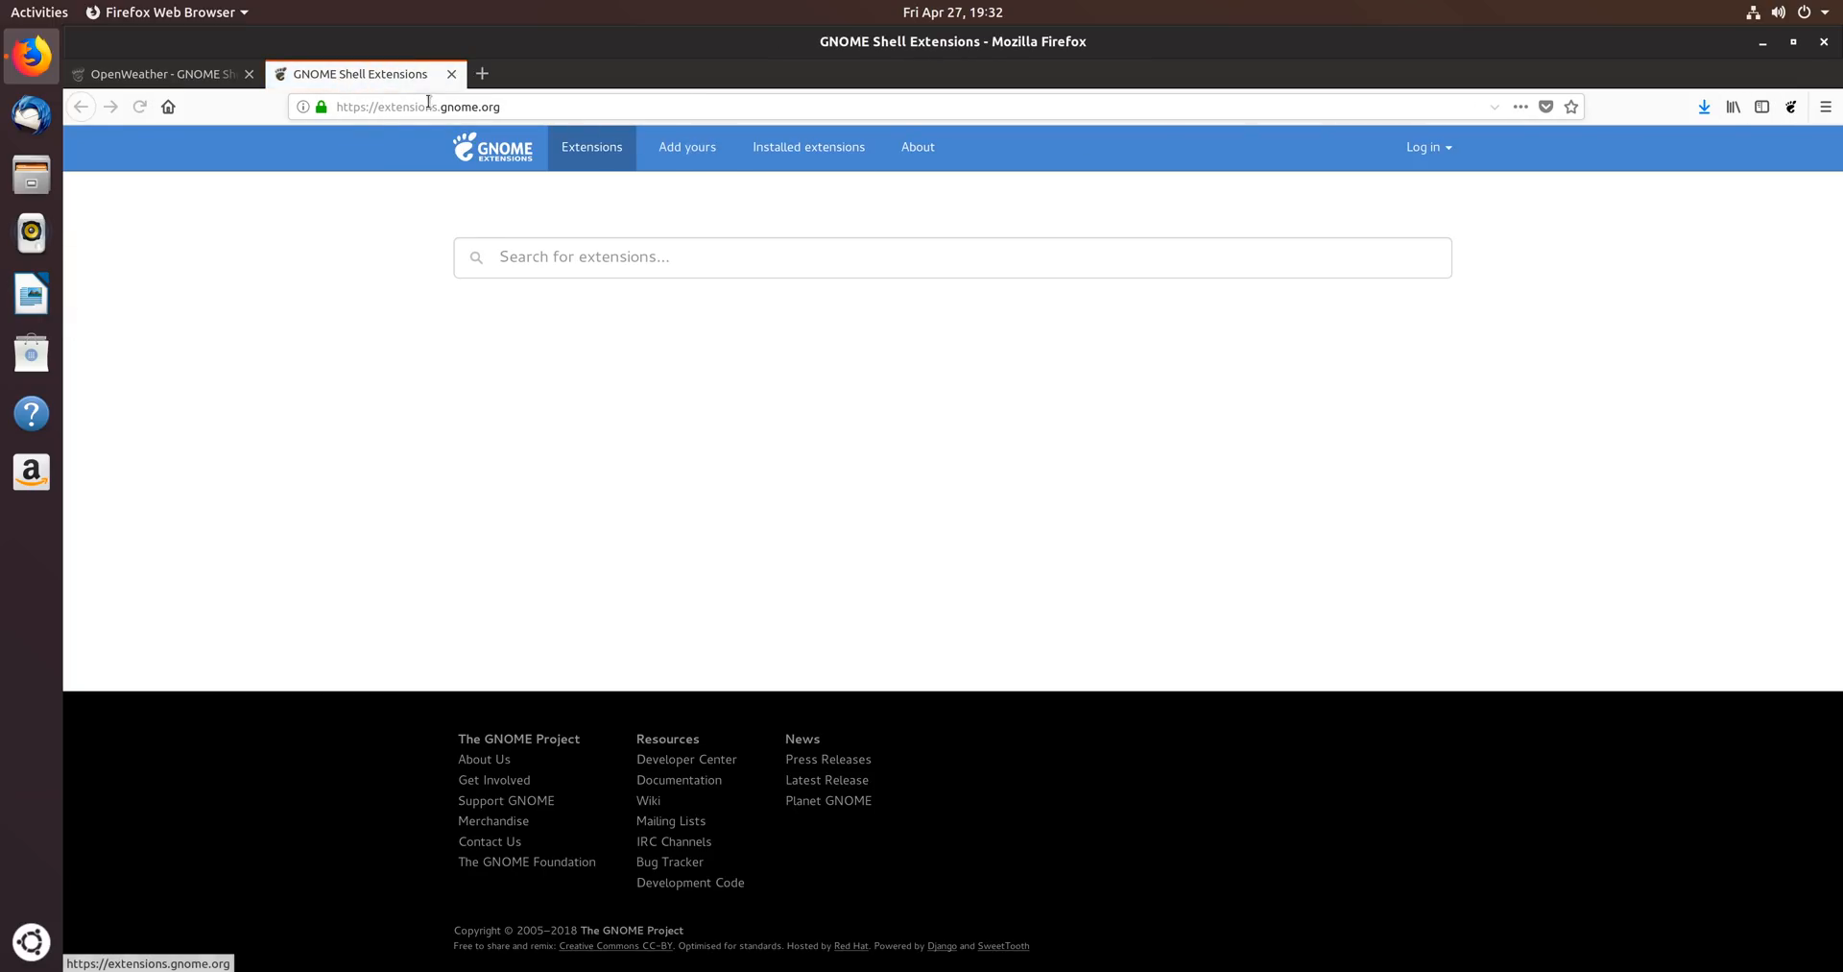
left_click(159, 73)
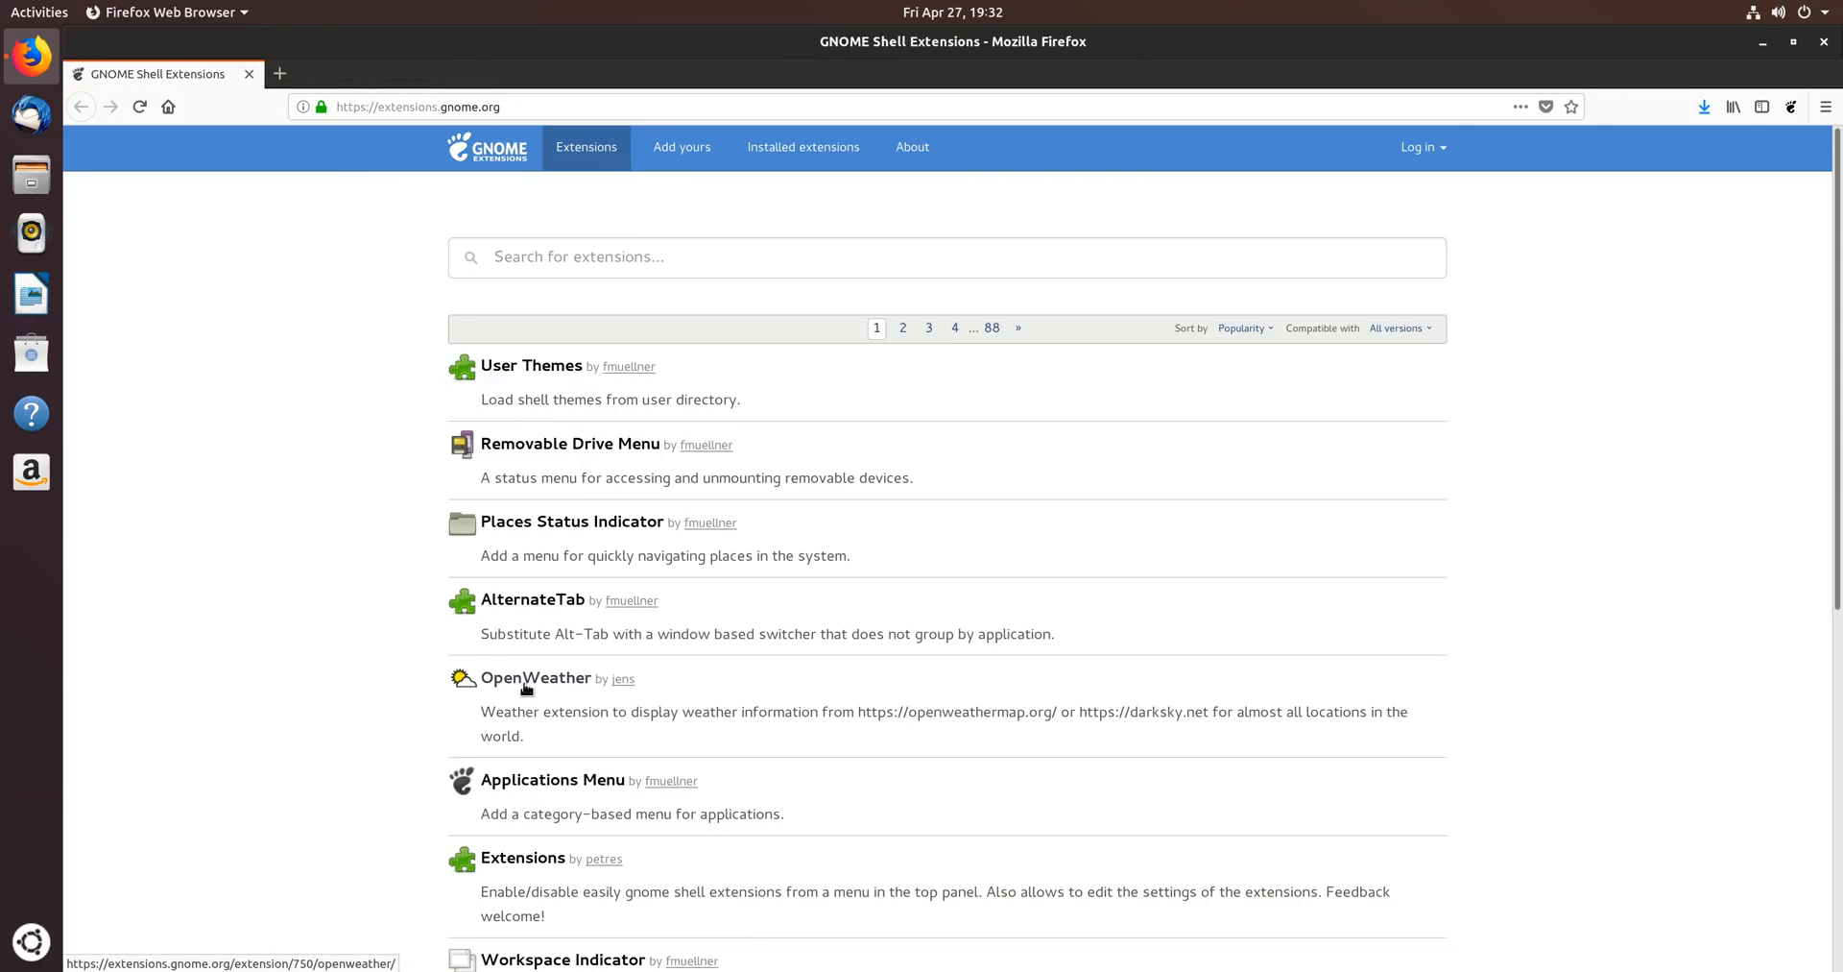
Switch on the OpenWeather shell extension from its page.
left_click(536, 678)
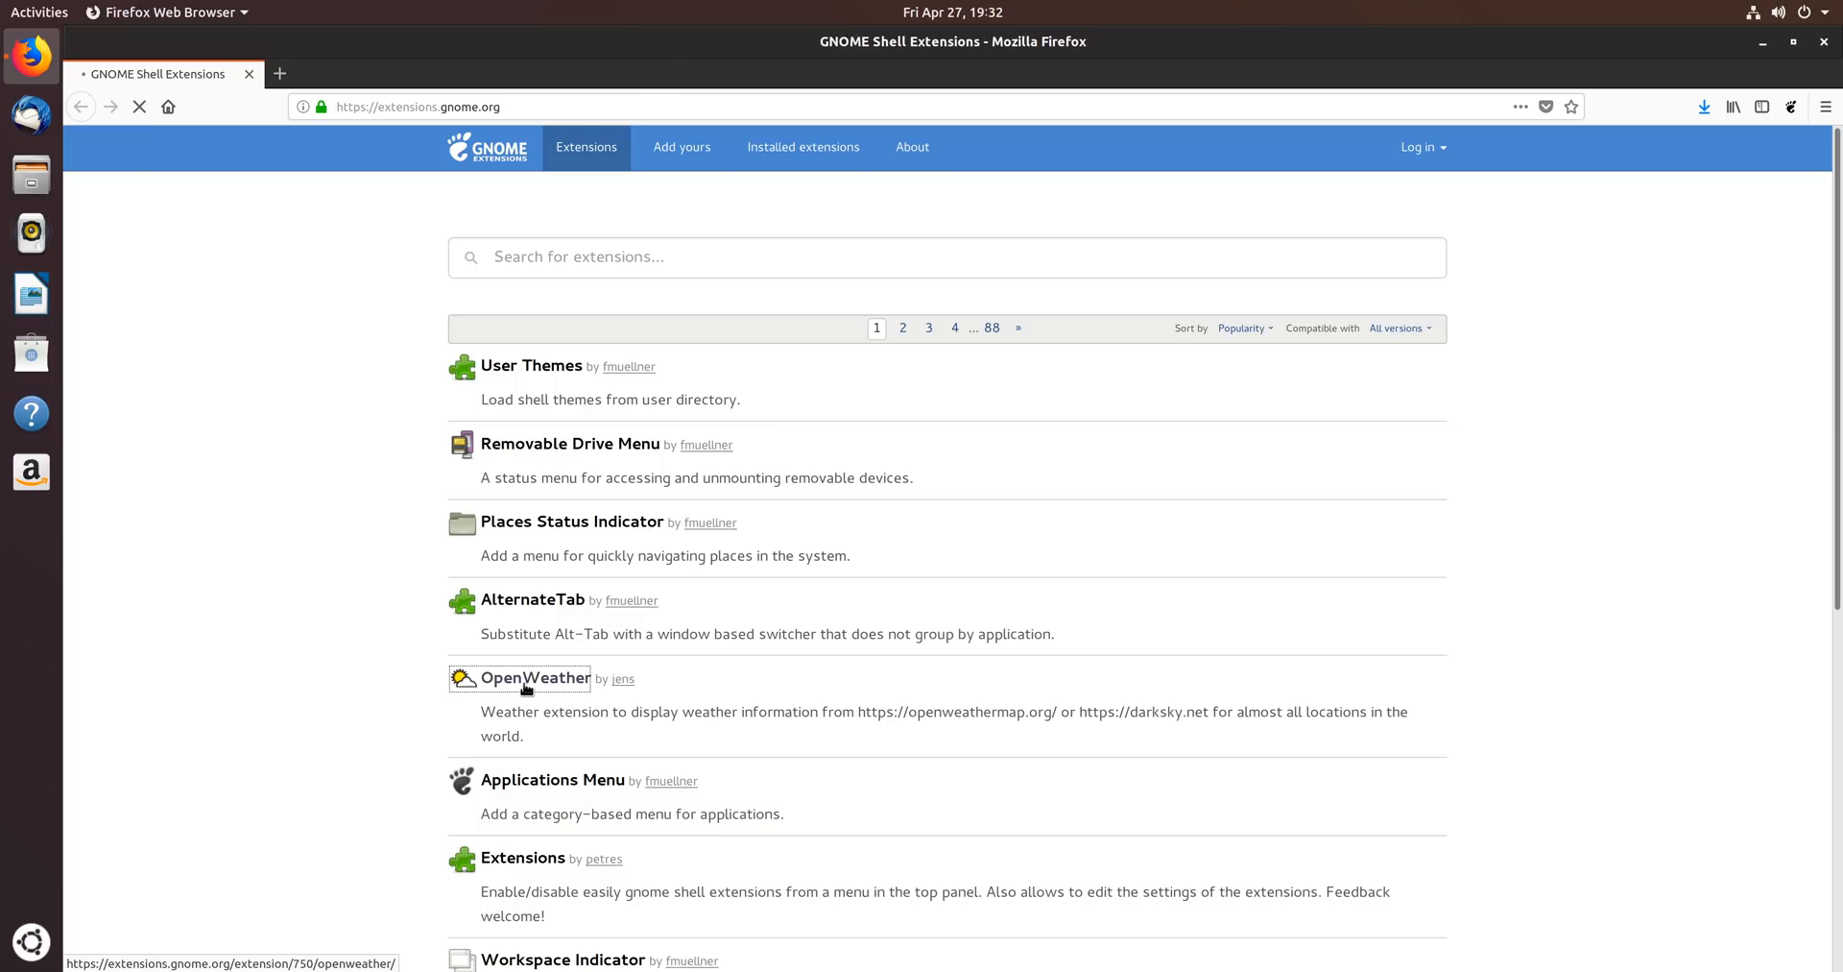
left_click(532, 677)
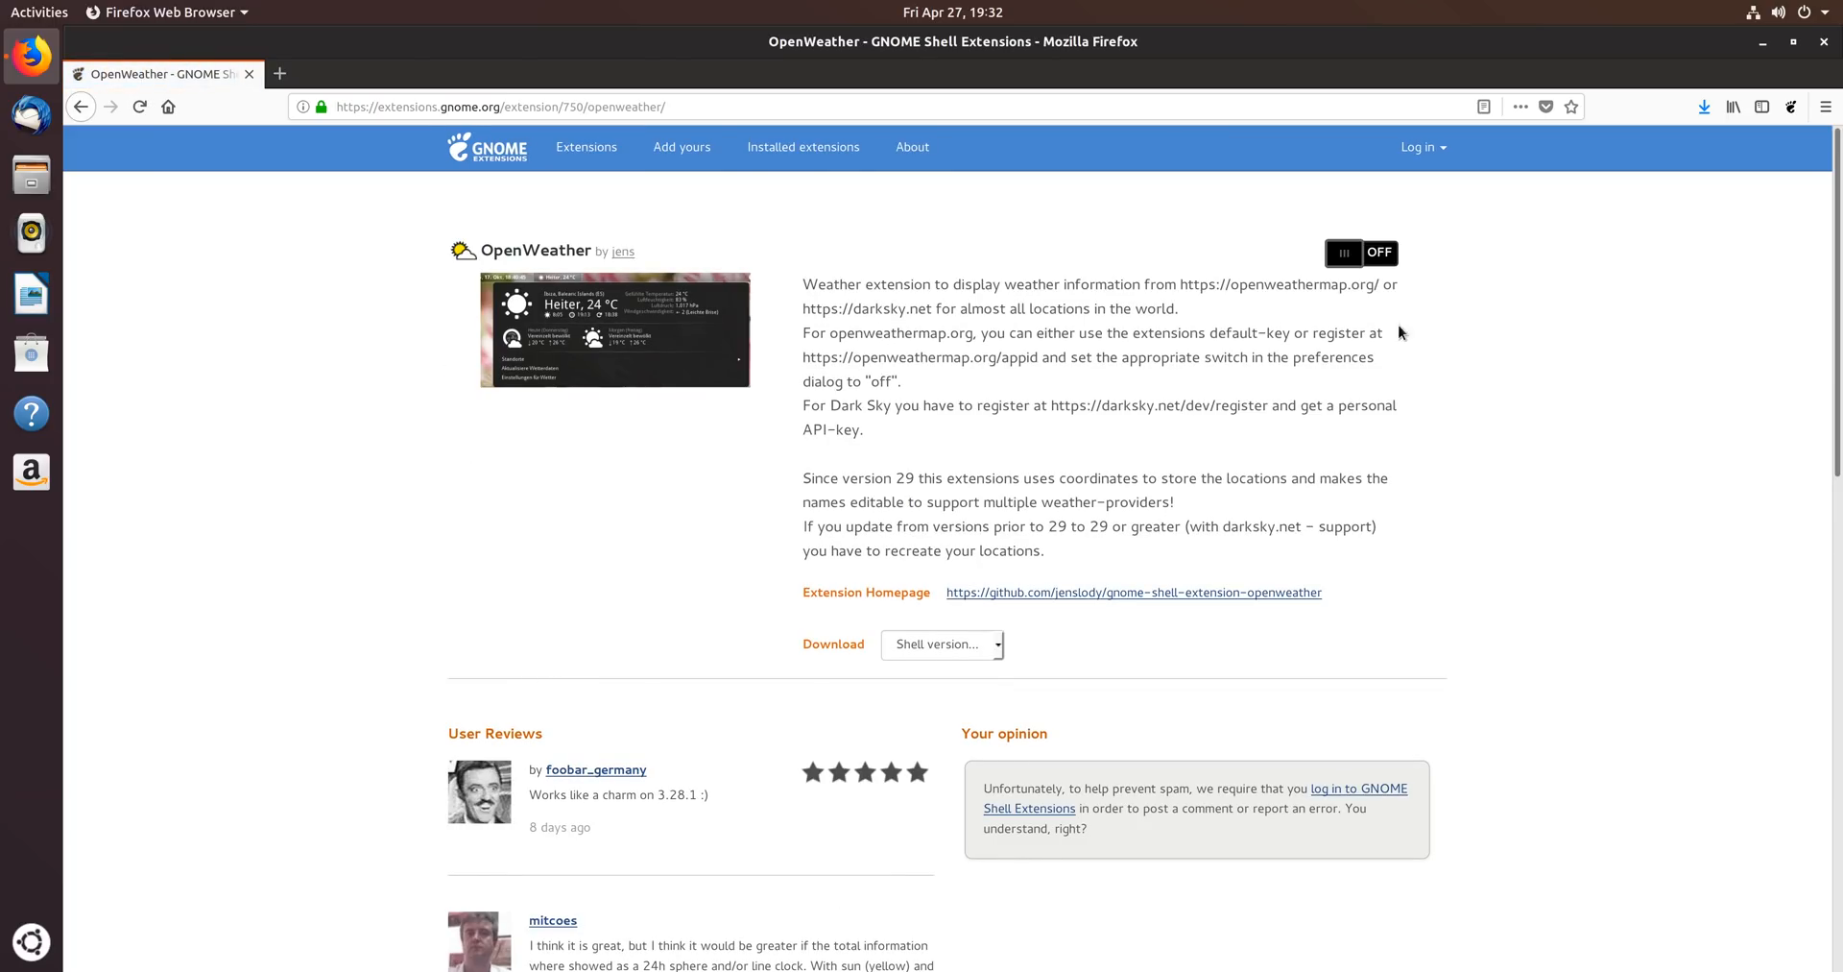
left_click(1360, 252)
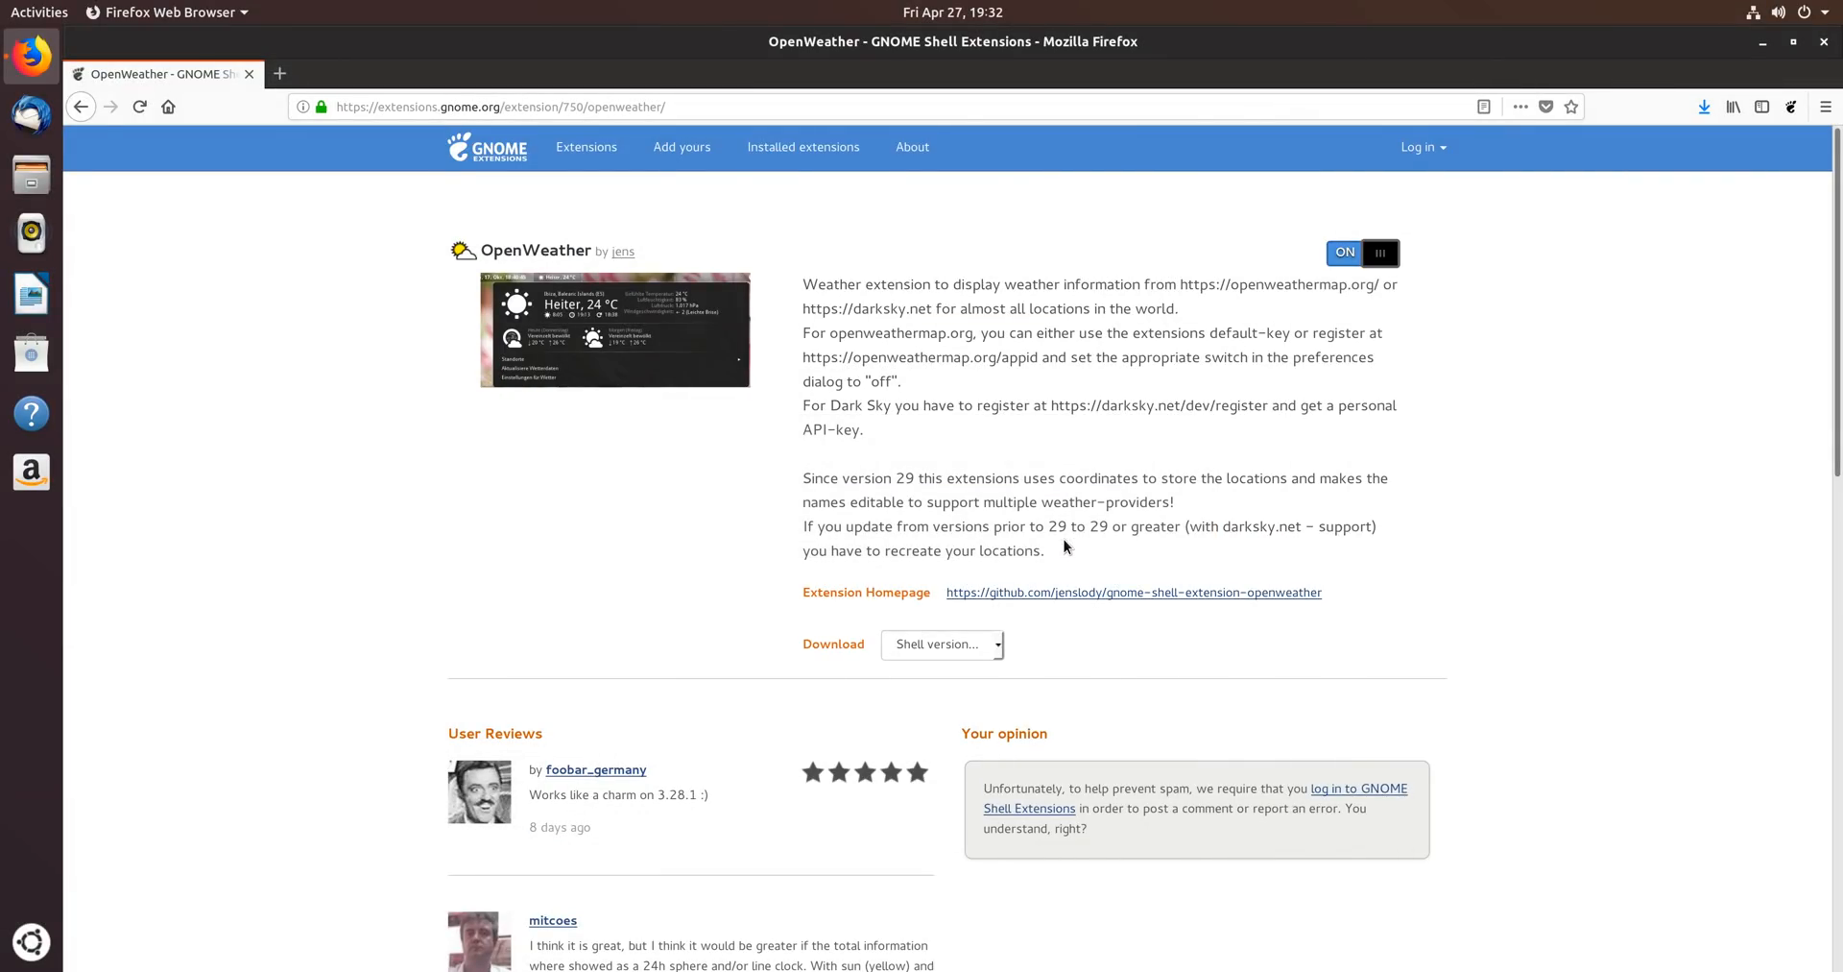
left_click(585, 146)
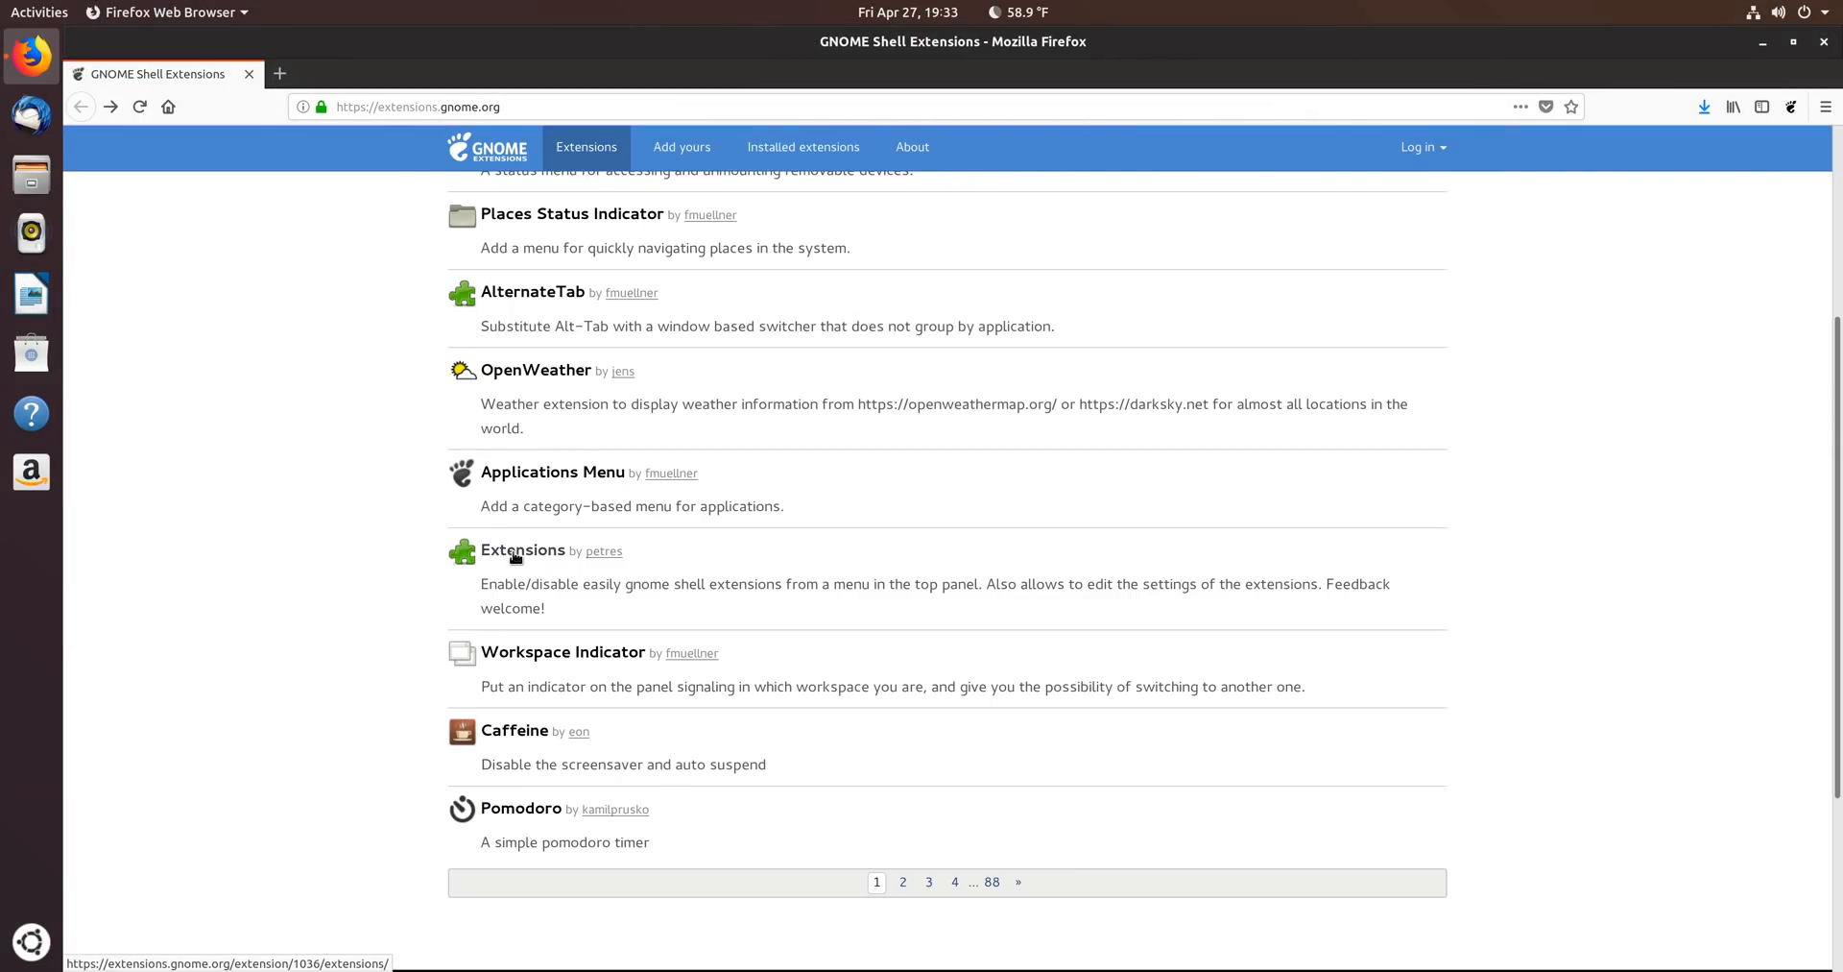
Switch on the Extensions shell extension and show the installed extensions list in the panel.
left_click(522, 549)
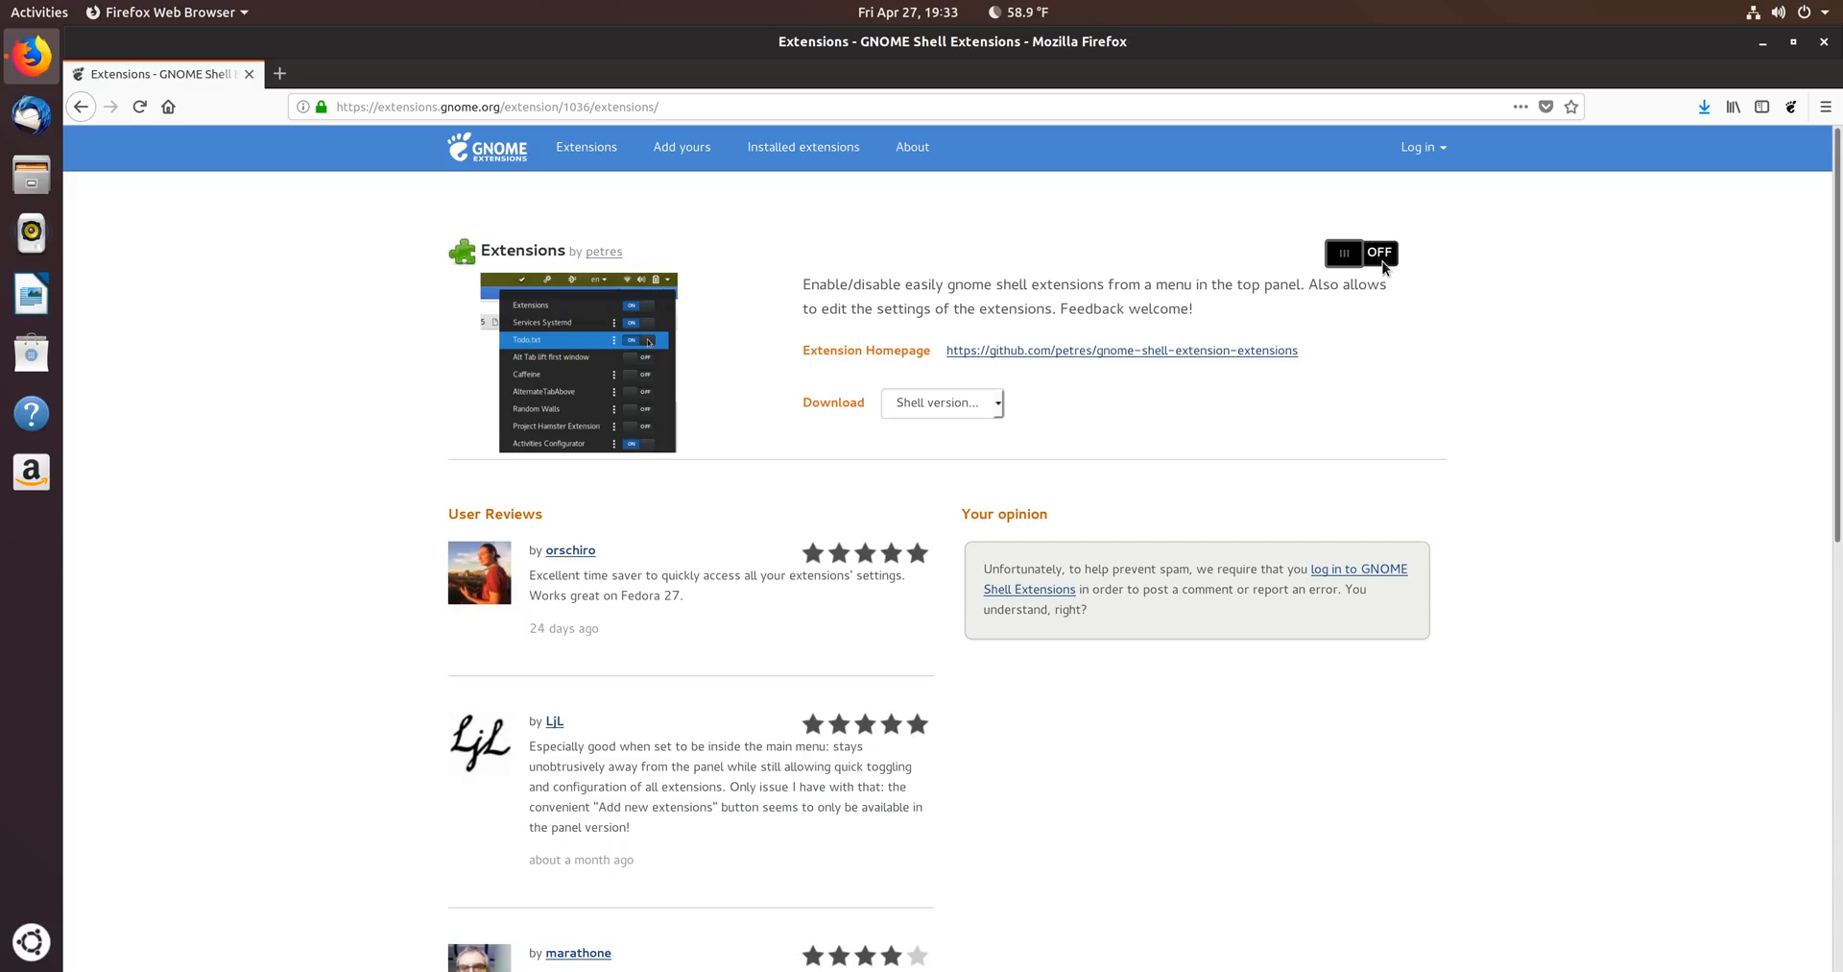
left_click(1360, 252)
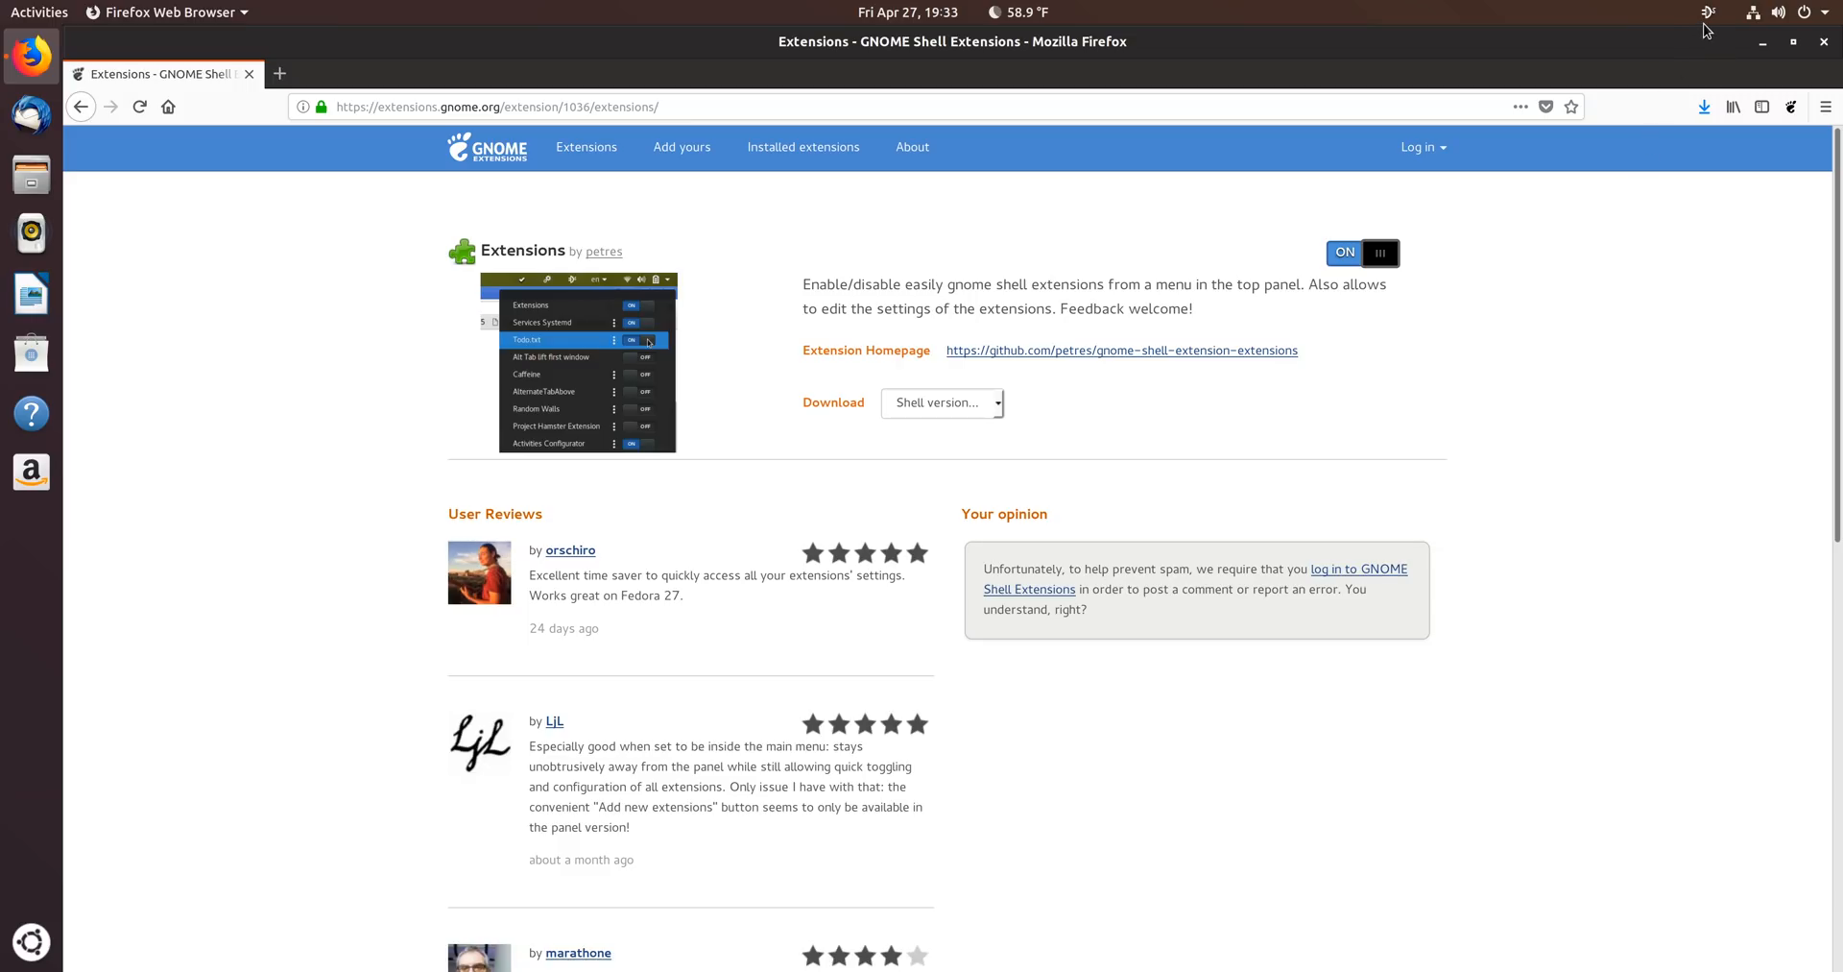
left_click(1709, 11)
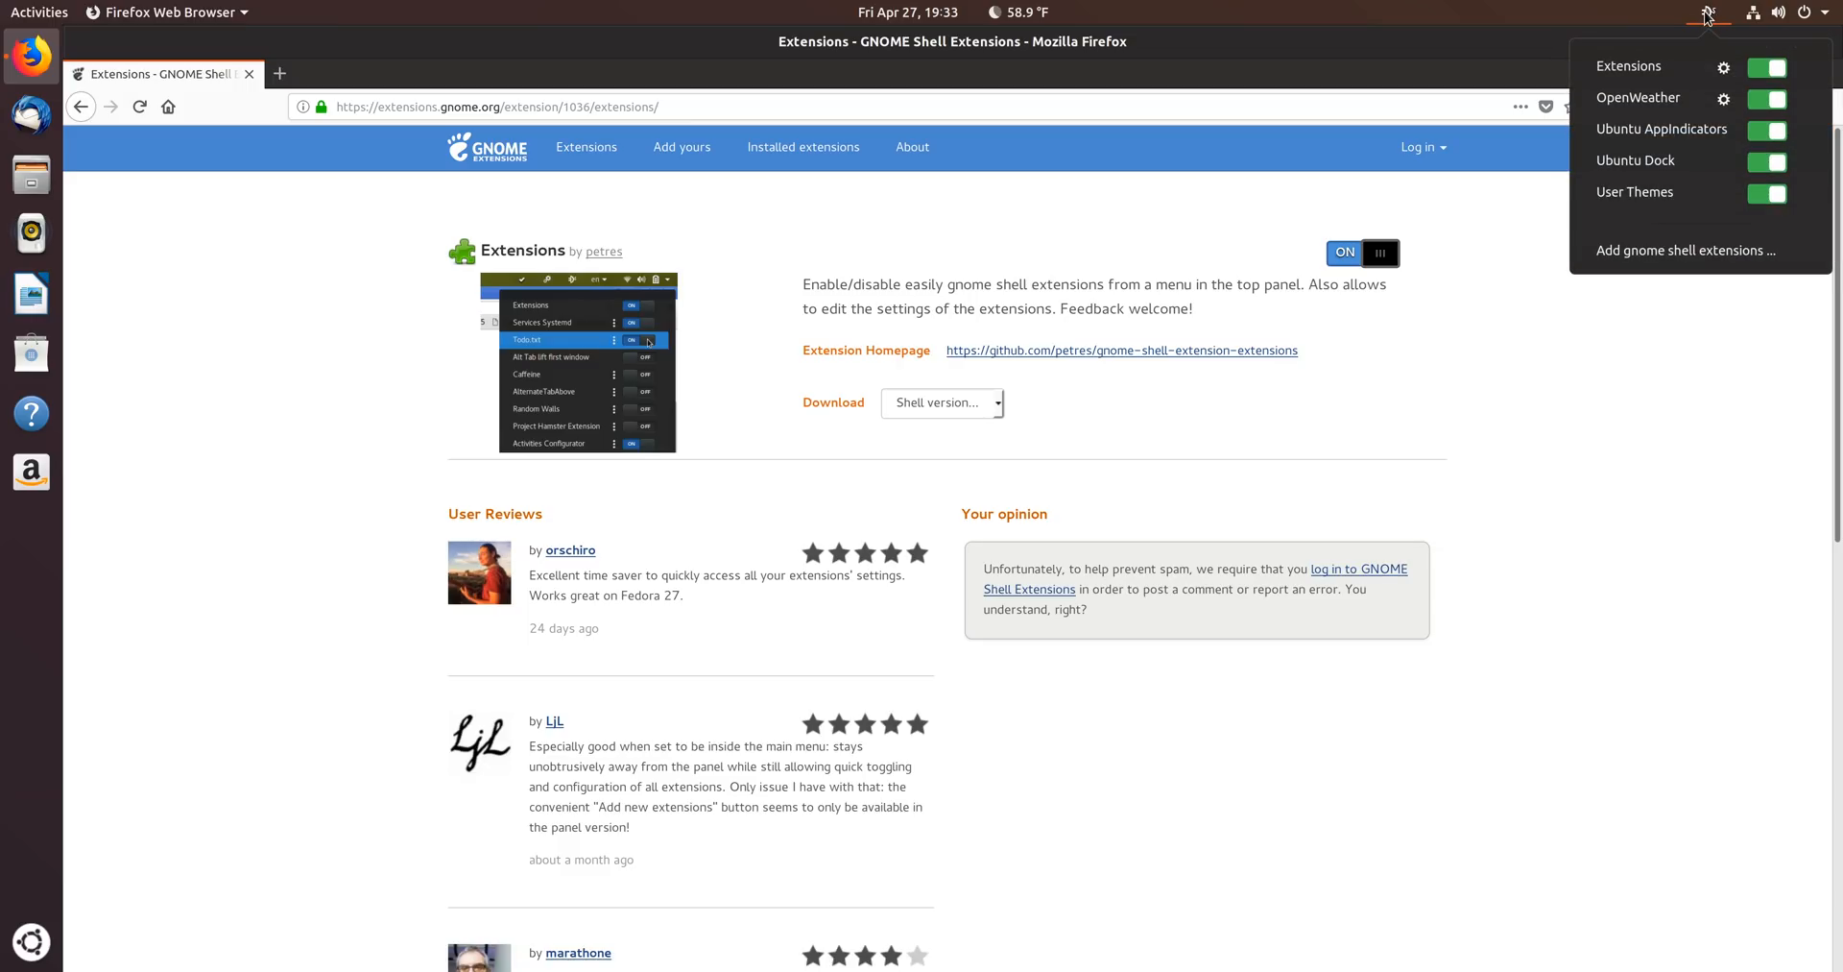
mouse_move(1738, 162)
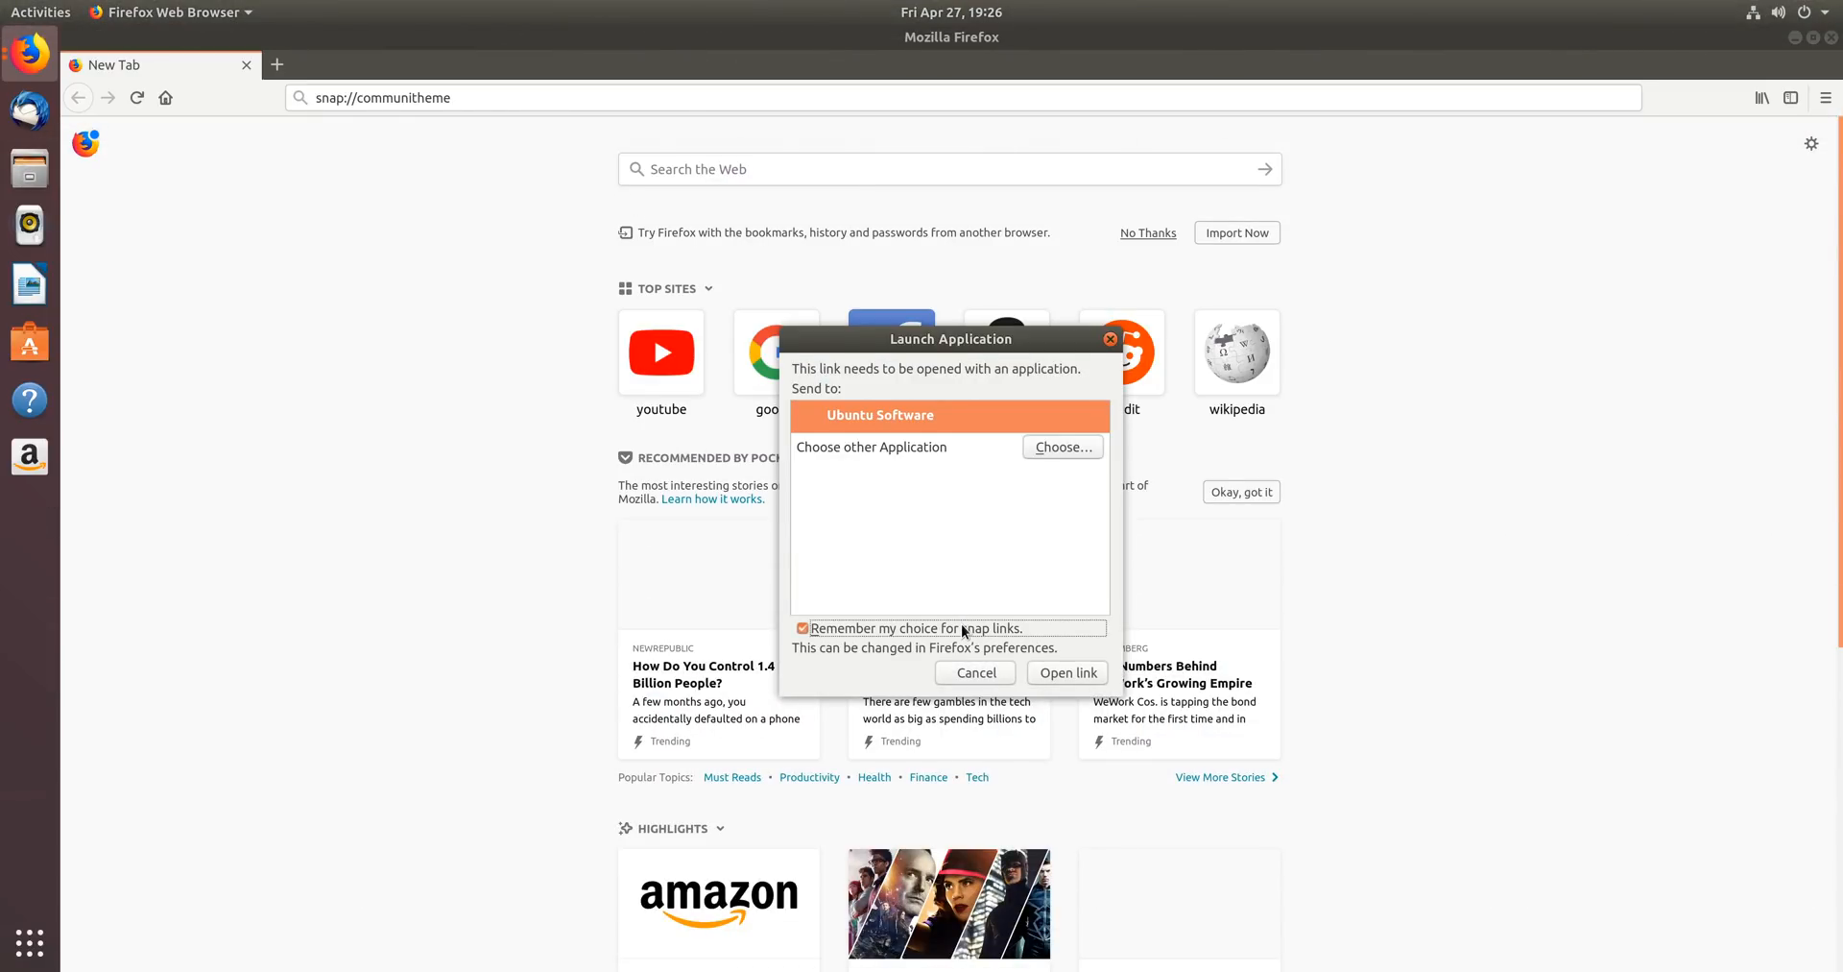
Install the communitheme snap from its snap:// link in Ubuntu Software.
left_click(1066, 672)
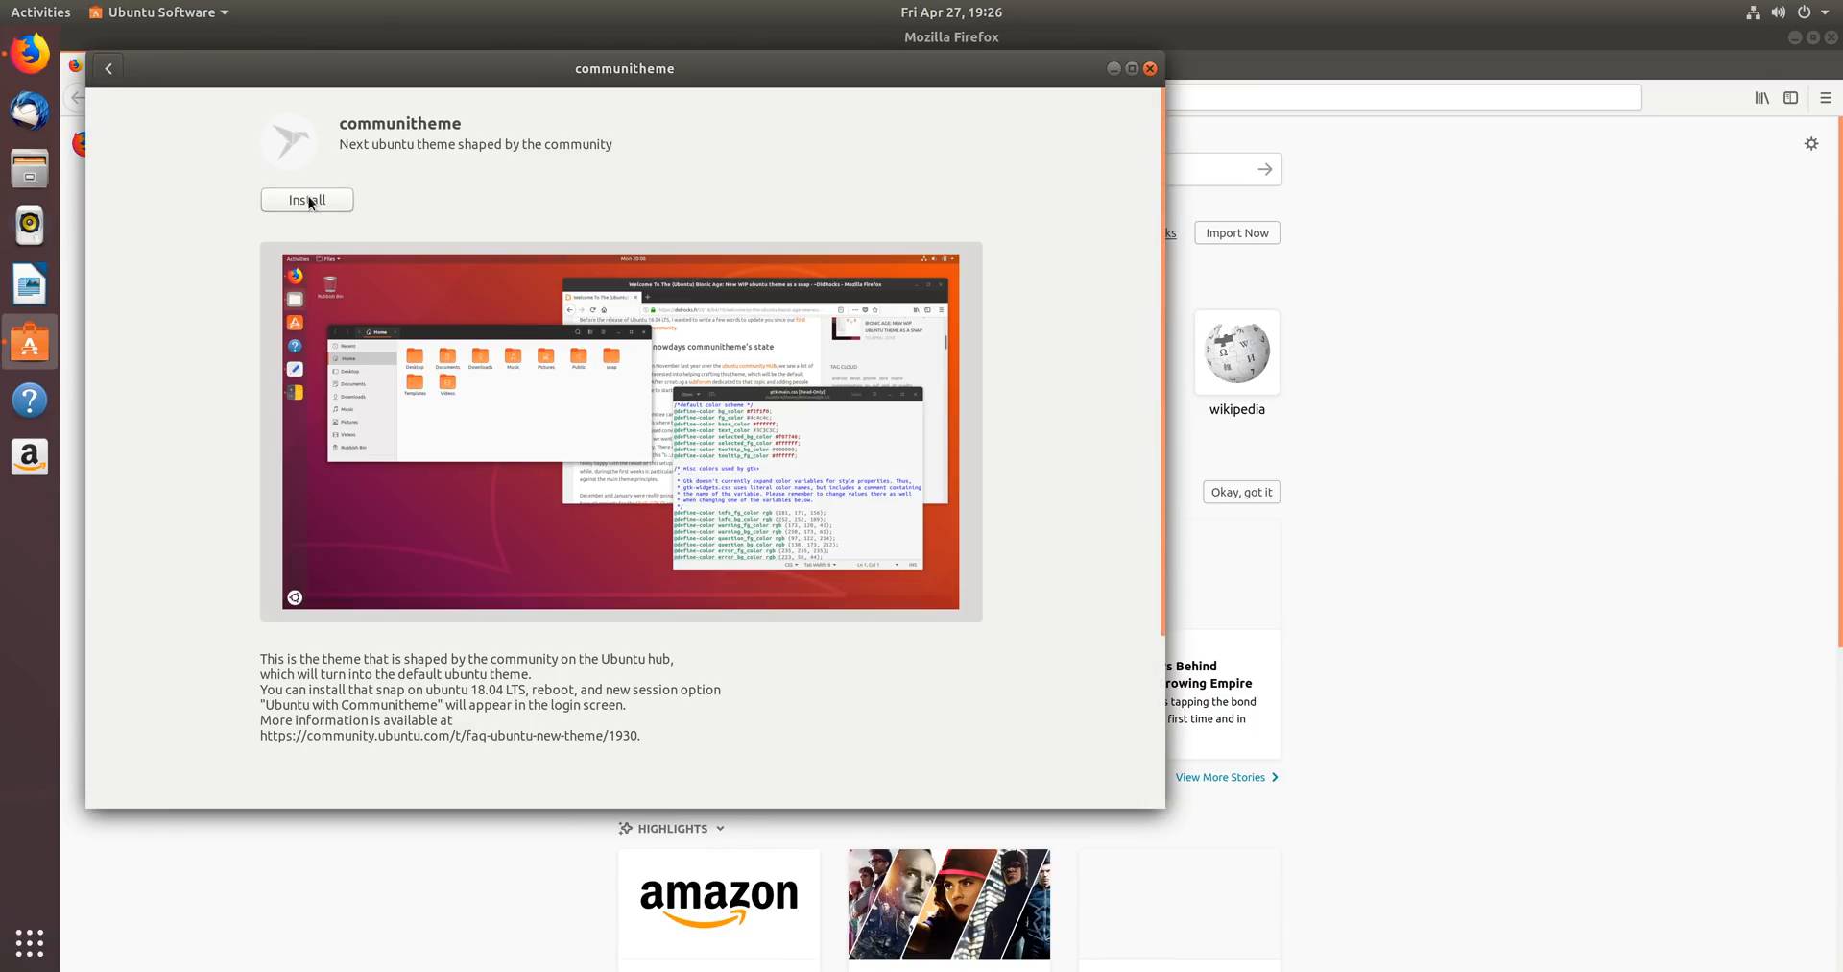
left_click(307, 200)
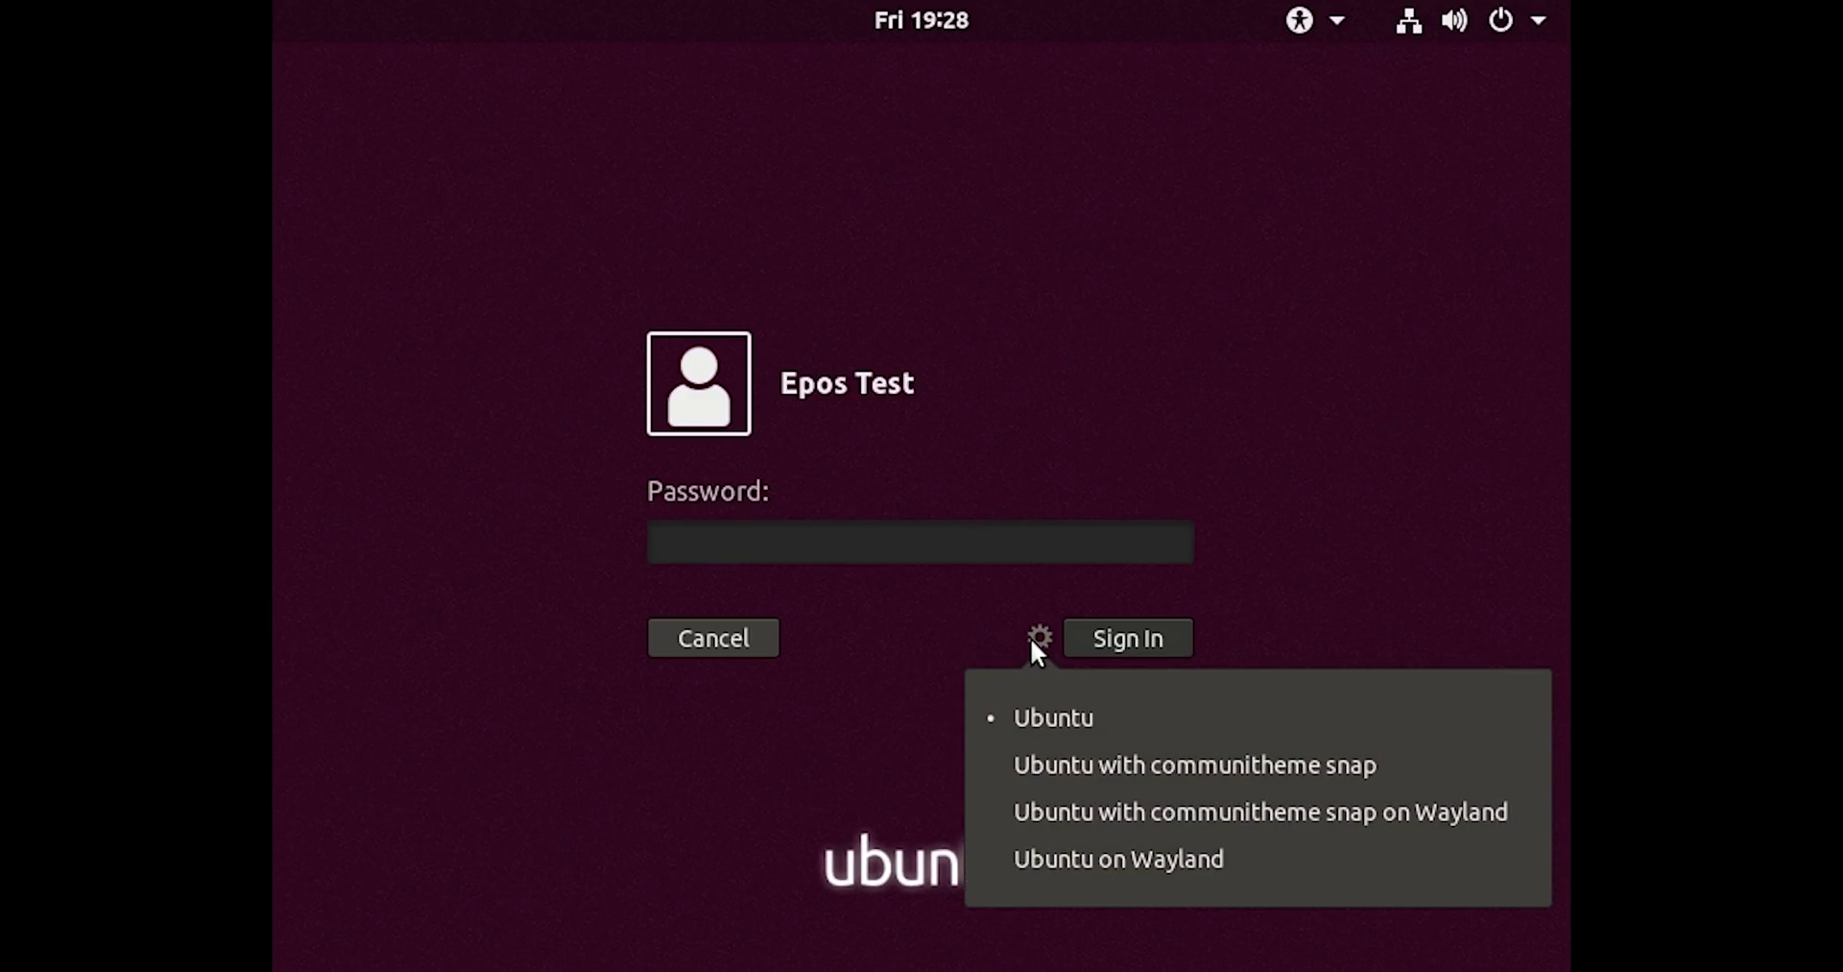
mouse_move(1261, 764)
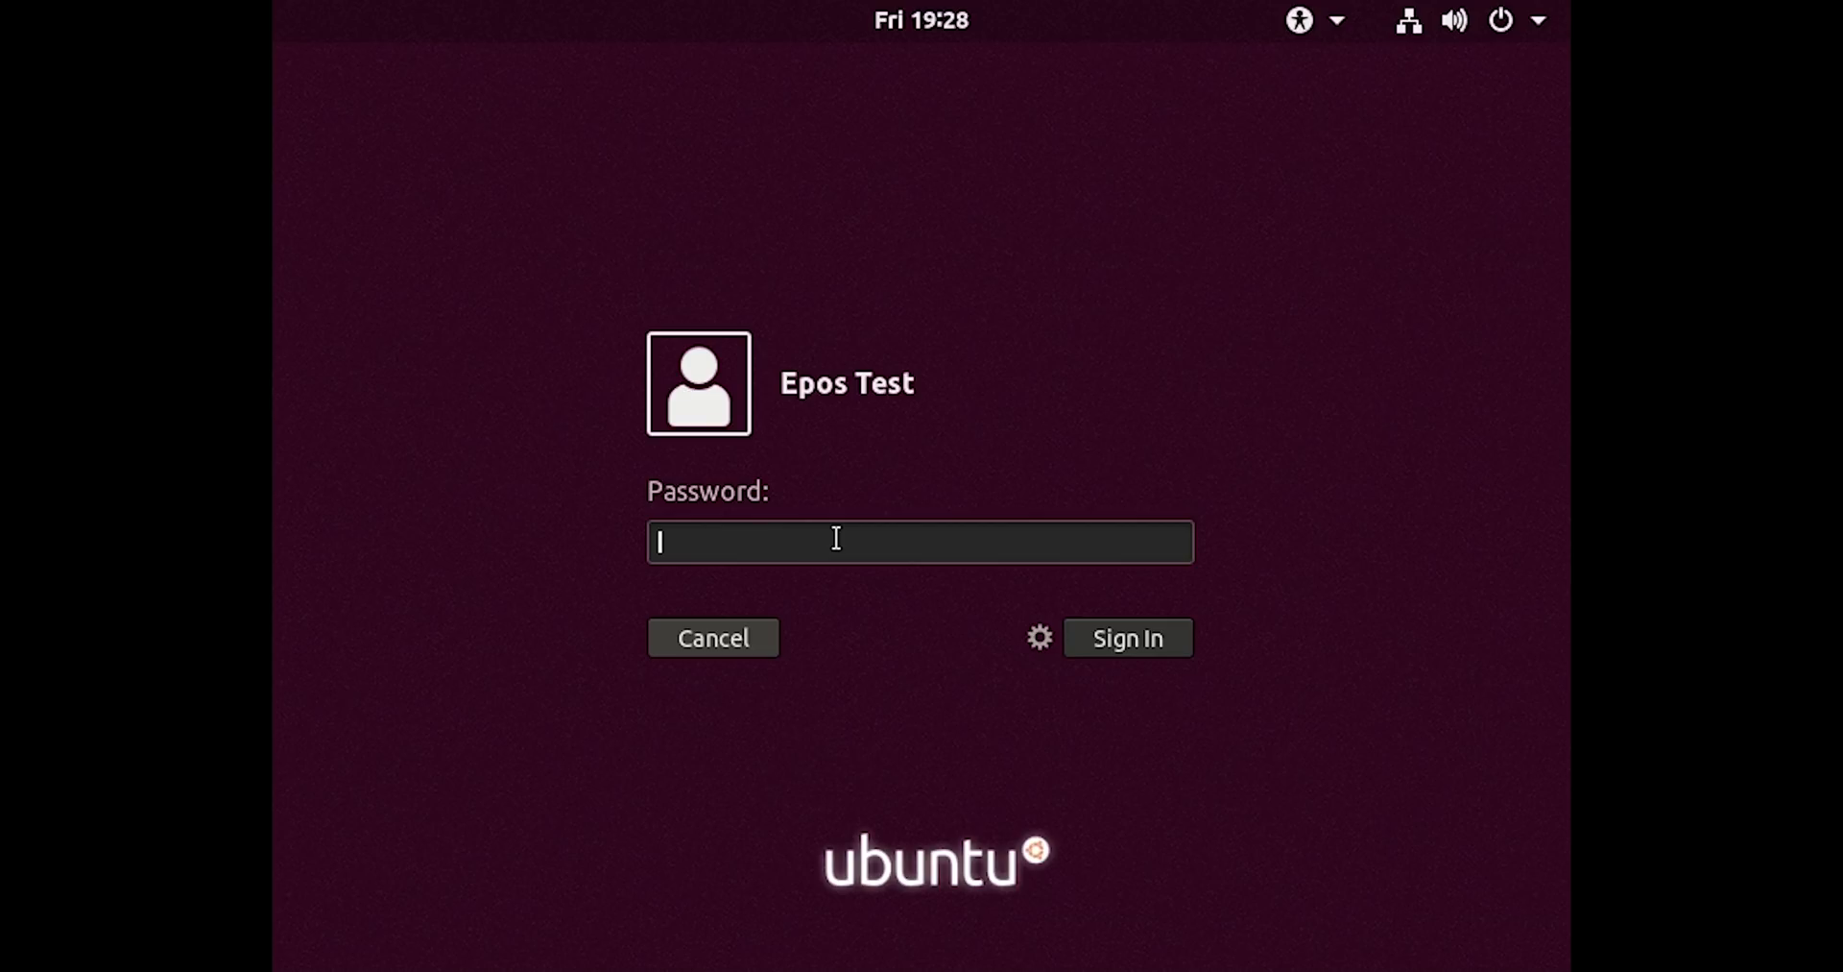
Log in to the Ubuntu with communitheme snap session and launch Ubuntu Software.
type("password")
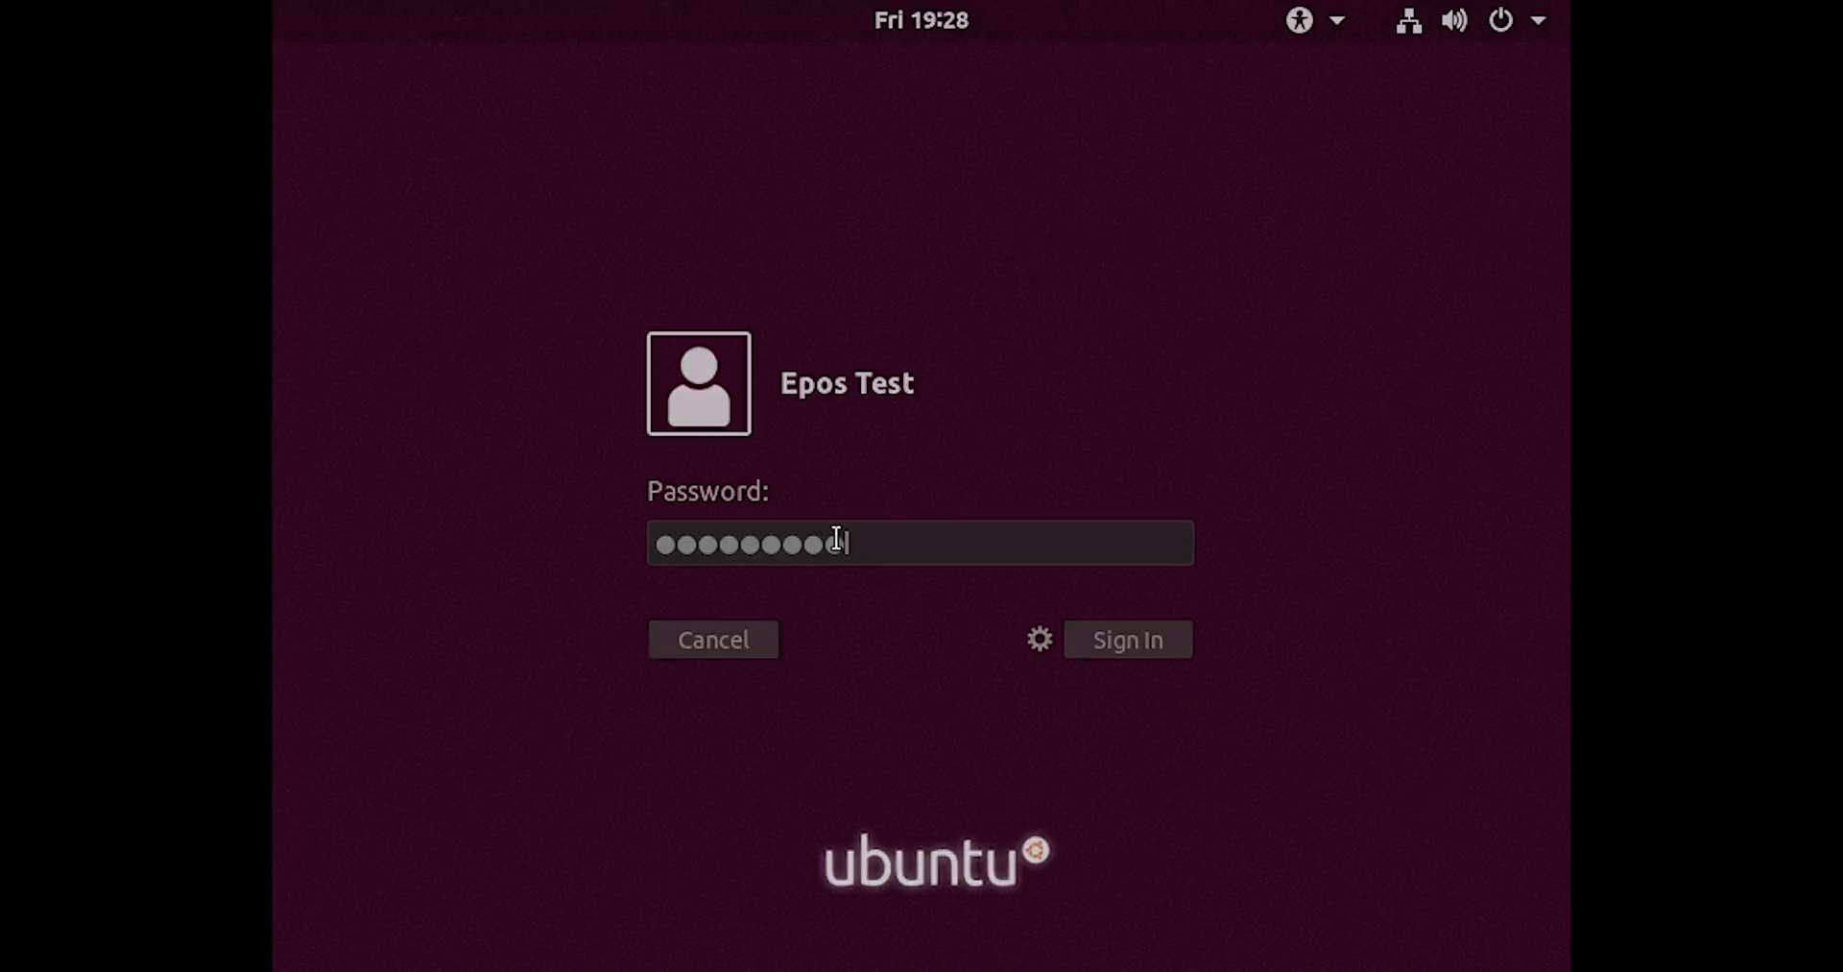
left_click(1125, 640)
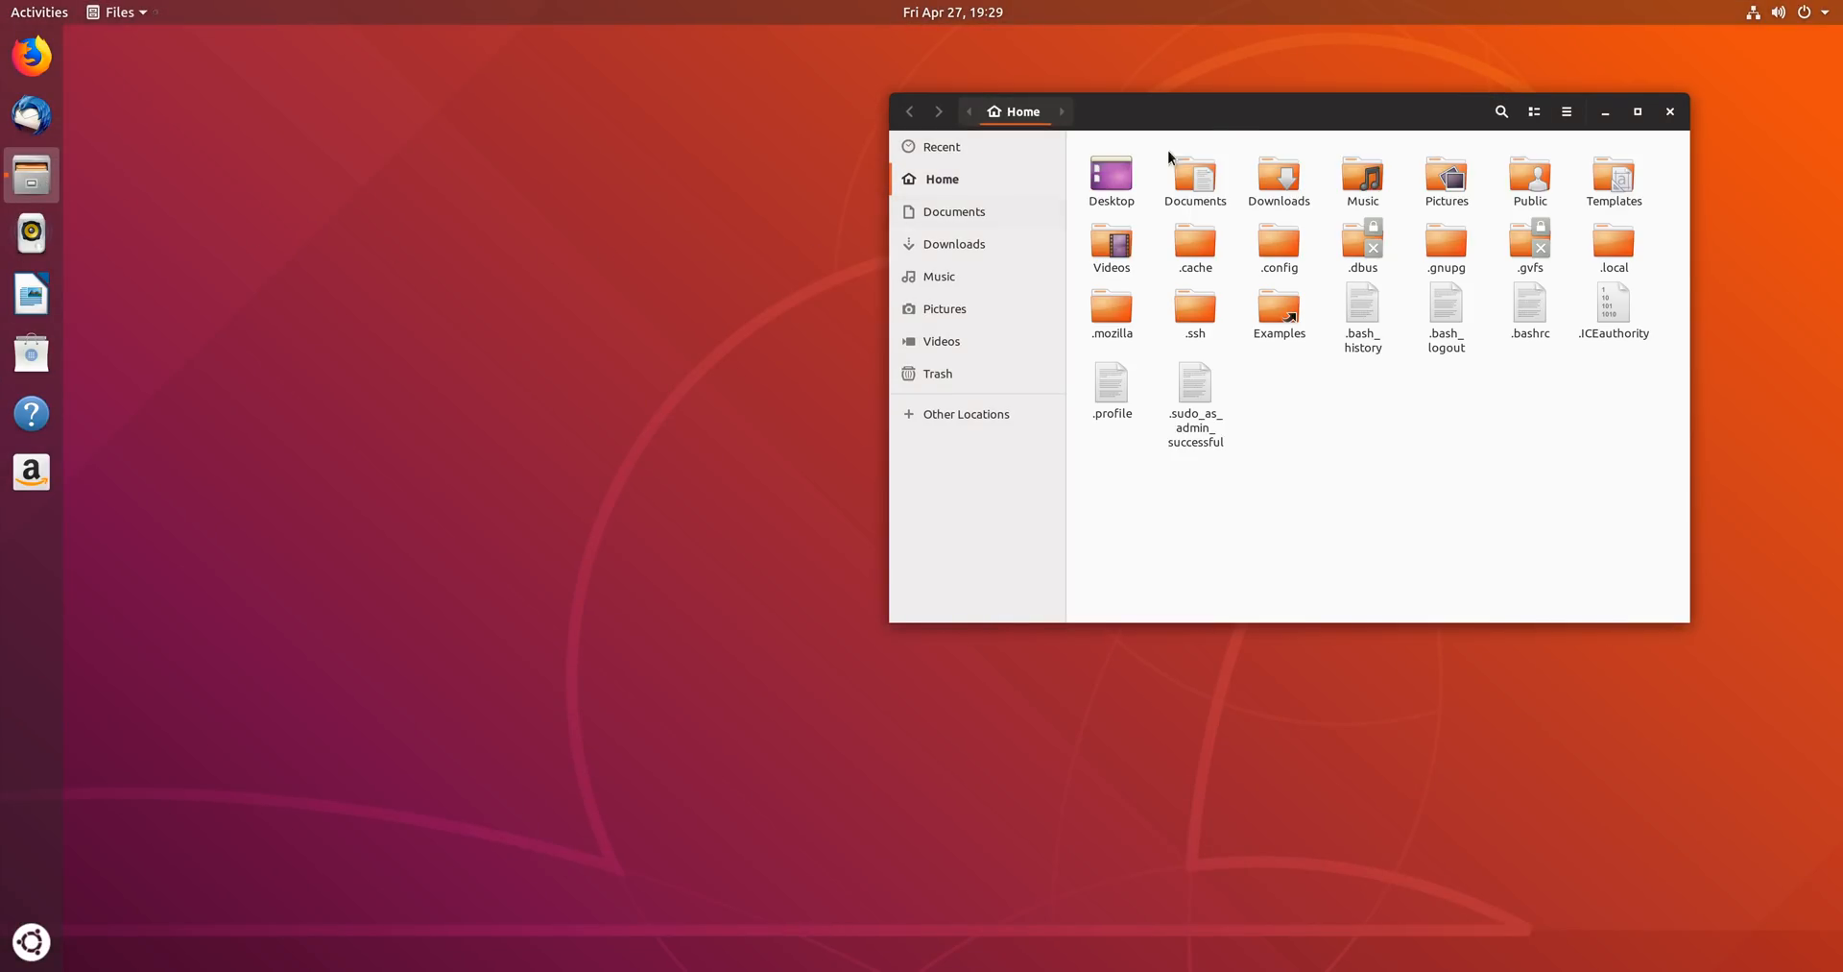
left_click_drag(1291, 111, 709, 213)
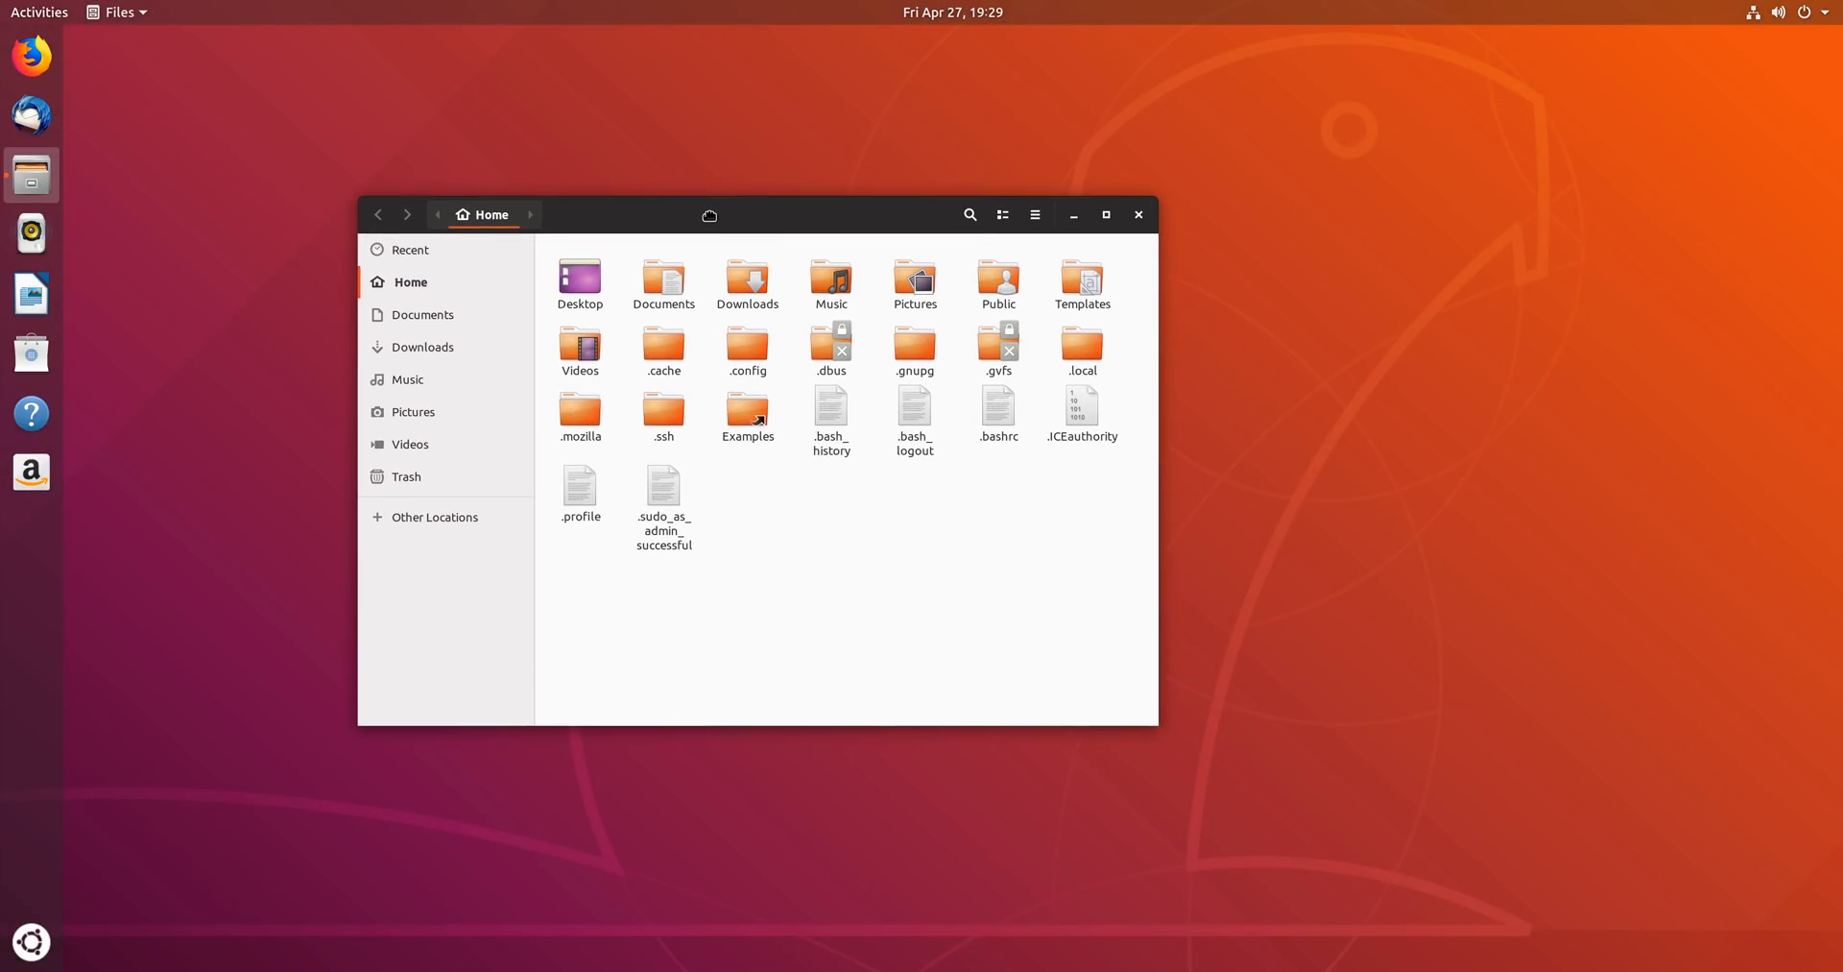
left_click_drag(708, 214, 1360, 416)
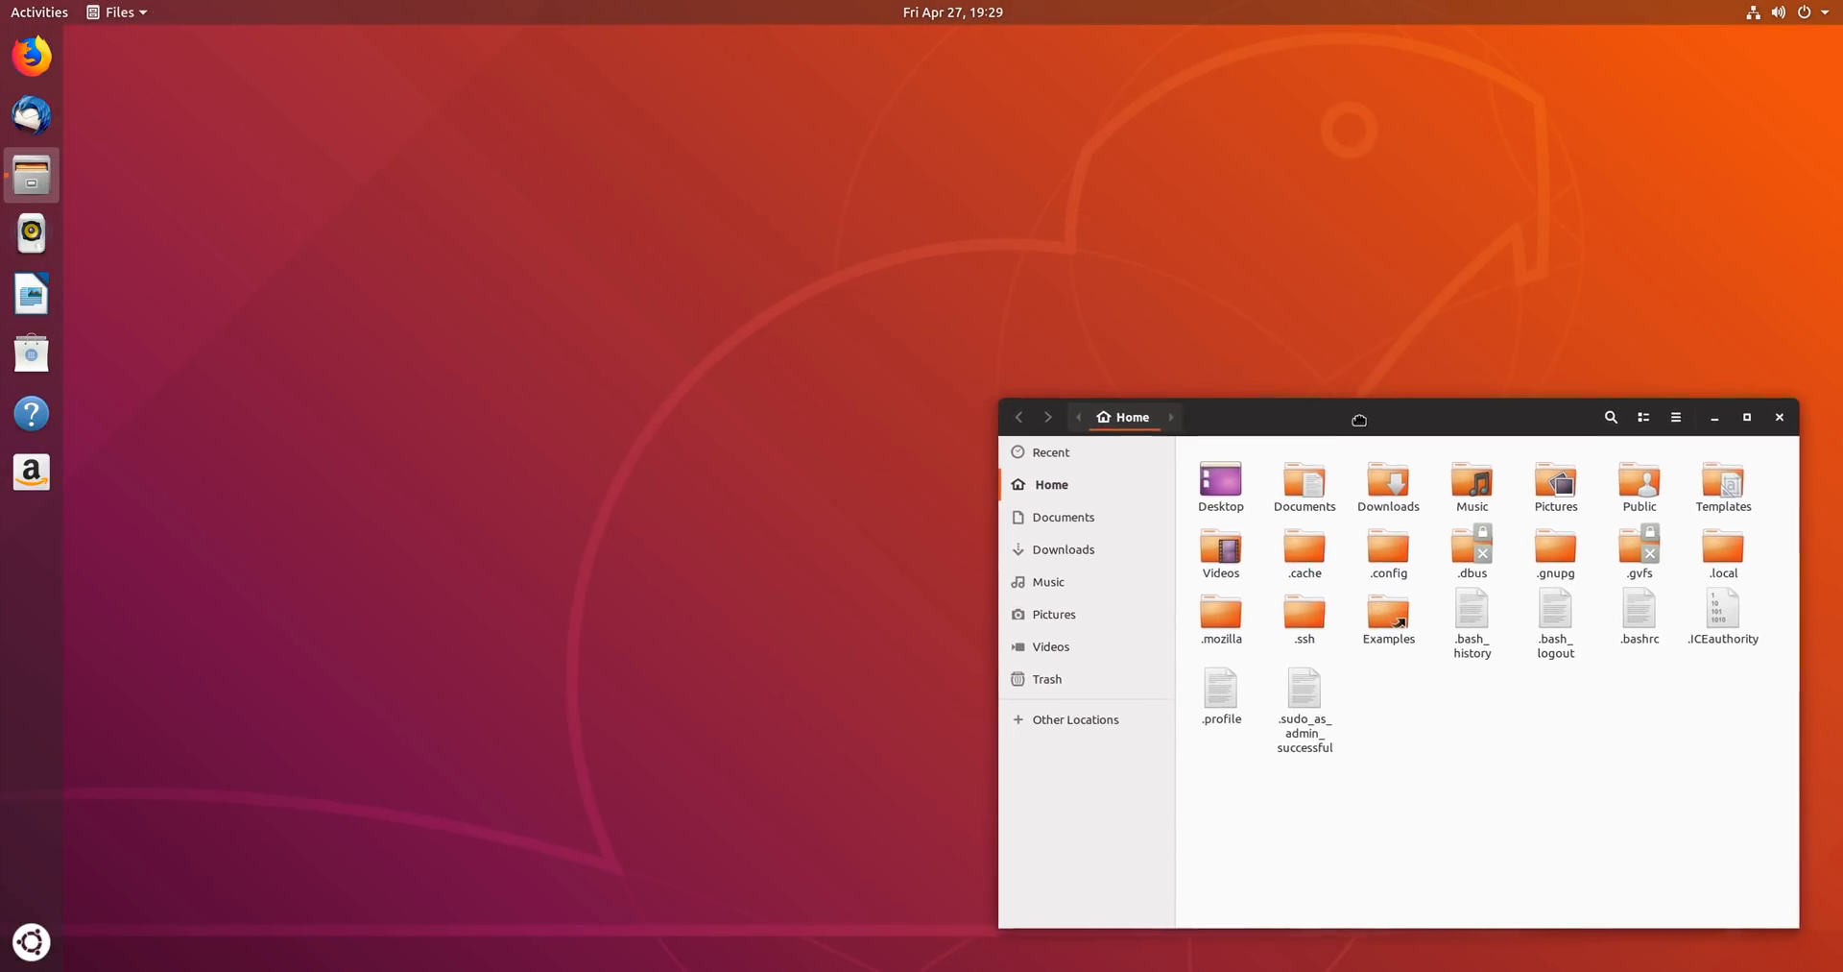
left_click_drag(1358, 416, 1206, 403)
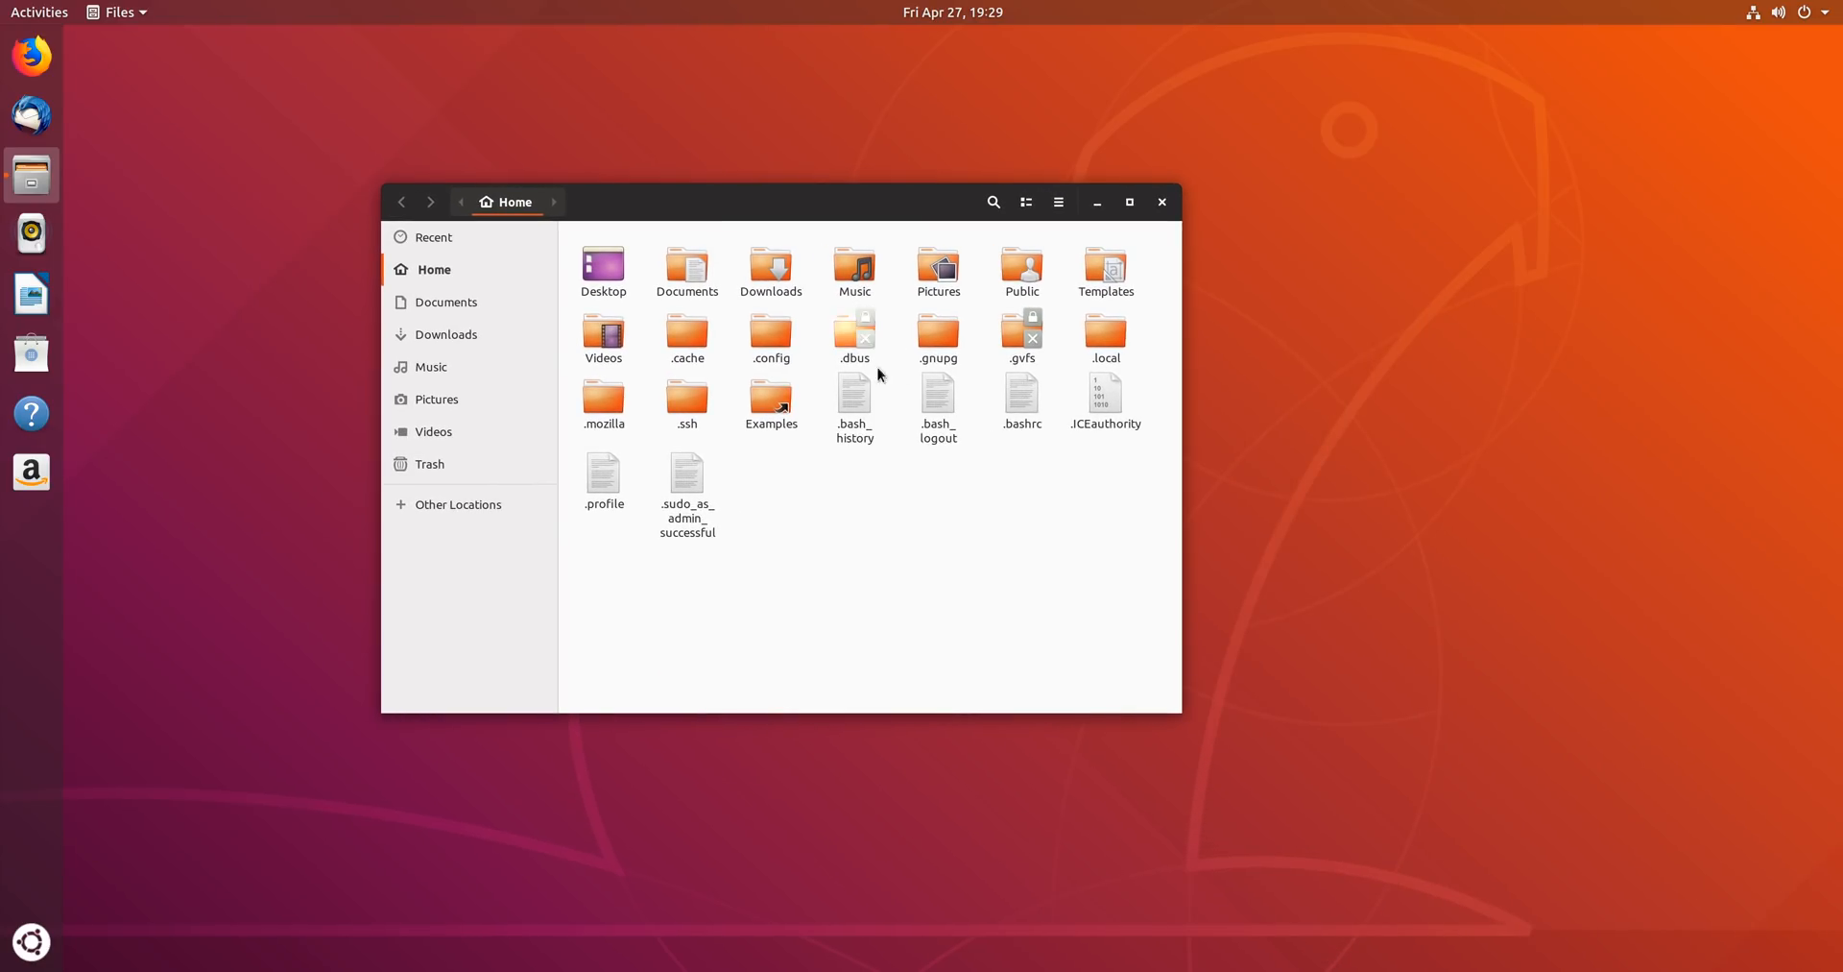
mouse_move(1129, 201)
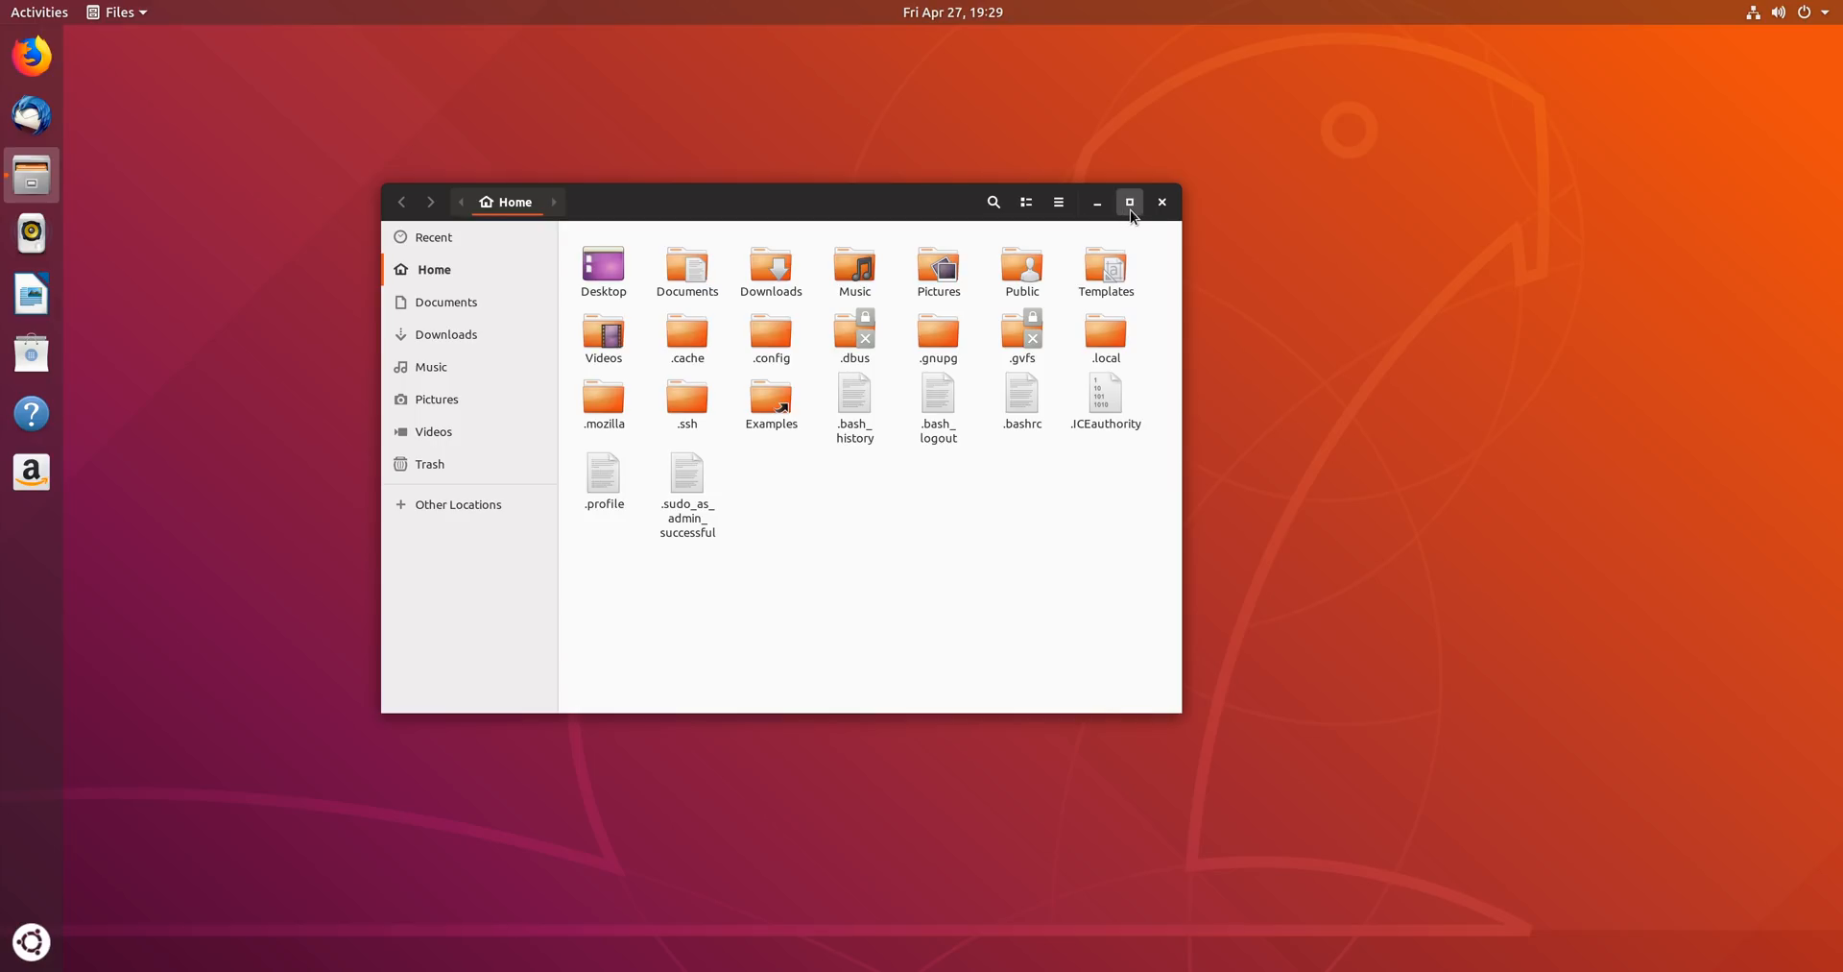
mouse_move(31, 353)
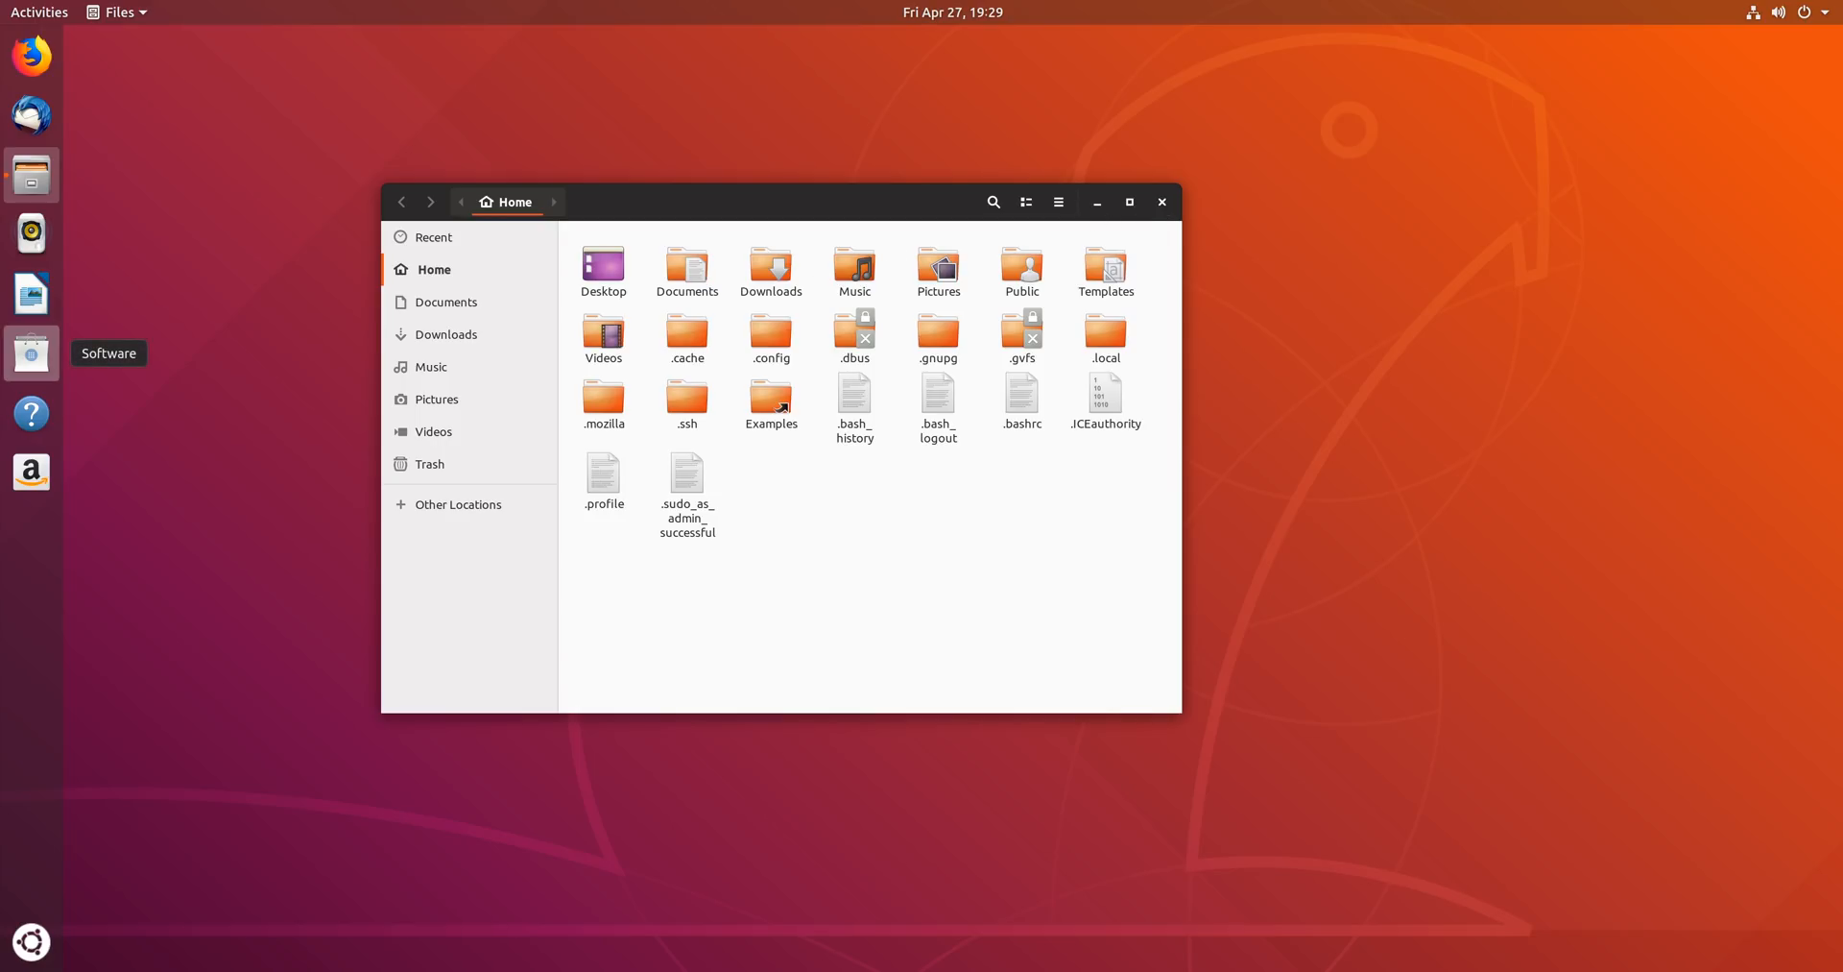
left_click(30, 354)
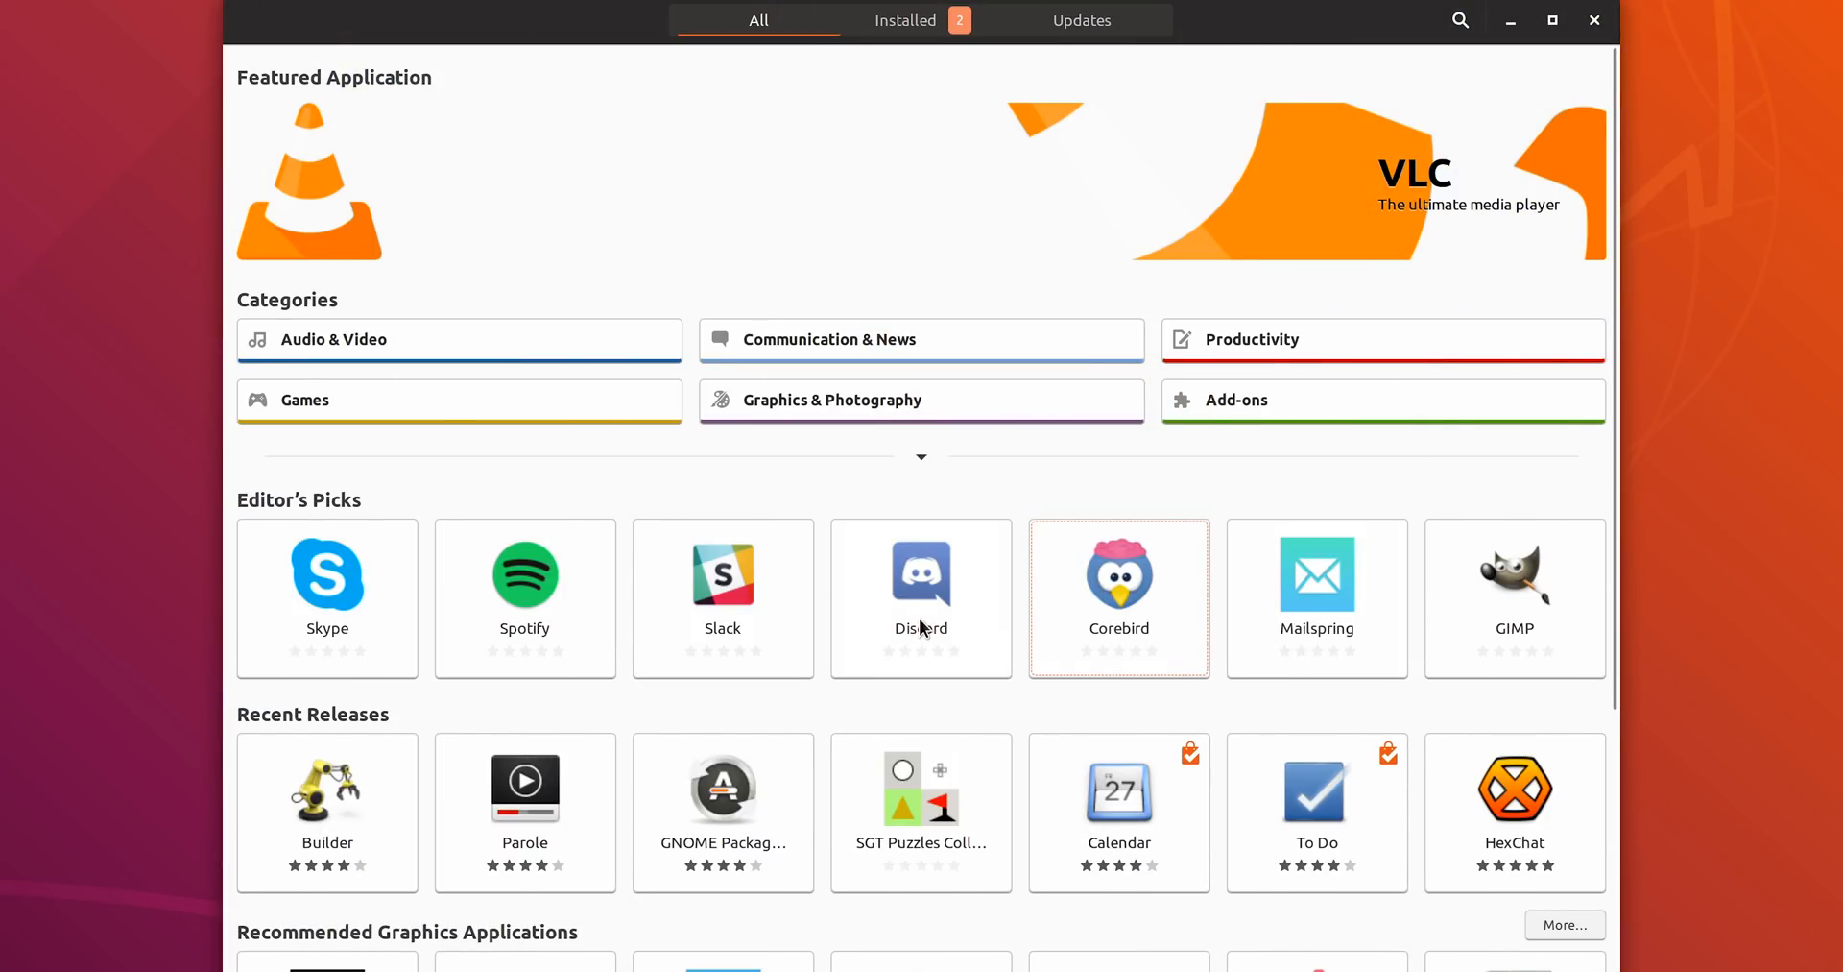
mouse_move(851, 714)
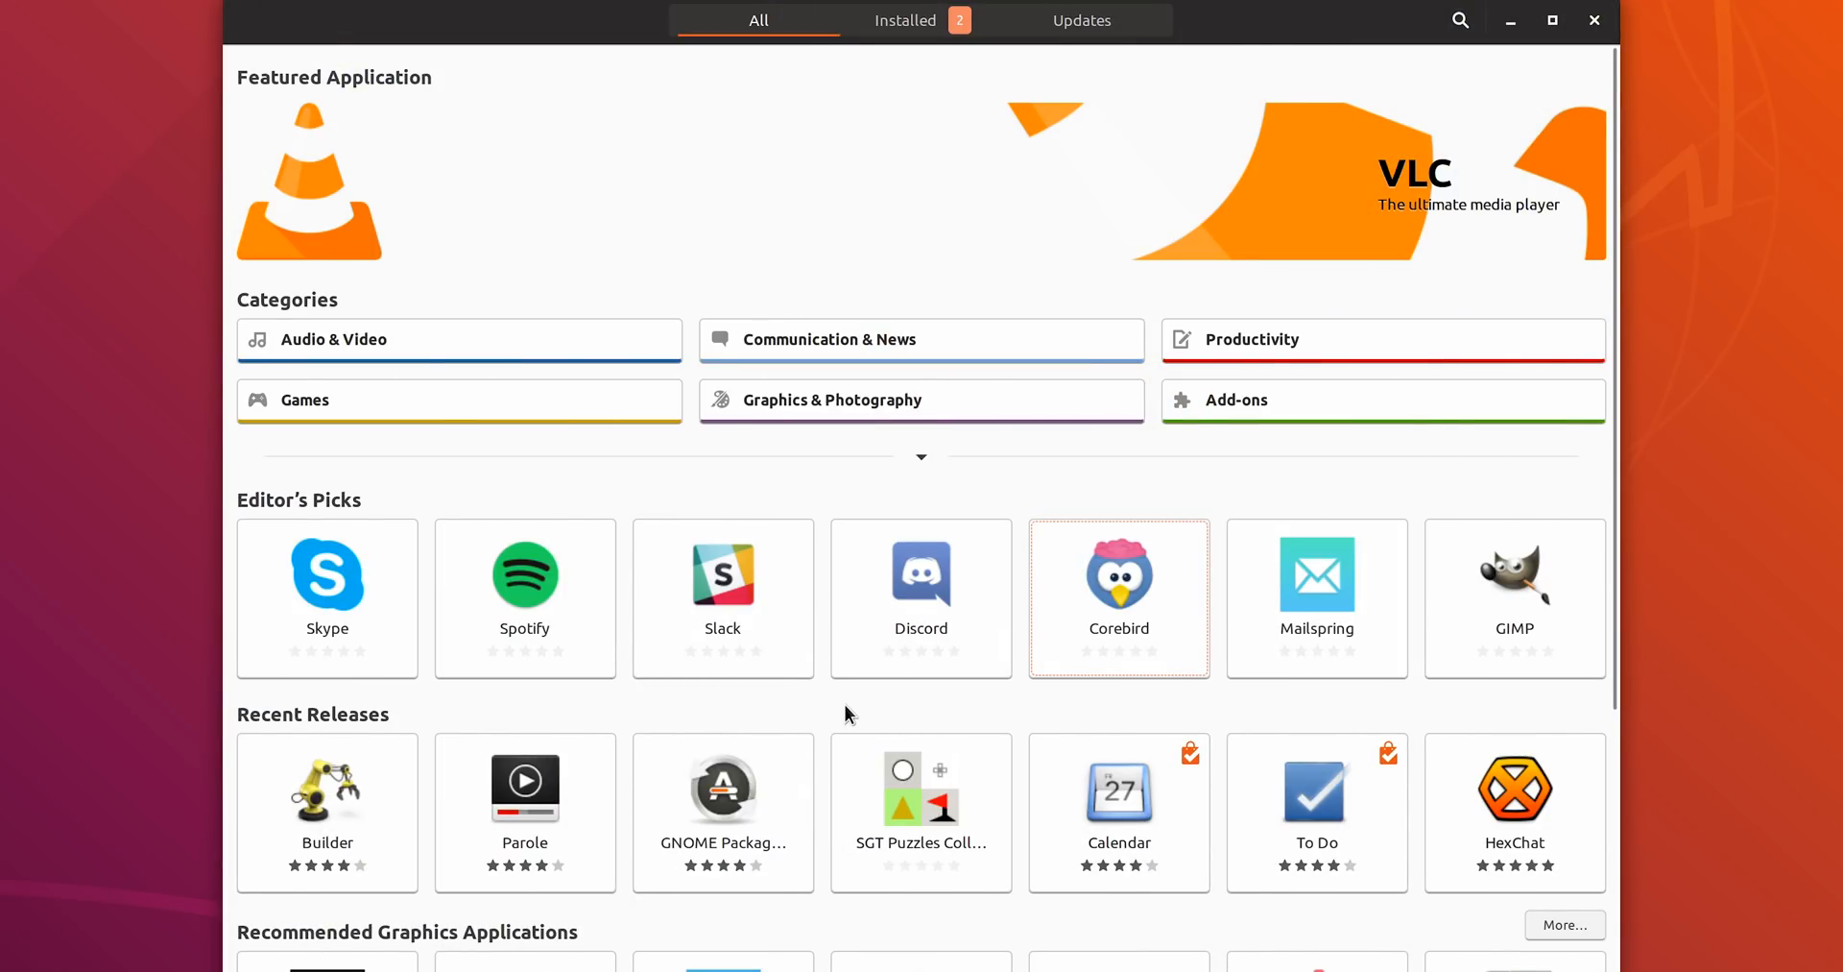
mouse_move(1613, 370)
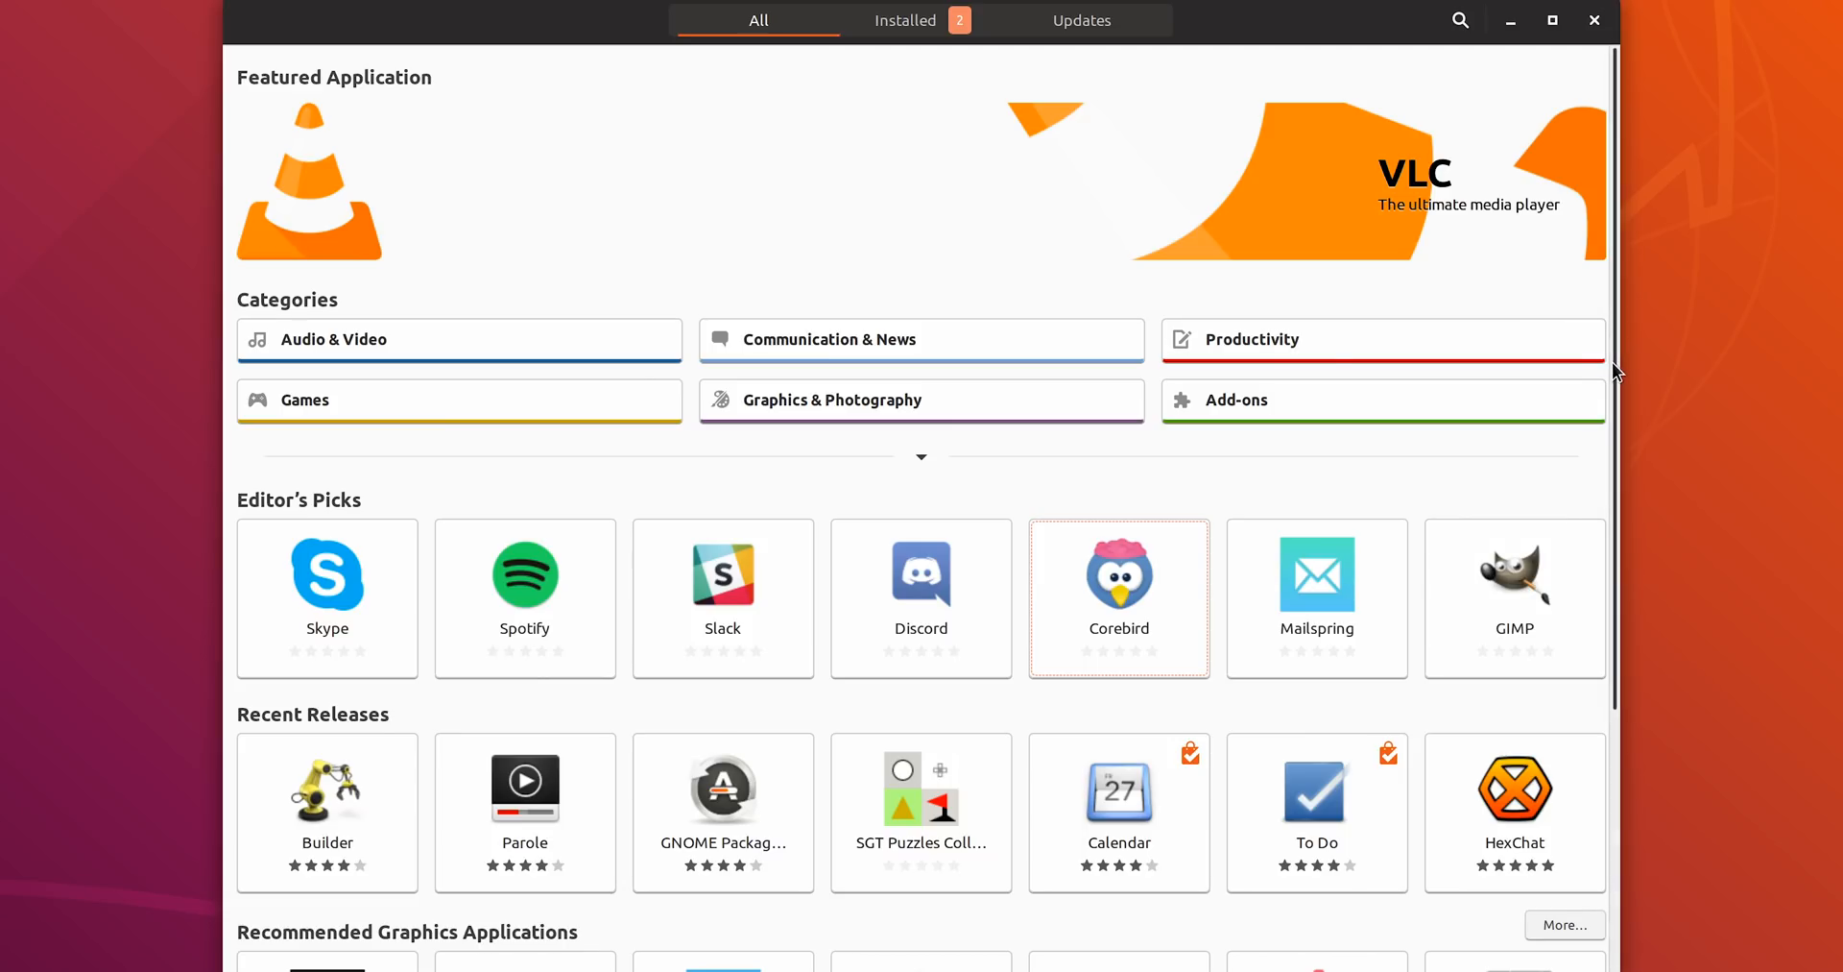
Bring up the Parole media player's details page from Recent Releases.
scroll("down", 3)
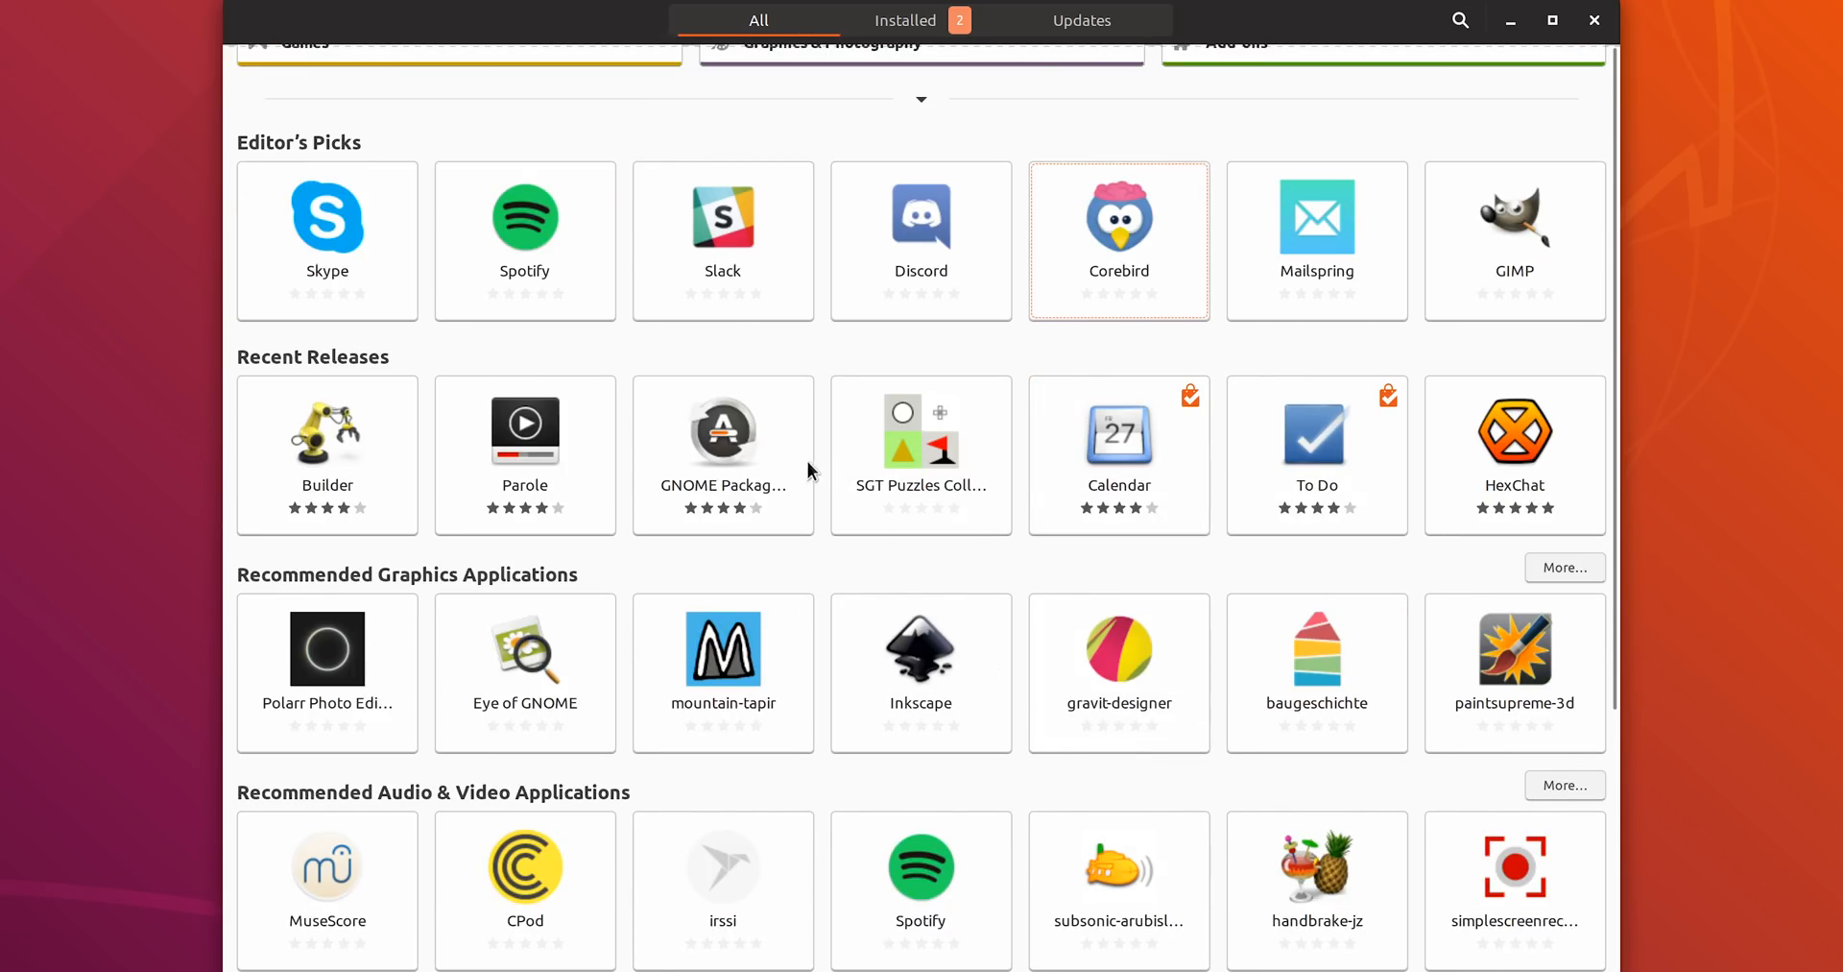
left_click(524, 453)
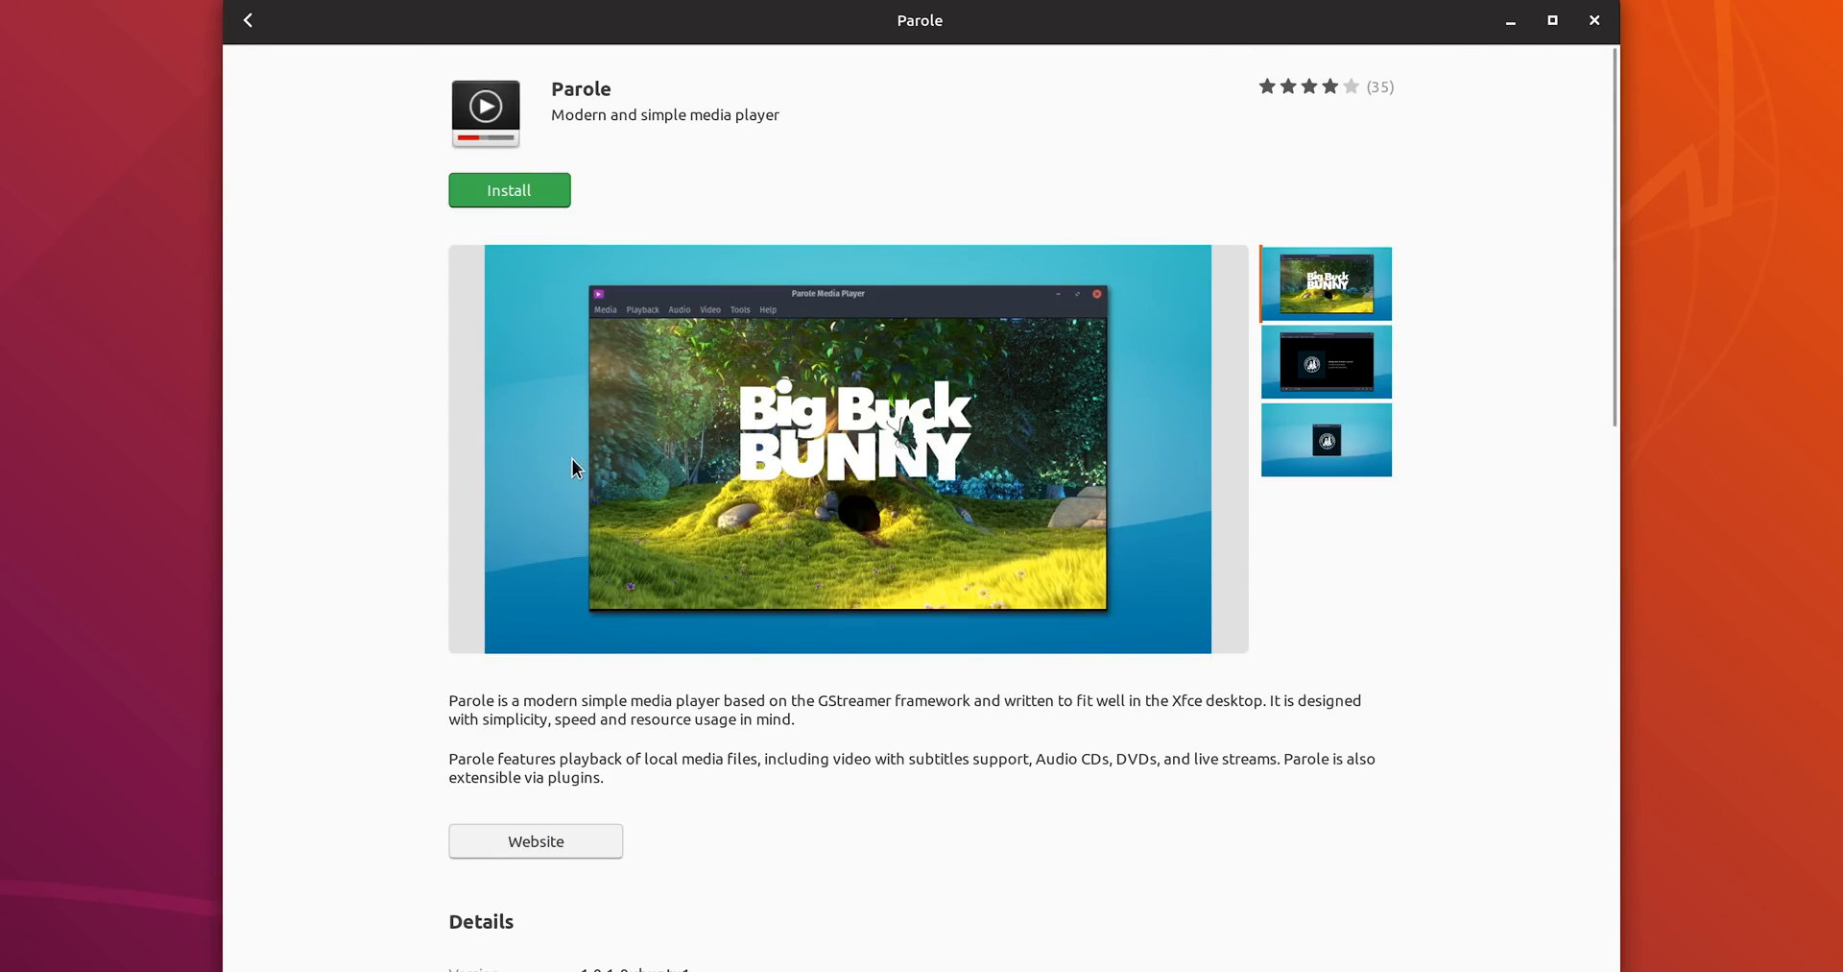
mouse_move(561, 483)
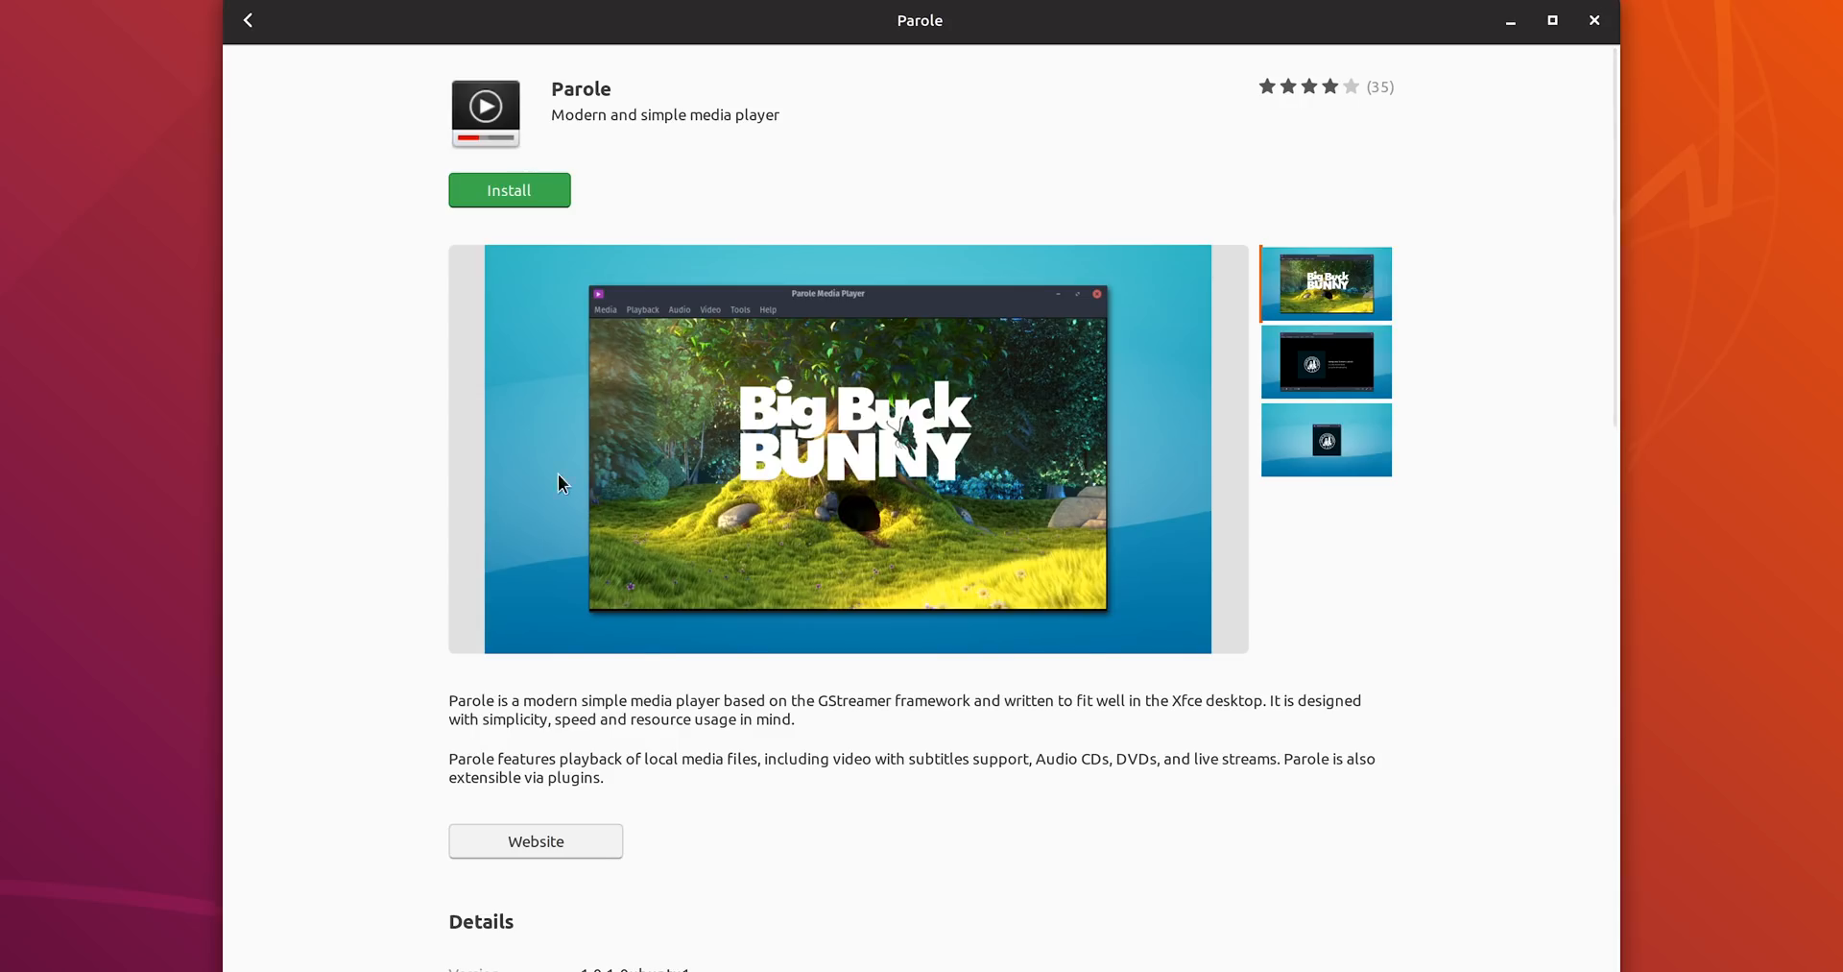
left_click(507, 190)
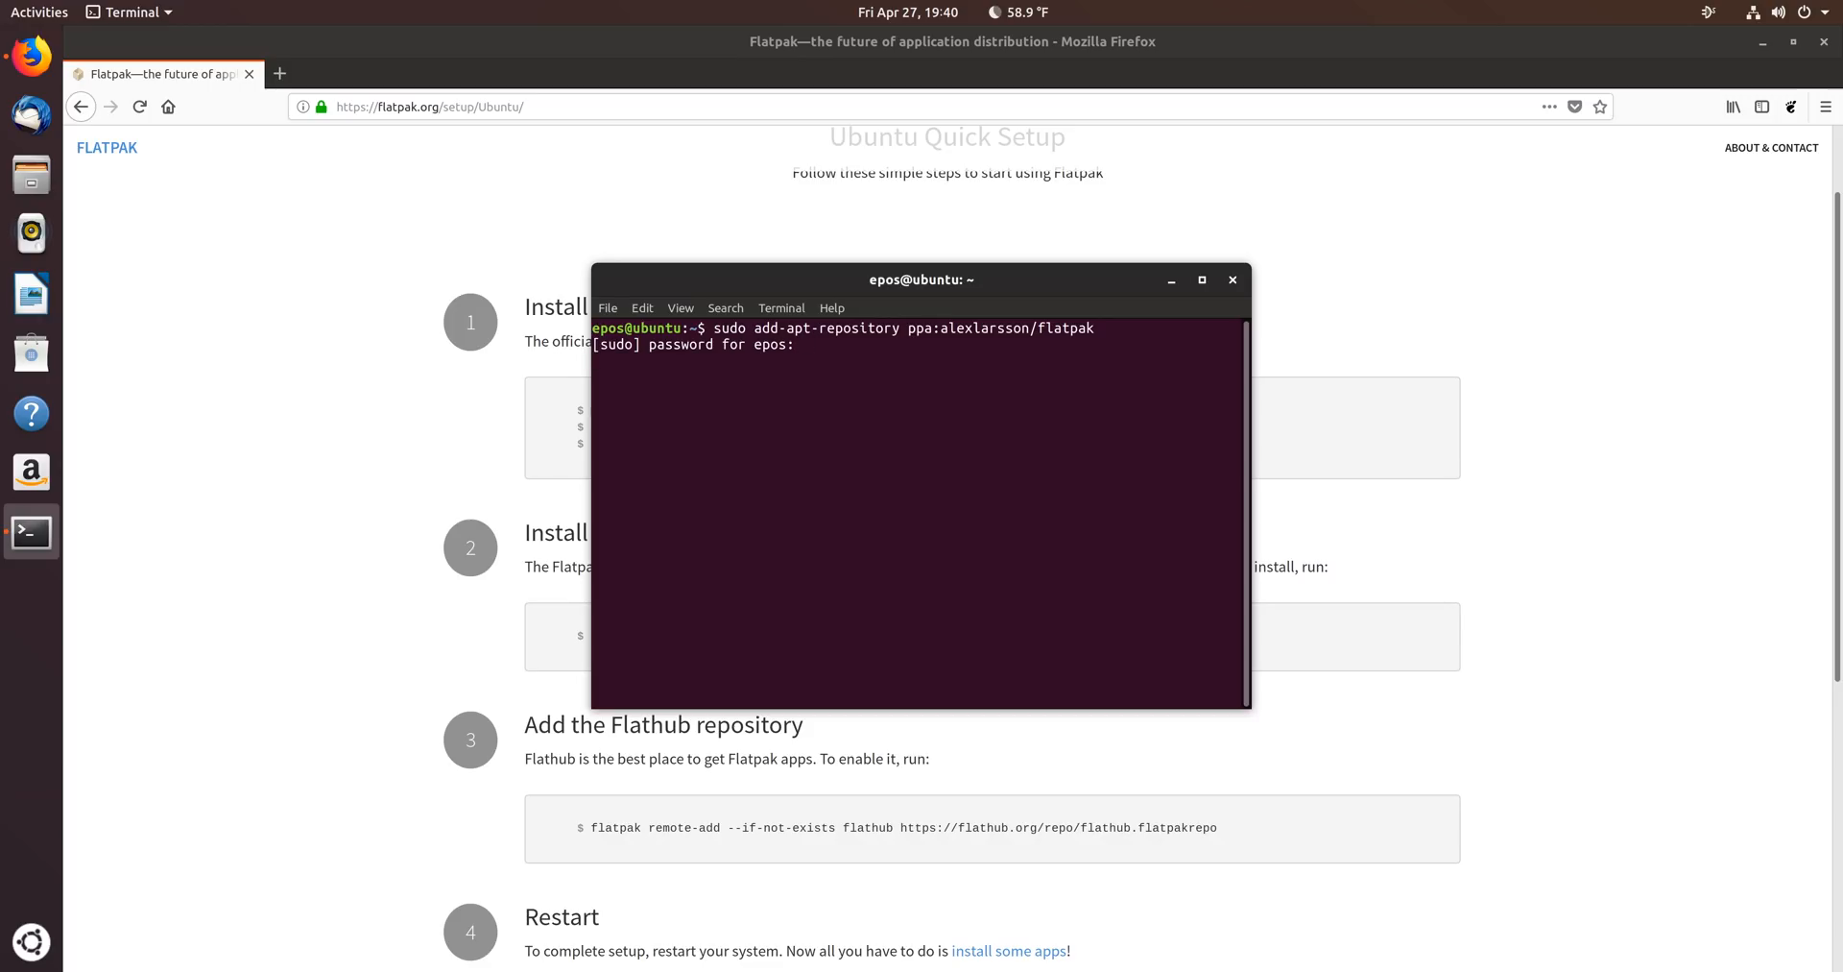
Add the ppa:alexlarsson/flatpak repository with sudo add-apt-repository.
key("Return")
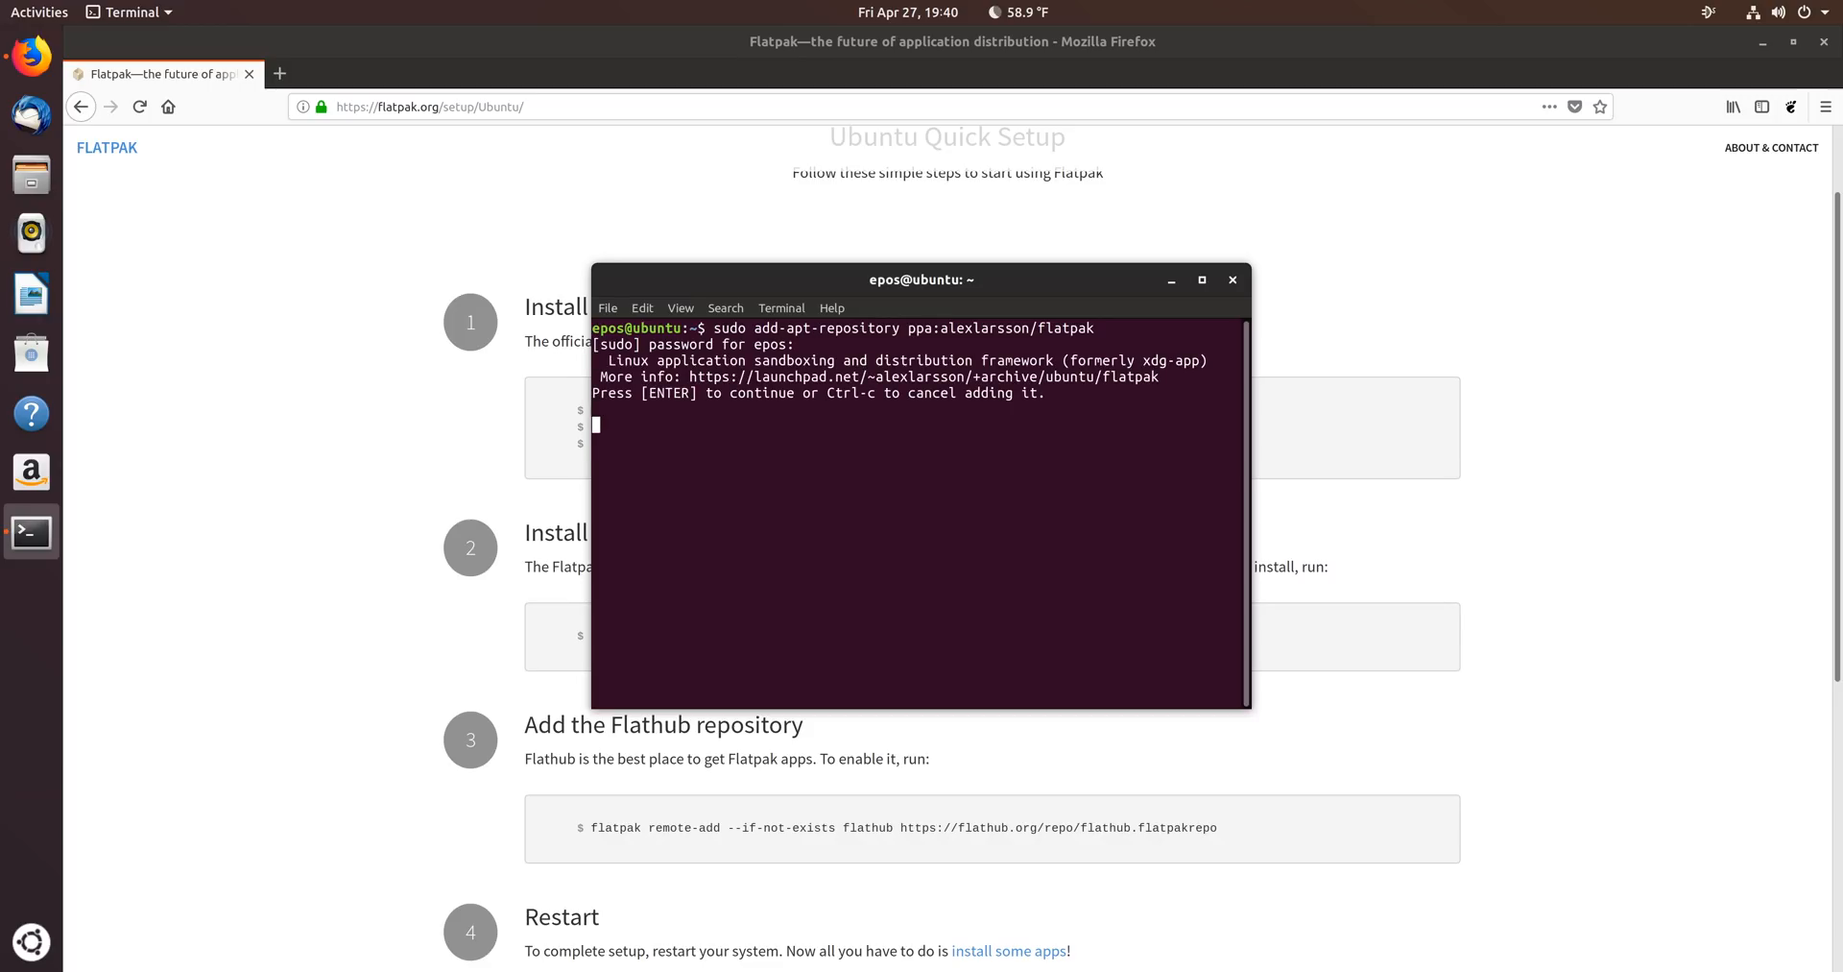
key("Return")
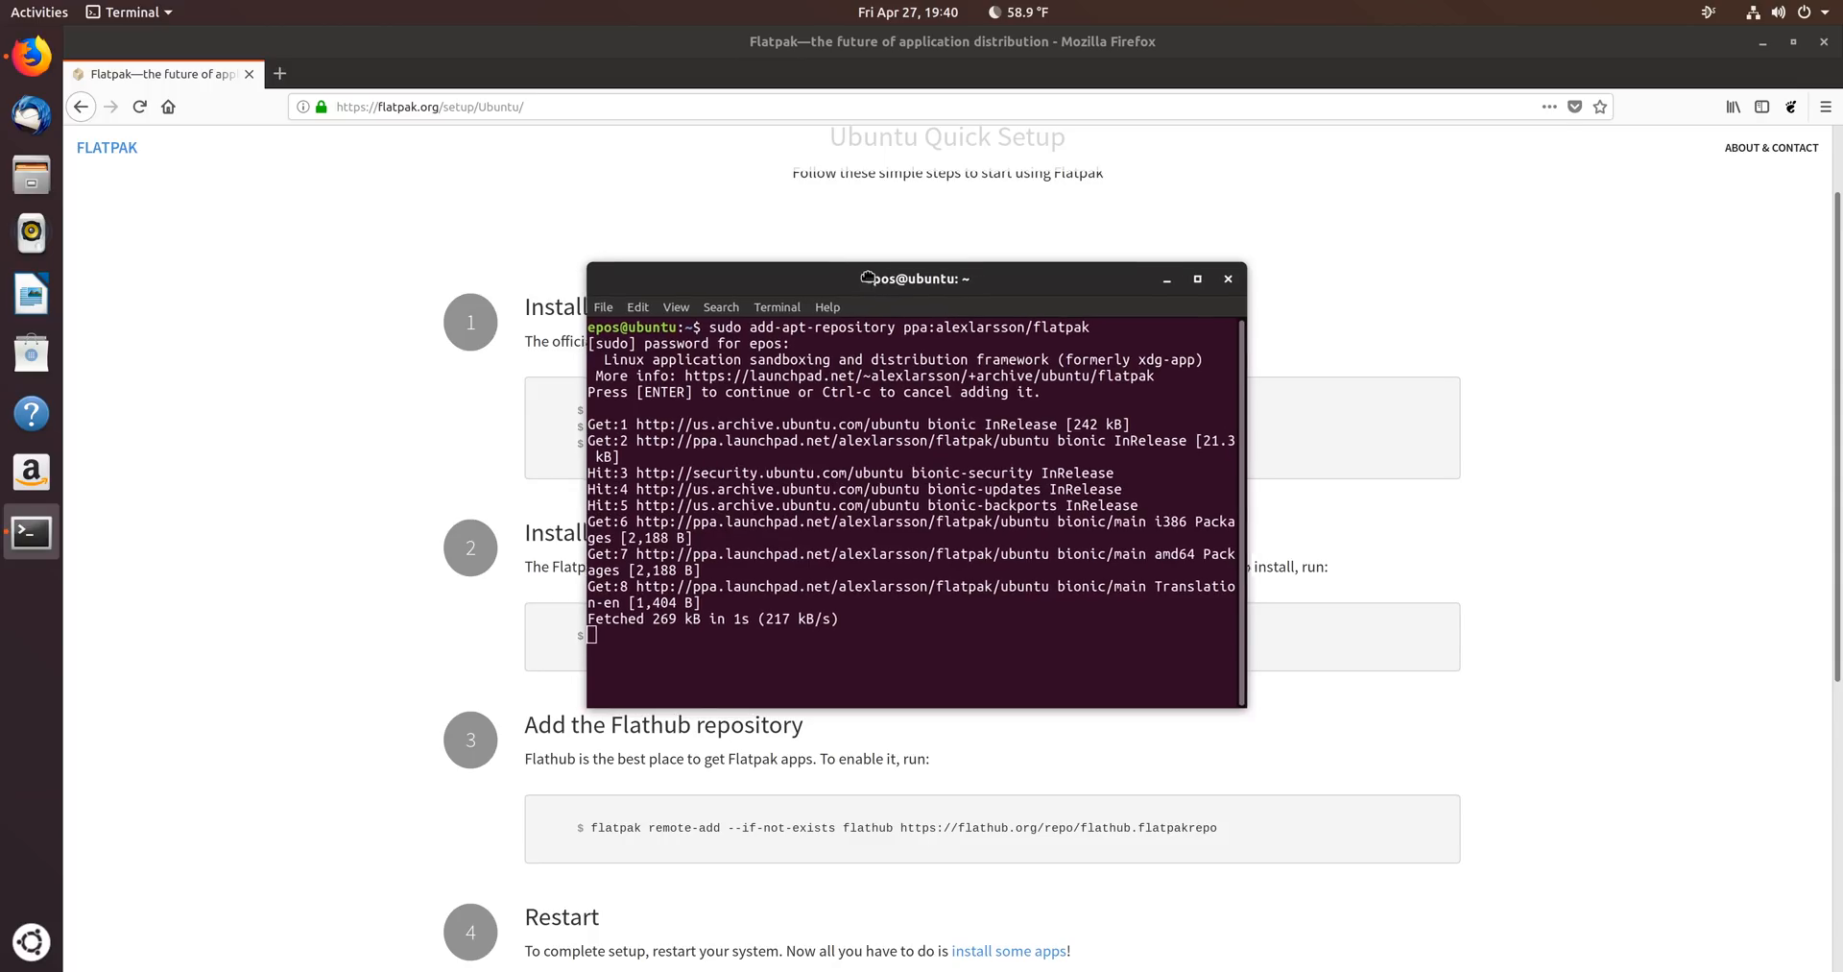
left_click_drag(914, 278, 1219, 130)
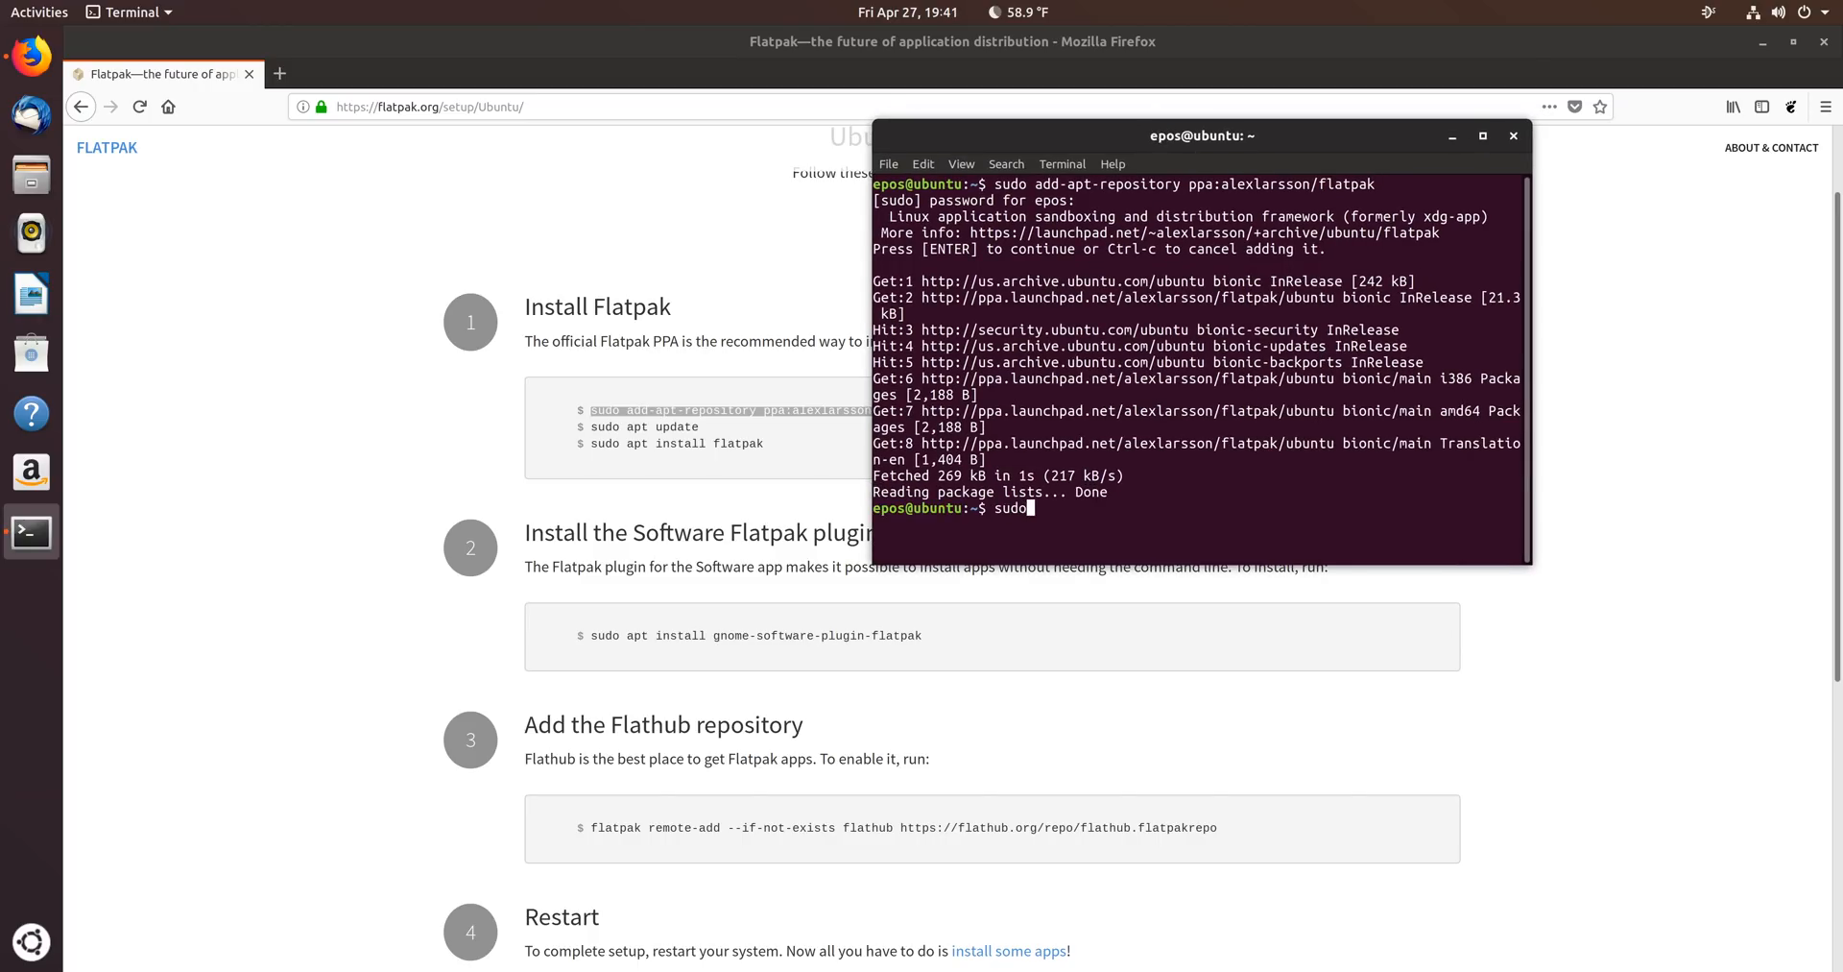
type("apt")
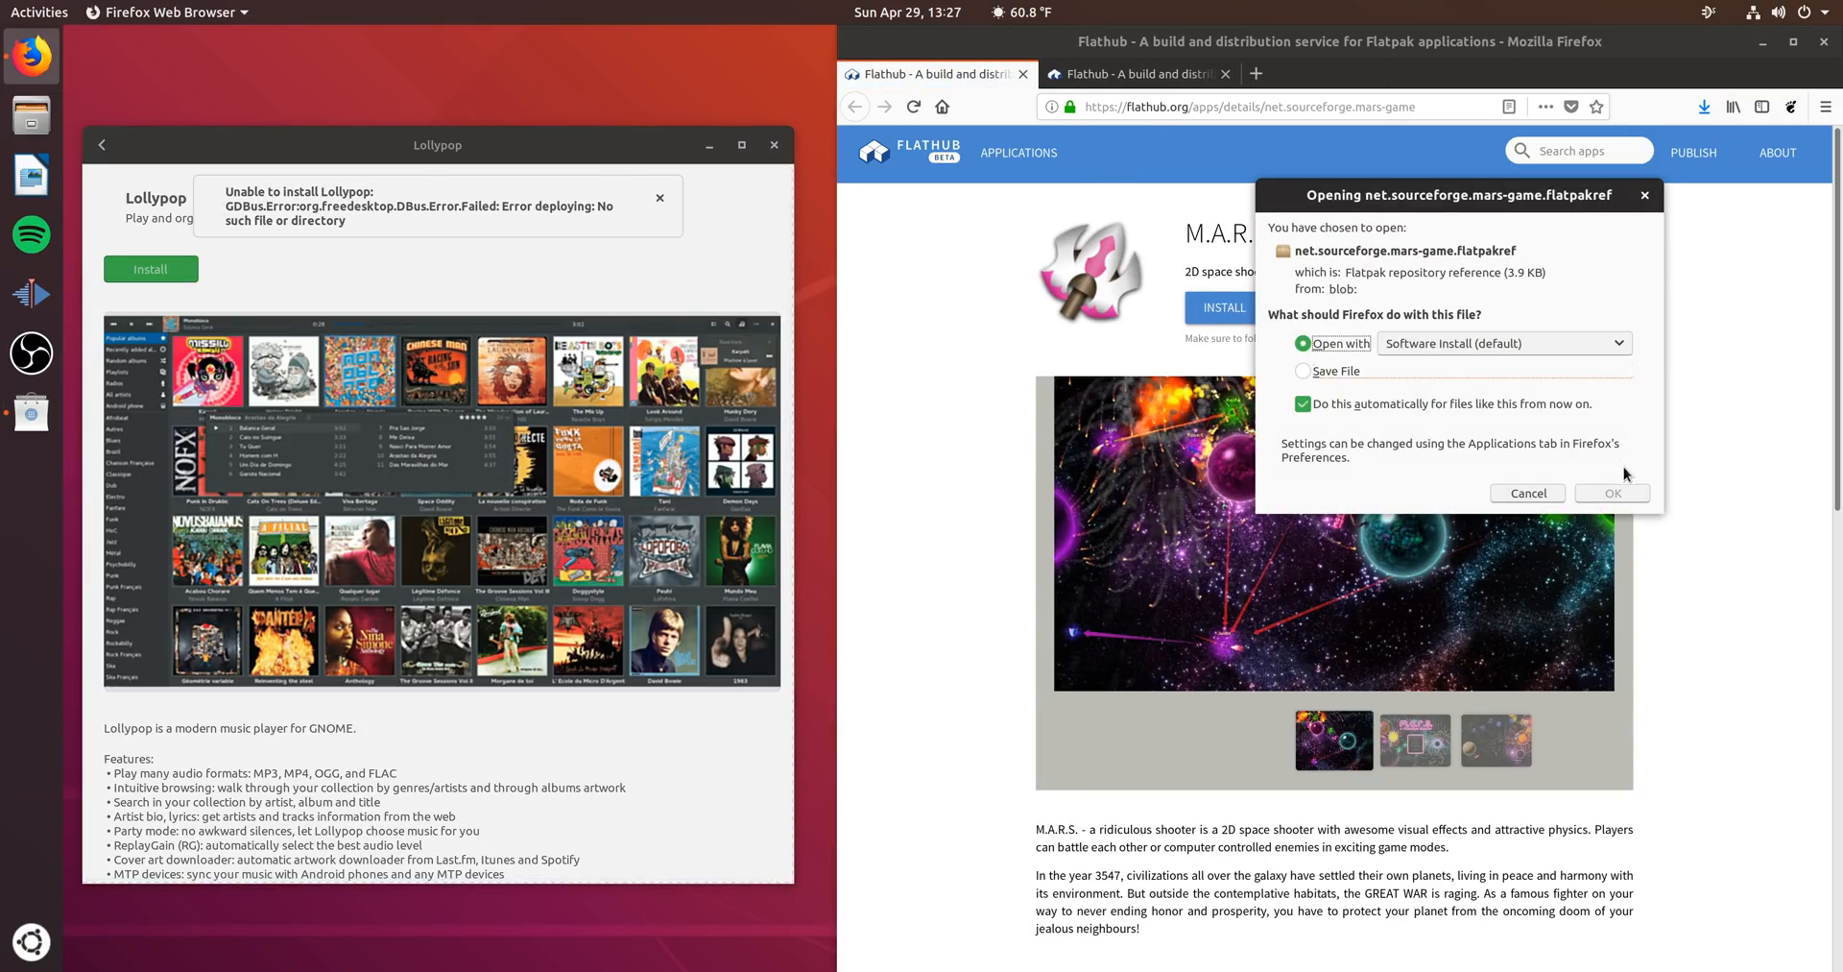
Hand a Flathub game reference to Software, then show all applications and launch Terminal.
left_click(1611, 492)
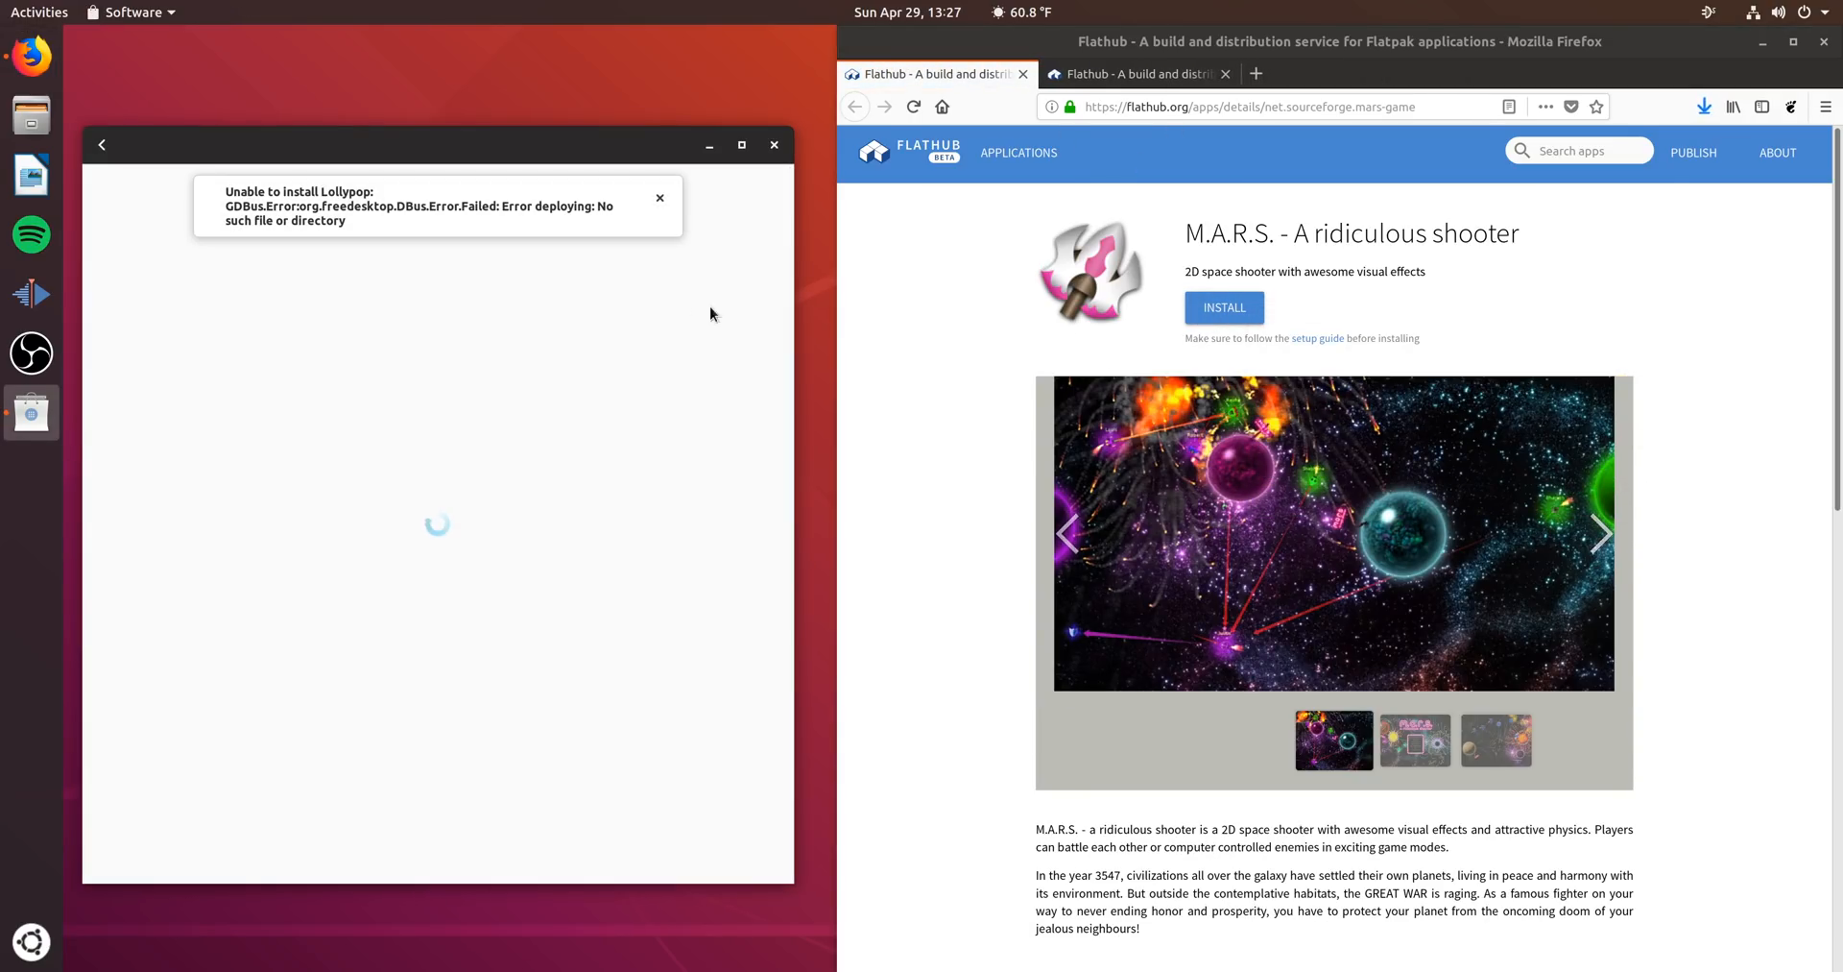
left_click(659, 198)
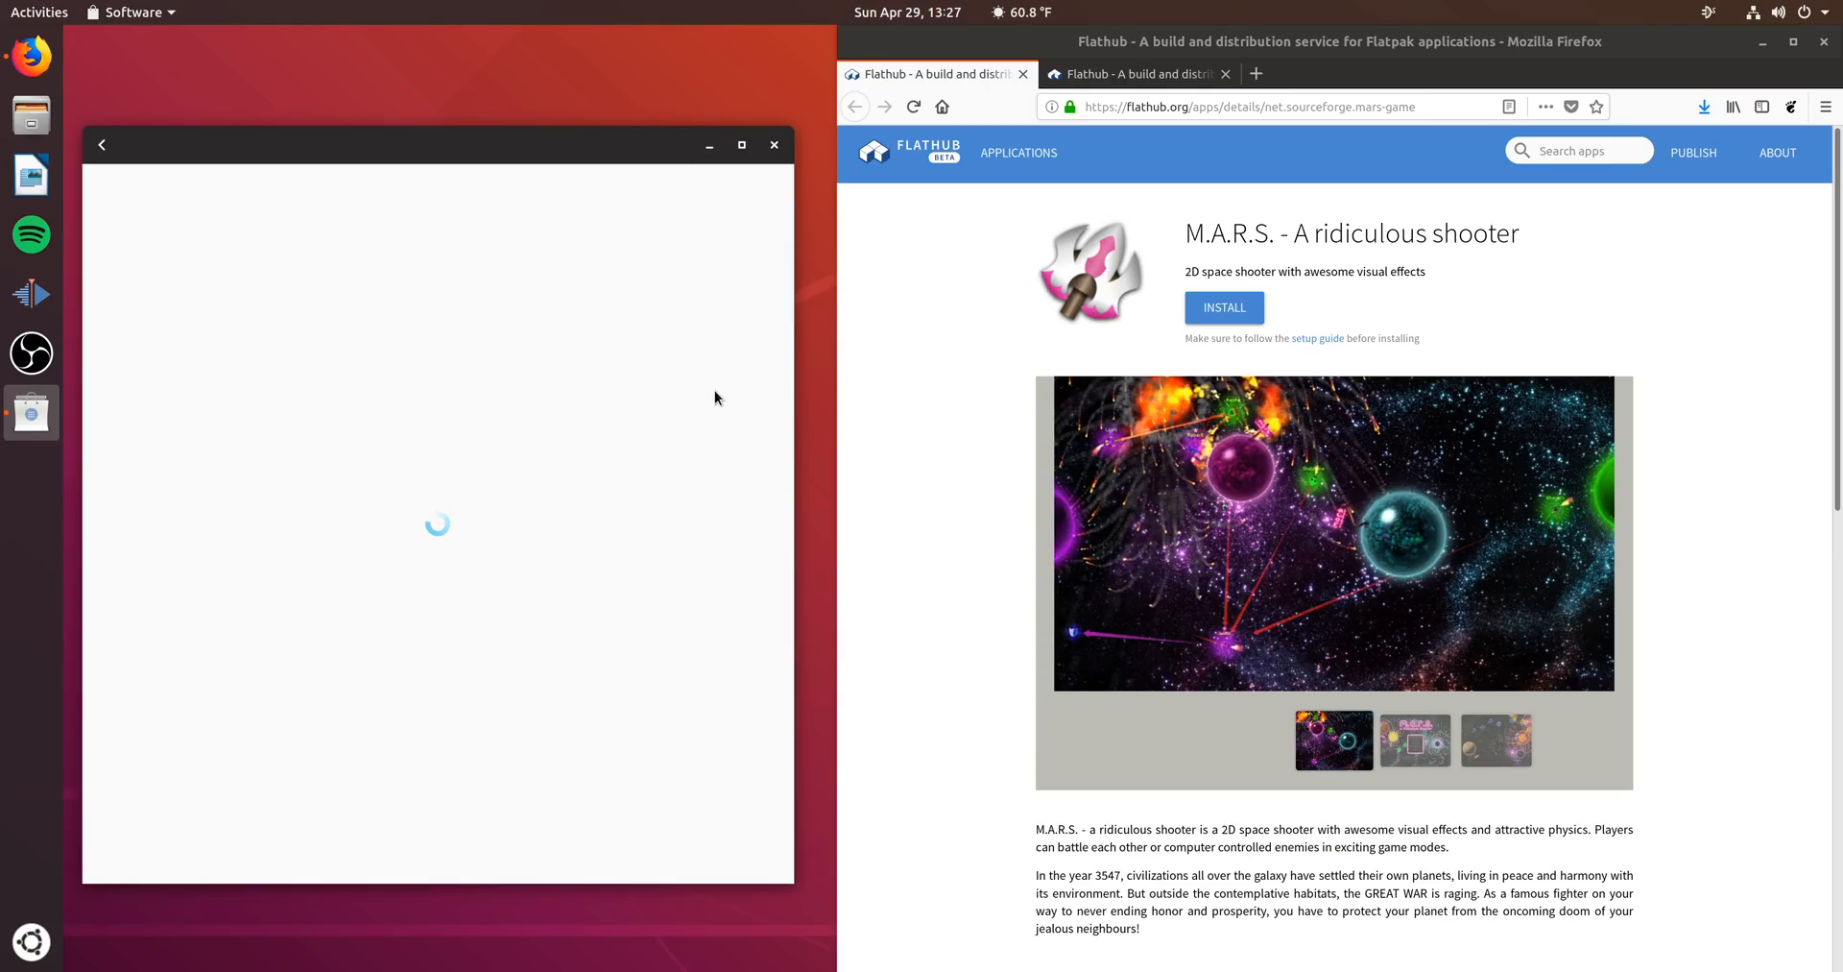
mouse_move(84, 895)
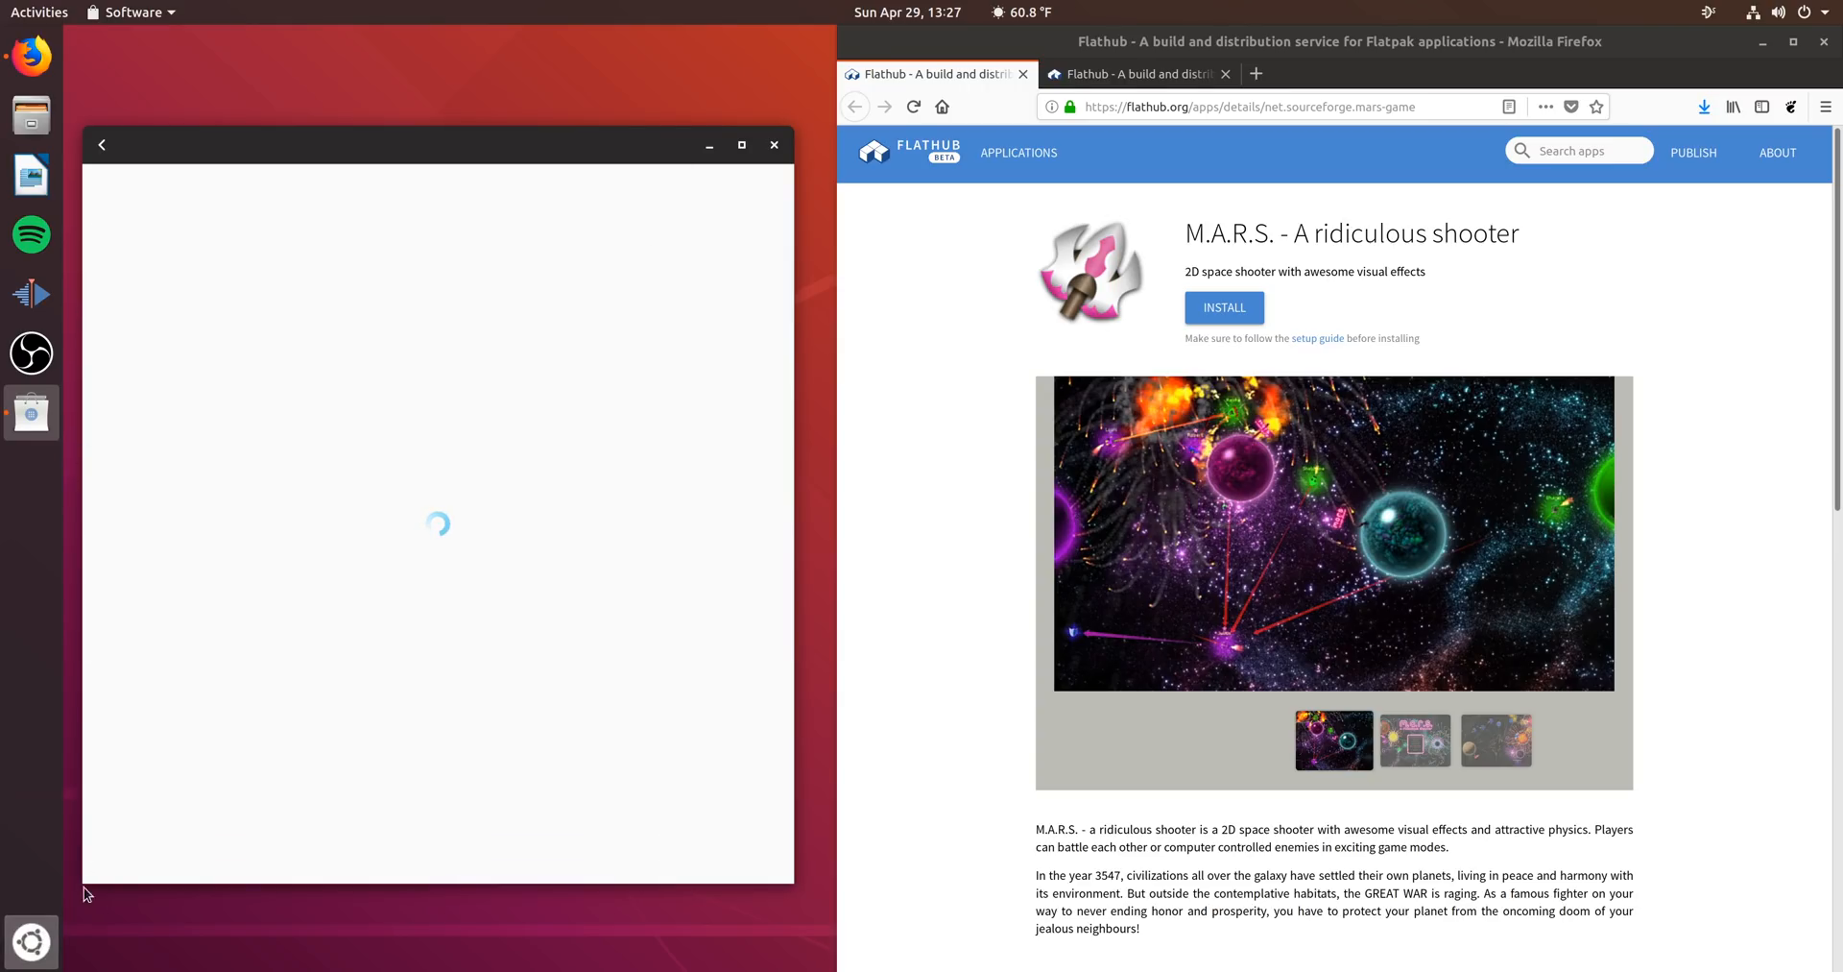
left_click(38, 12)
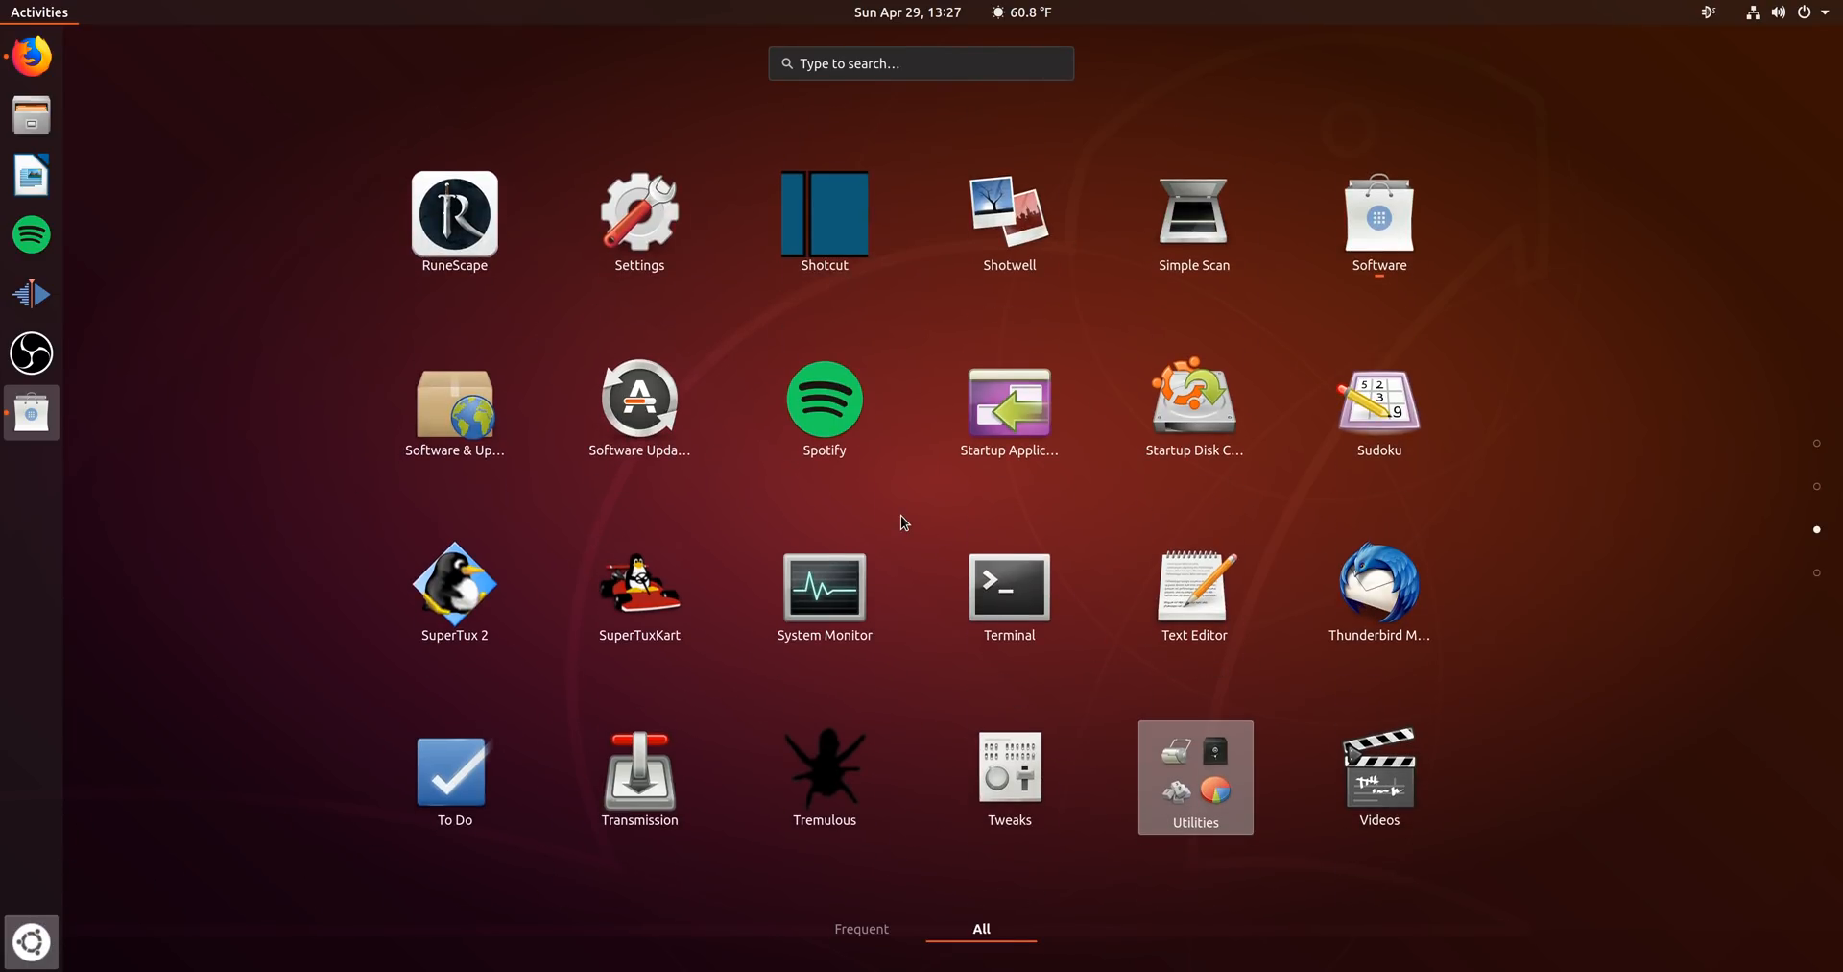
mouse_move(930, 588)
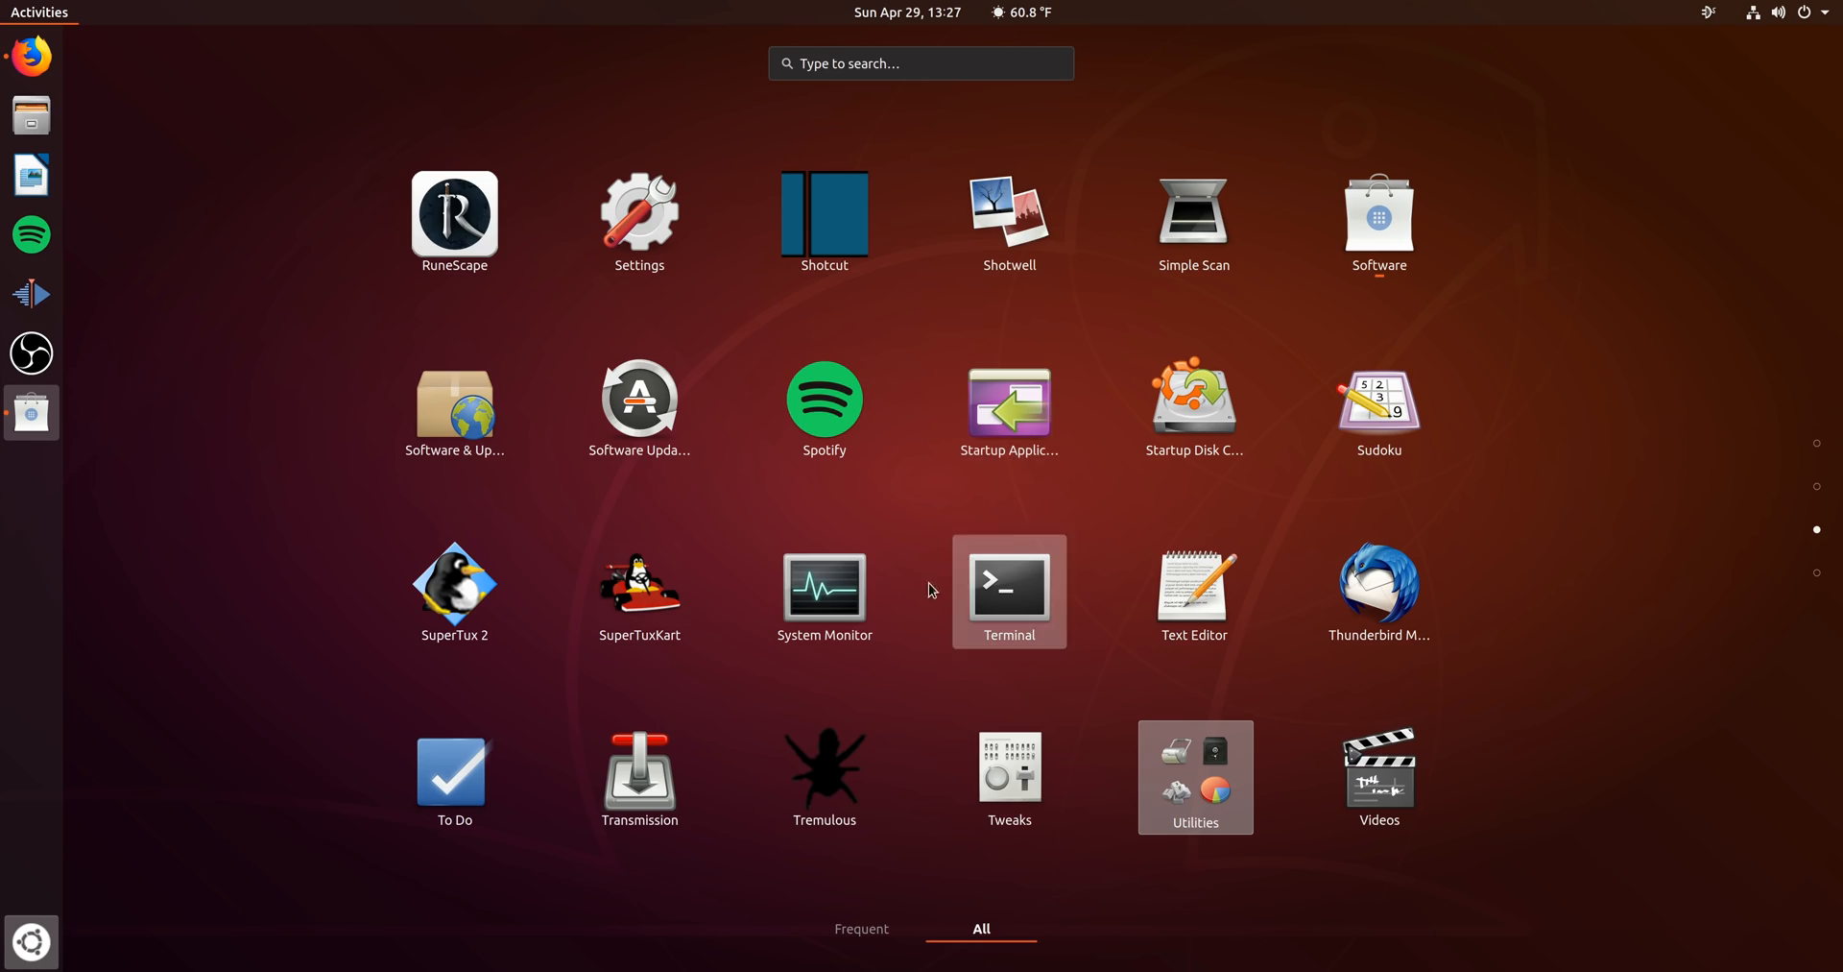
left_click(637, 215)
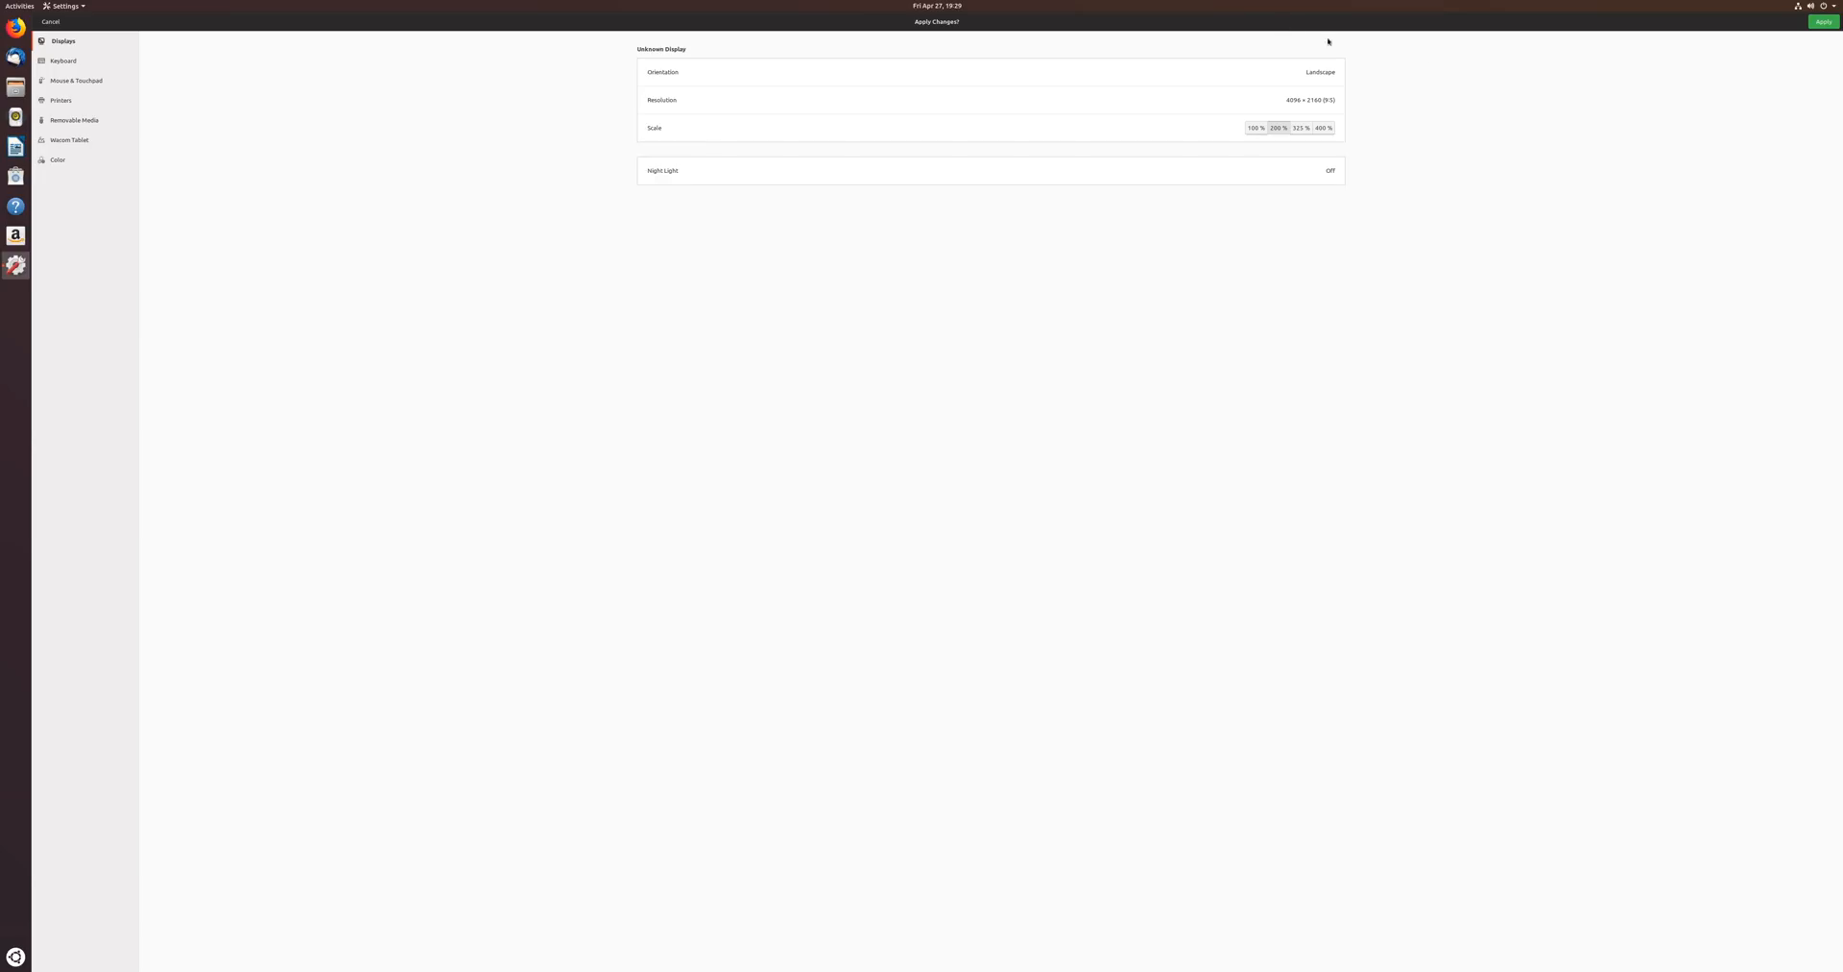
Apply and keep the 200% display scale, then launch Files on the home folder.
left_click(1824, 21)
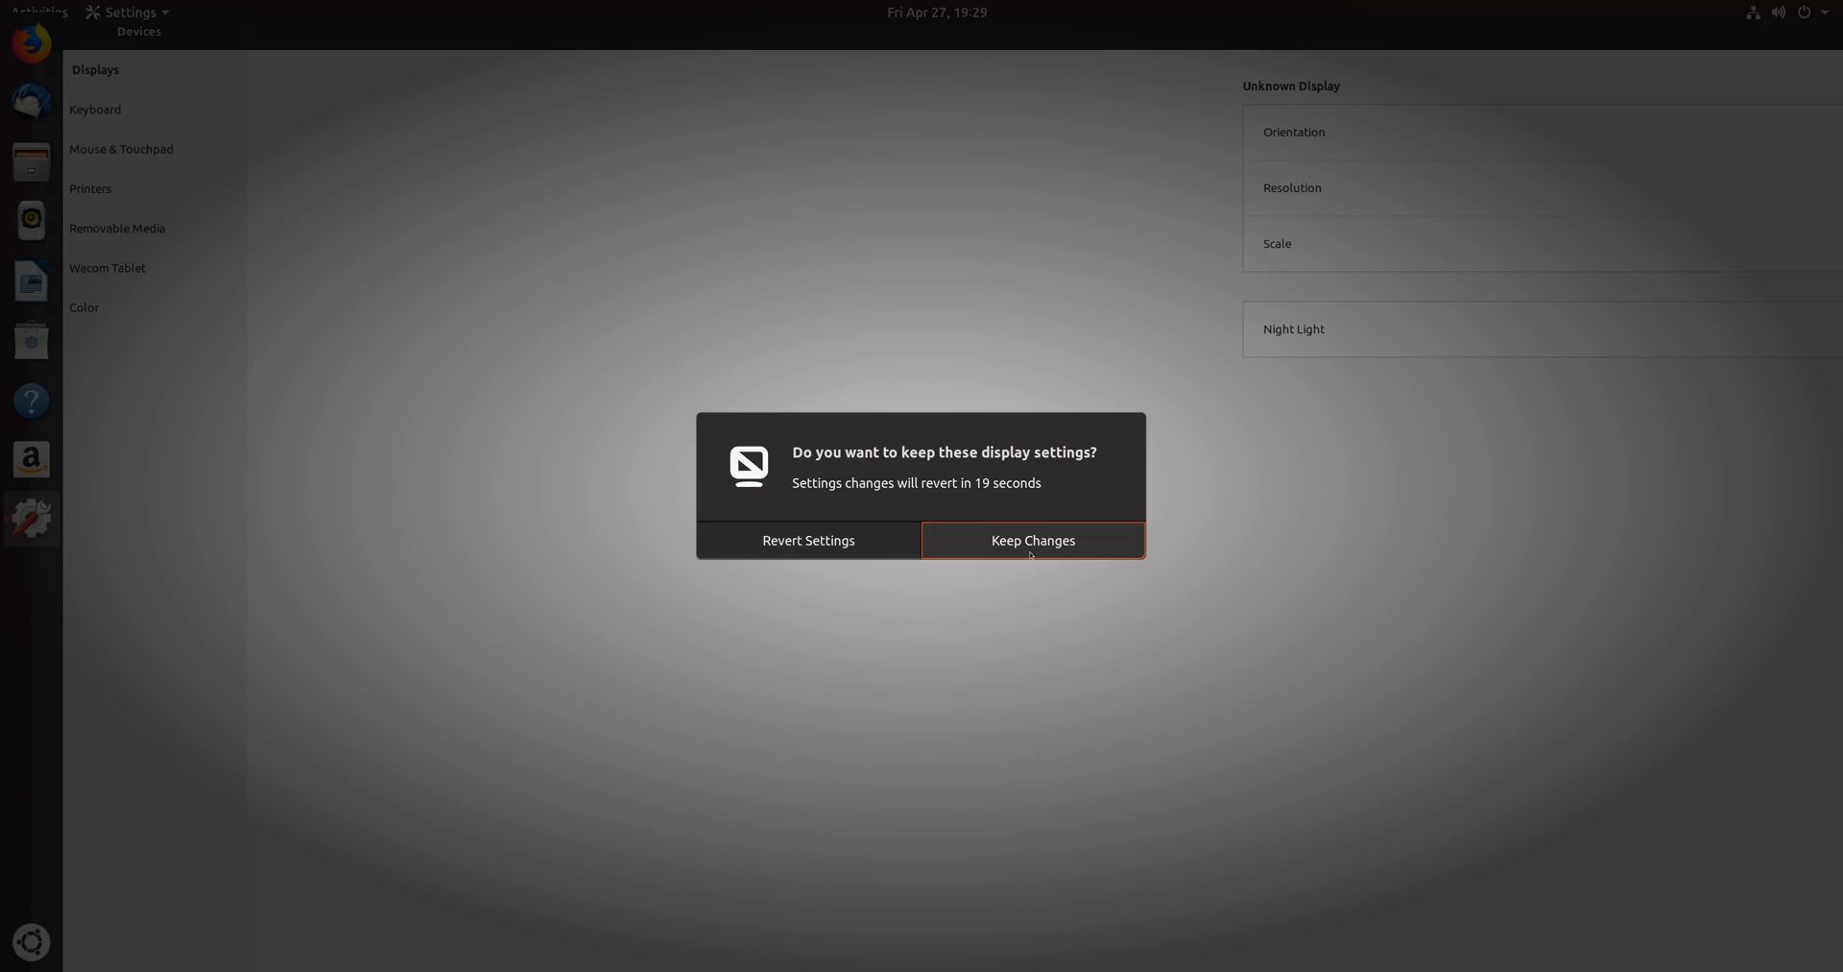
left_click(1033, 539)
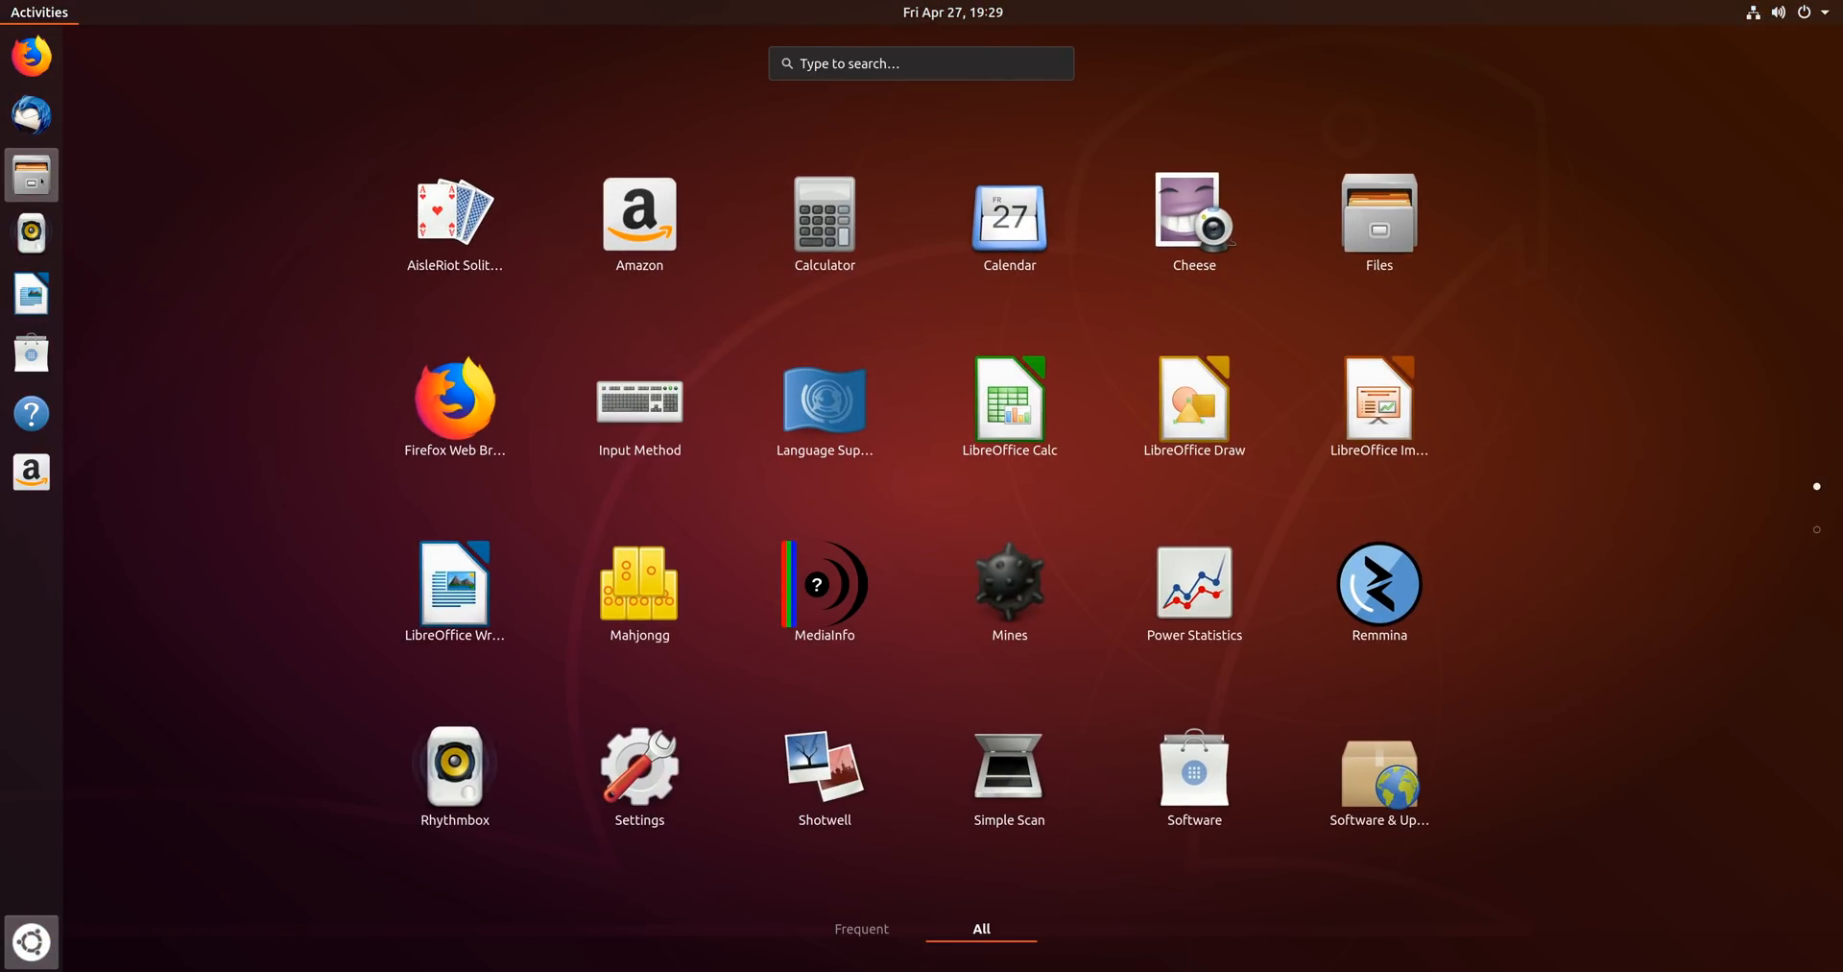
left_click(1378, 217)
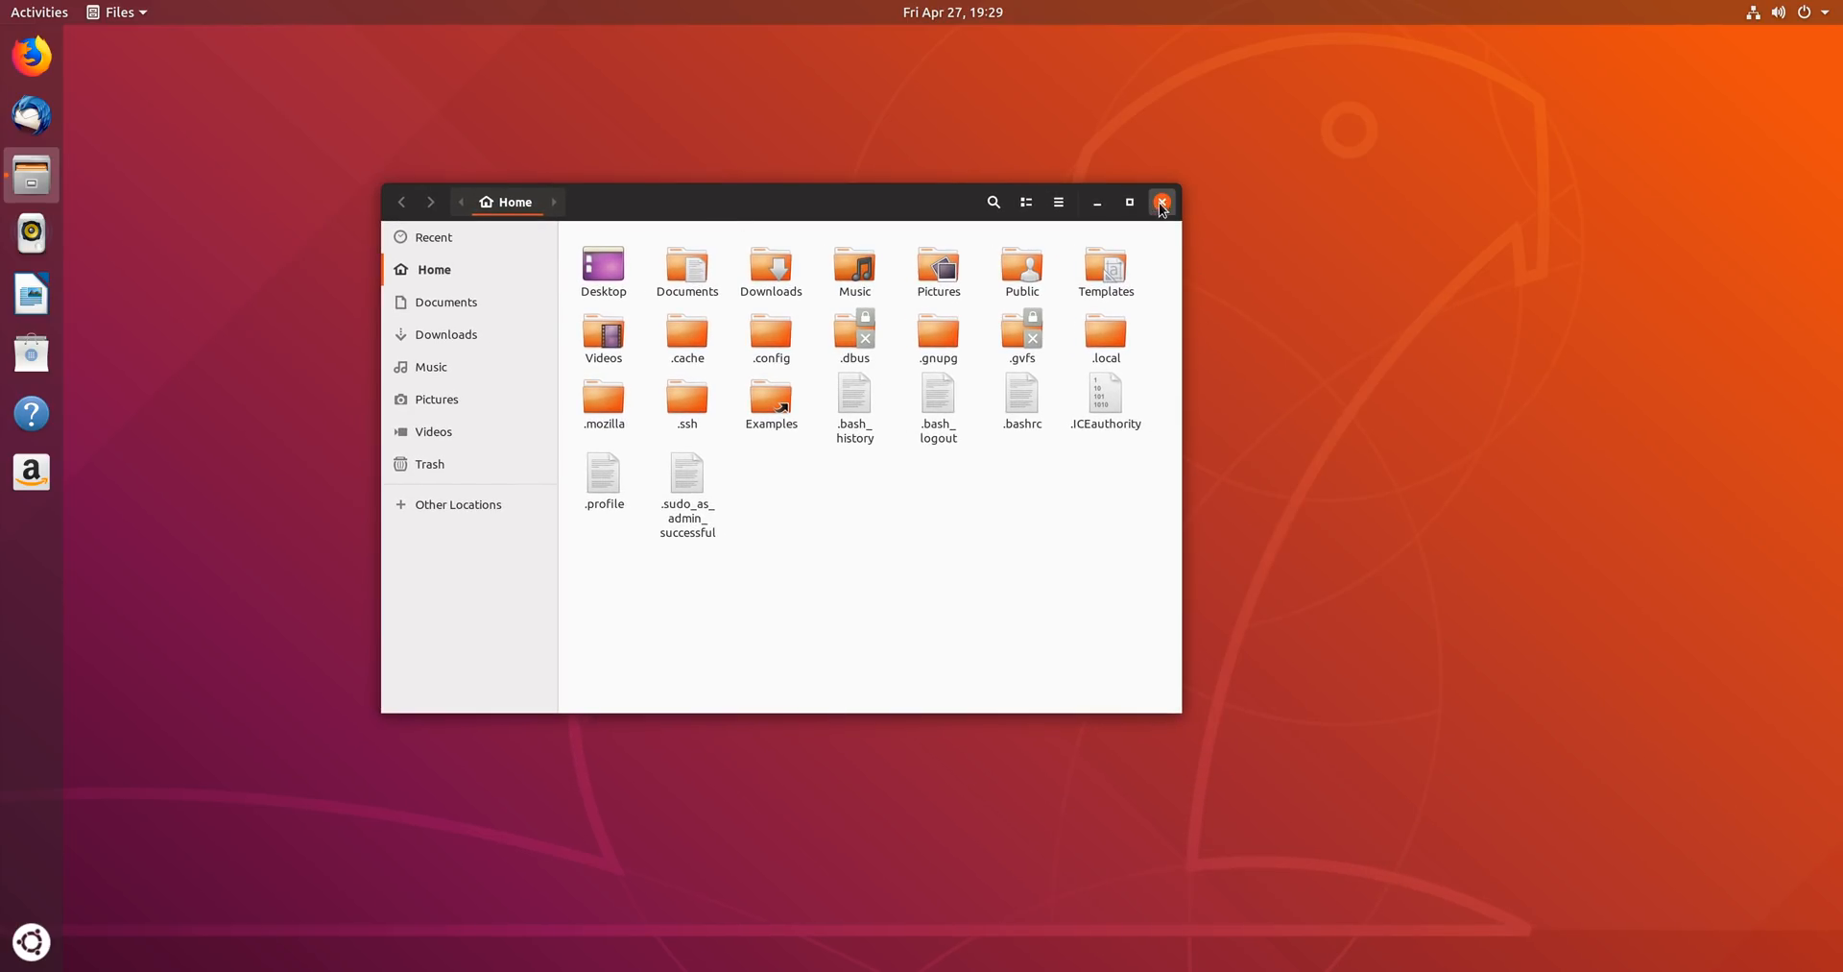
mouse_move(956, 242)
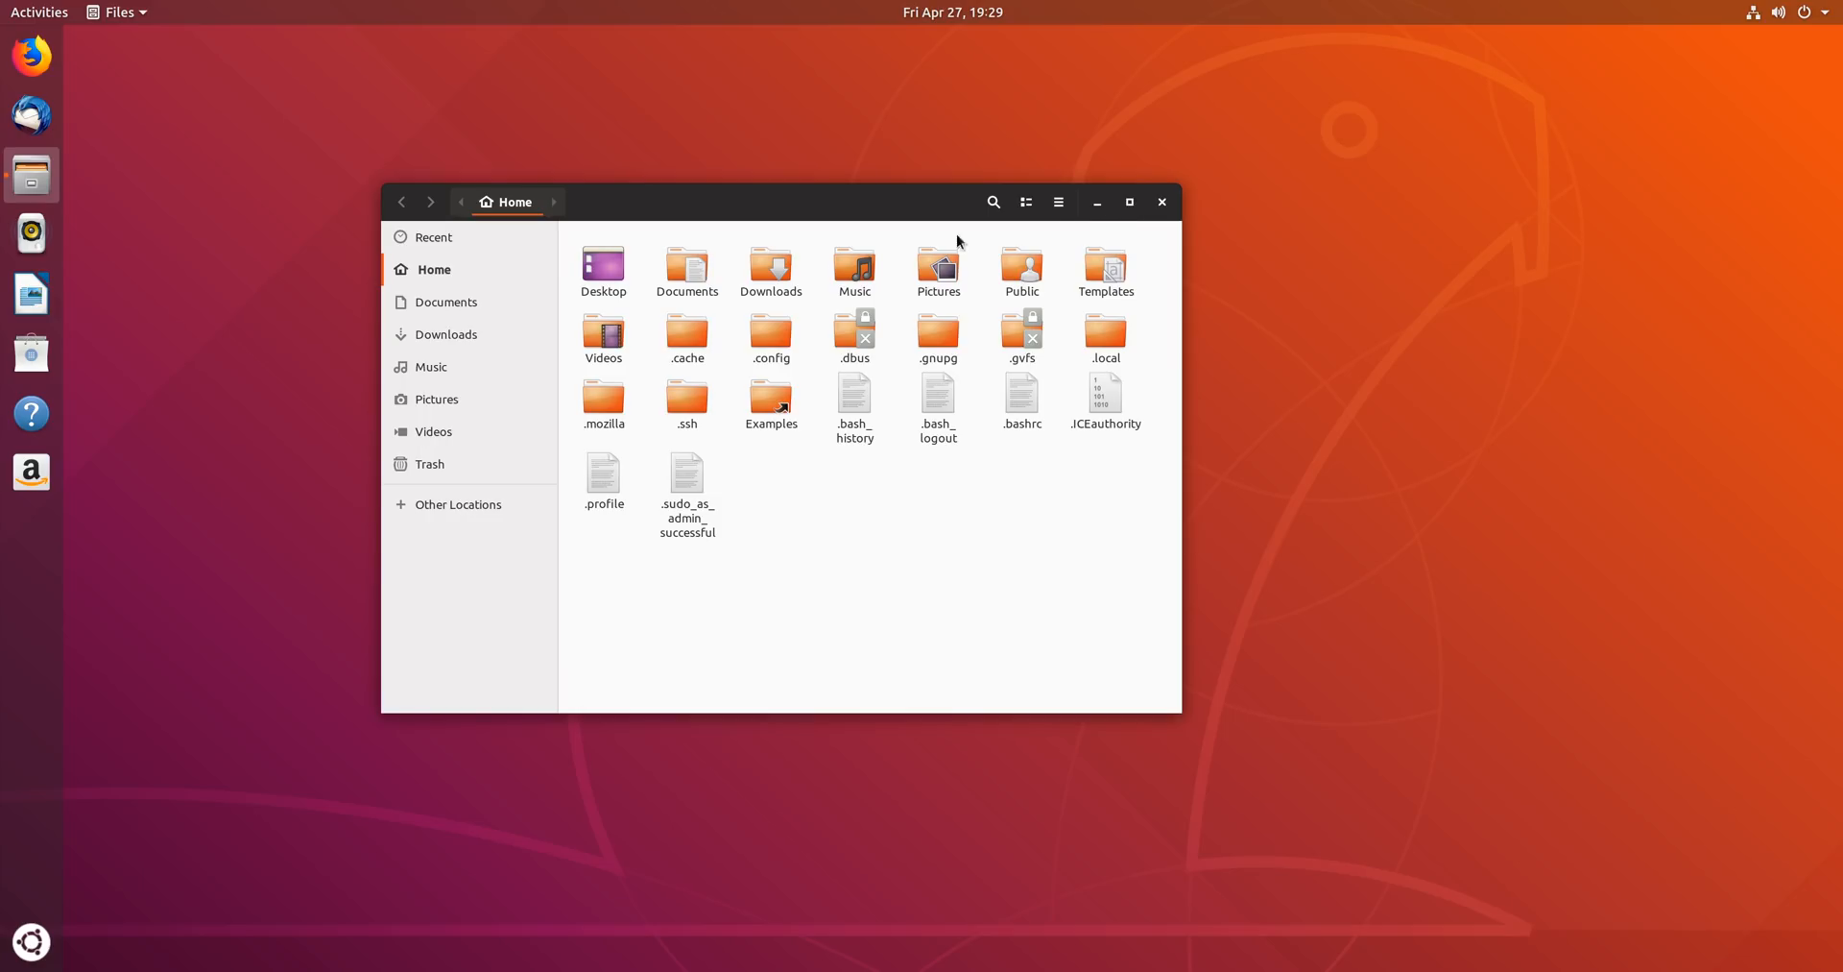
mouse_move(31, 354)
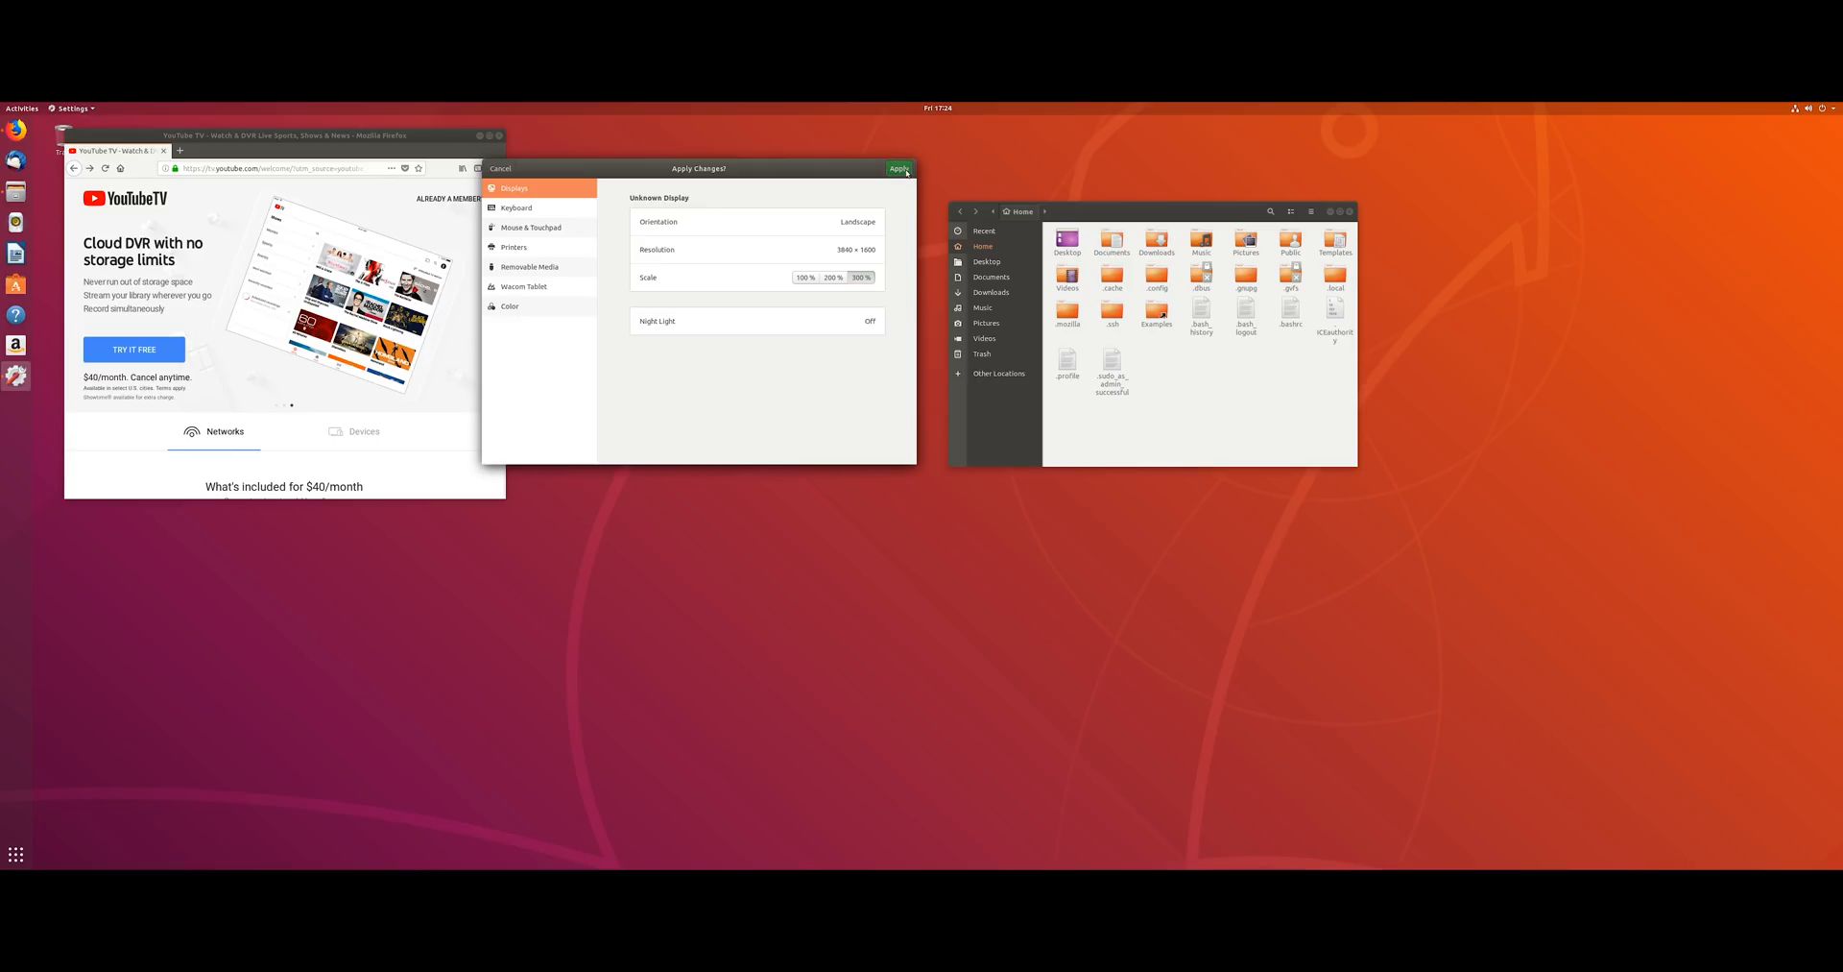
Keep 300% scaling briefly, then set the 3840 × 1600 display to 200% and keep it.
left_click(900, 169)
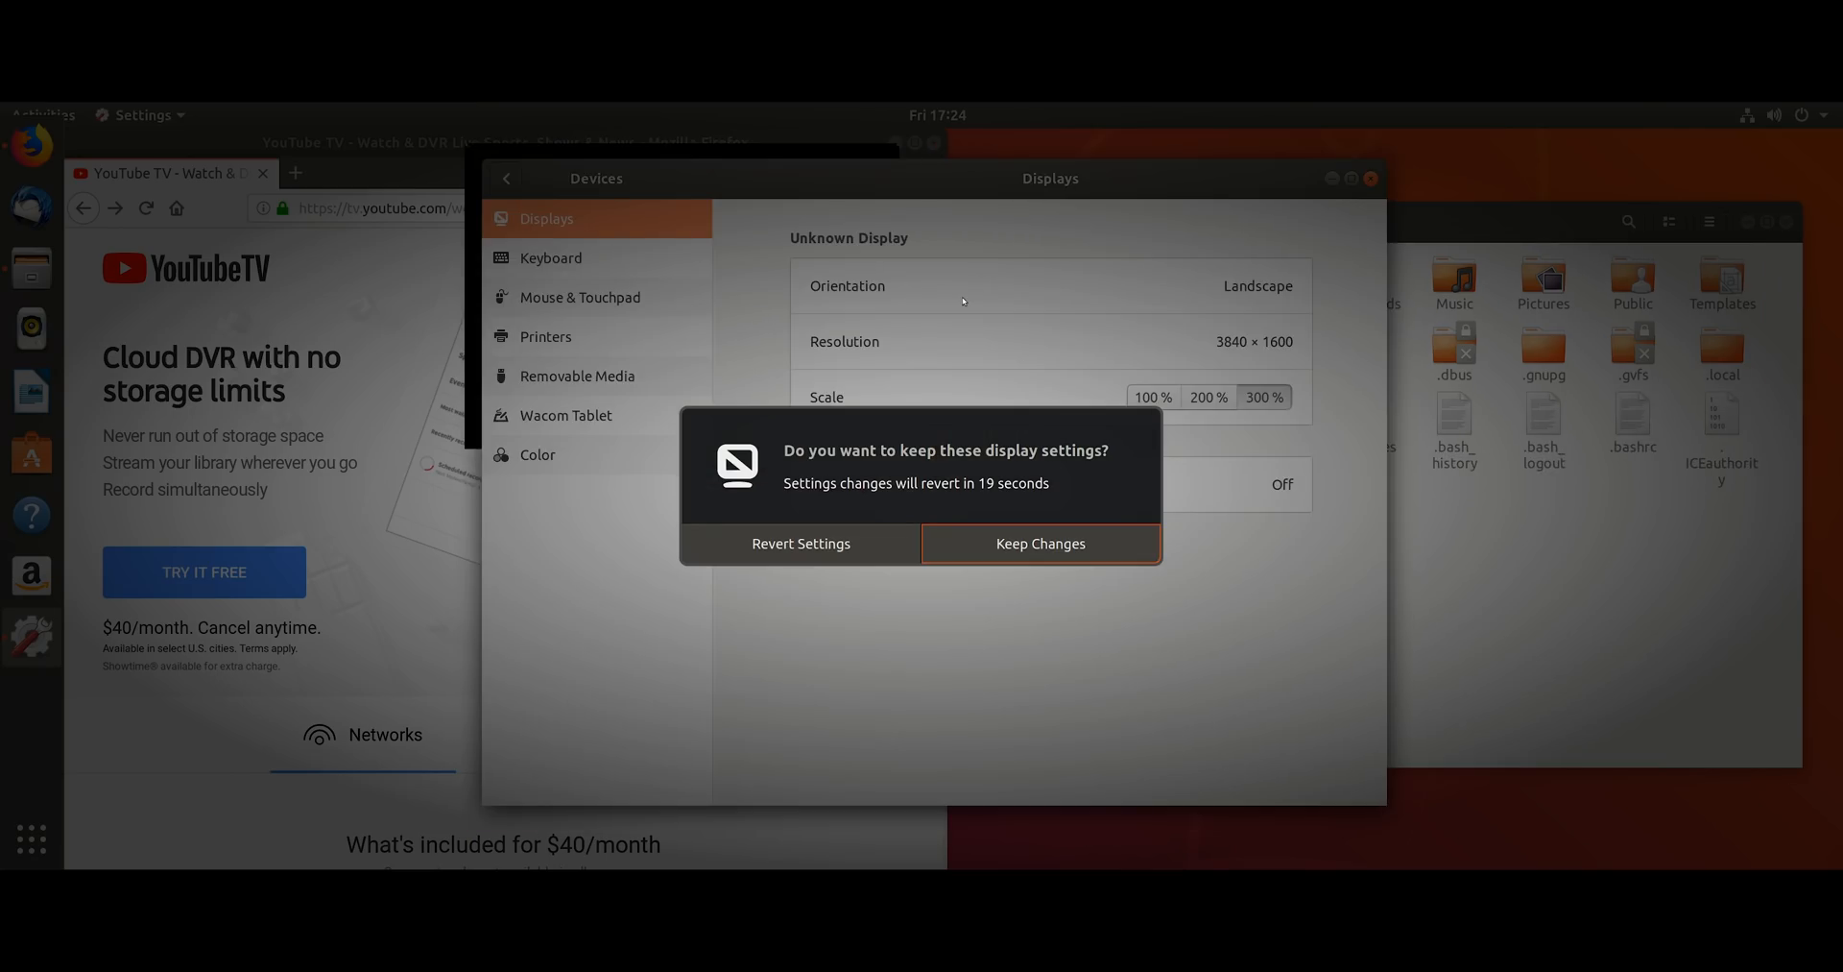
left_click(1039, 541)
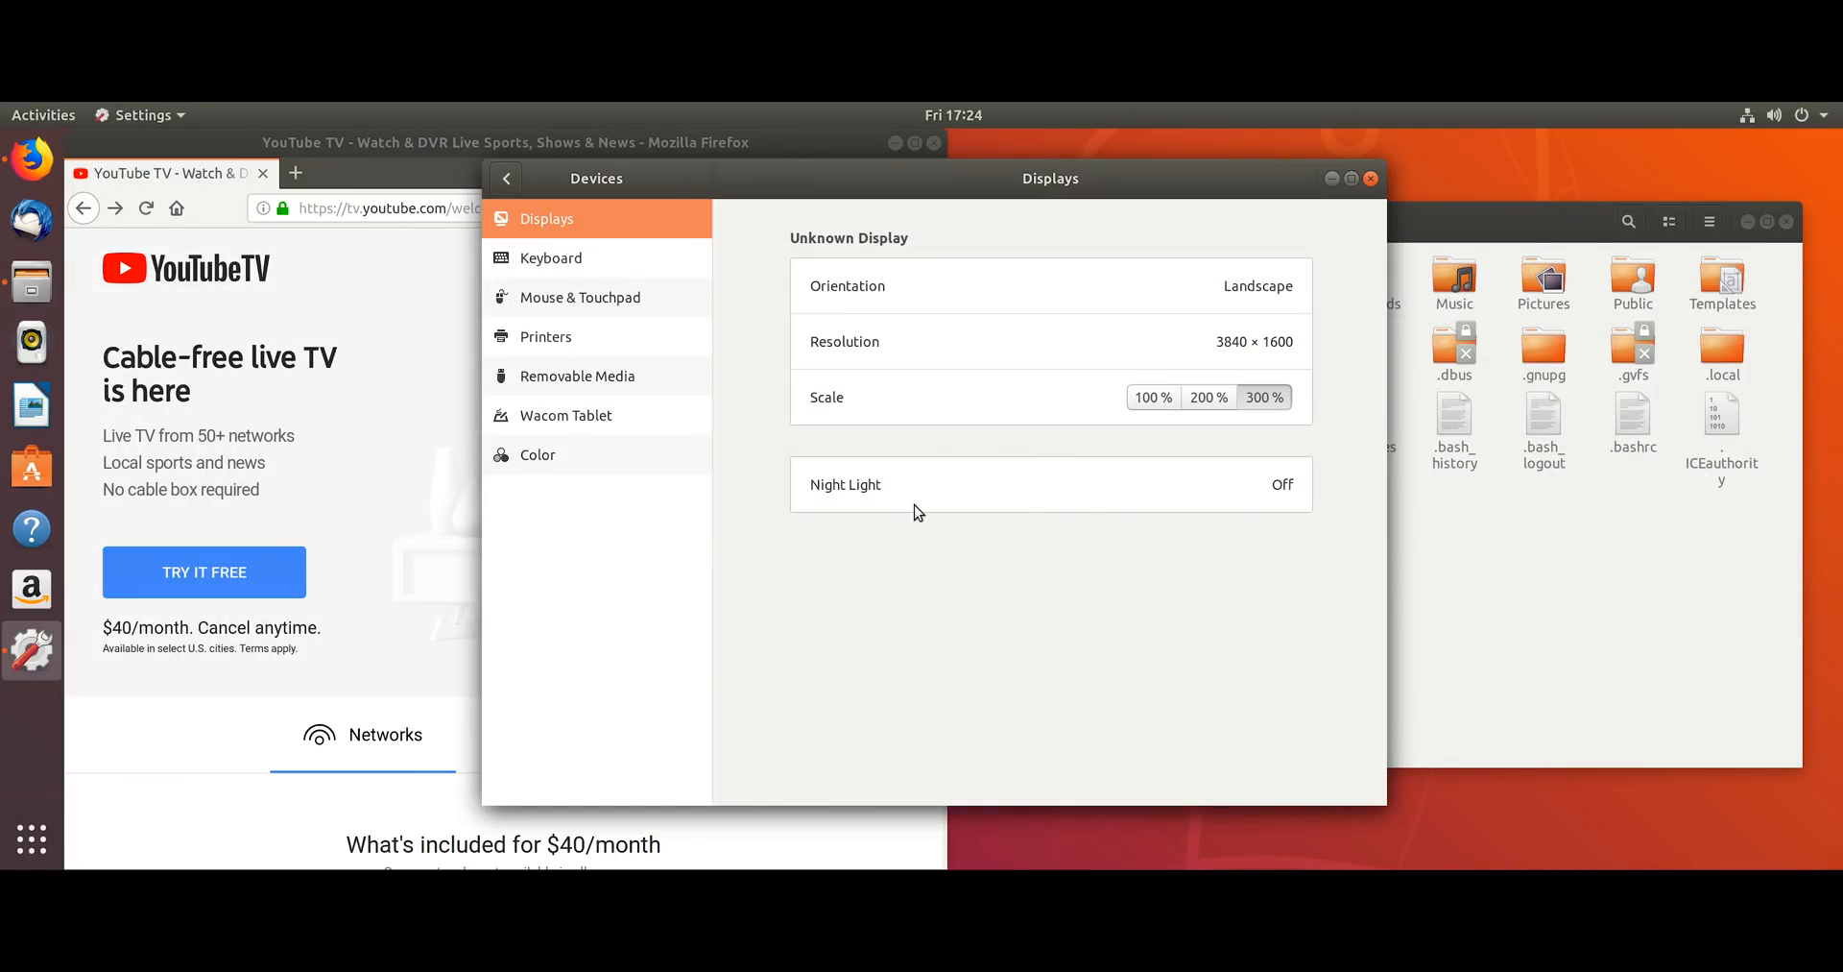
left_click(1208, 395)
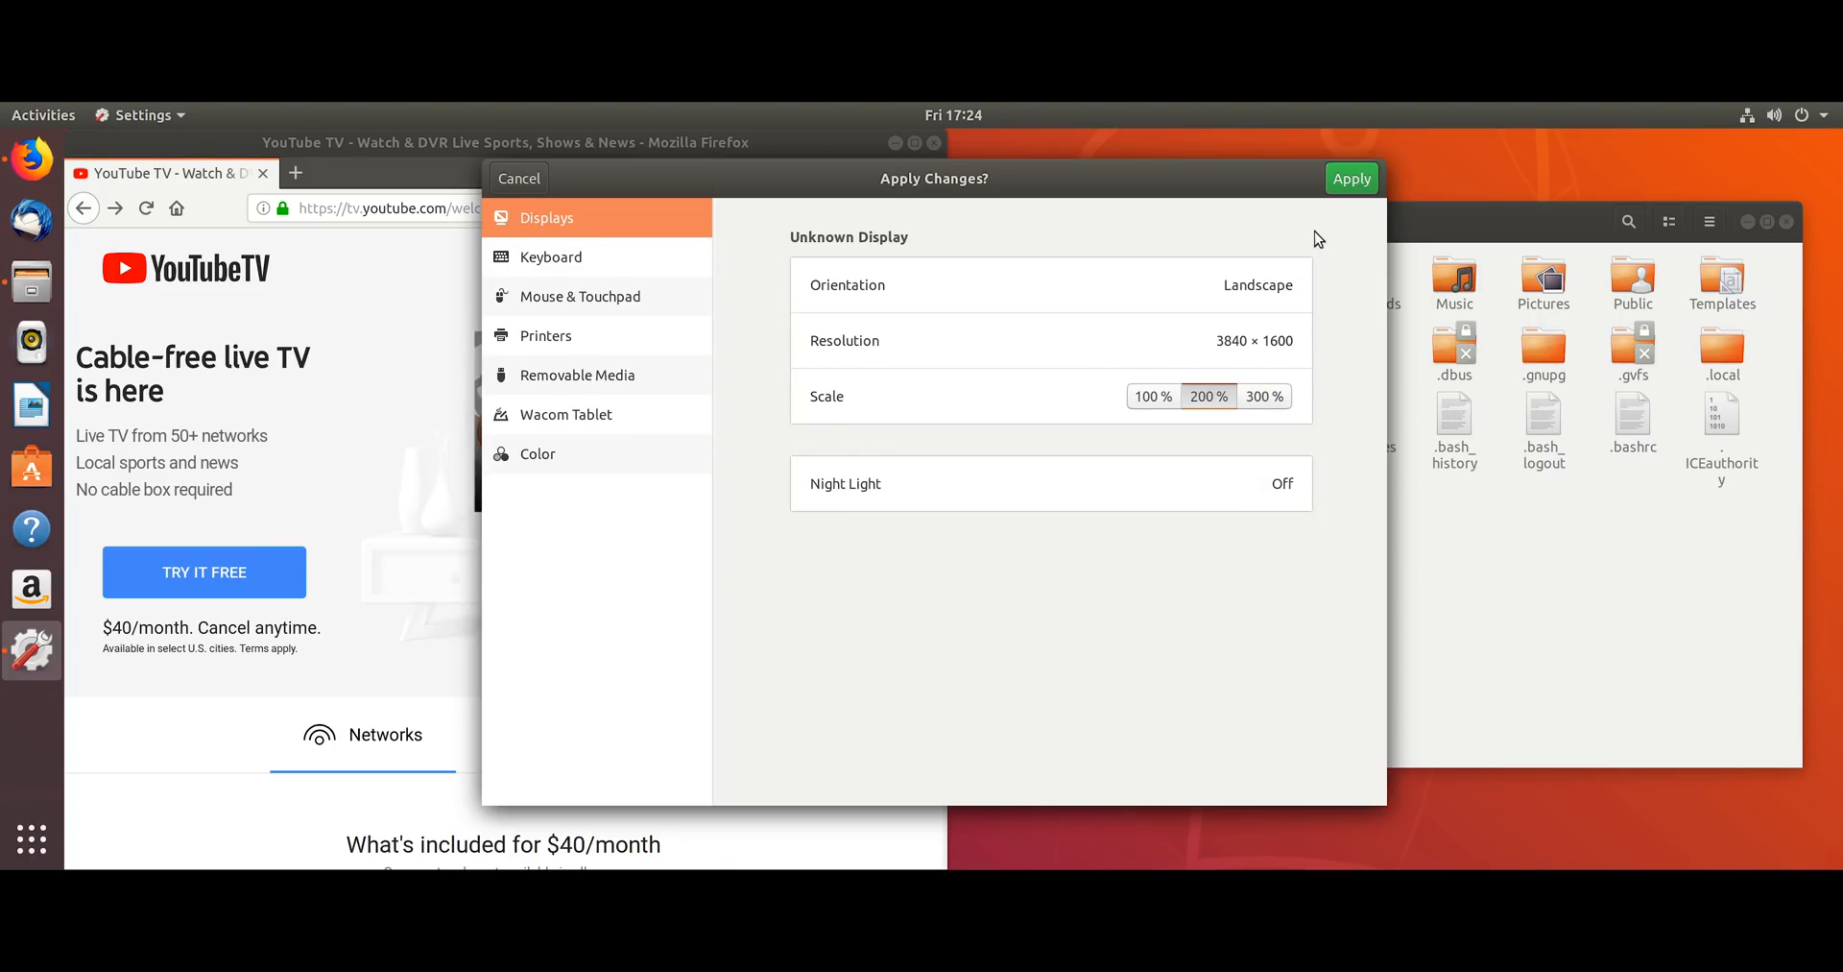
left_click(1350, 178)
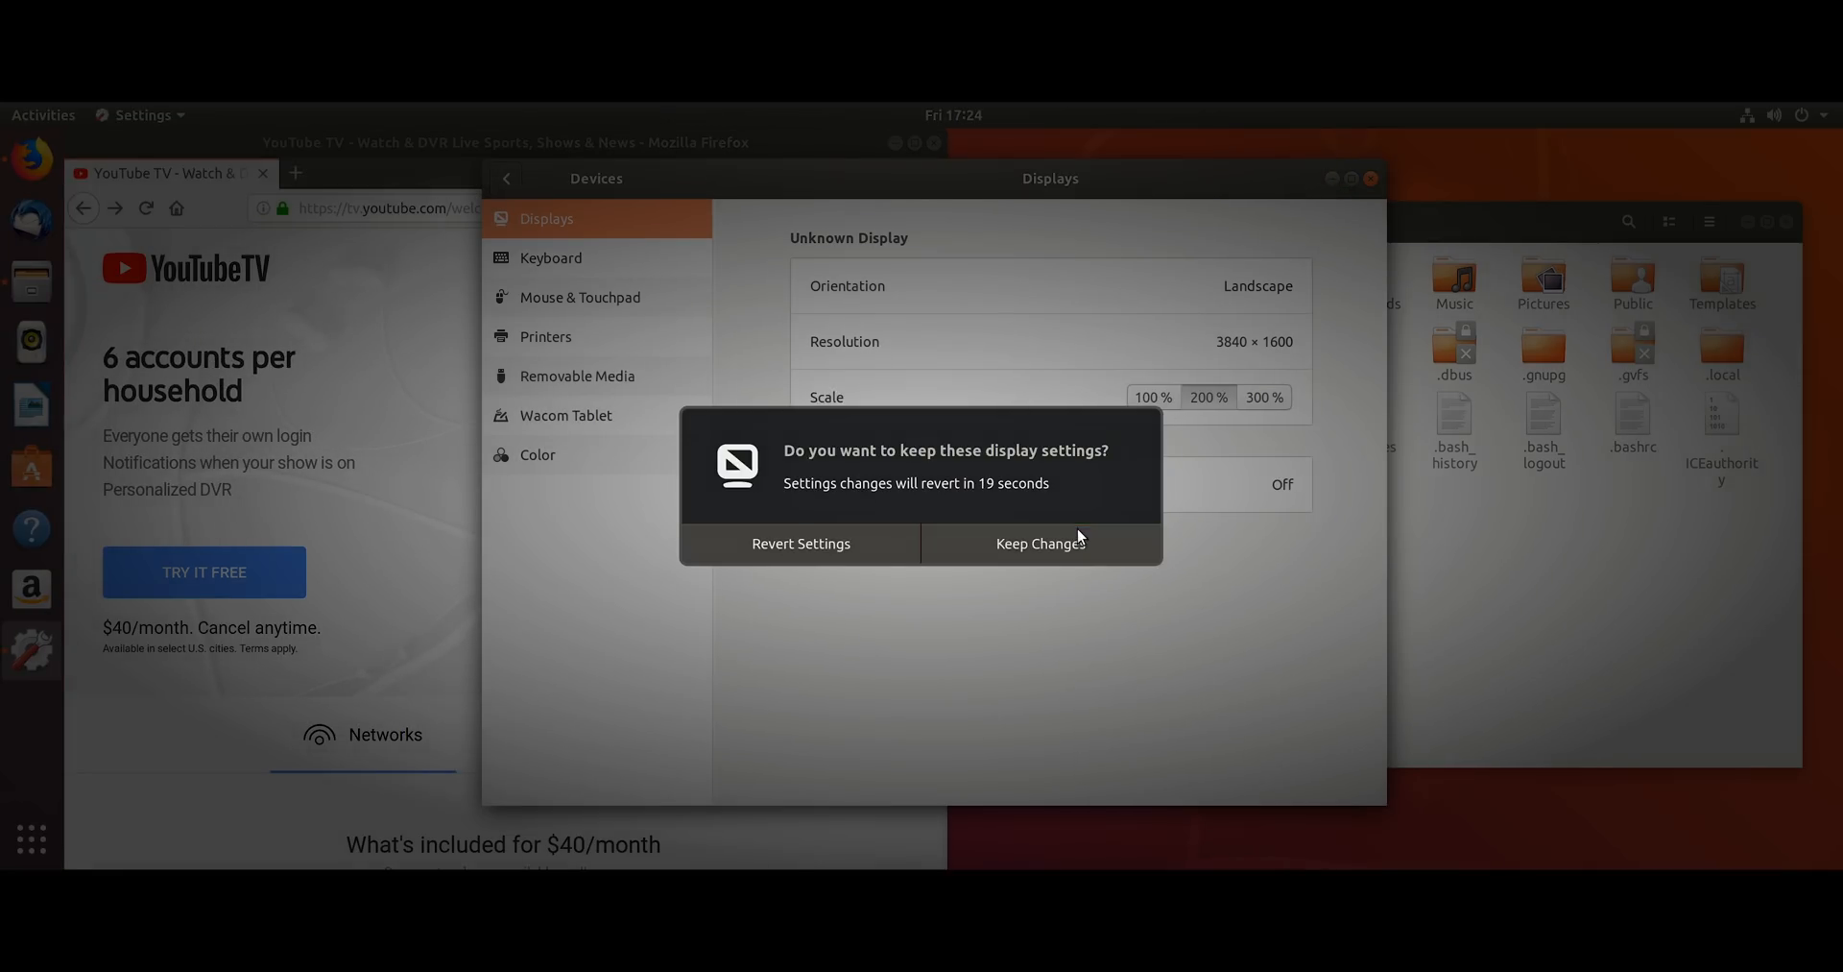
left_click(1039, 542)
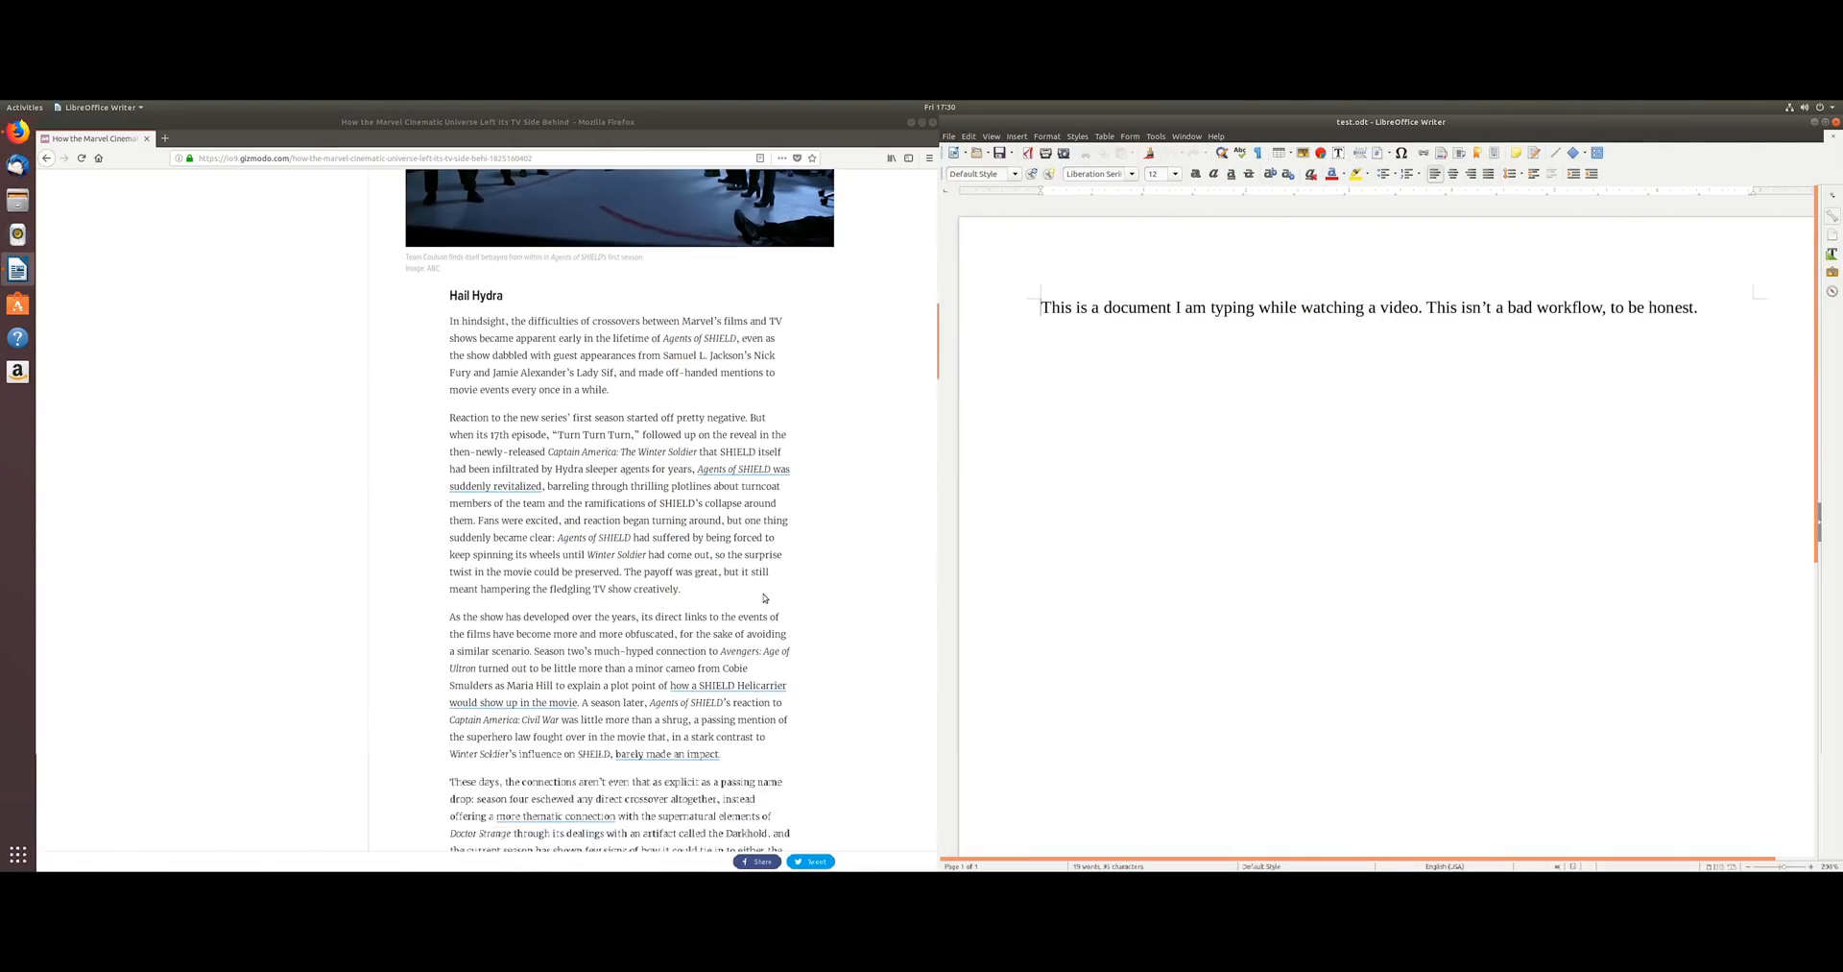
scroll("down", 3)
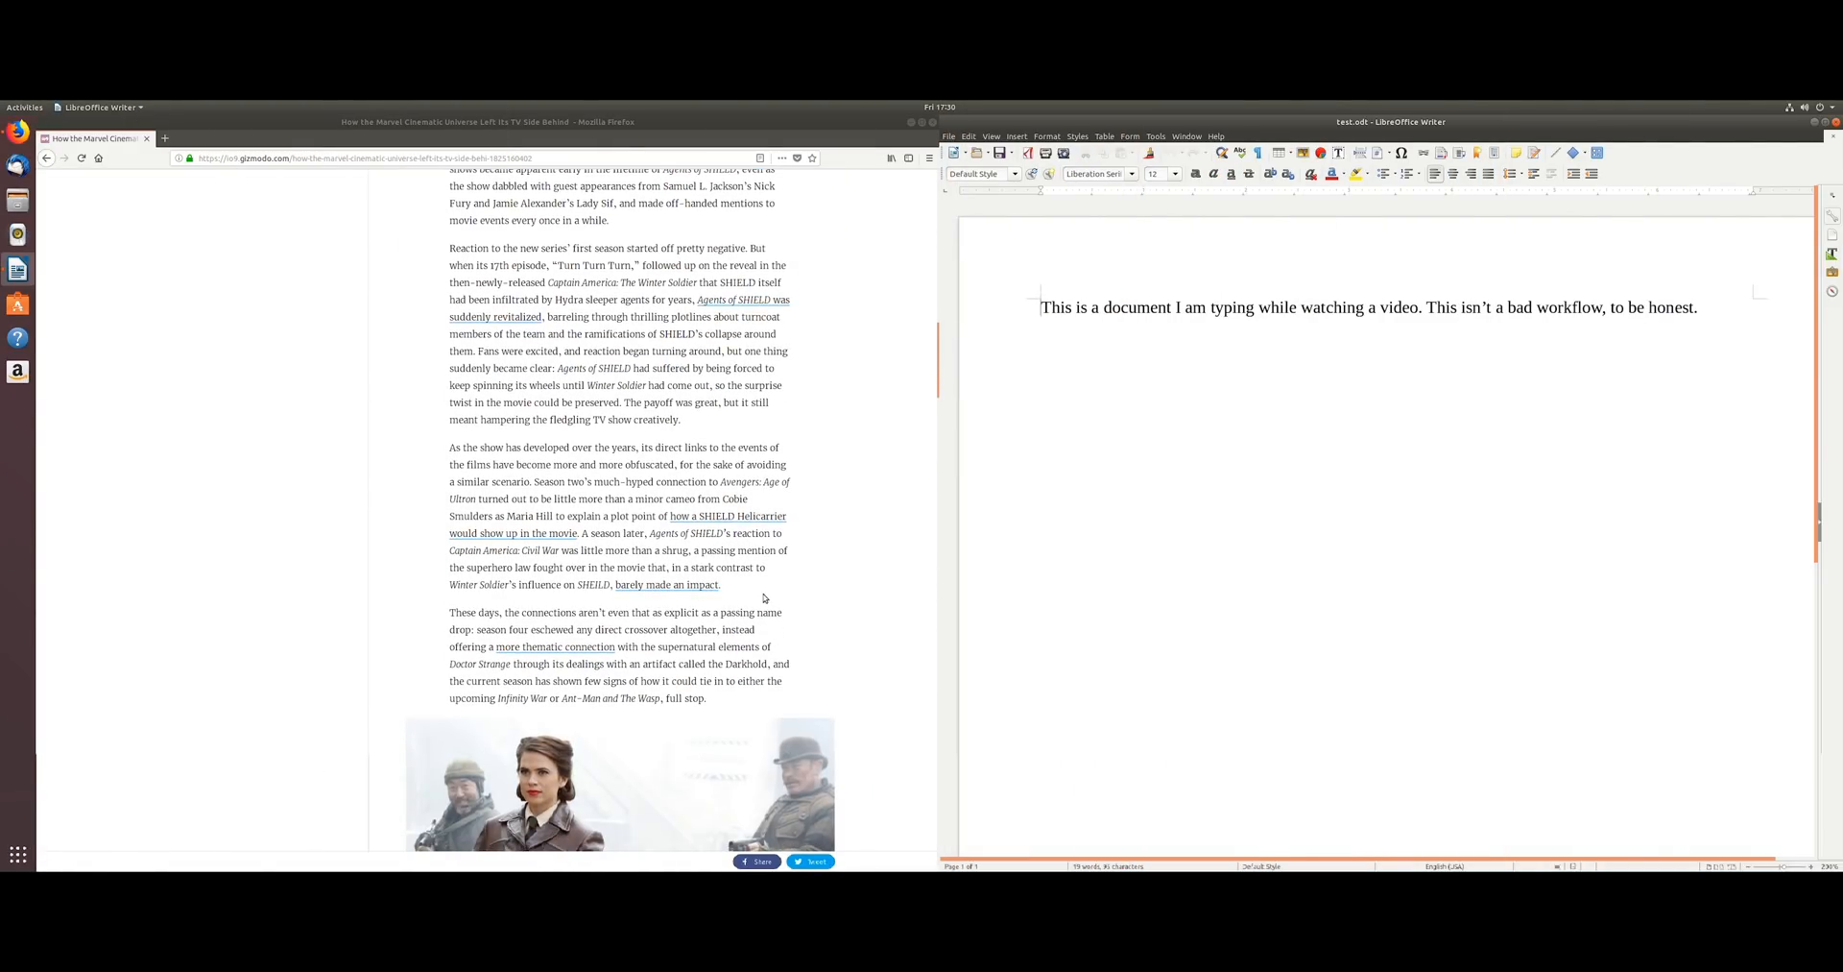